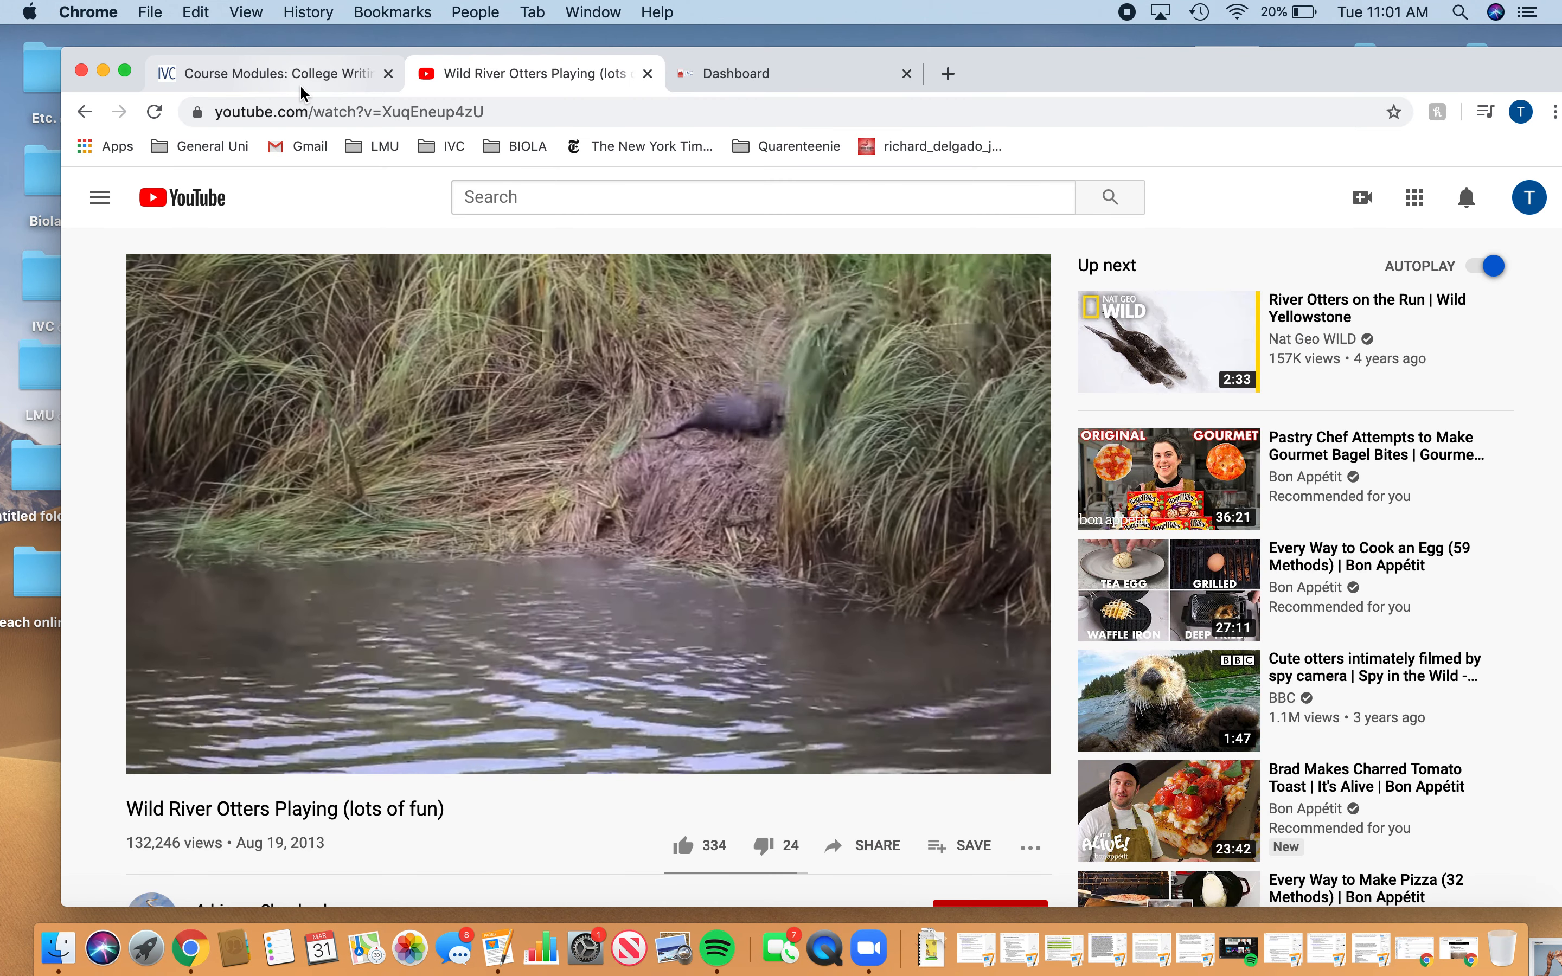
Step: Switch from the YouTube tab to the Canvas course Modules page
{"action": "left_click", "coordinate": [269, 73]}
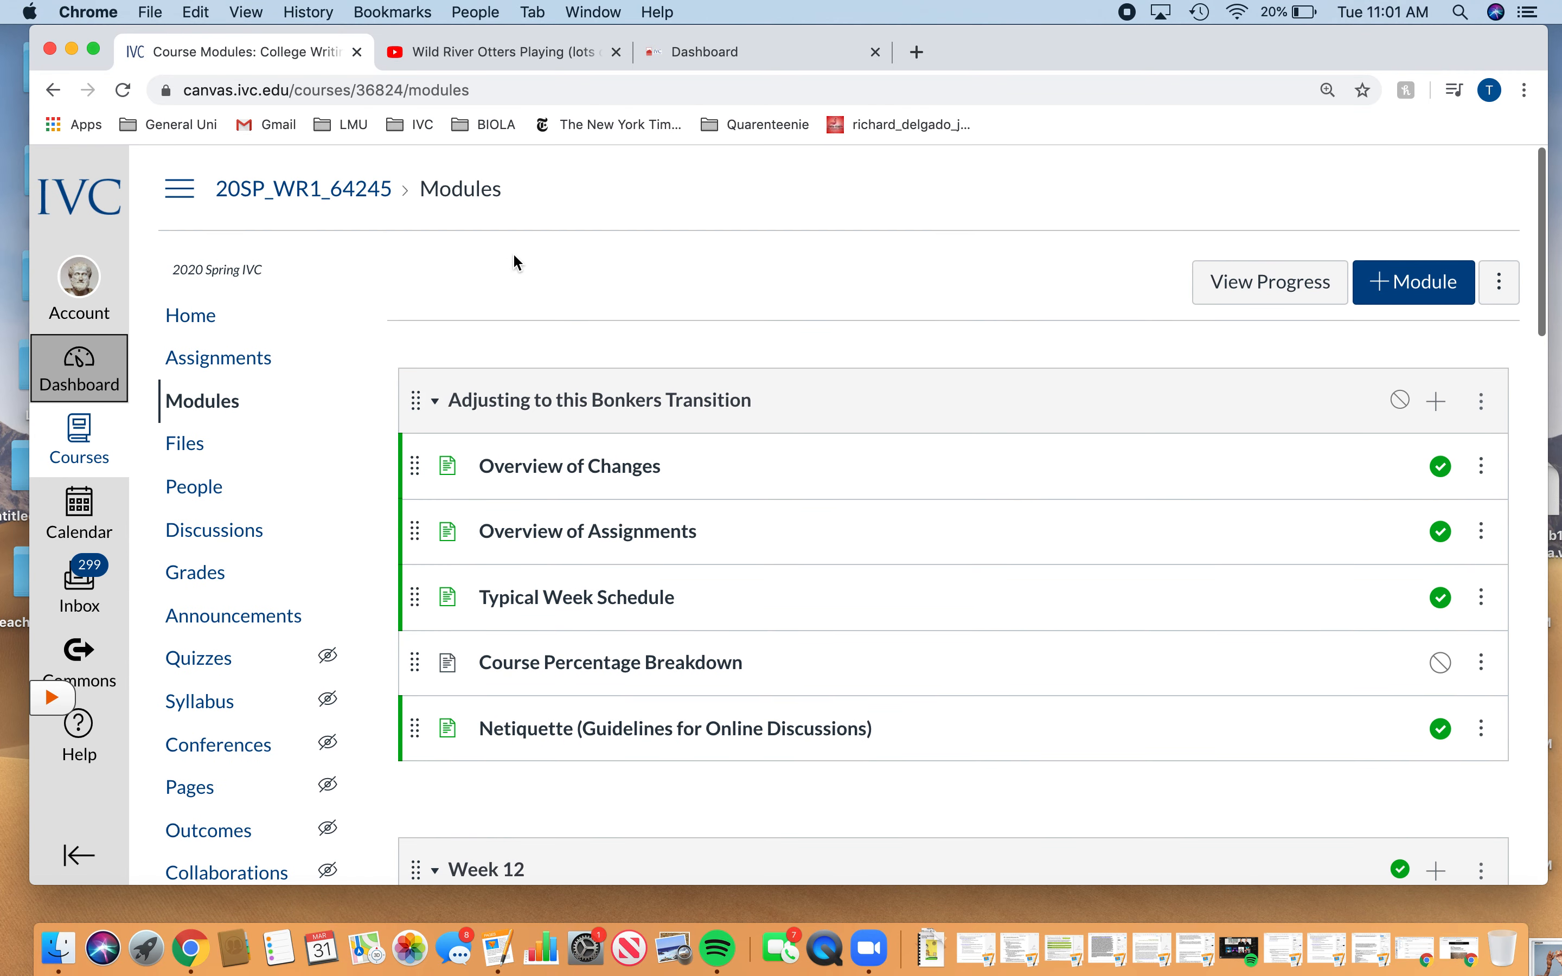
{"action": "scroll", "scroll_direction": "down", "scroll_amount": 3}
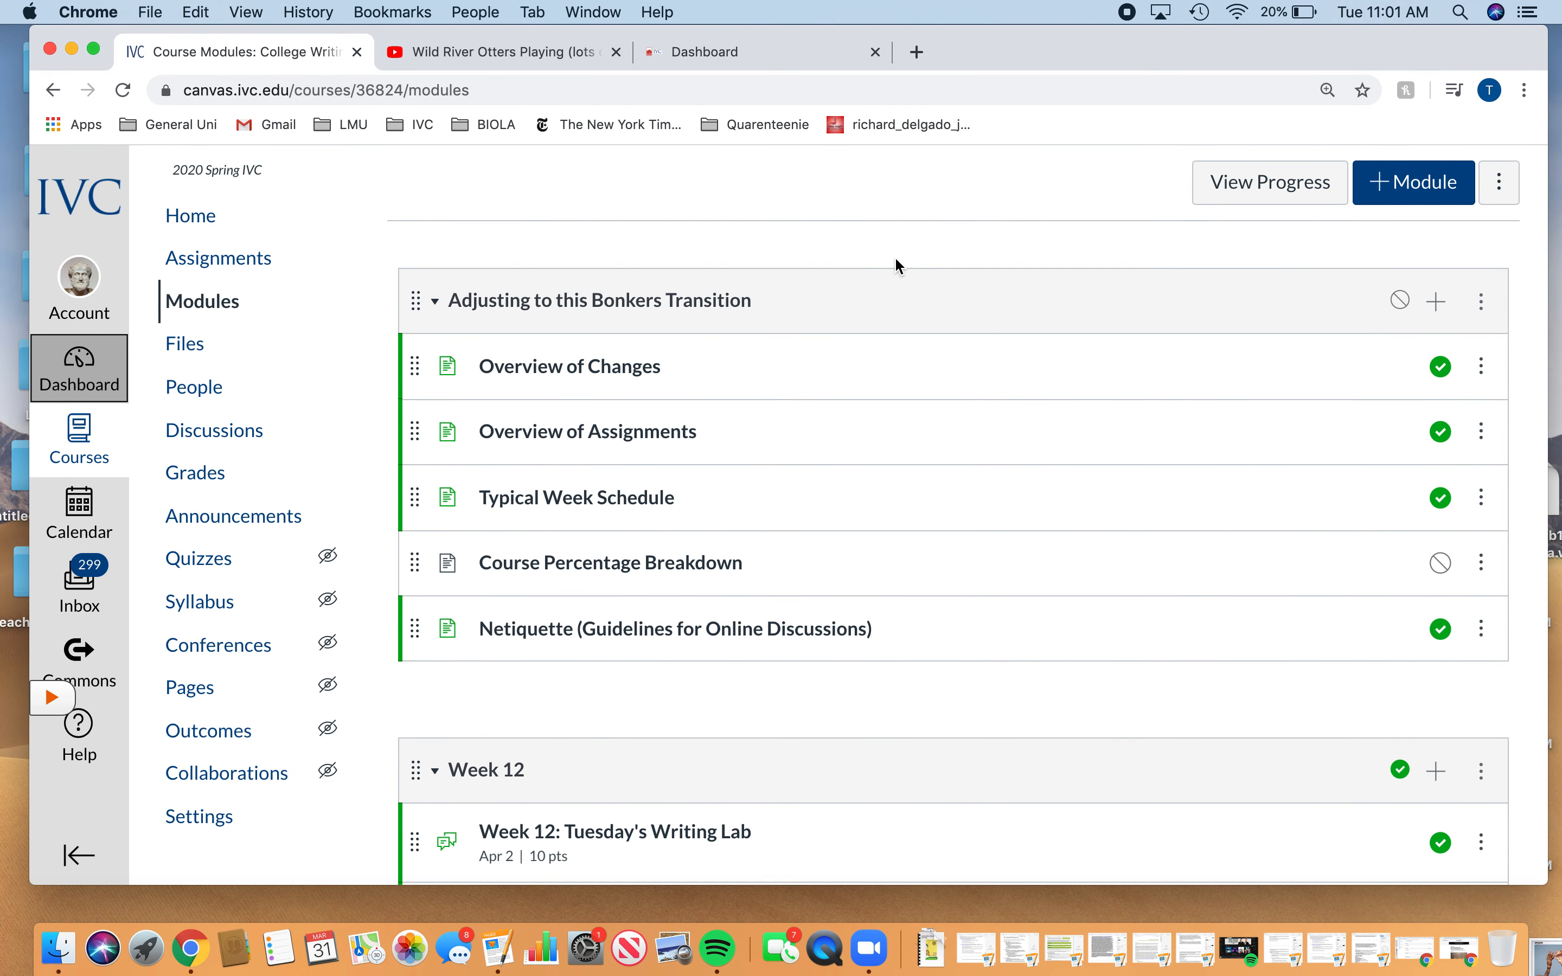
{"action": "mouse_move", "coordinate": [202, 301]}
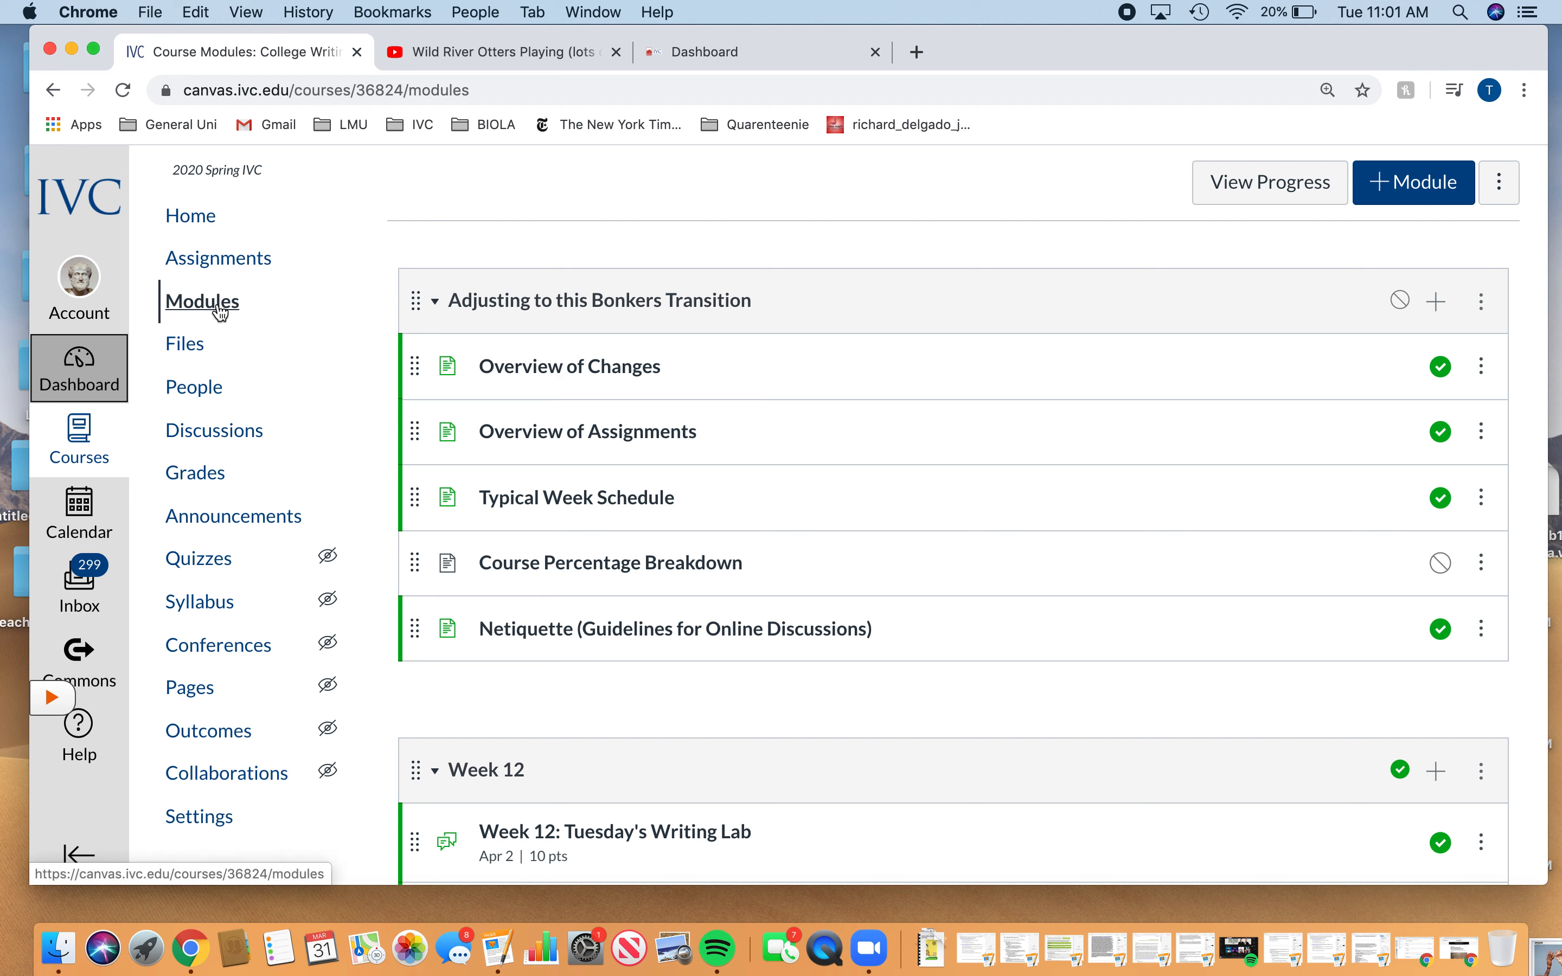
{"action": "mouse_move", "coordinate": [202, 301]}
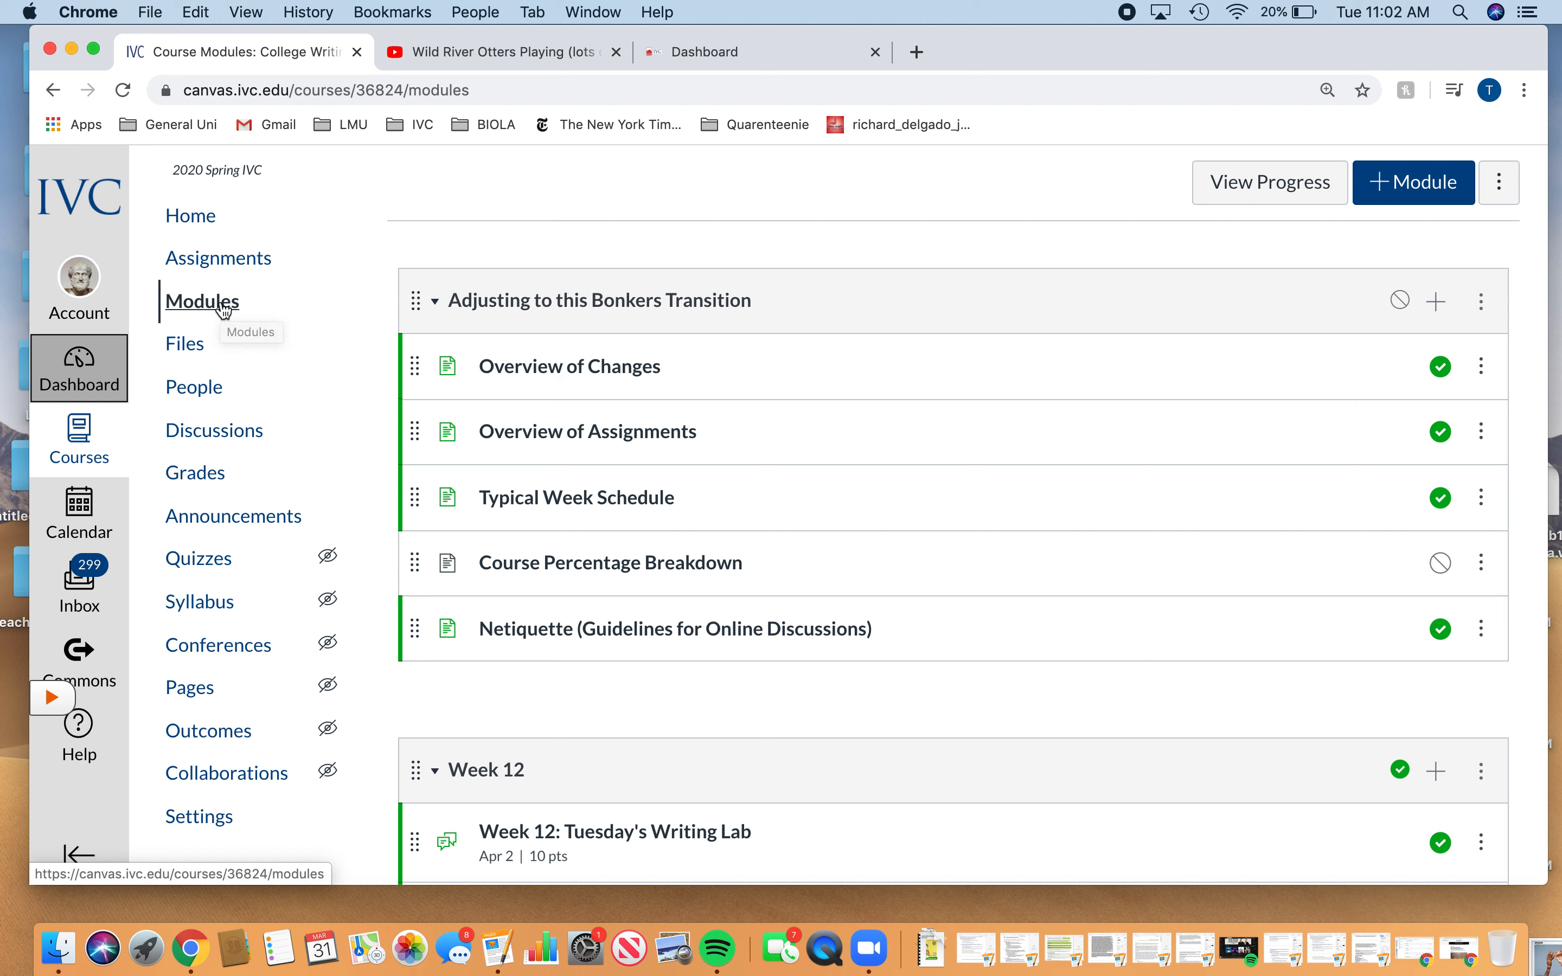
{"action": "mouse_move", "coordinate": [221, 309]}
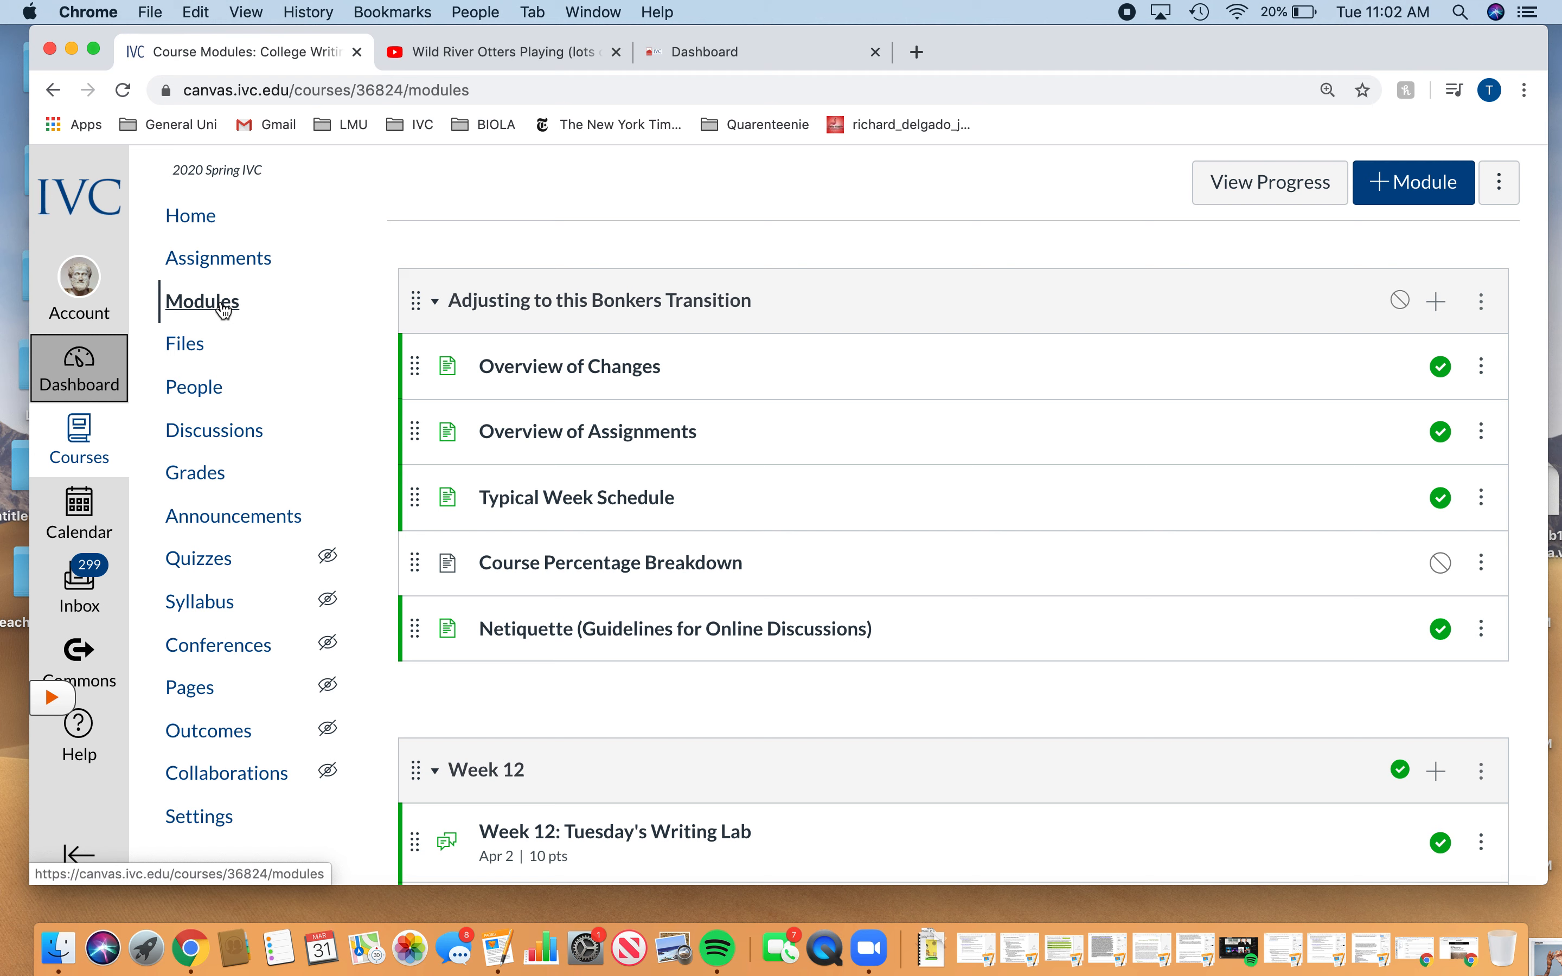
{"action": "mouse_move", "coordinate": [640, 176]}
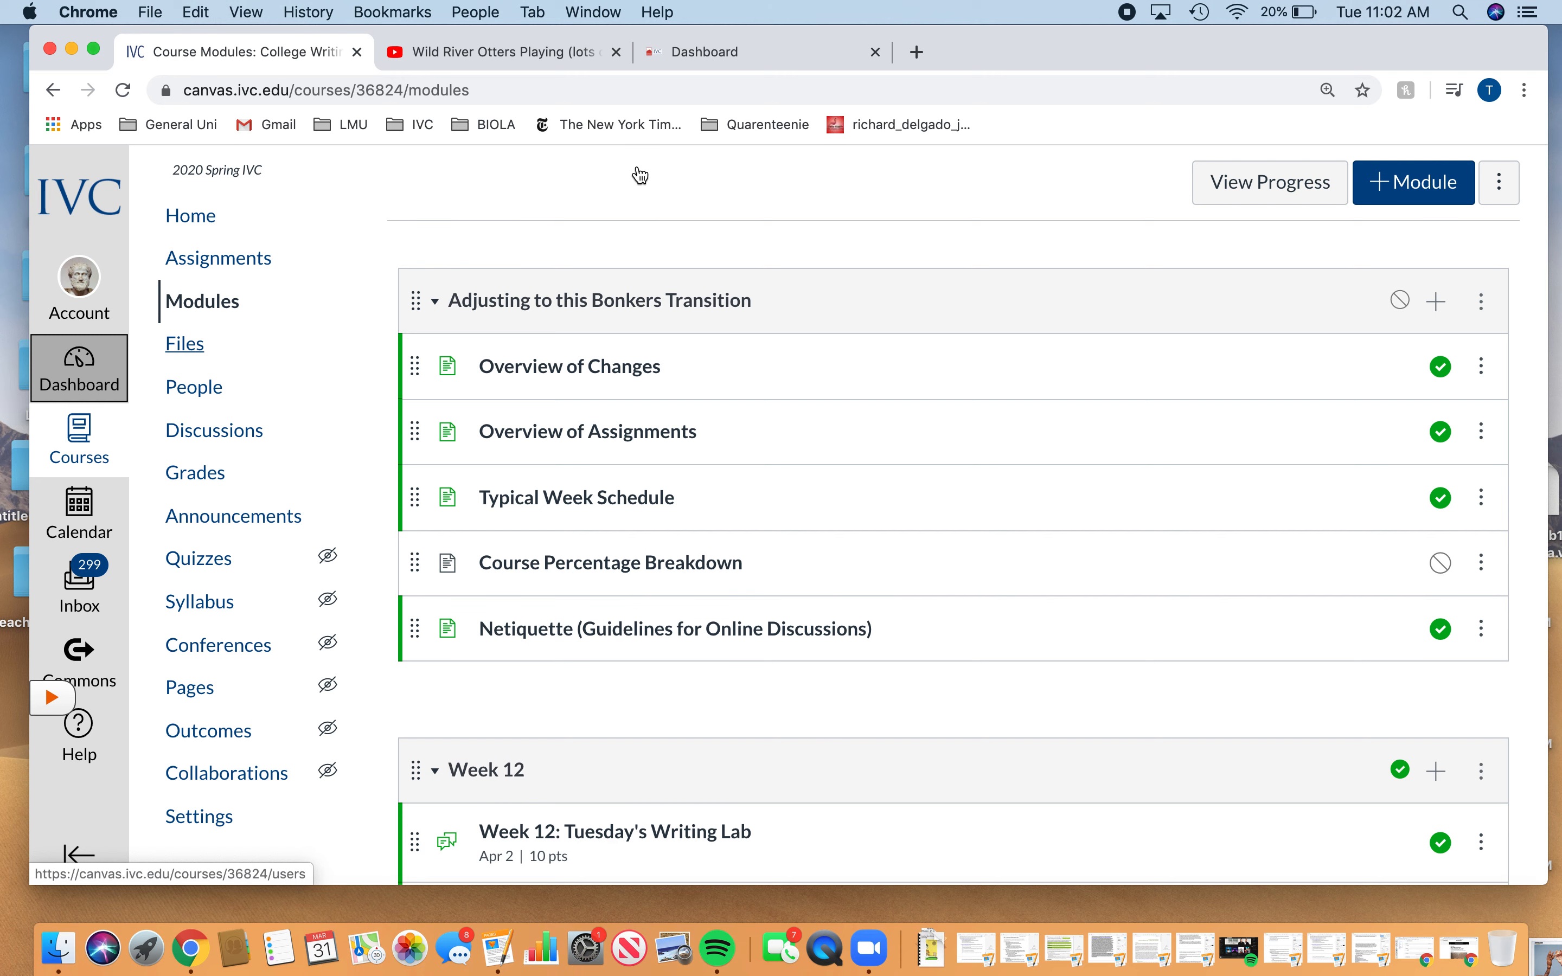
{"action": "mouse_move", "coordinate": [436, 312]}
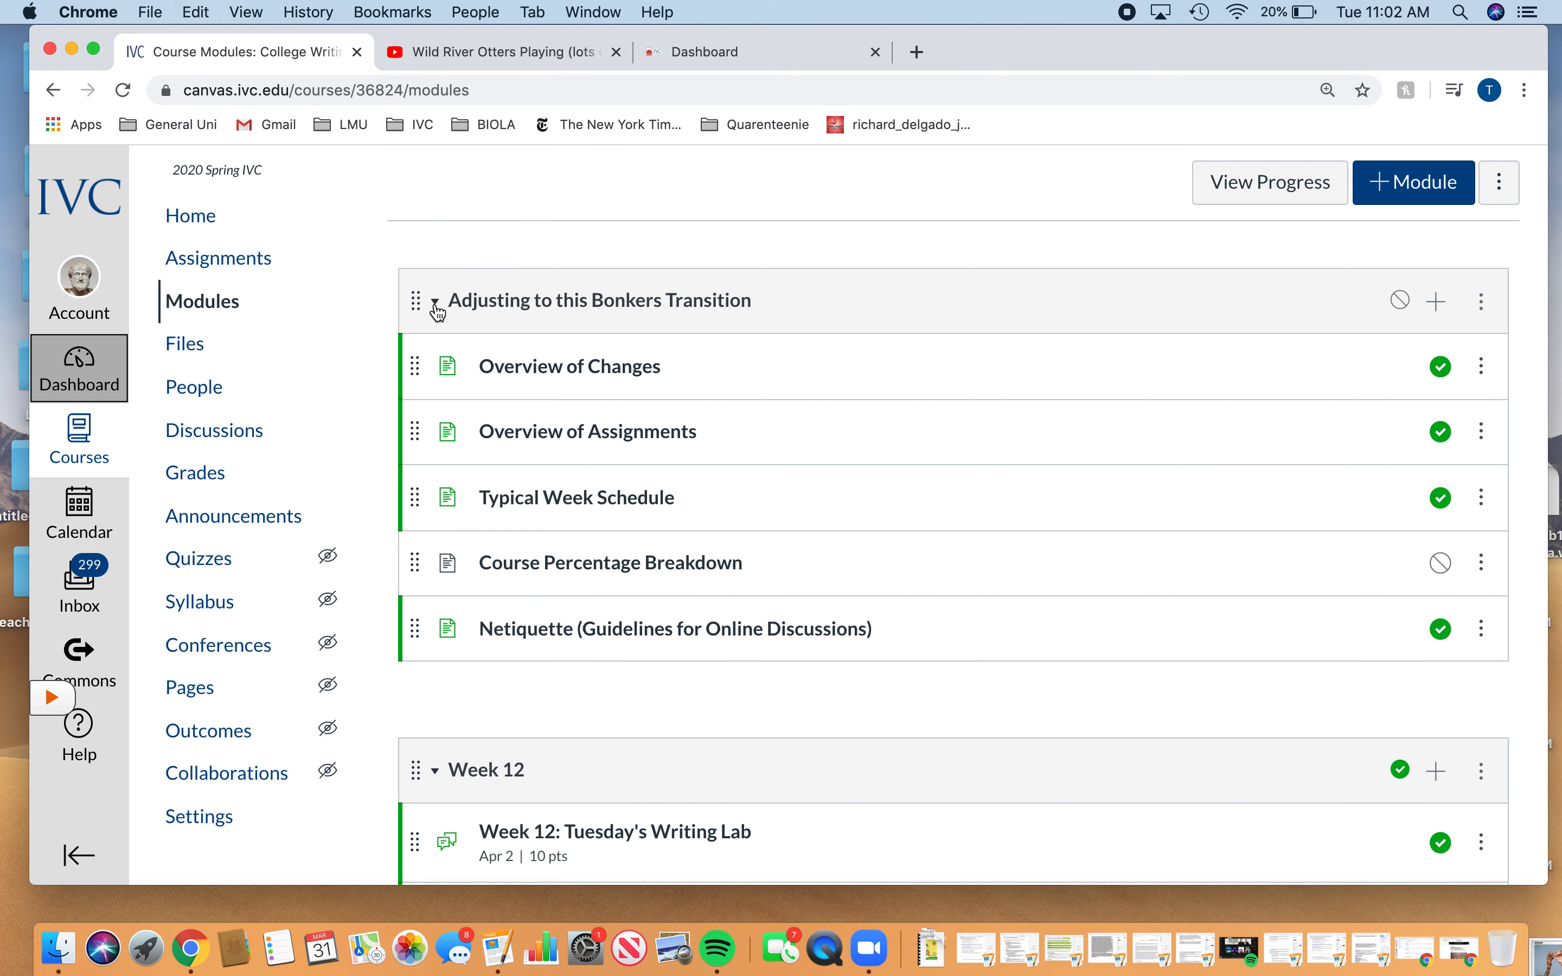
{"action": "left_click", "coordinate": [435, 300]}
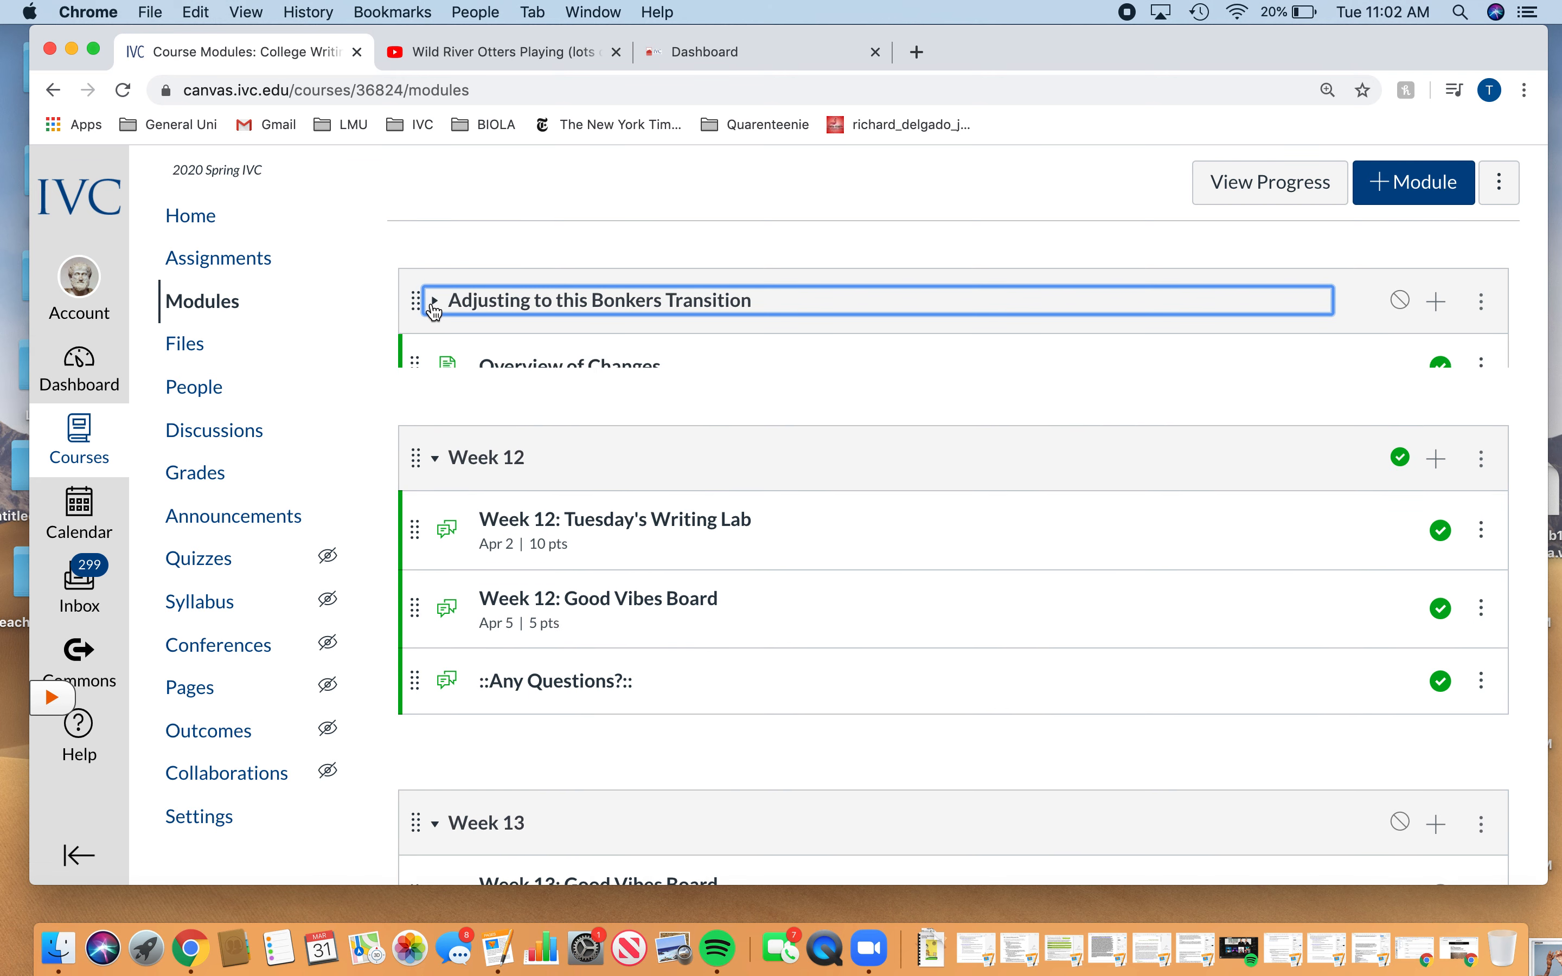
{"action": "left_click", "coordinate": [433, 300]}
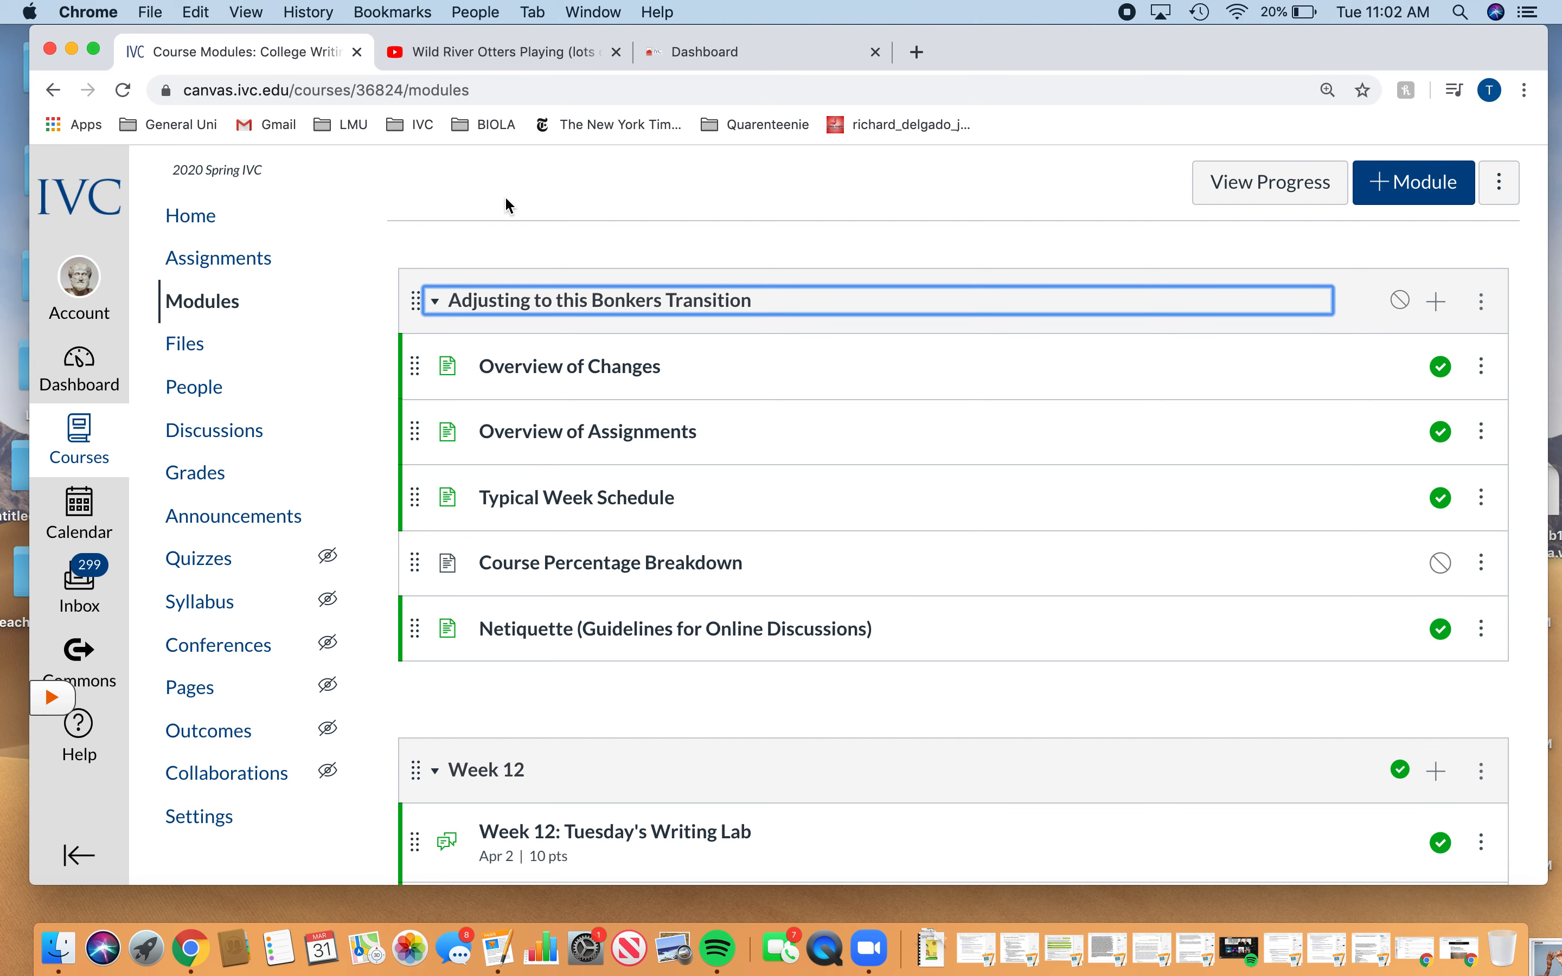
{"action": "scroll", "scroll_direction": "down", "scroll_amount": 3}
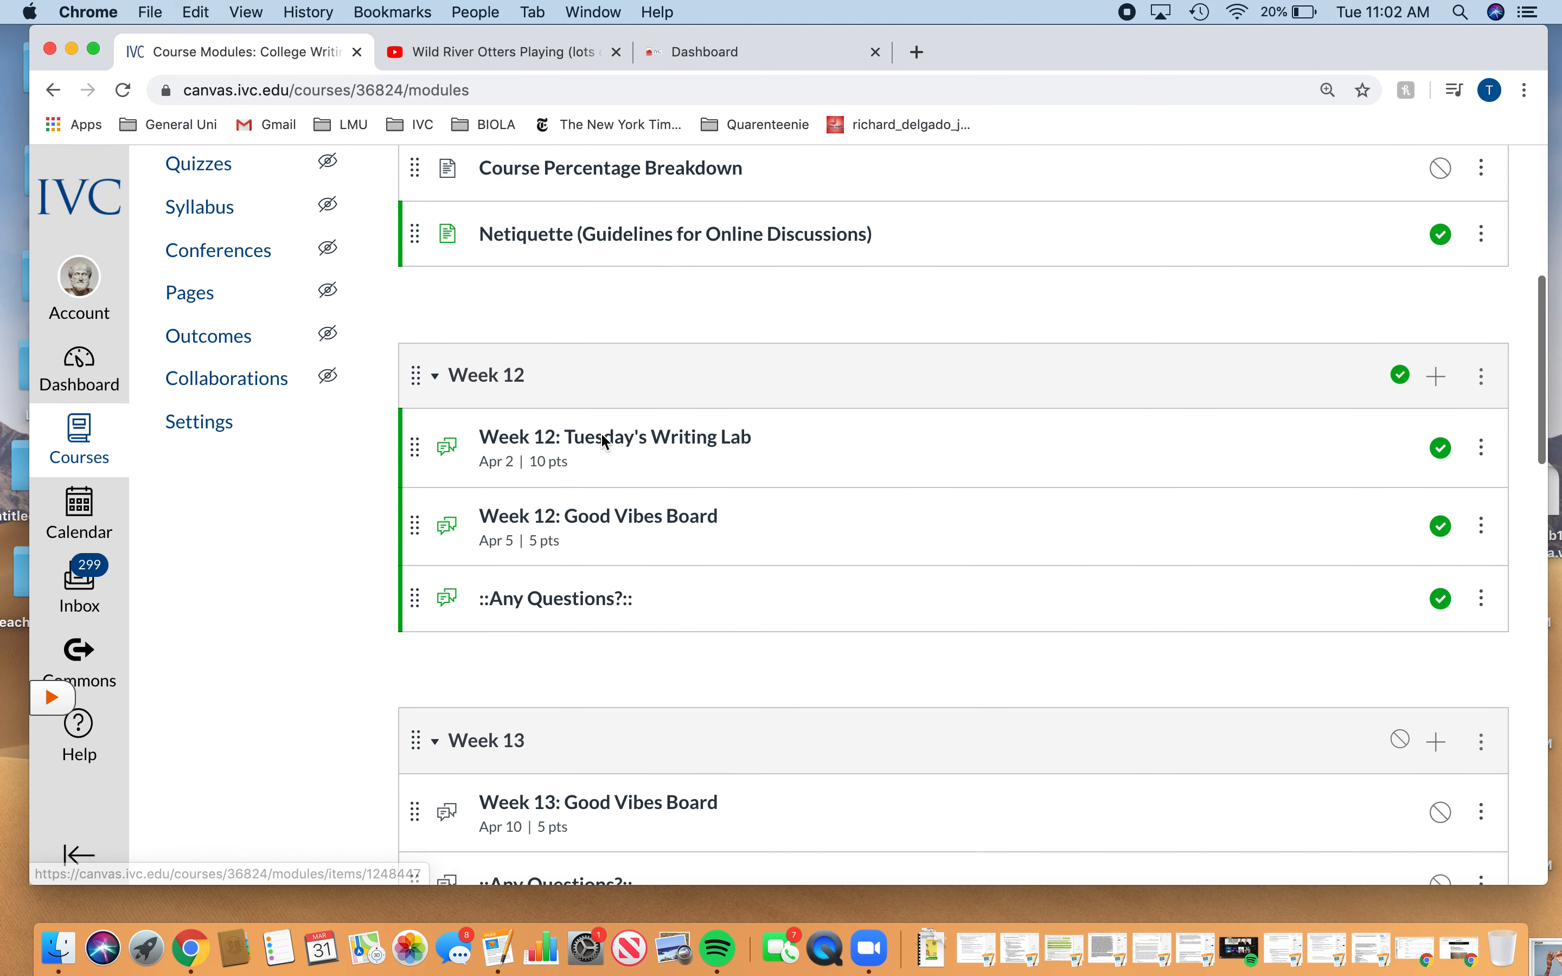
{"action": "mouse_move", "coordinate": [615, 444]}
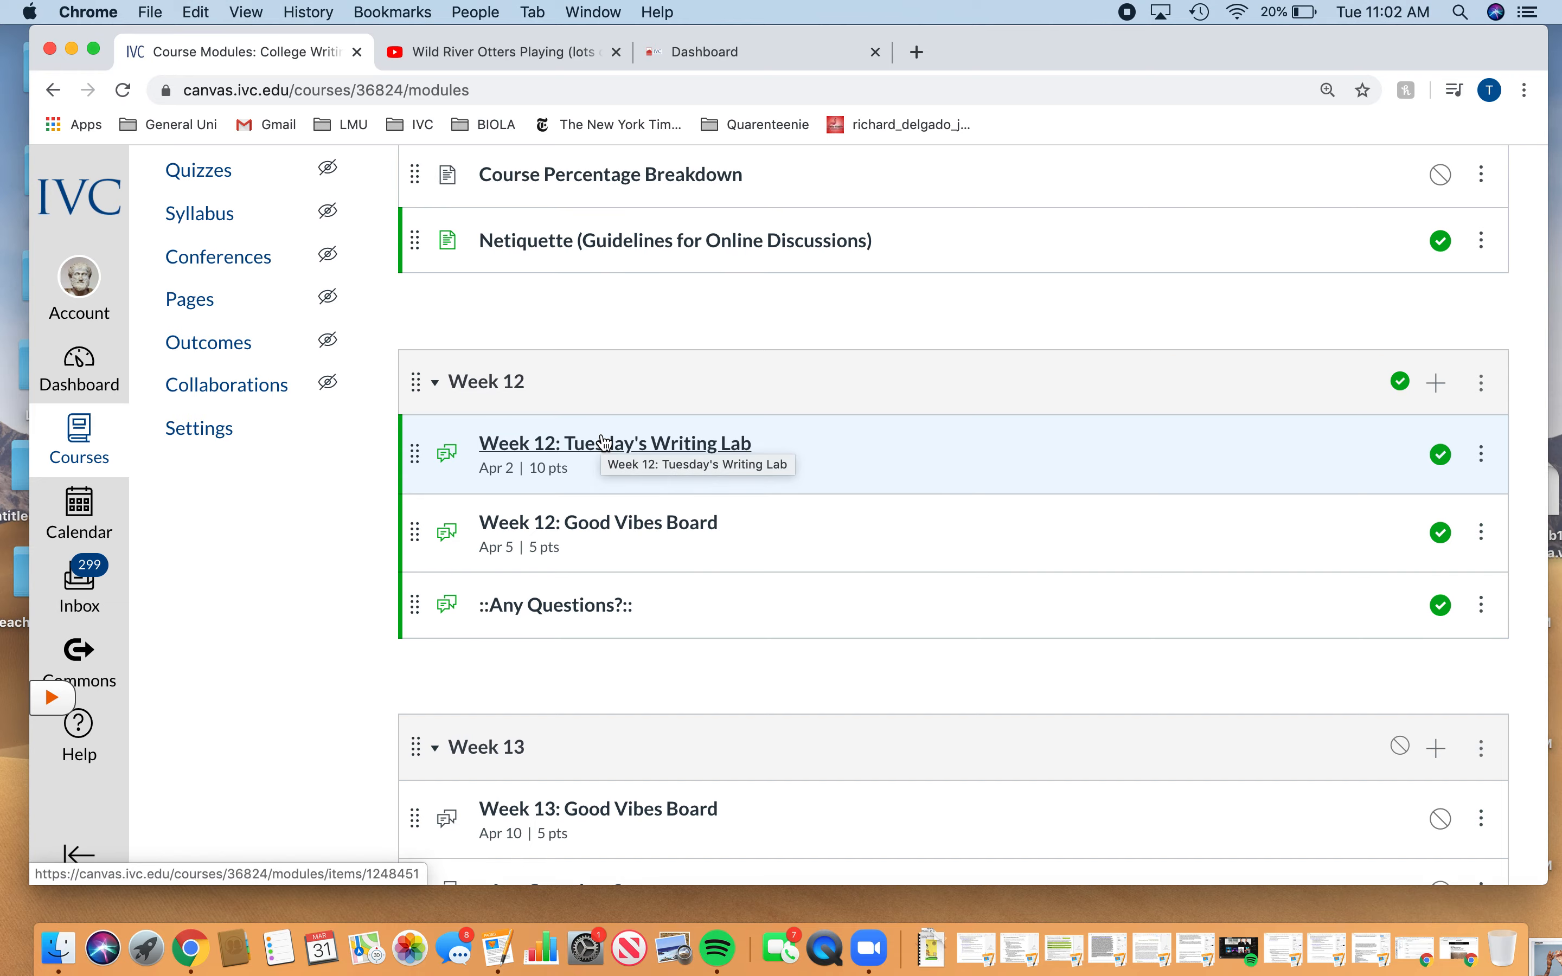
{"action": "scroll", "scroll_direction": "up", "scroll_amount": 3}
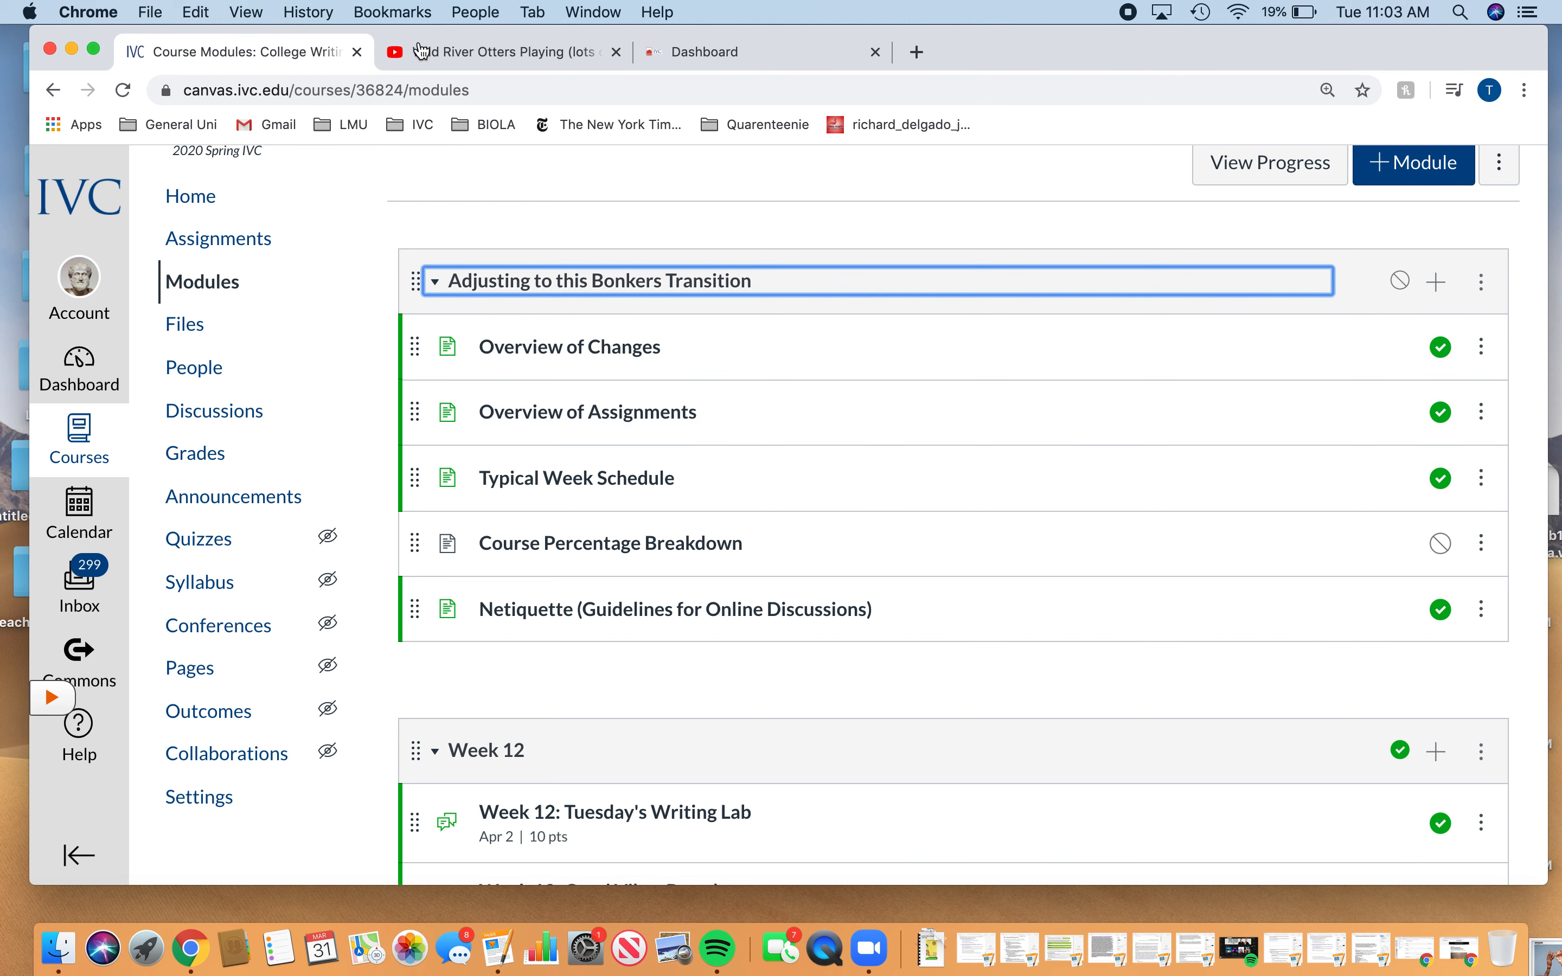
{"action": "mouse_move", "coordinate": [216, 463]}
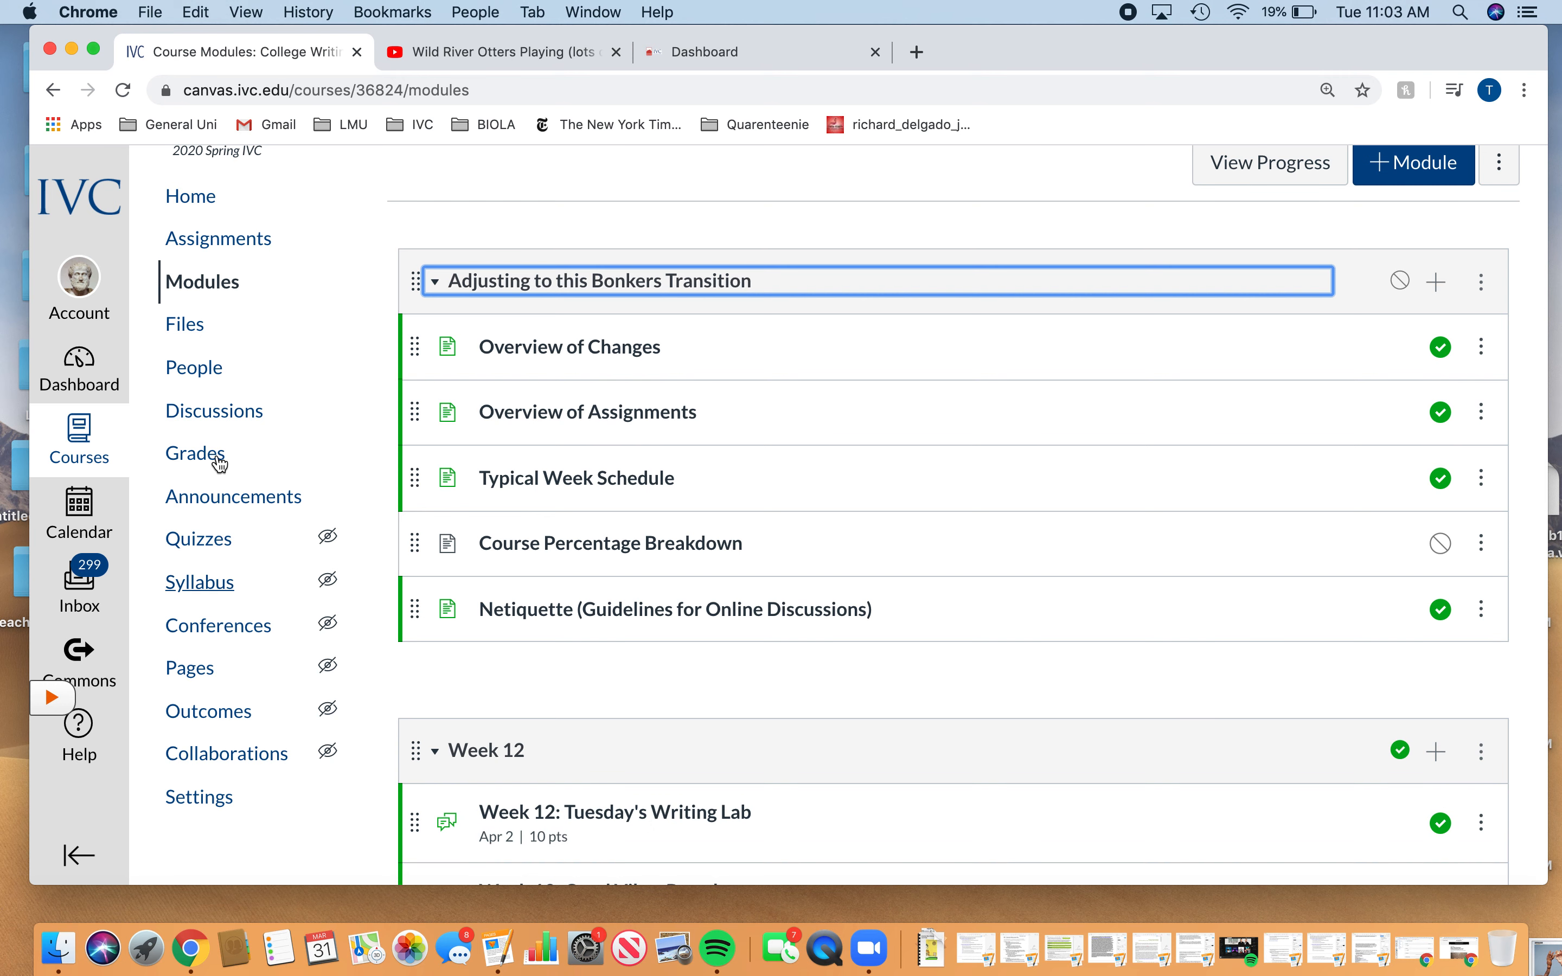
{"action": "mouse_move", "coordinate": [502, 230]}
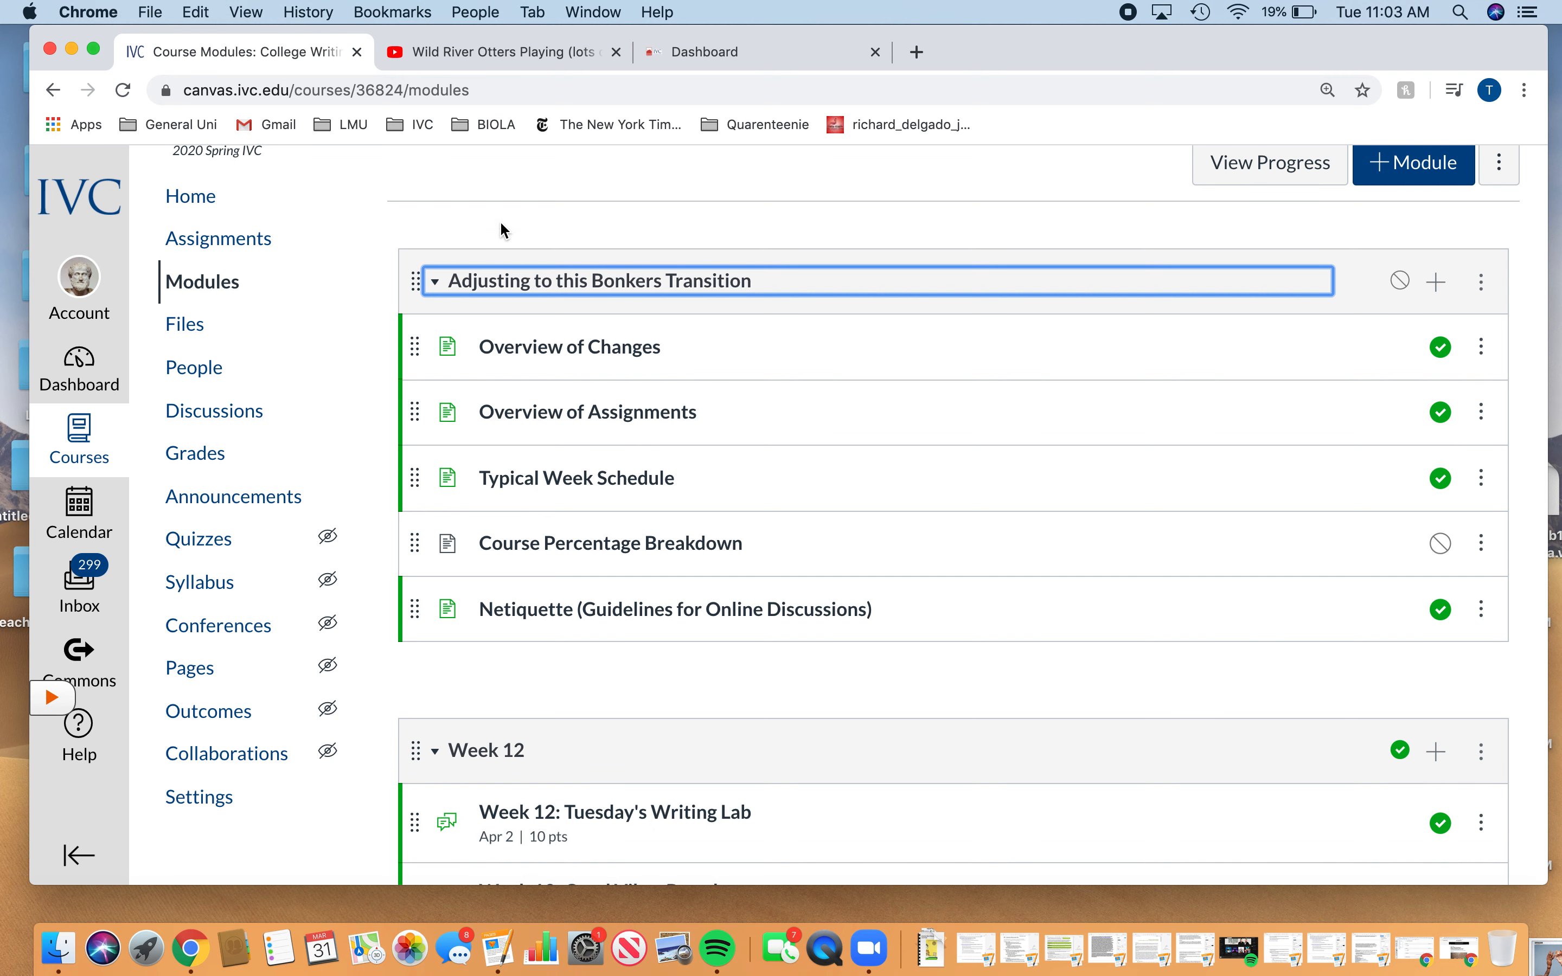
{"action": "mouse_move", "coordinate": [568, 347]}
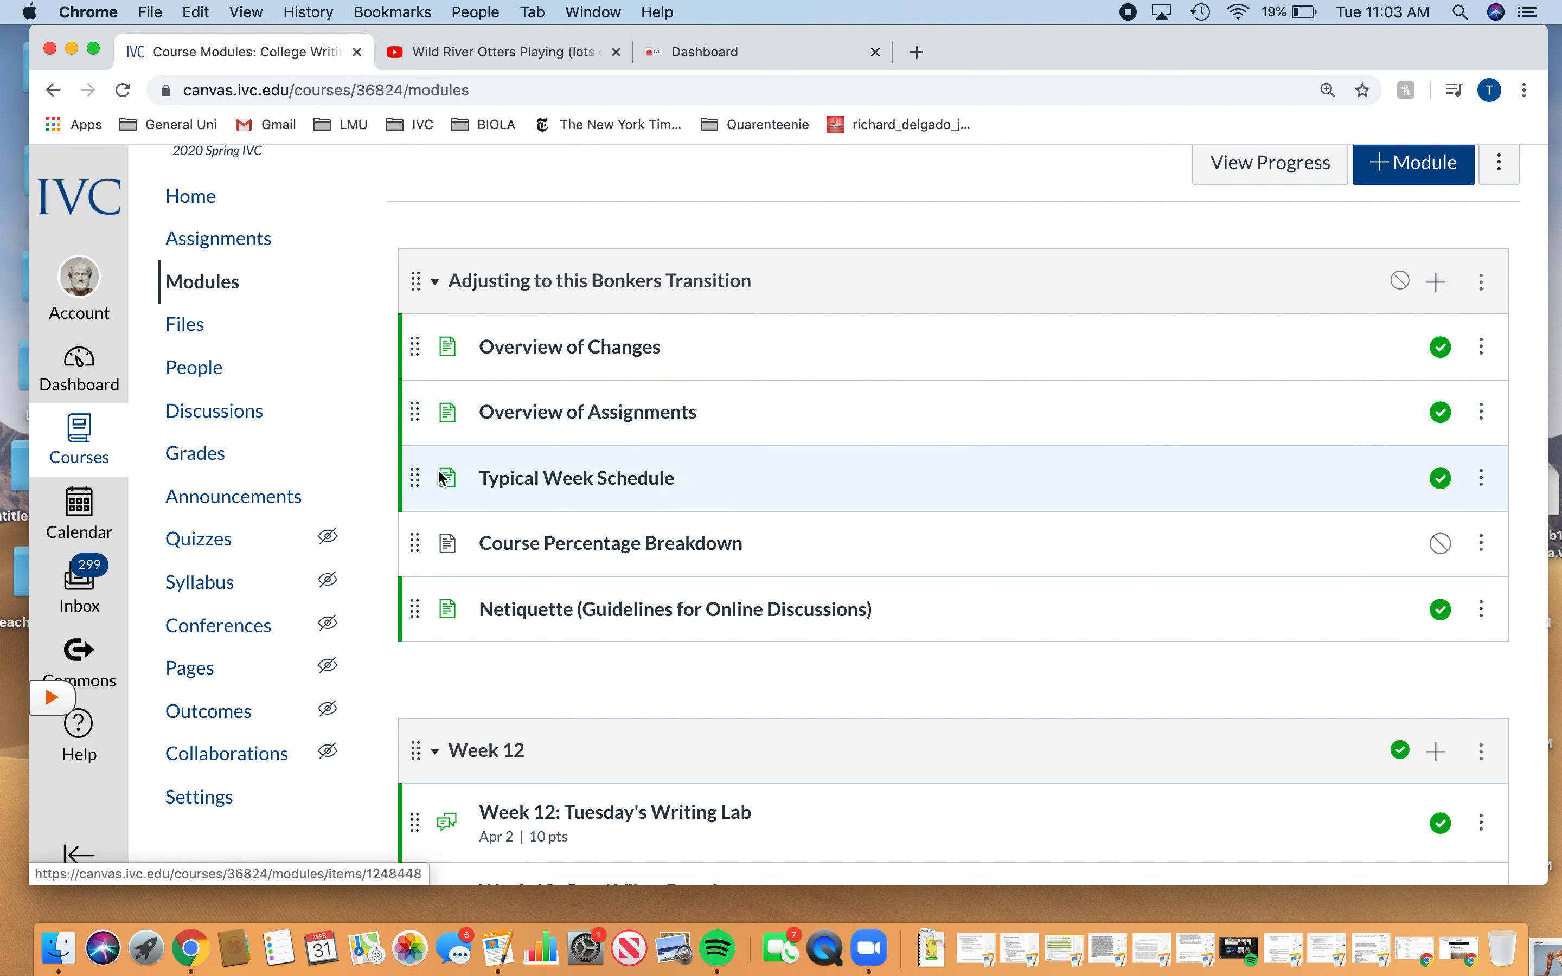
{"action": "mouse_move", "coordinate": [564, 564]}
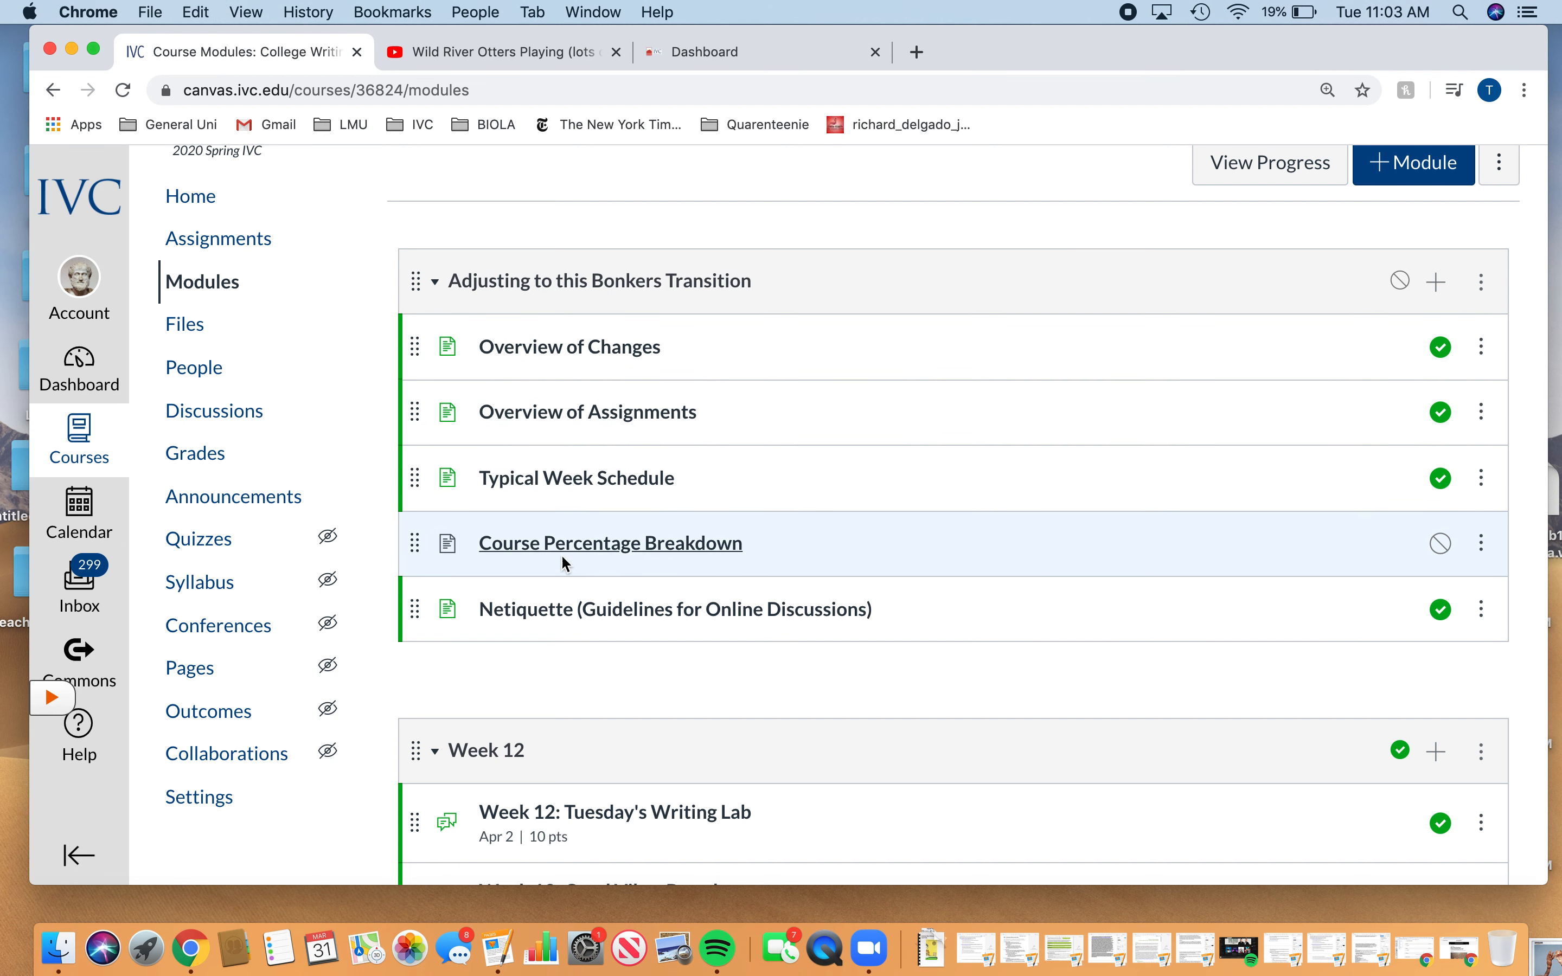
{"action": "mouse_move", "coordinate": [481, 597]}
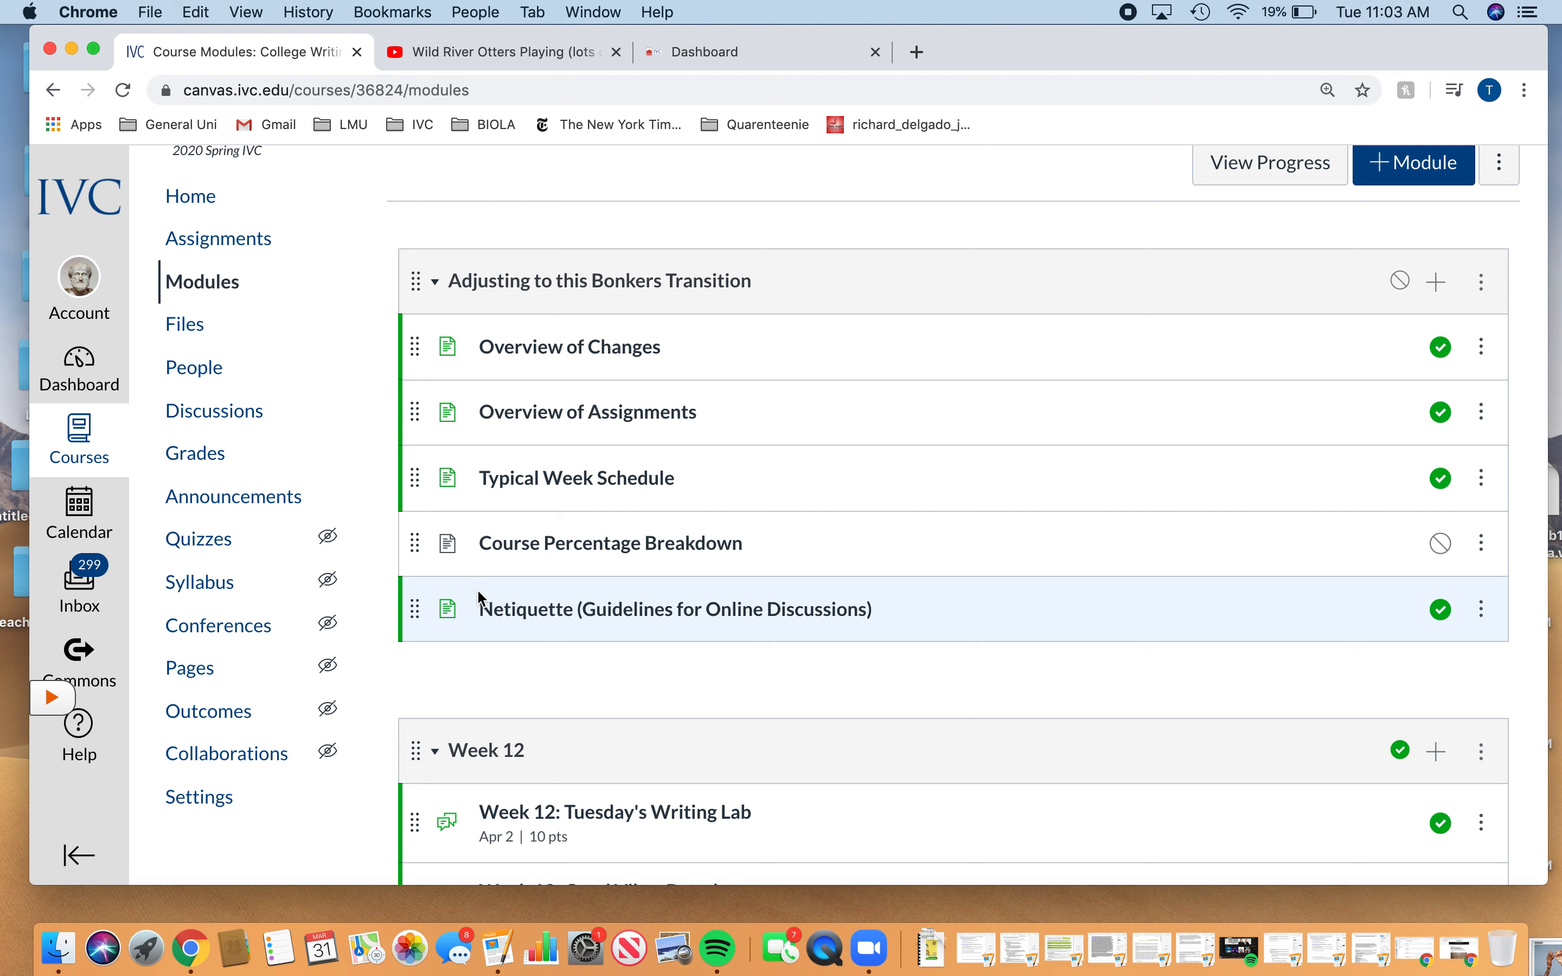
{"action": "mouse_move", "coordinate": [568, 347]}
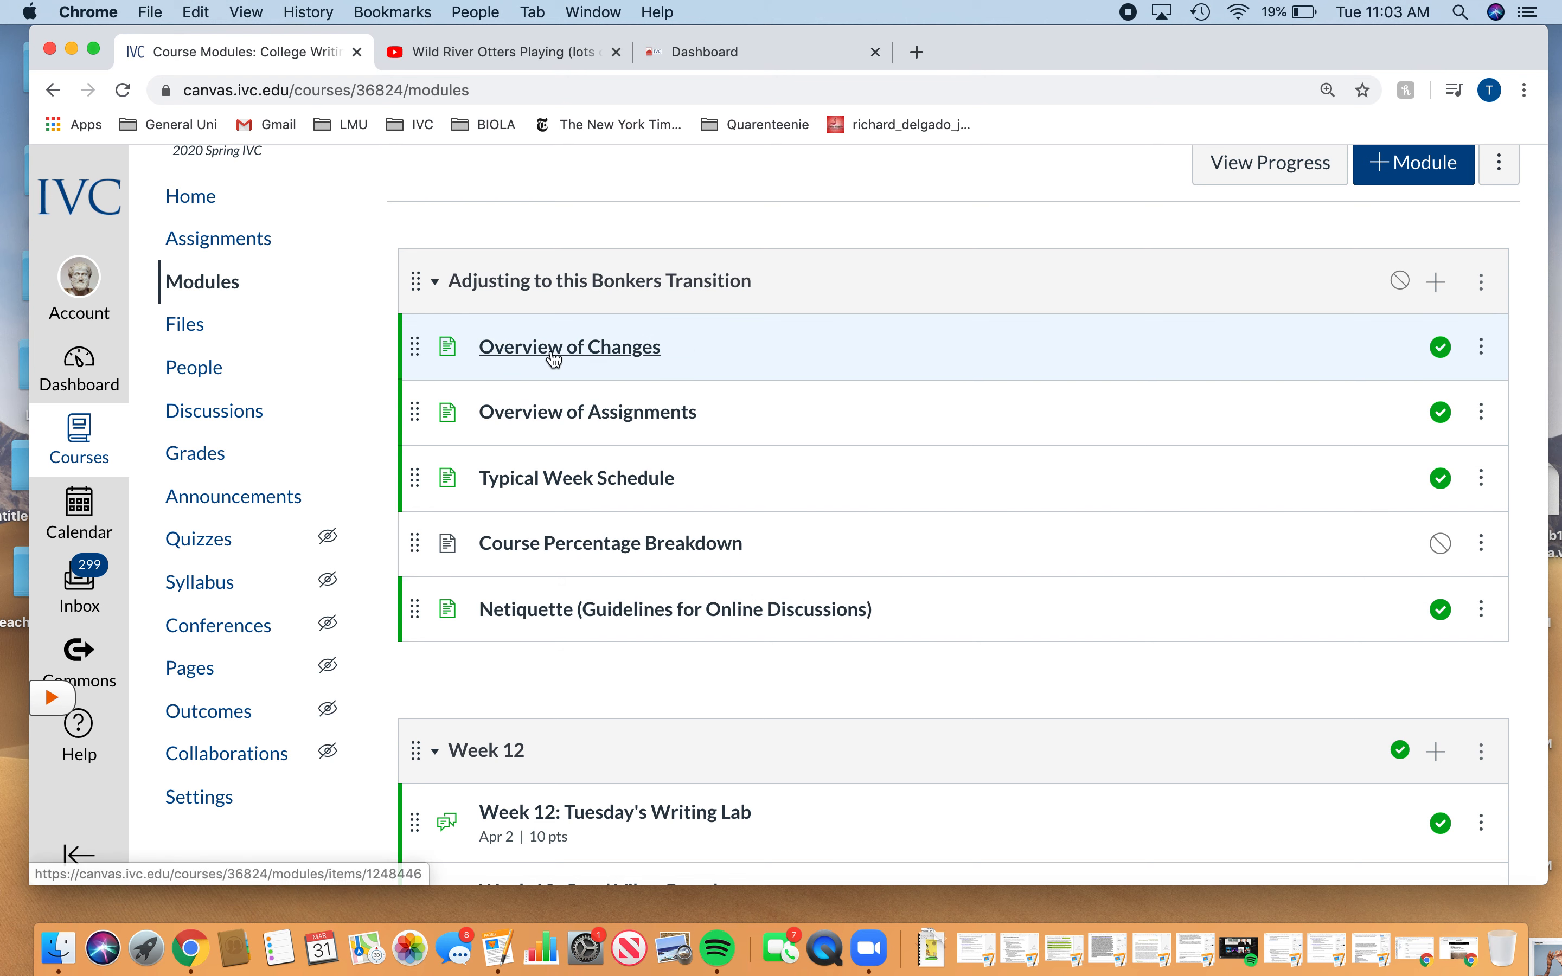
Step: View the Overview of Changes page explaining the two main course goals
{"action": "left_click", "coordinate": [569, 347]}
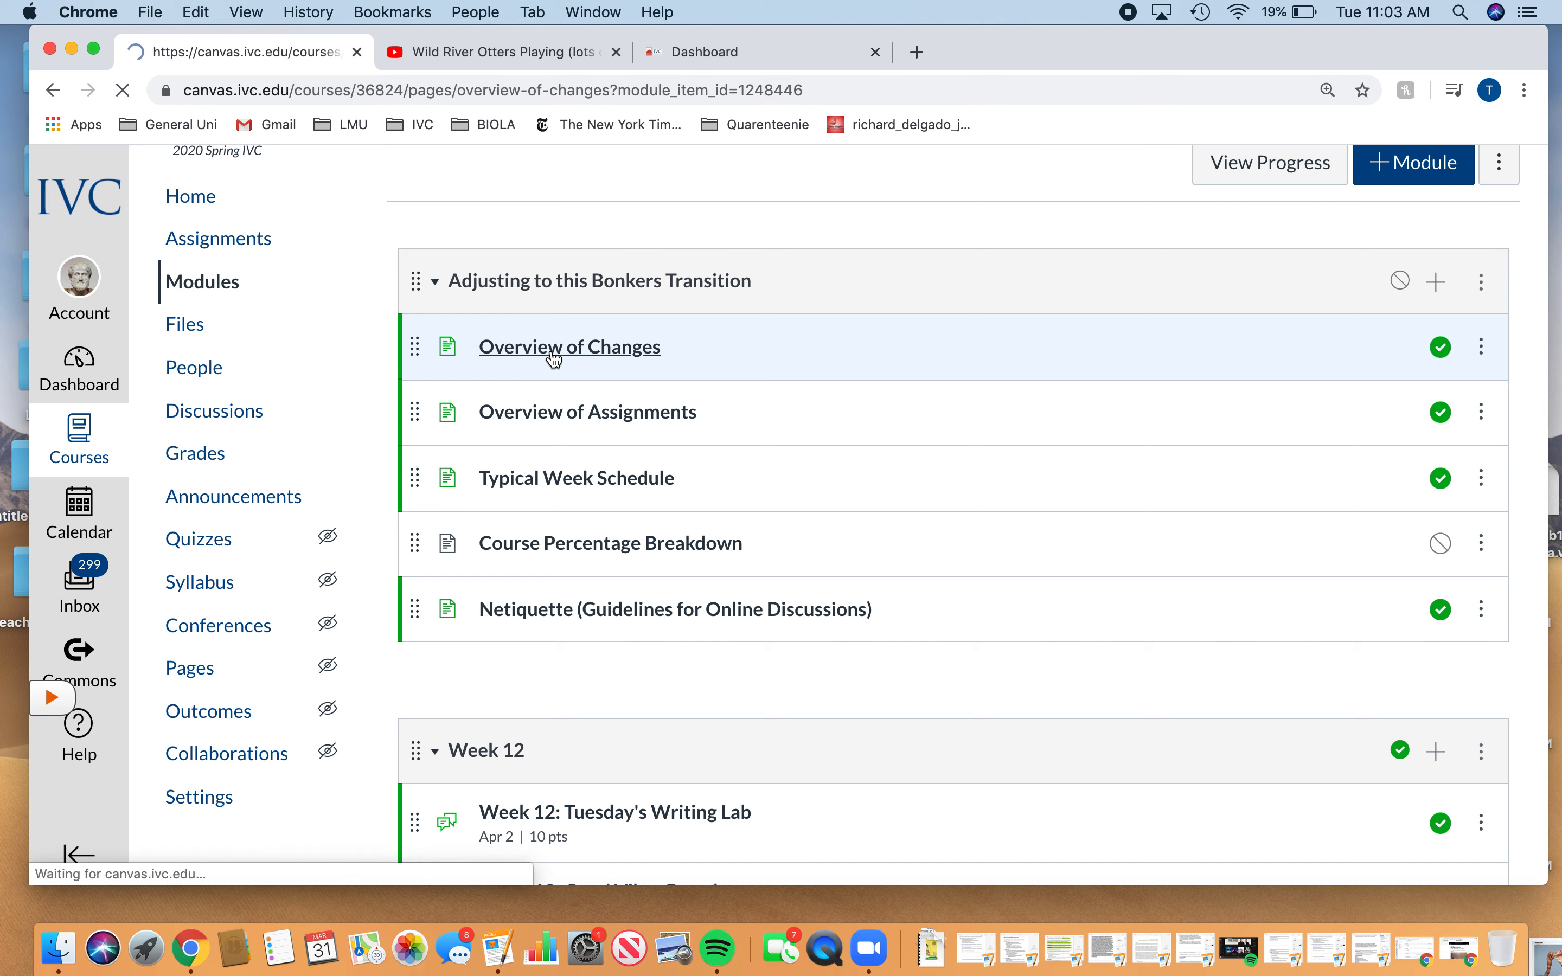
{"action": "left_click", "coordinate": [568, 347]}
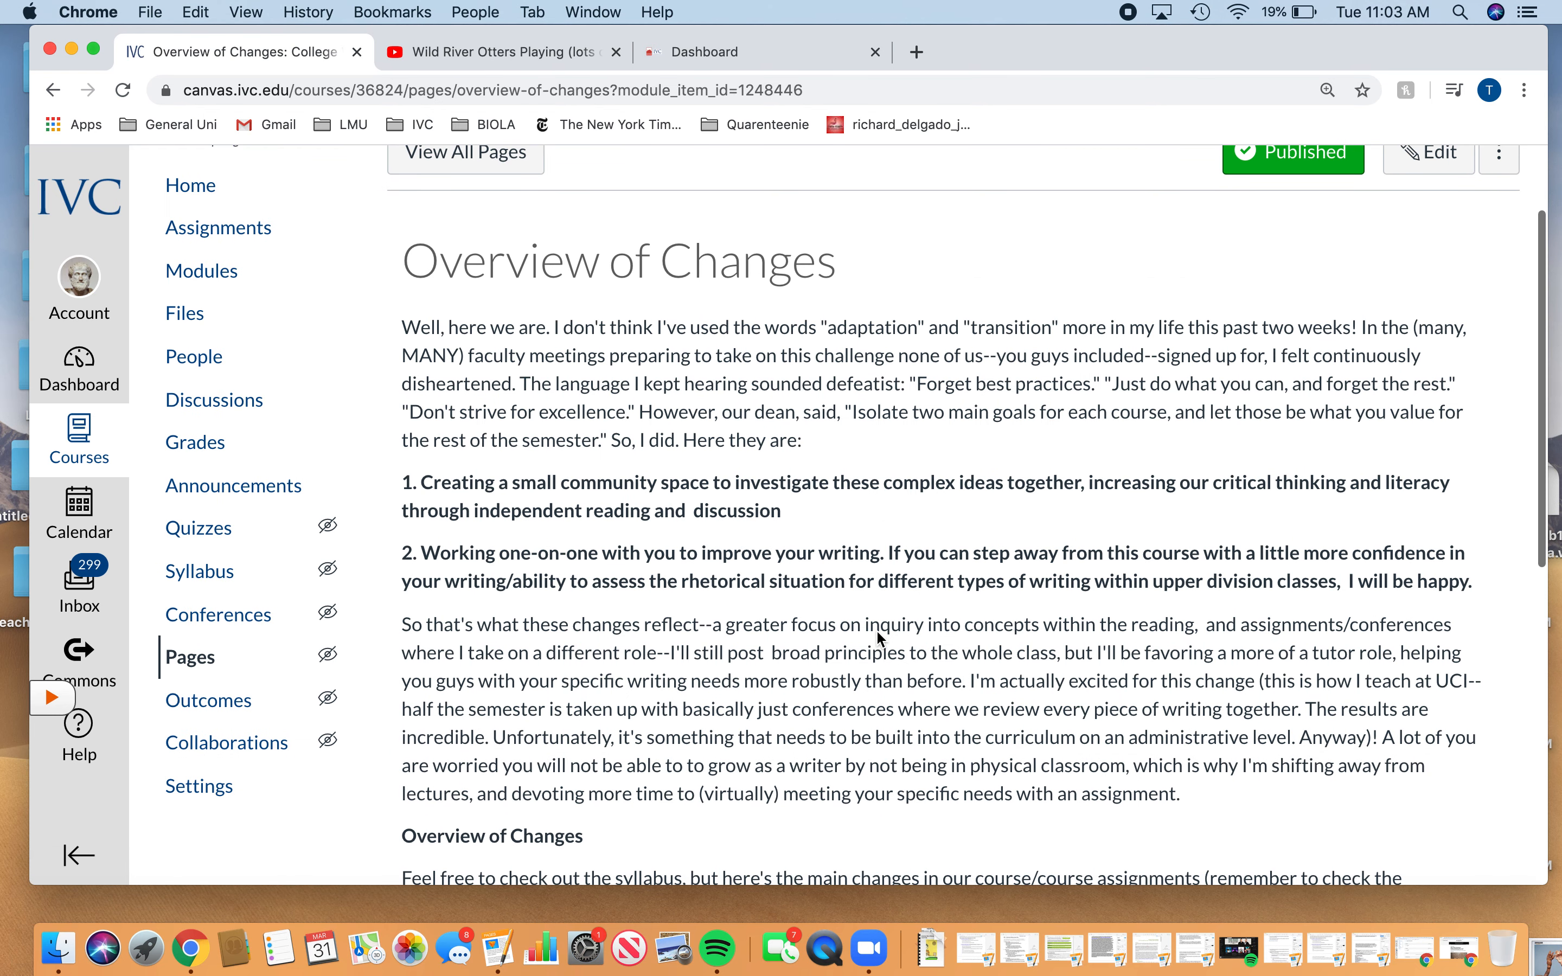
{"action": "mouse_move", "coordinate": [1093, 365]}
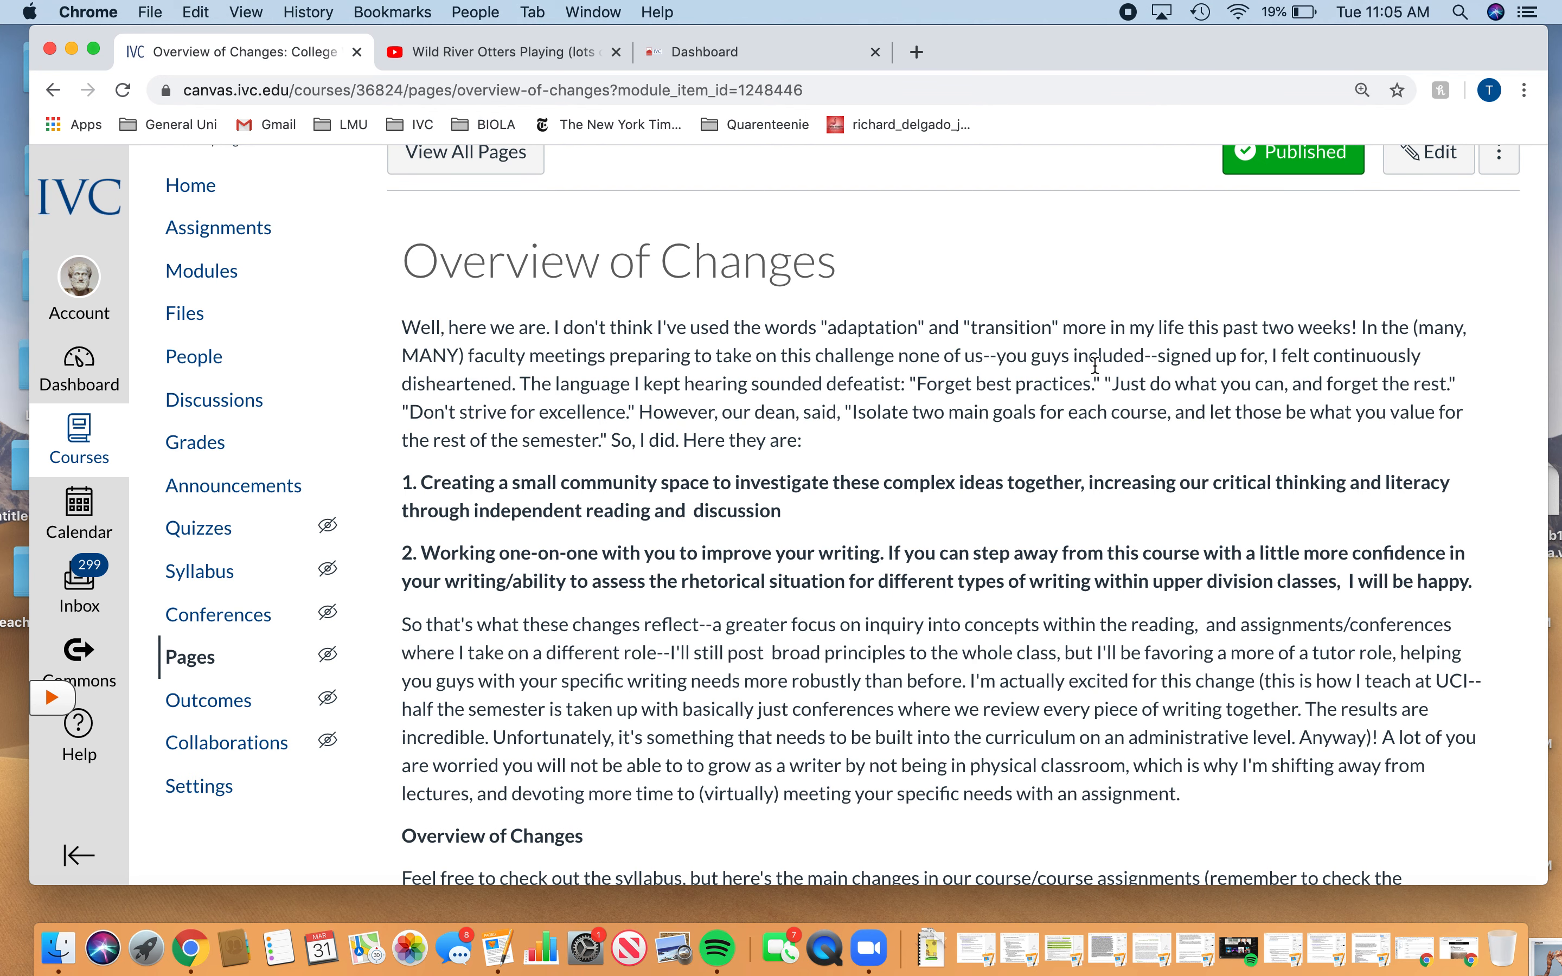
{"action": "scroll", "scroll_direction": "down", "scroll_amount": 3}
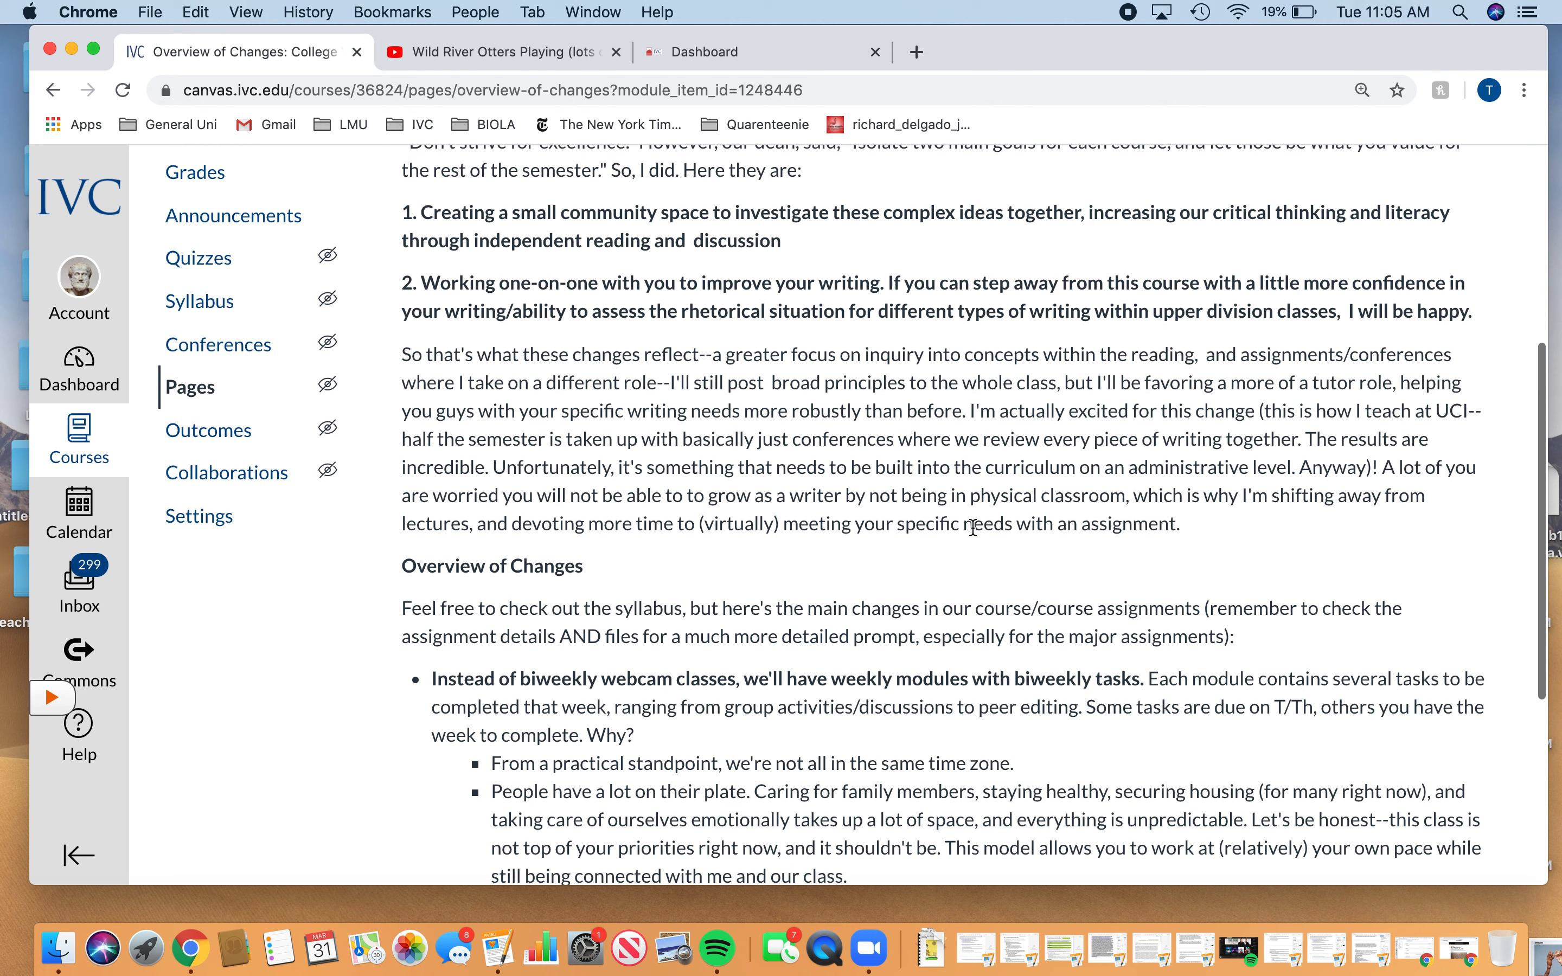
{"action": "scroll", "scroll_direction": "down", "scroll_amount": 3}
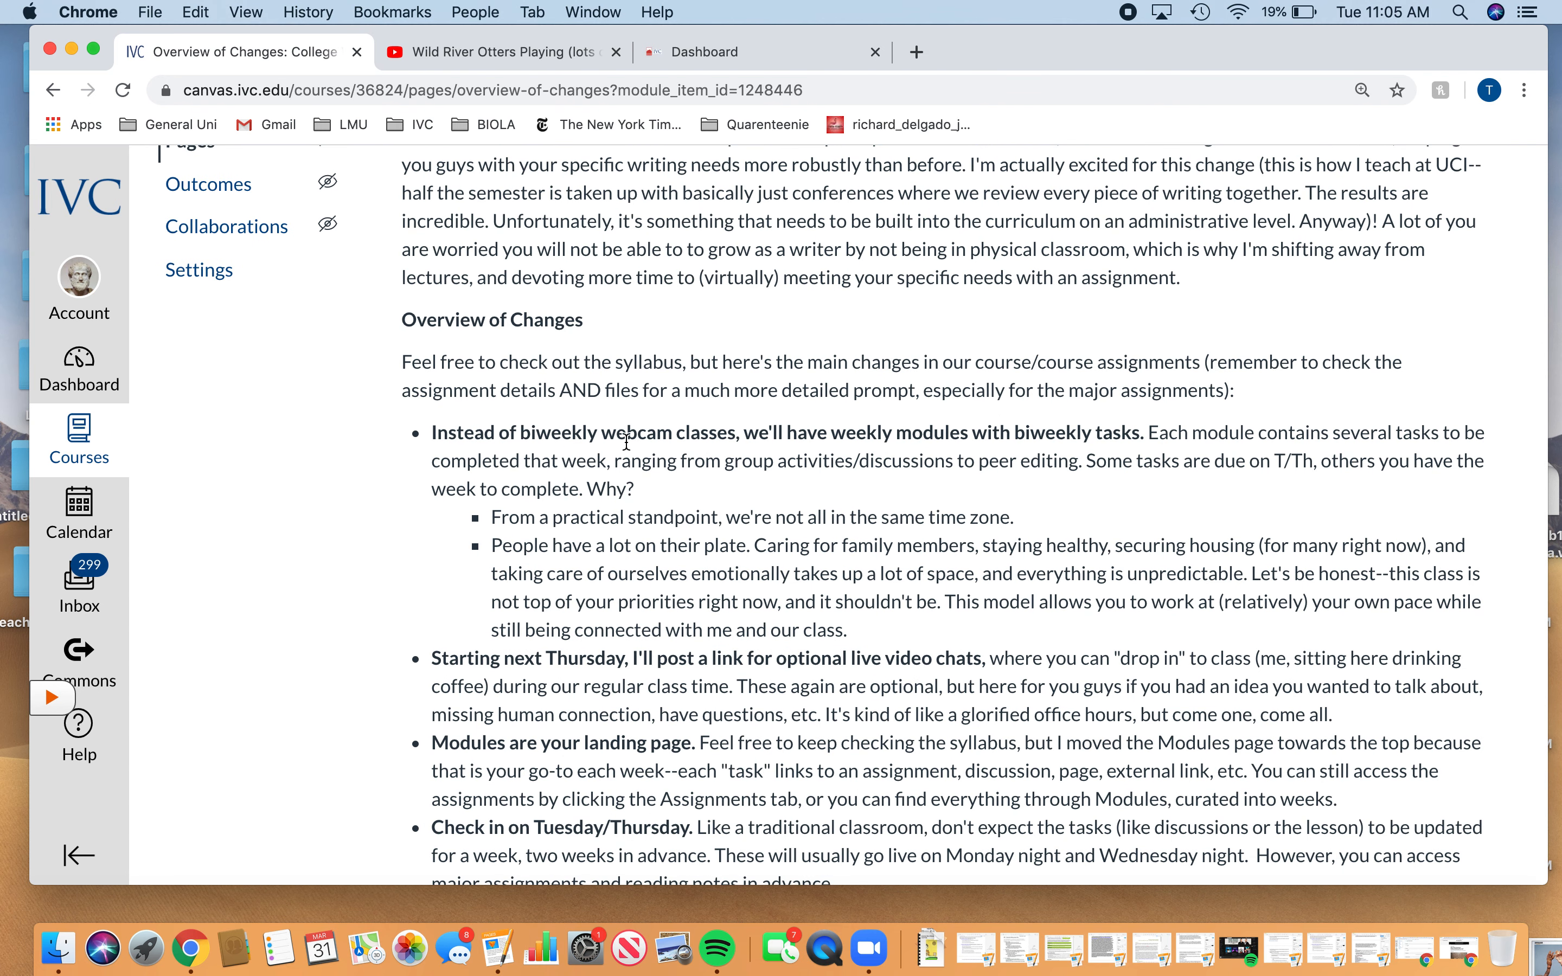
{"action": "mouse_move", "coordinate": [774, 432]}
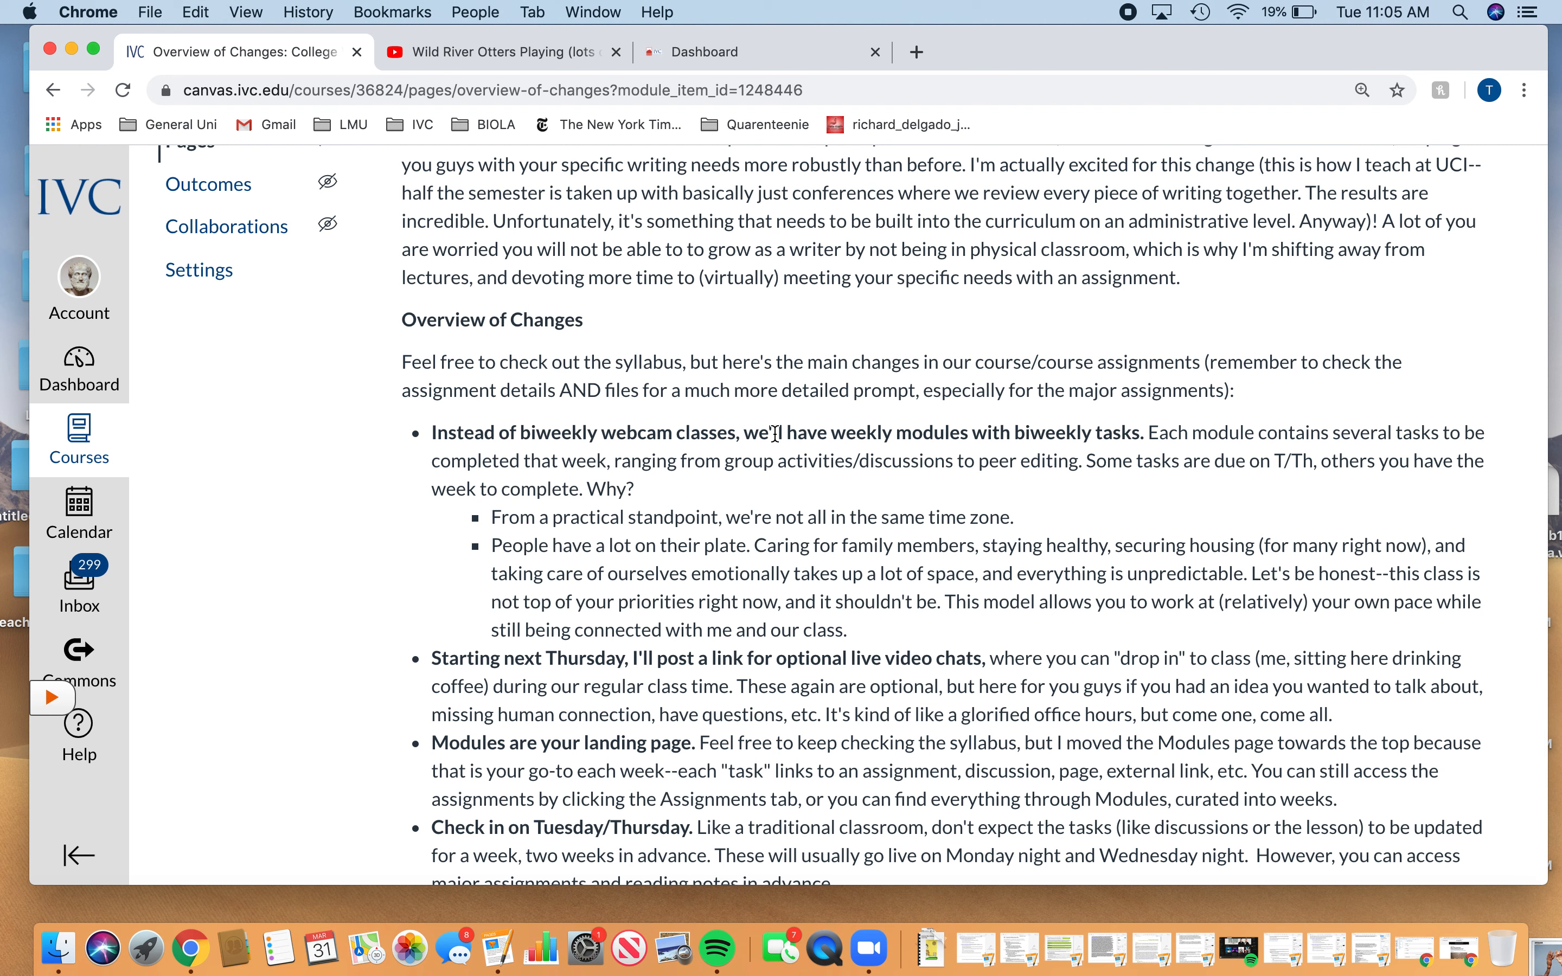
{"action": "mouse_move", "coordinate": [594, 506]}
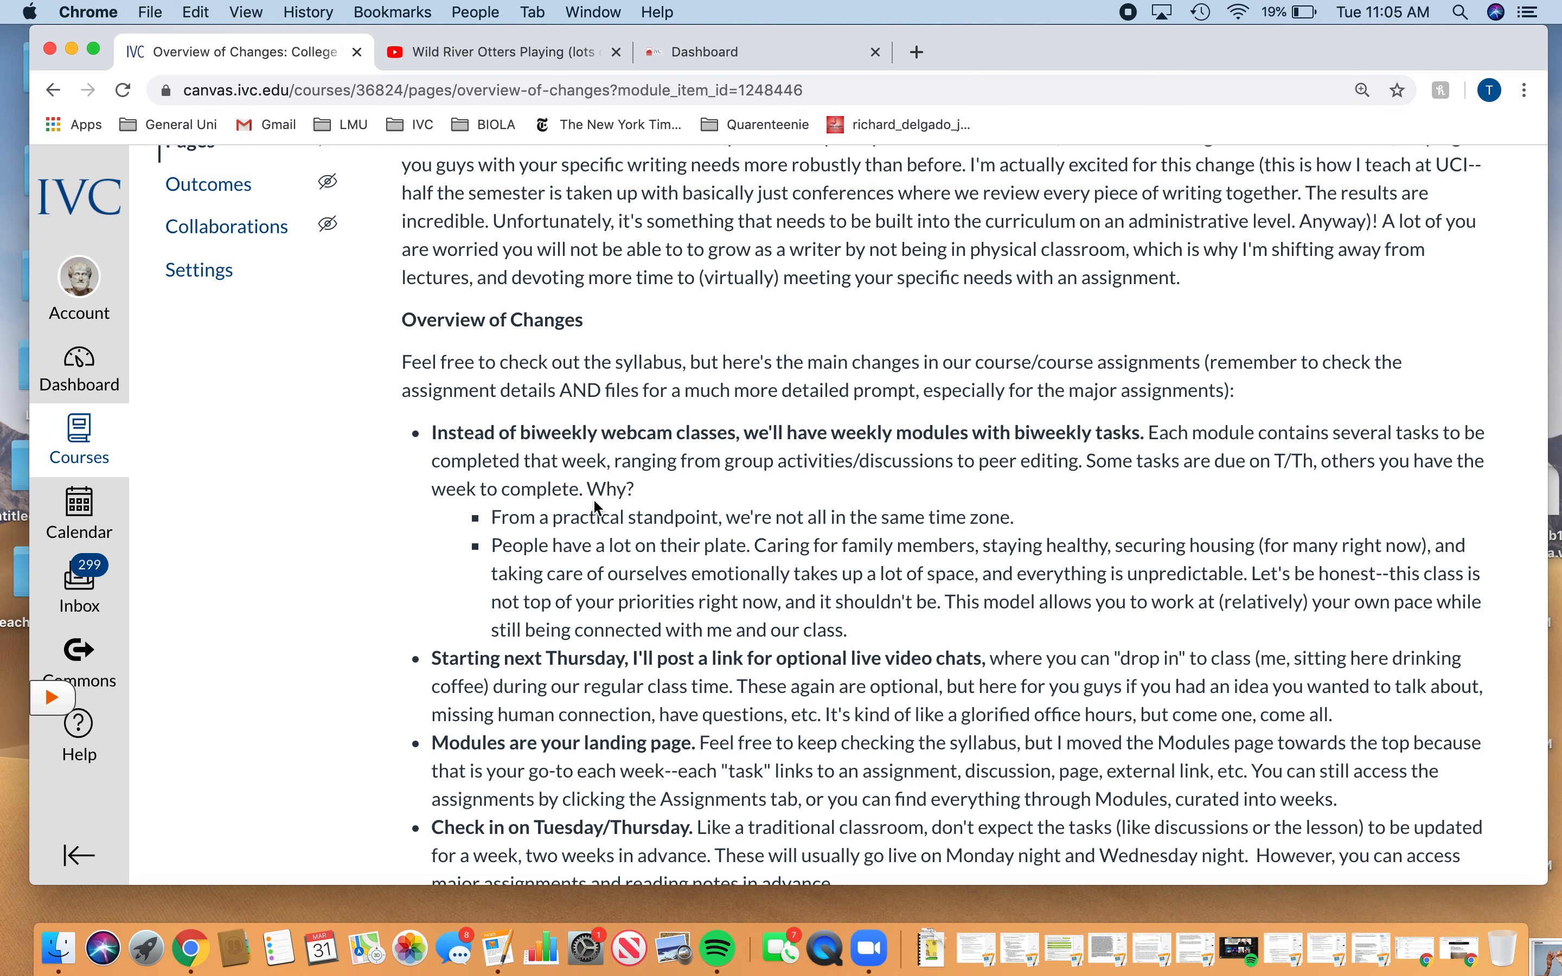
{"action": "scroll", "scroll_direction": "down", "scroll_amount": 3}
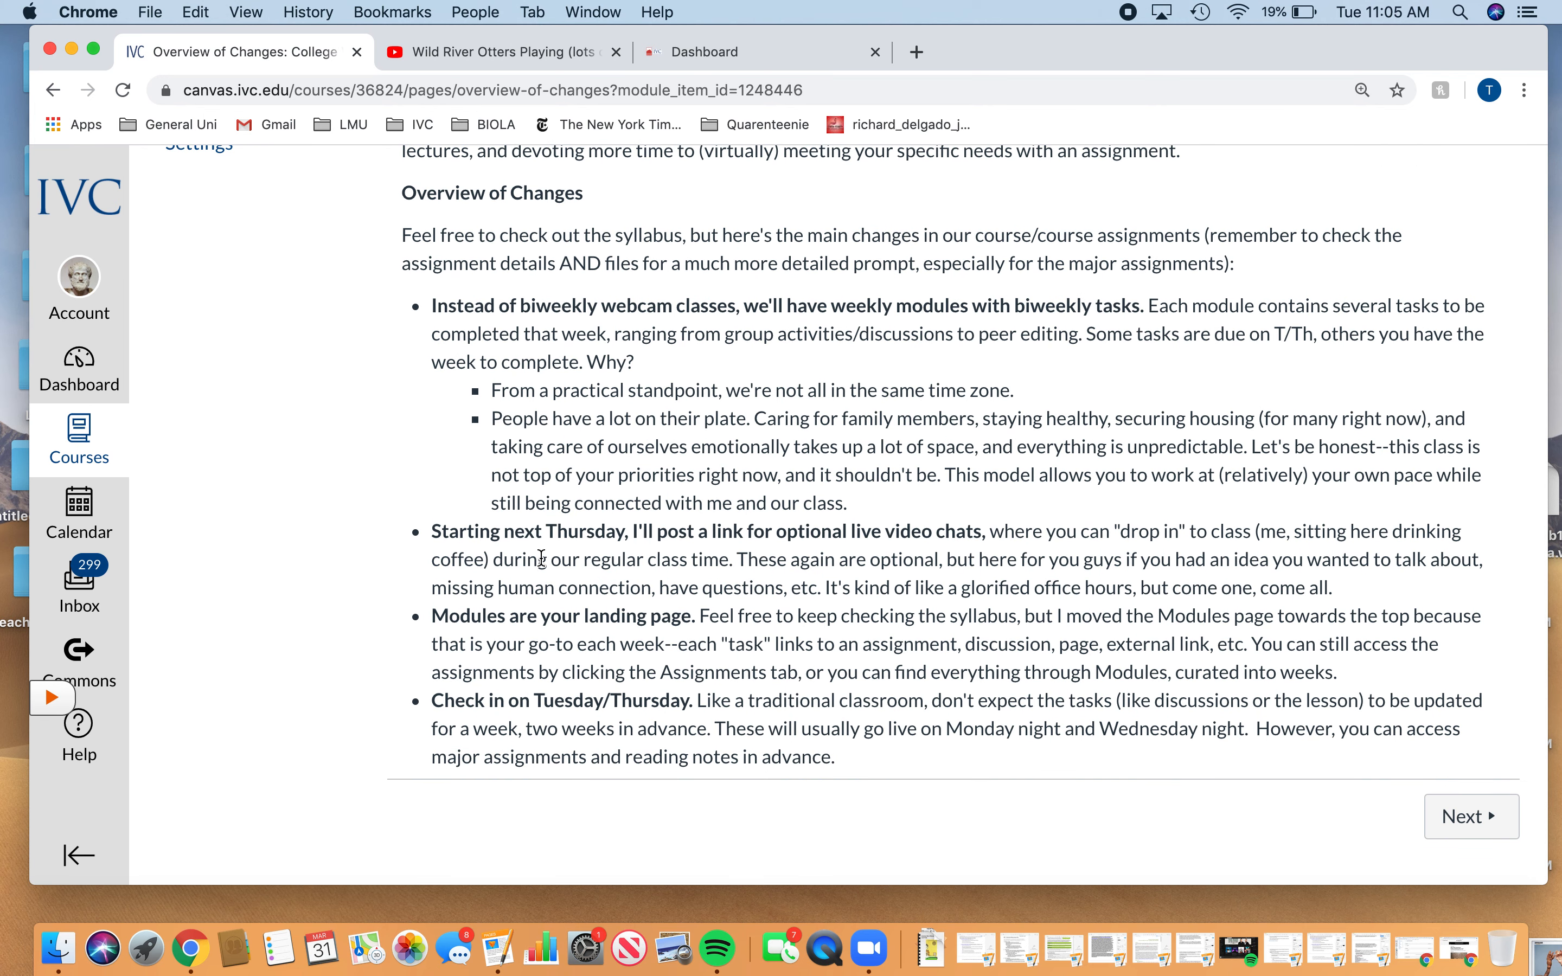
{"action": "mouse_move", "coordinate": [545, 542]}
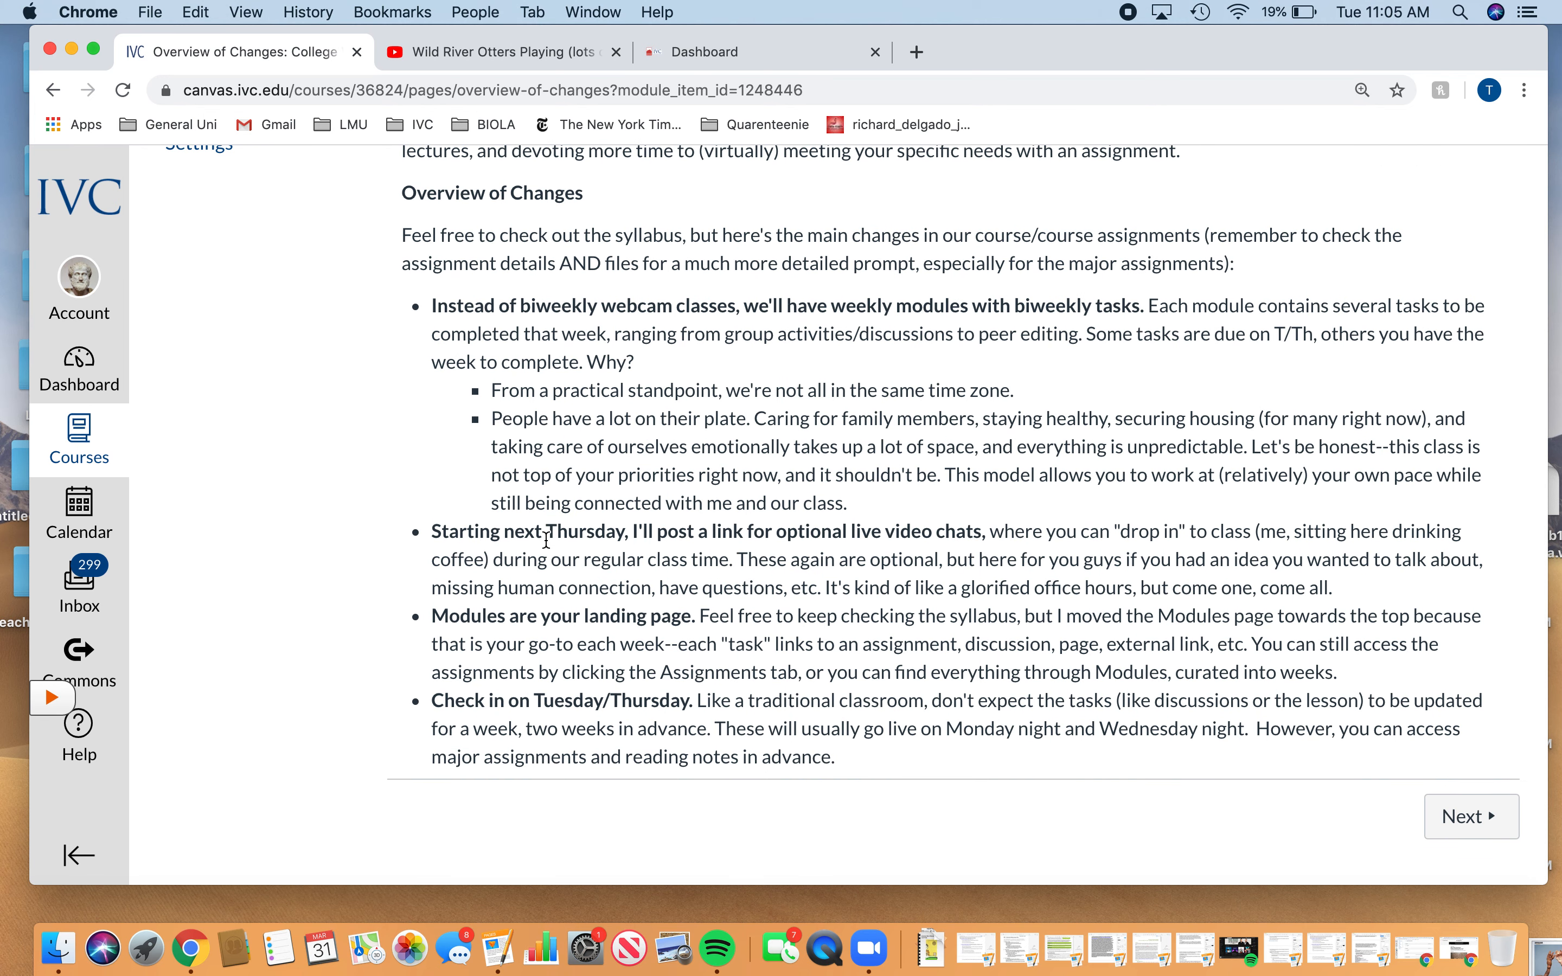
{"action": "mouse_move", "coordinate": [817, 523]}
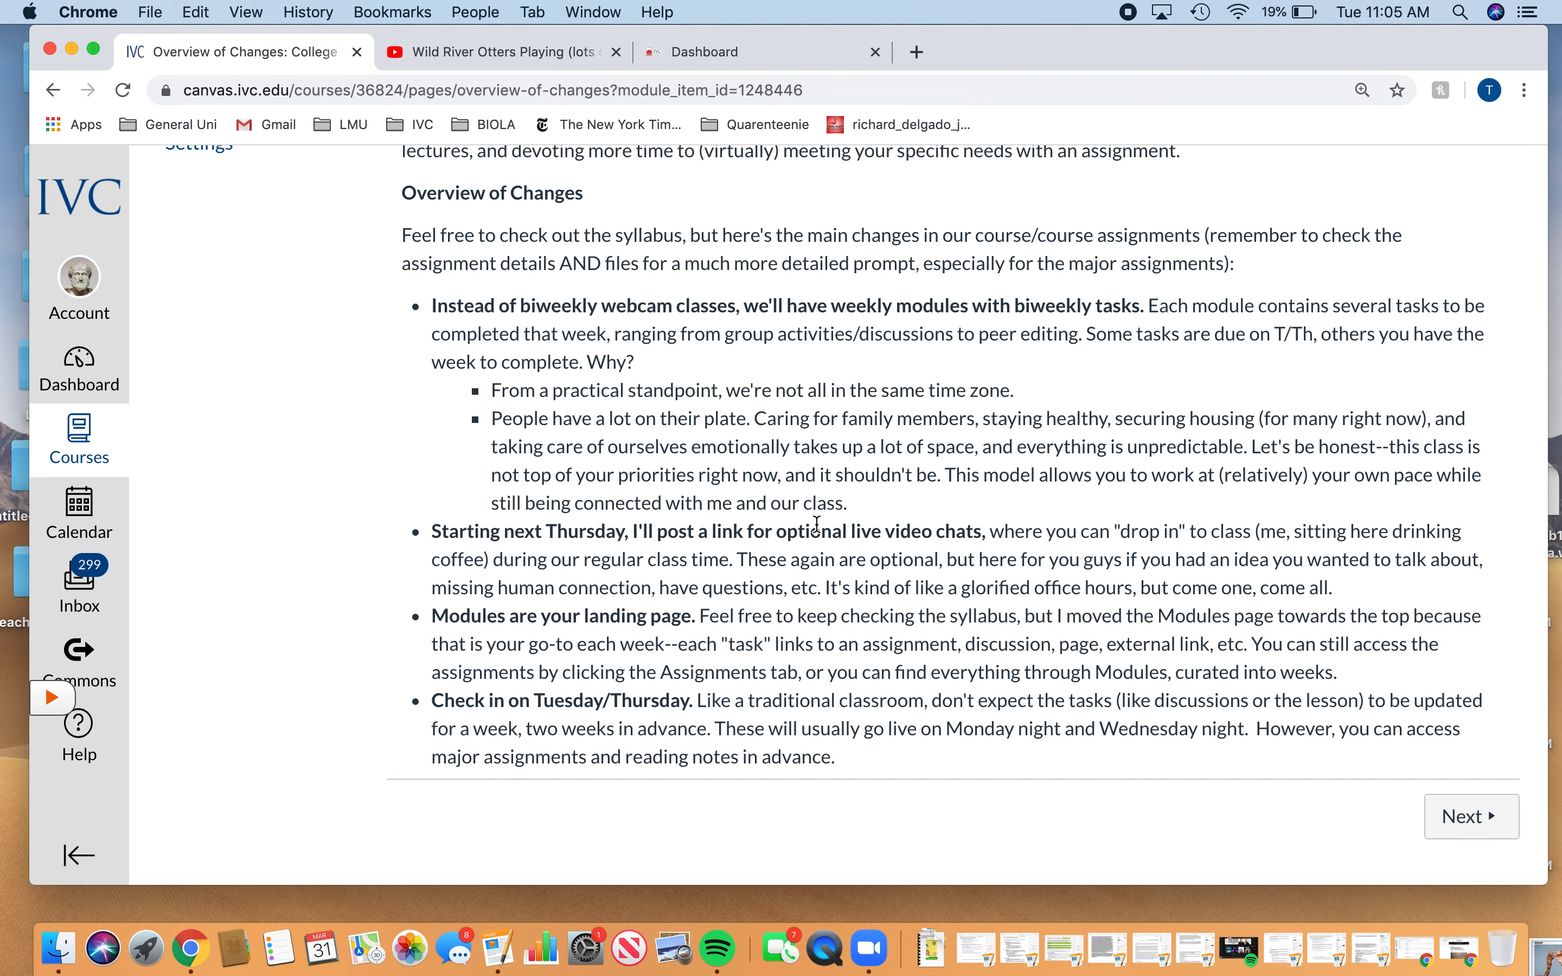
{"action": "scroll", "scroll_direction": "up", "scroll_amount": 3}
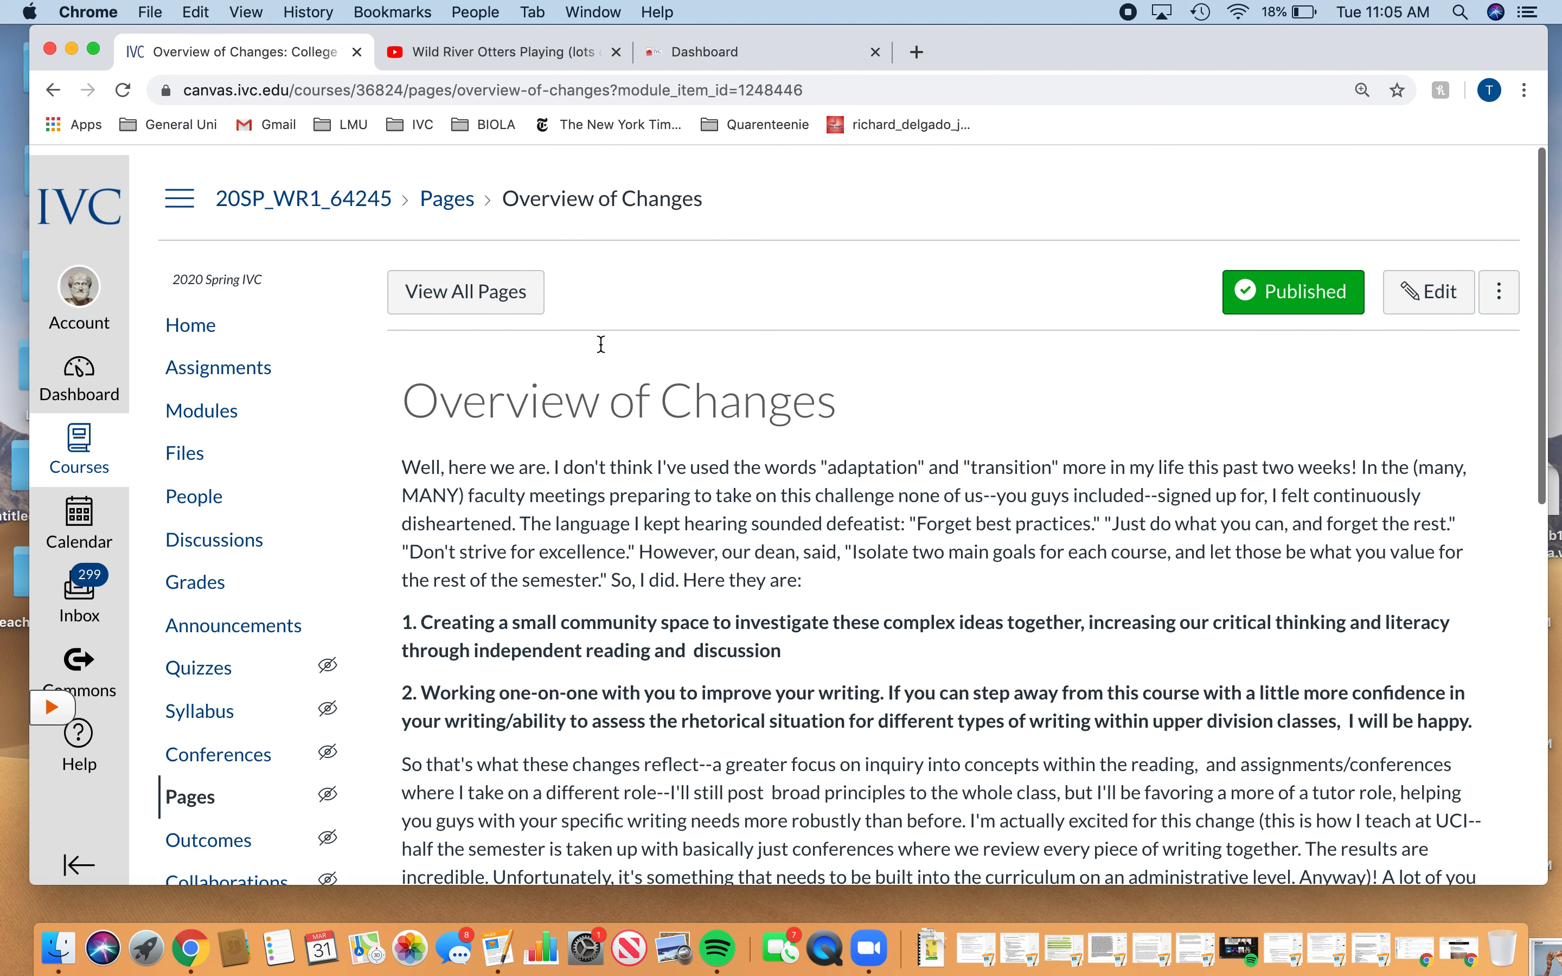
Step: From the Modules list, bring up the Overview of Assignments page
{"action": "left_click", "coordinate": [202, 401]}
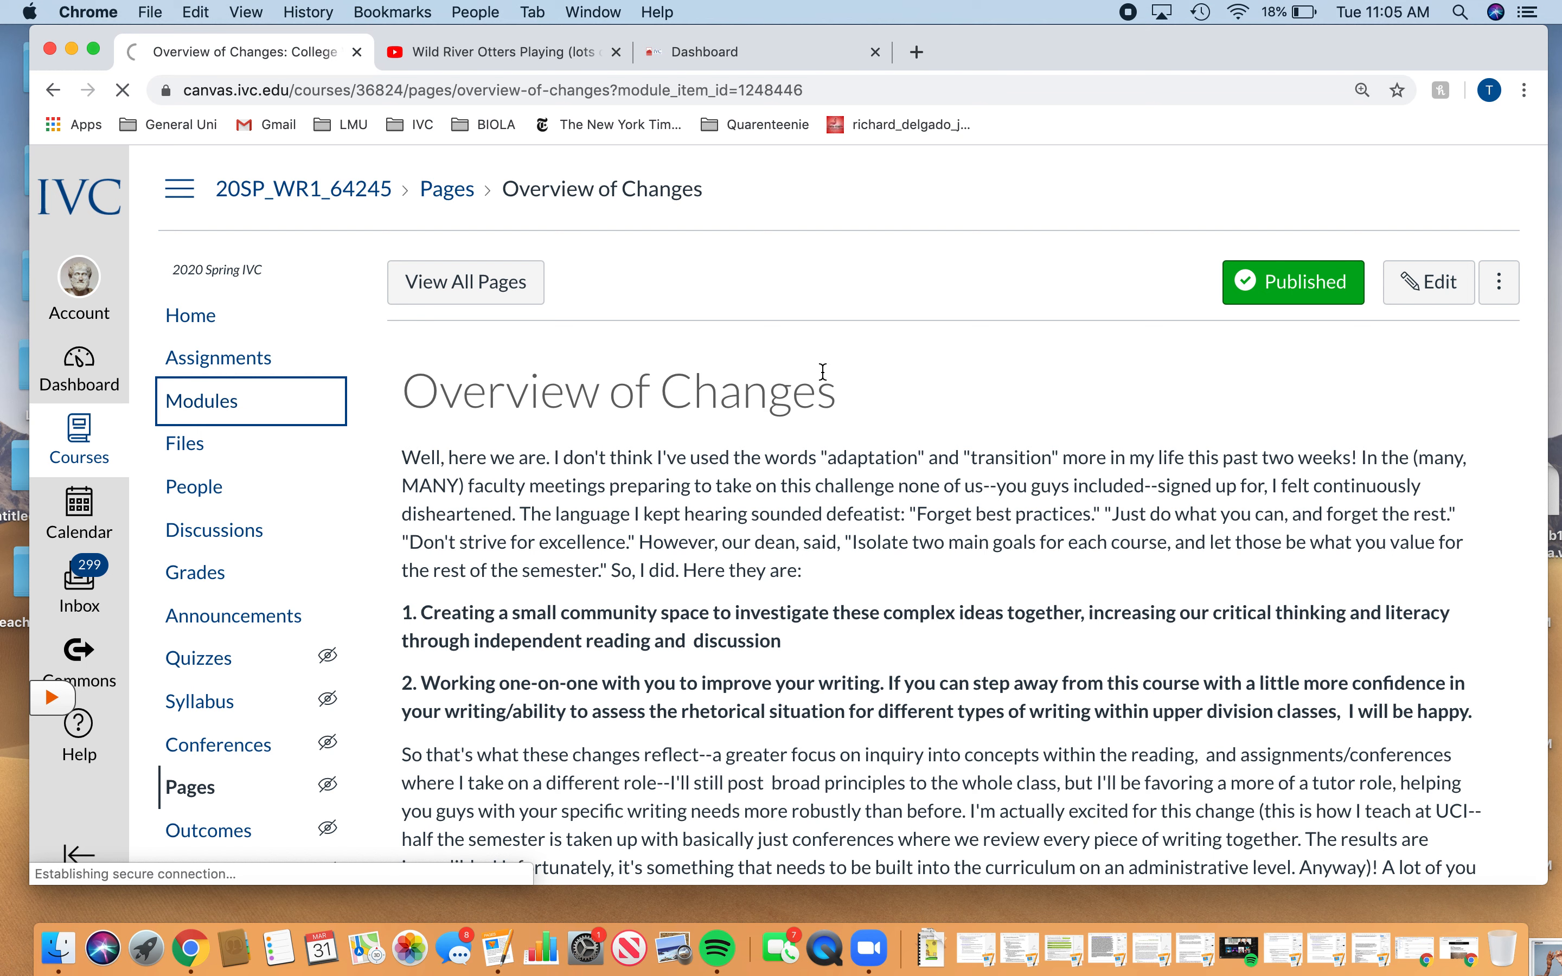
{"action": "left_click", "coordinate": [202, 400]}
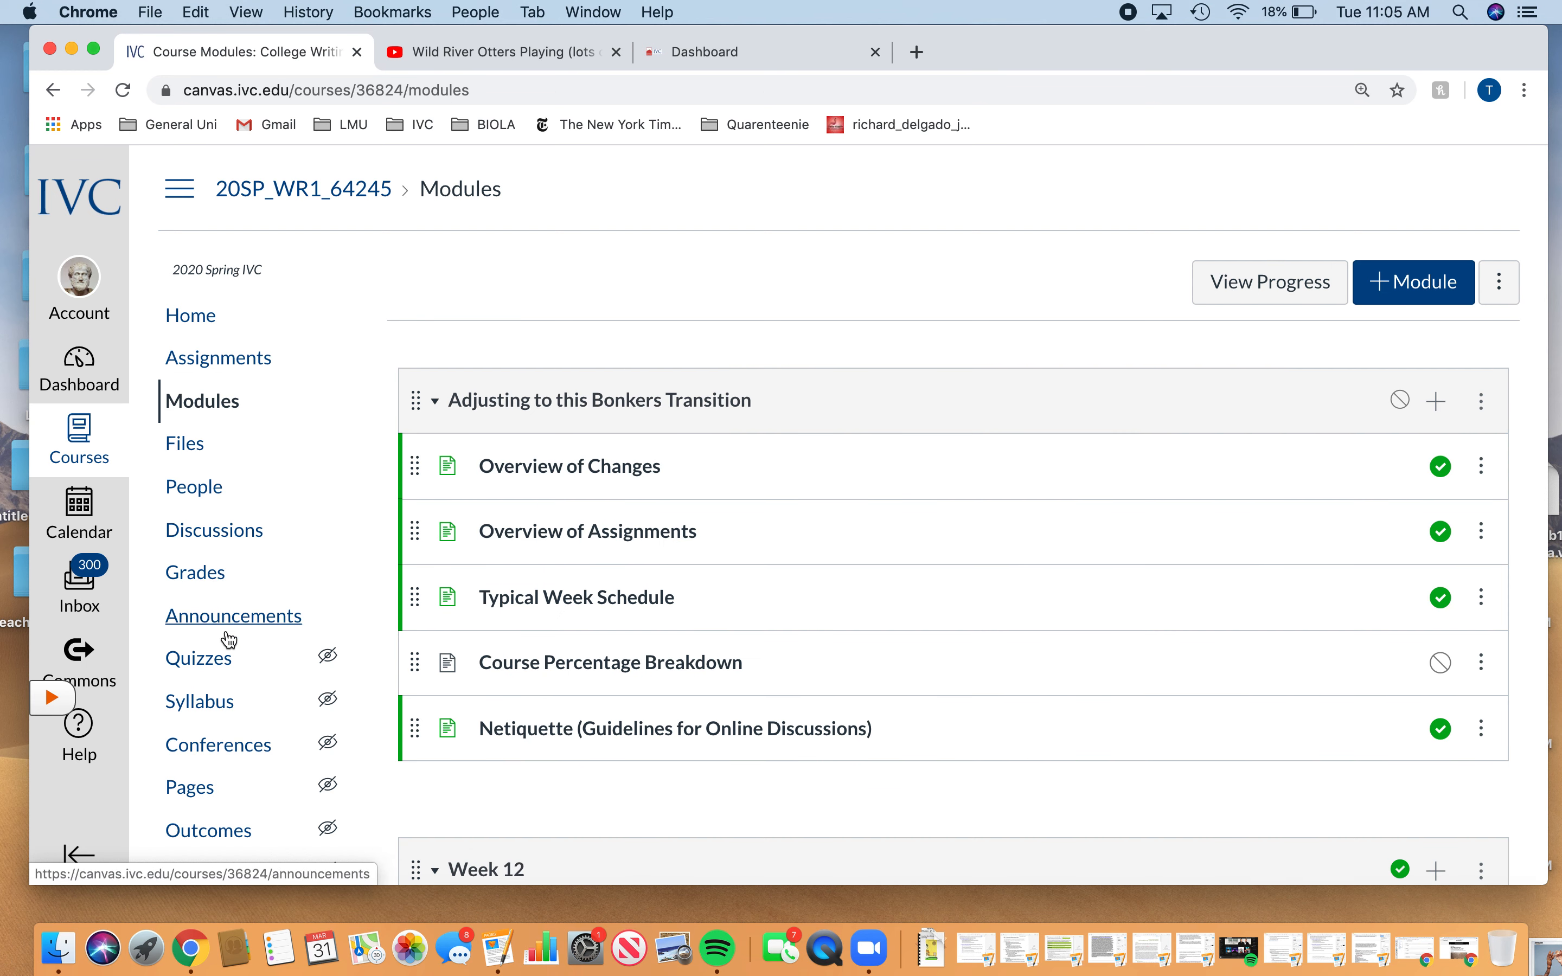
{"action": "mouse_move", "coordinate": [214, 530]}
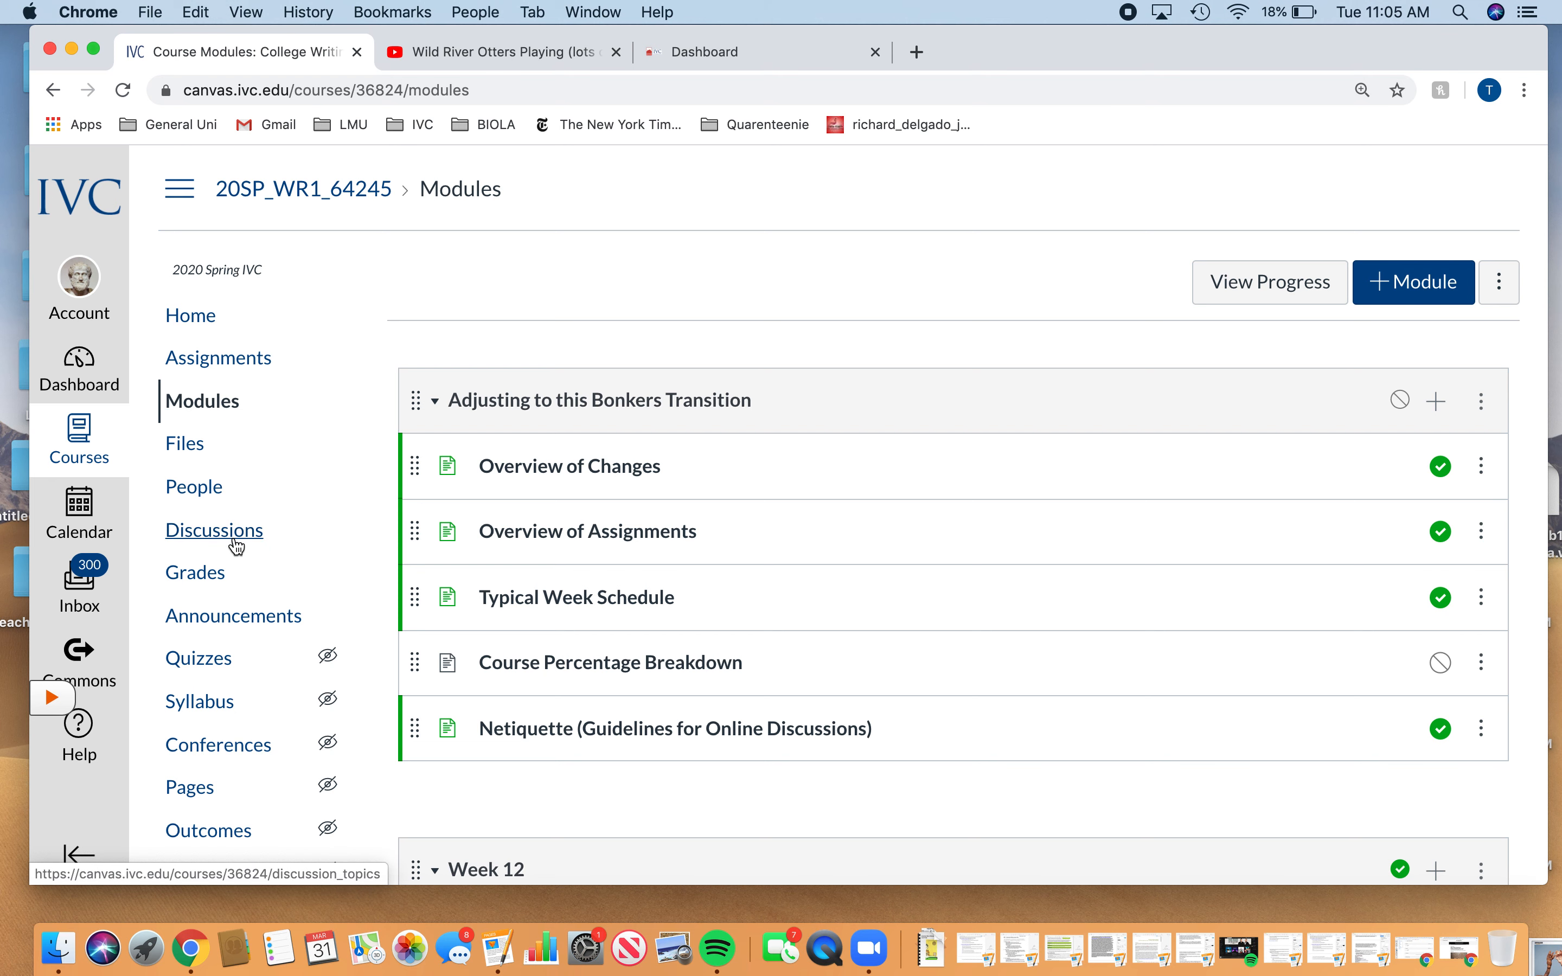
{"action": "scroll", "scroll_direction": "down", "scroll_amount": 3}
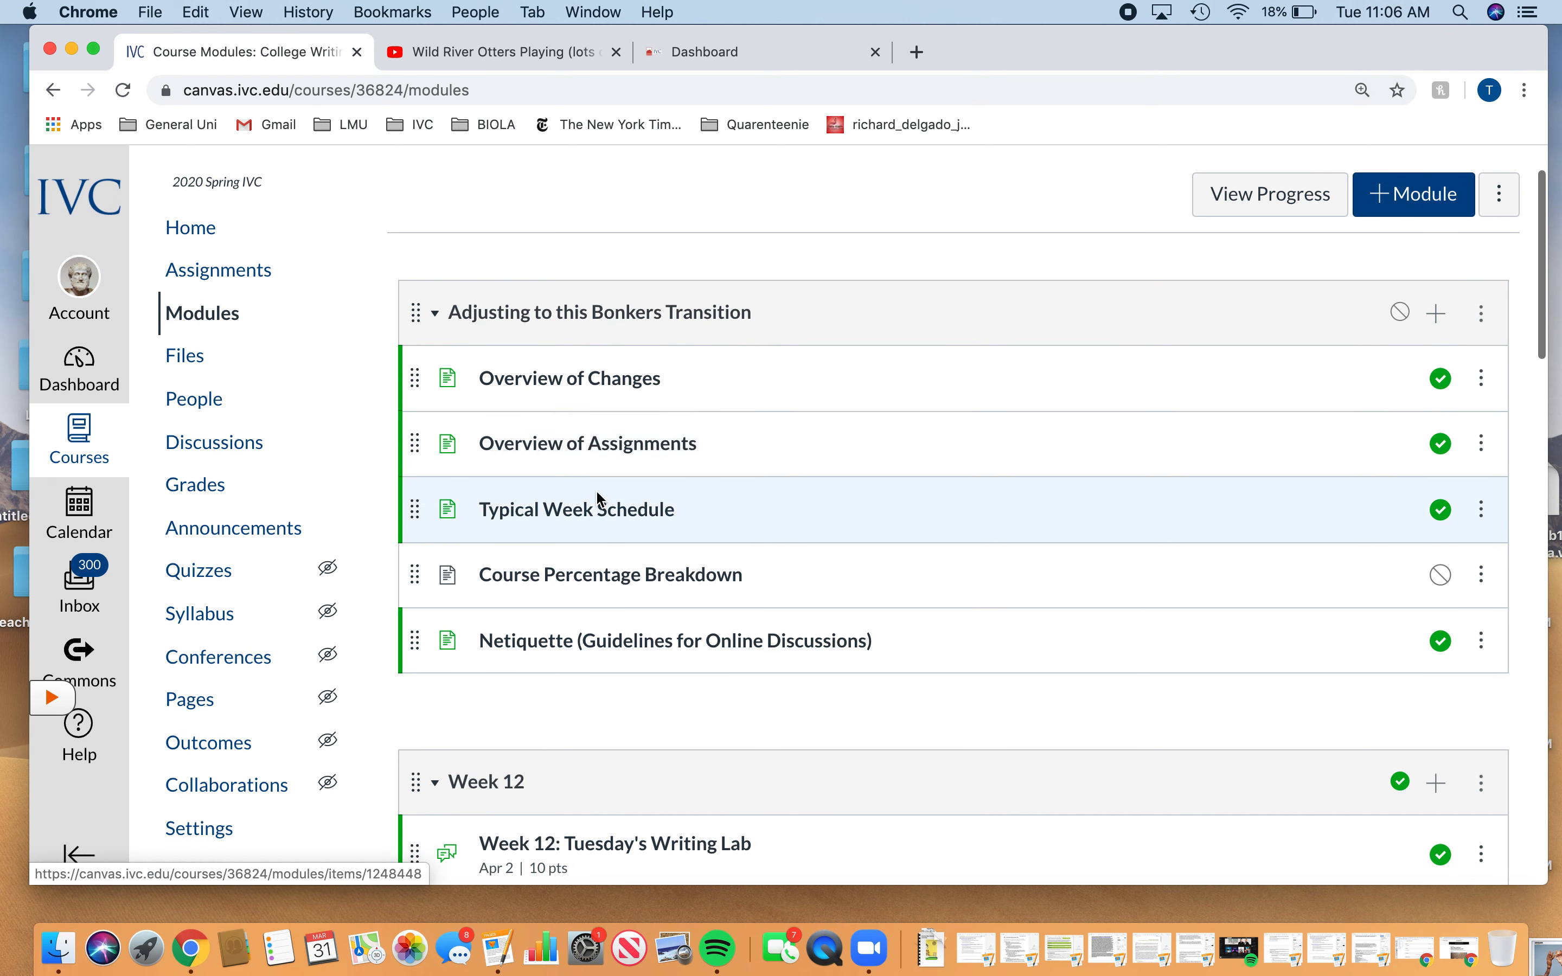
{"action": "left_click", "coordinate": [587, 444]}
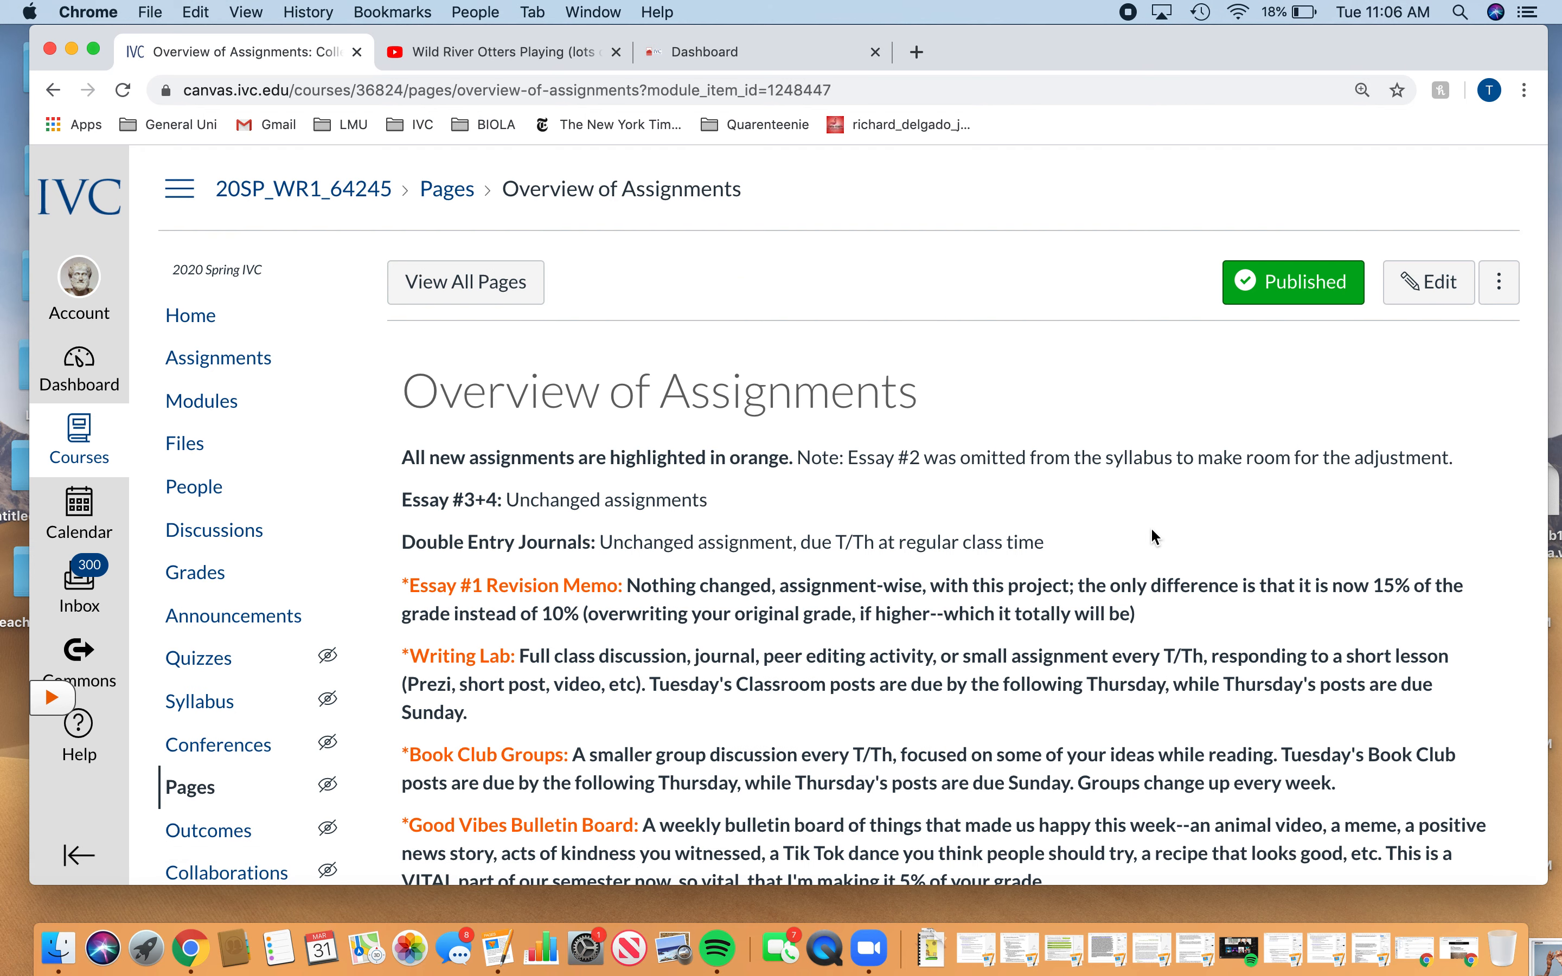
Step: Read through the unchanged and new orange-highlighted assignments down to Good Vibes Bulletin Board
{"action": "scroll", "scroll_direction": "down", "scroll_amount": 3}
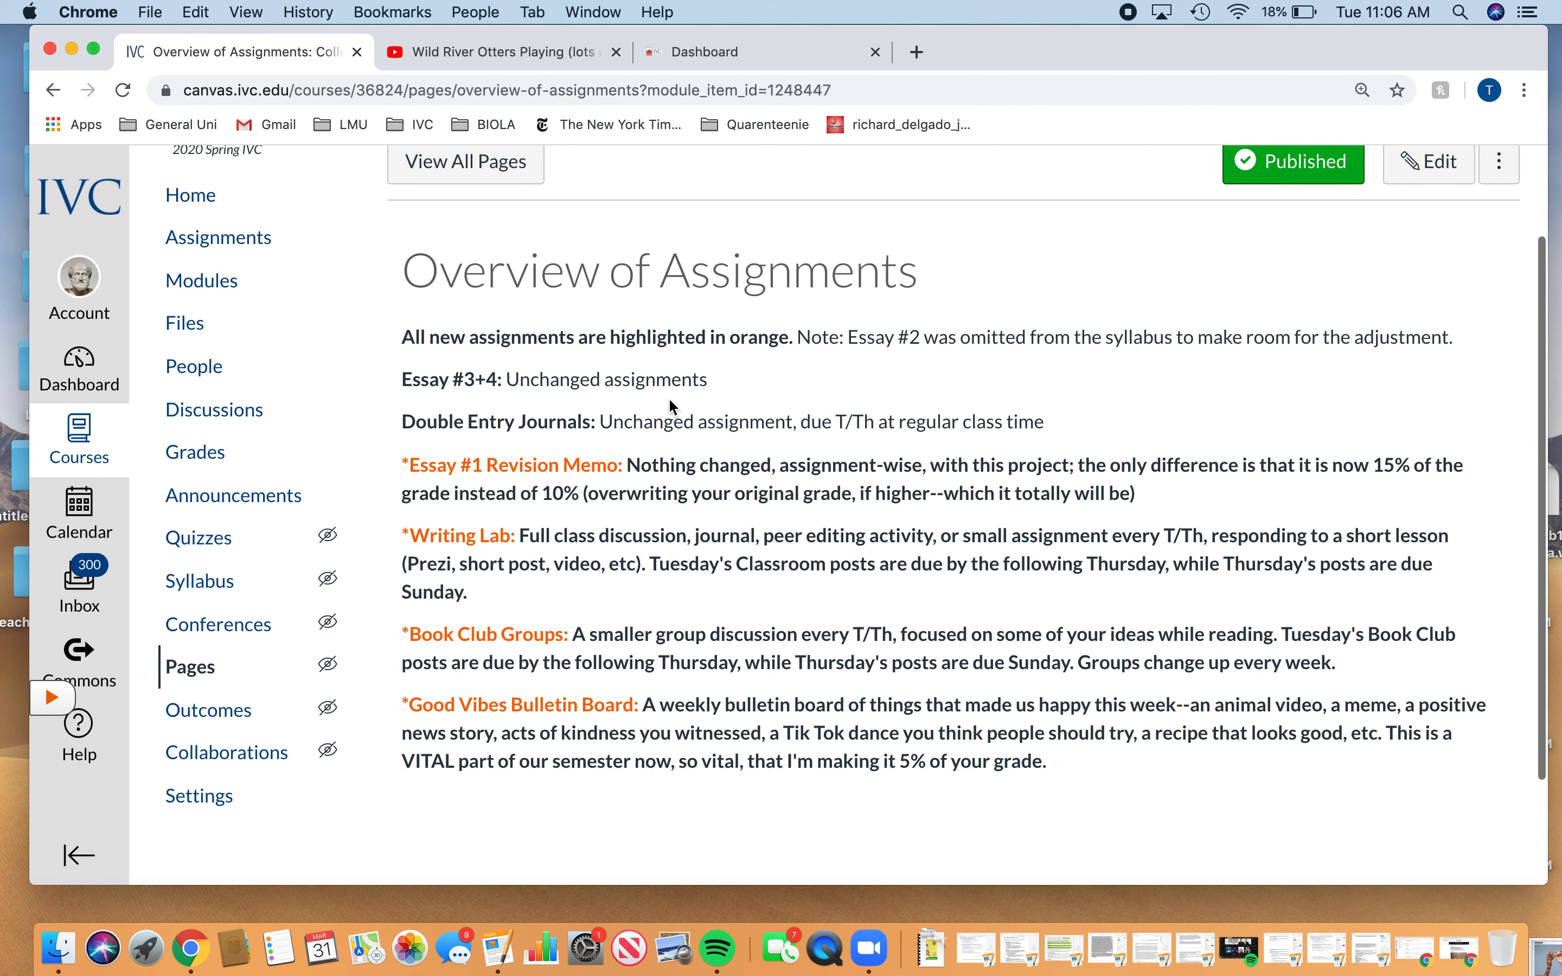
{"action": "mouse_move", "coordinate": [447, 813]}
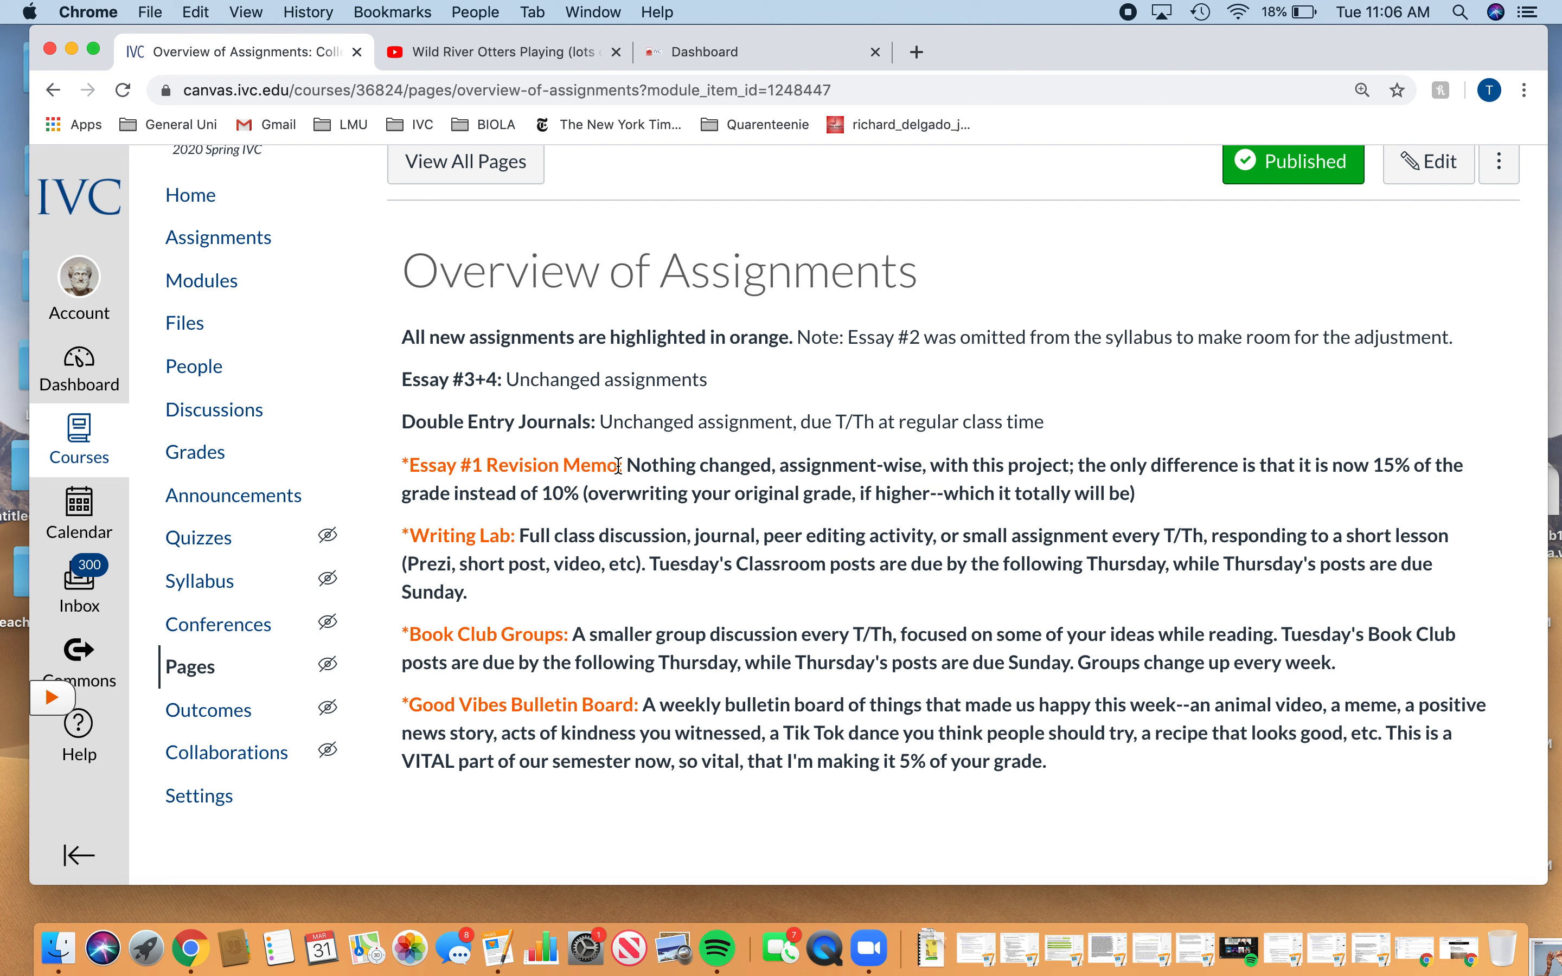
{"action": "mouse_move", "coordinate": [615, 466]}
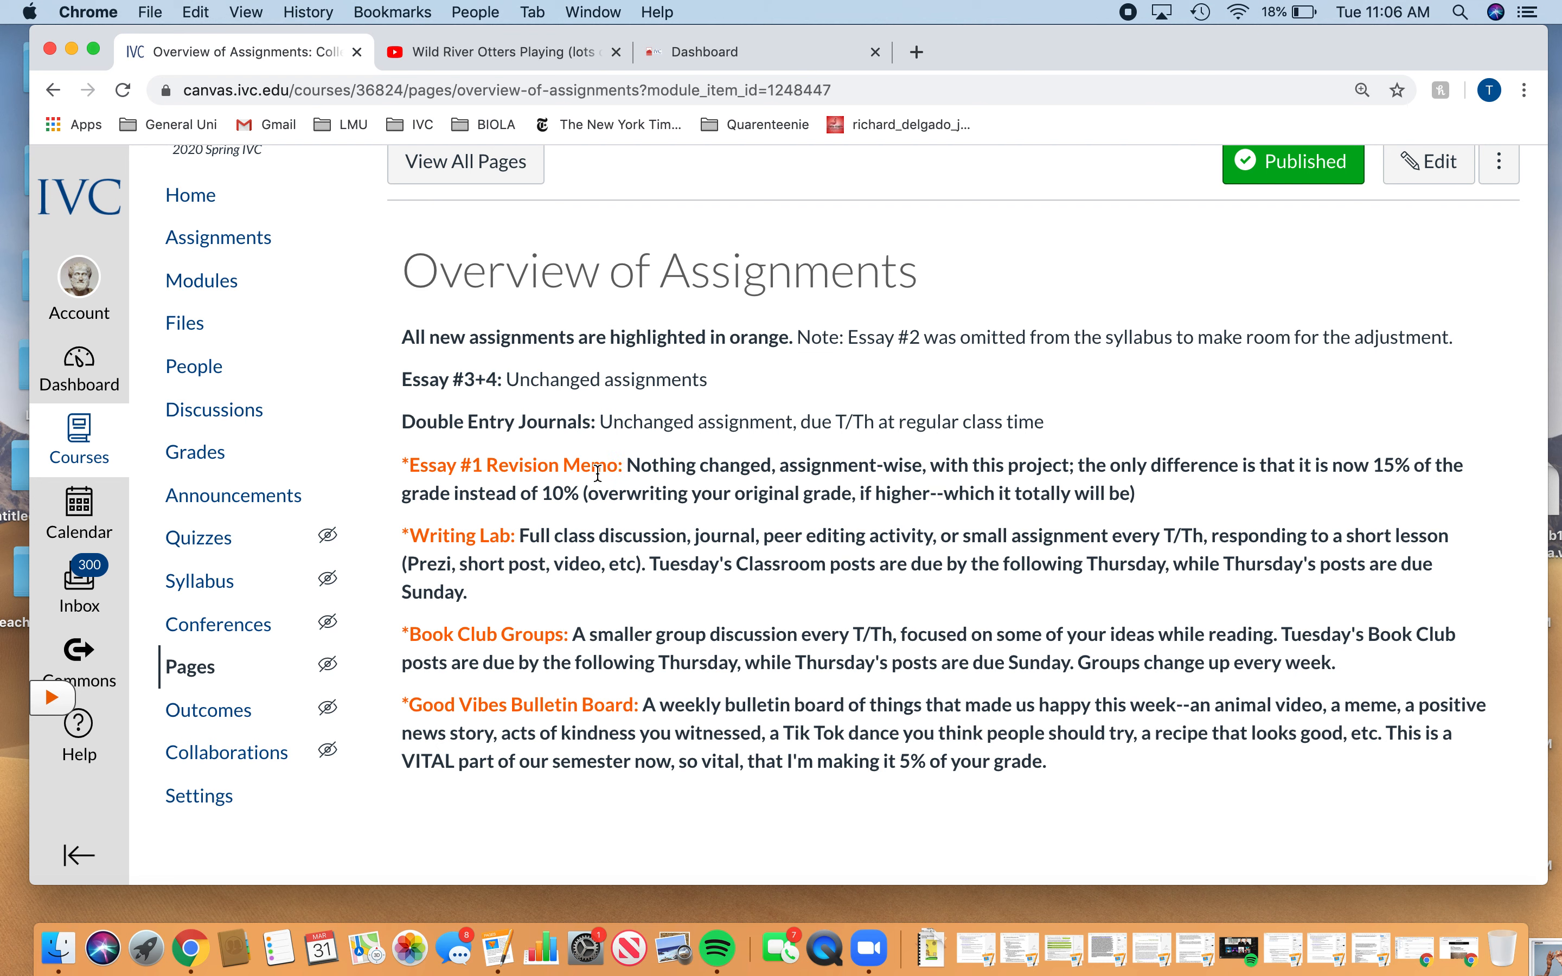
{"action": "mouse_move", "coordinate": [464, 568]}
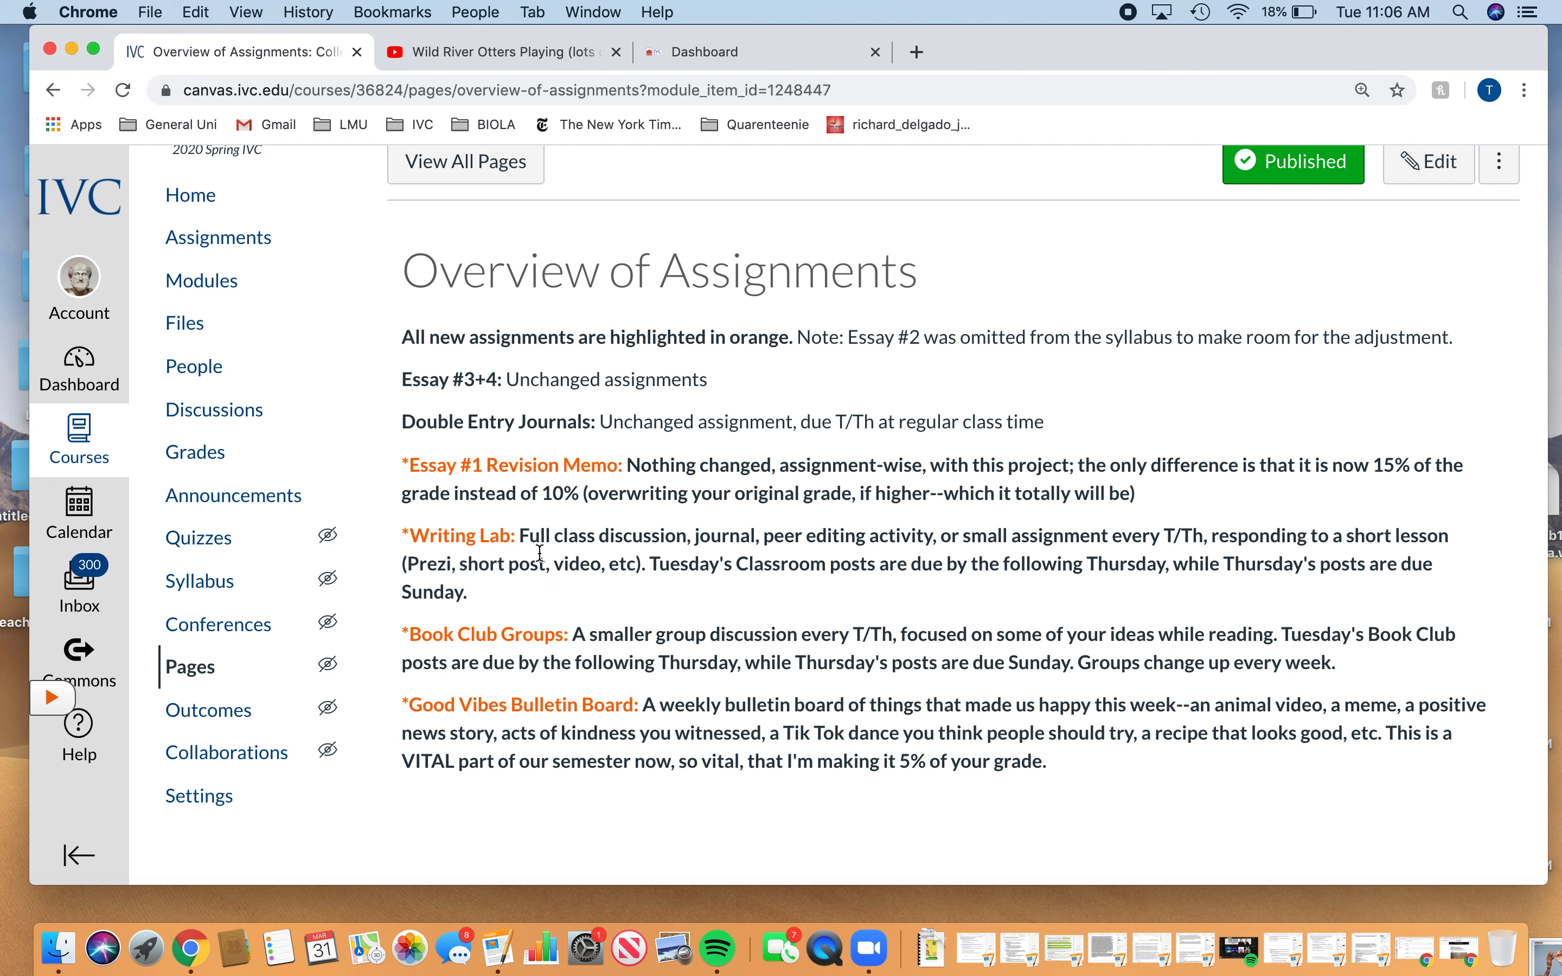
{"action": "mouse_move", "coordinate": [677, 570]}
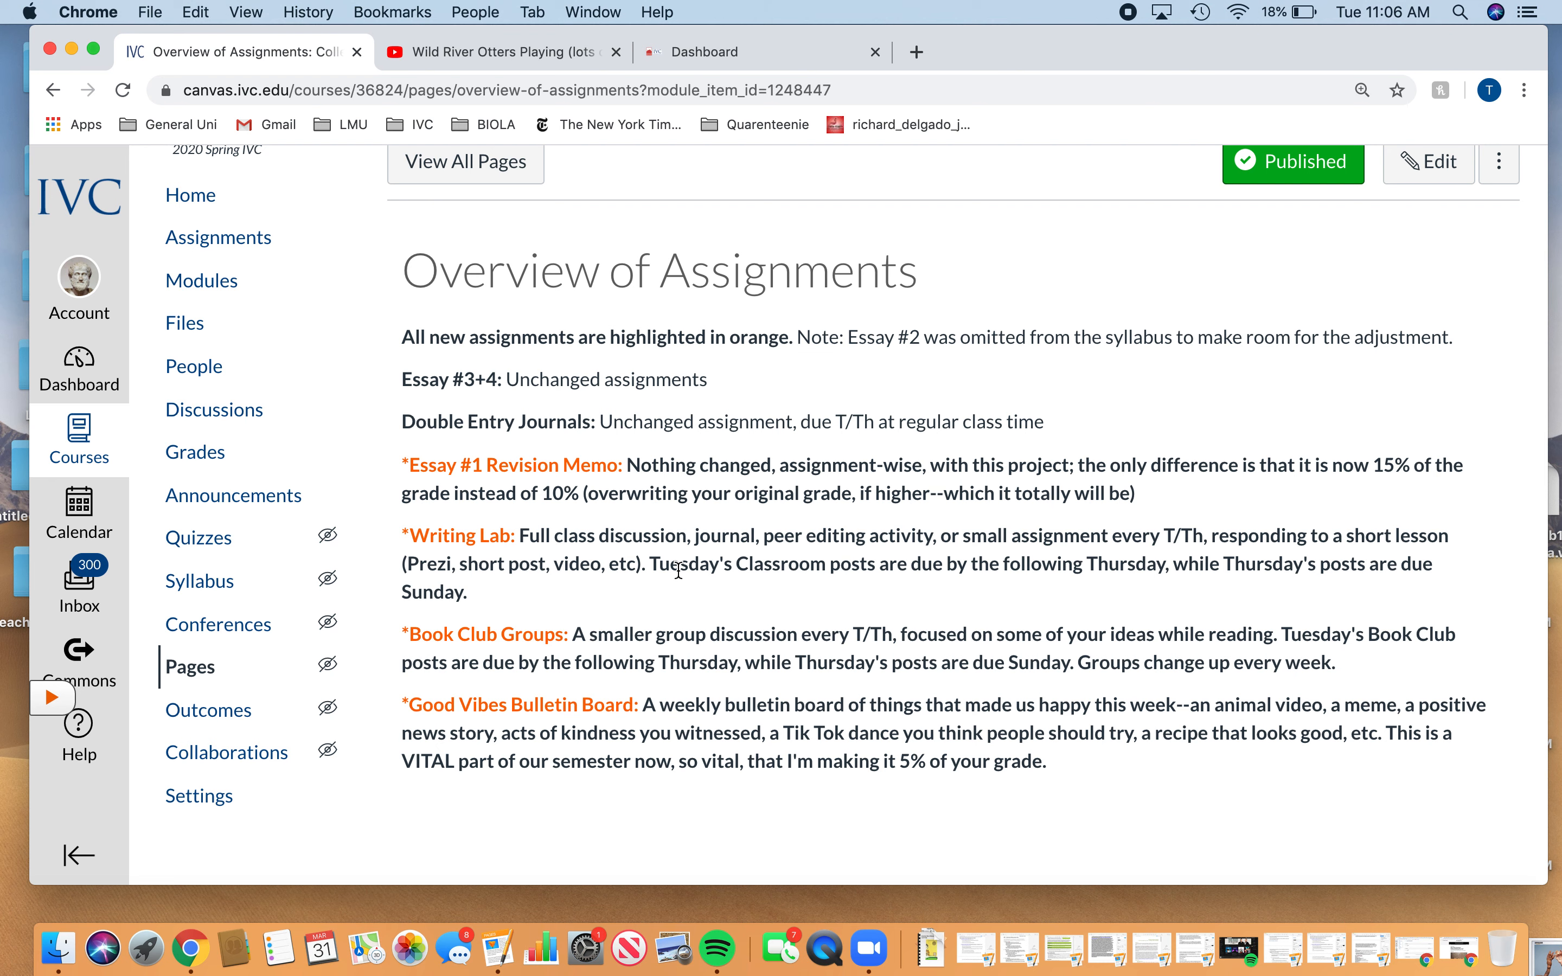
{"action": "mouse_move", "coordinate": [362, 585]}
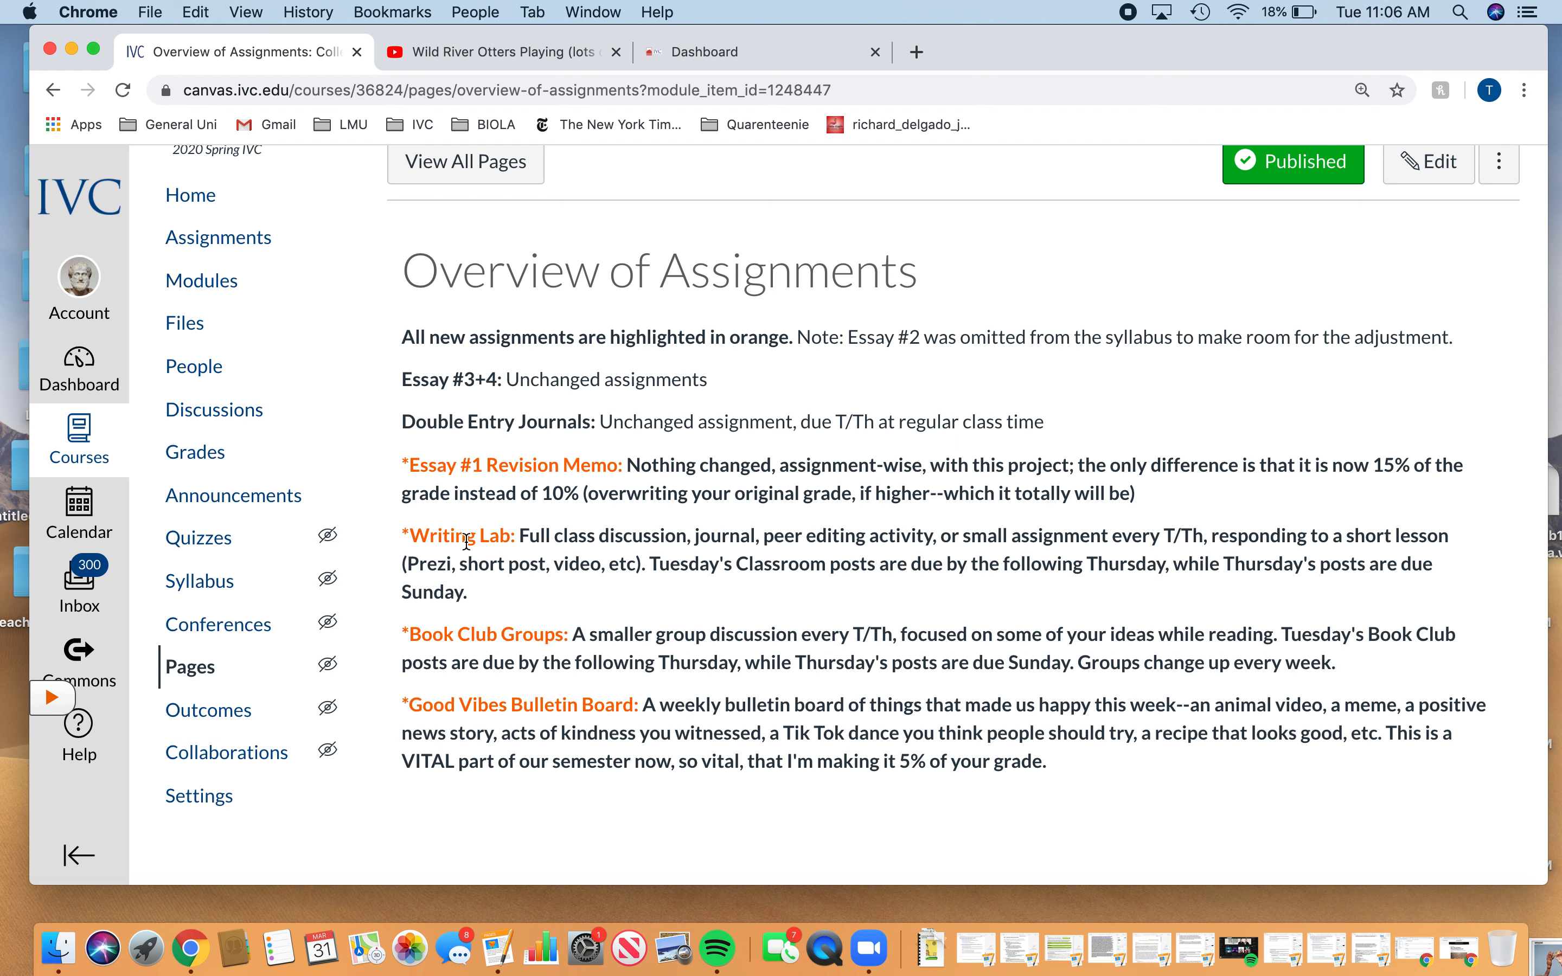
{"action": "mouse_move", "coordinate": [1036, 536]}
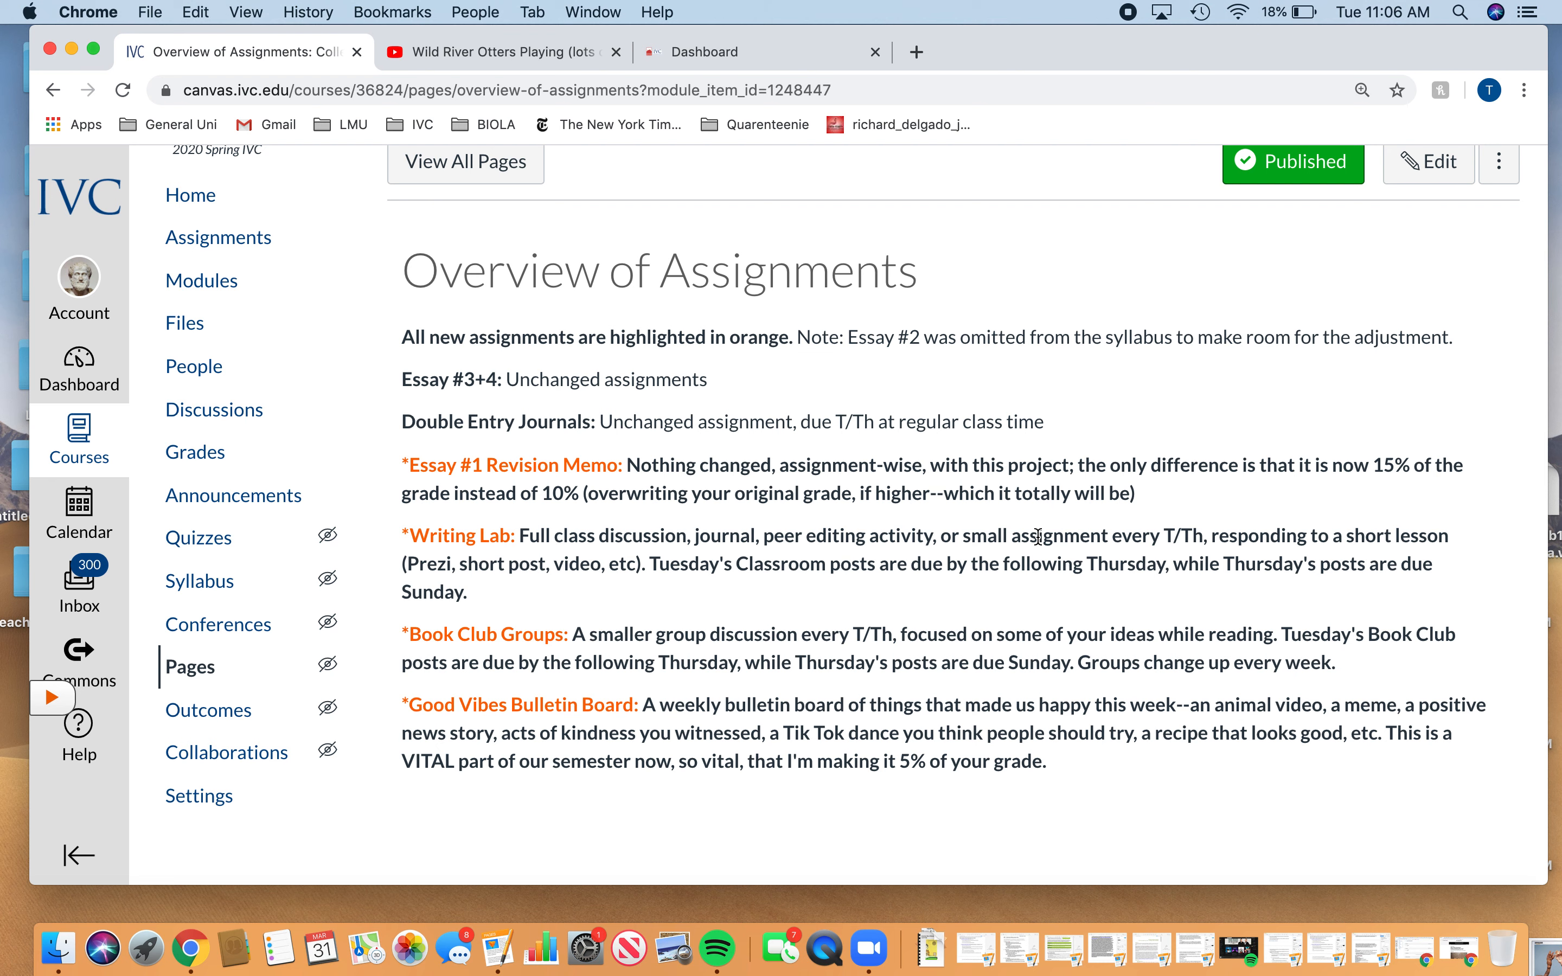
{"action": "mouse_move", "coordinate": [752, 593]}
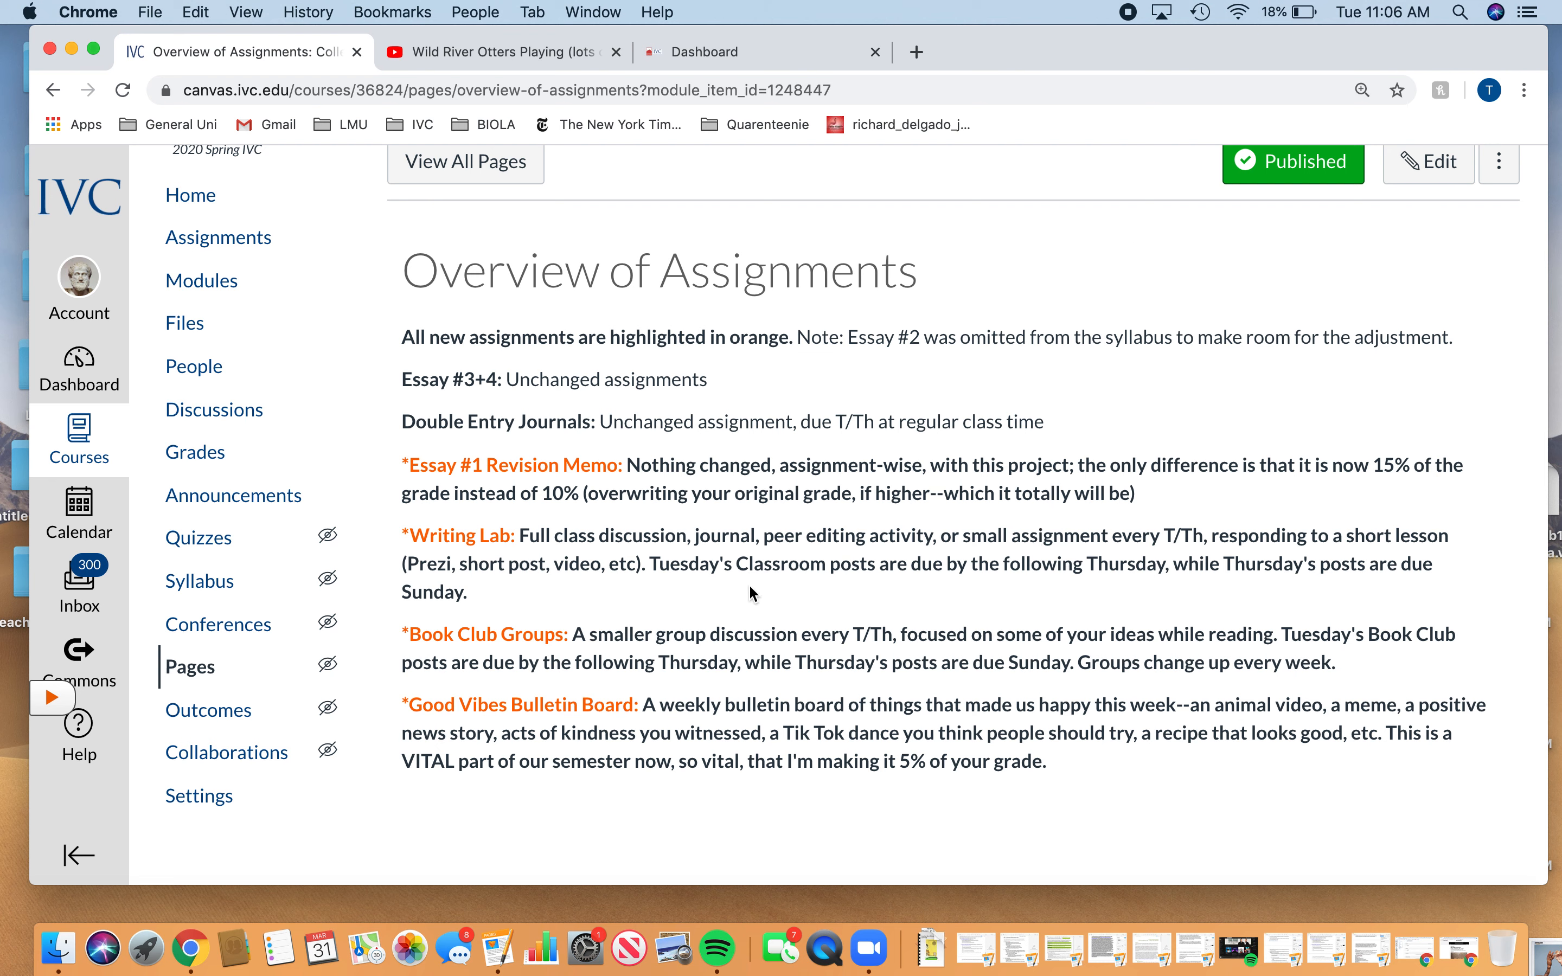
{"action": "double_click", "coordinate": [783, 564]}
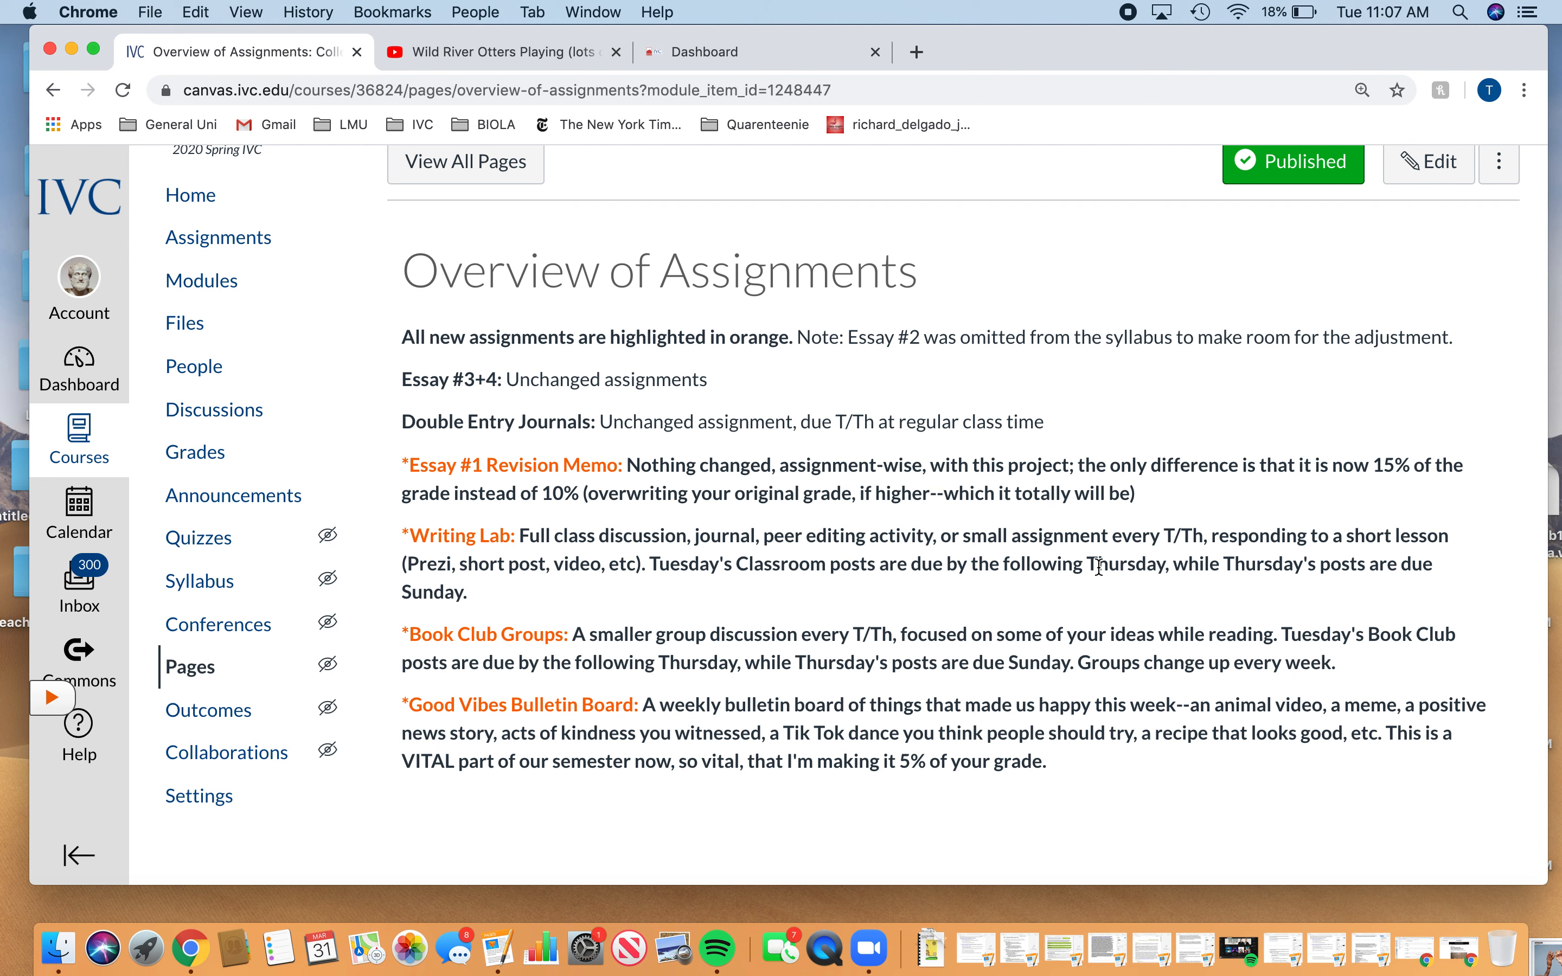
{"action": "mouse_move", "coordinate": [412, 628]}
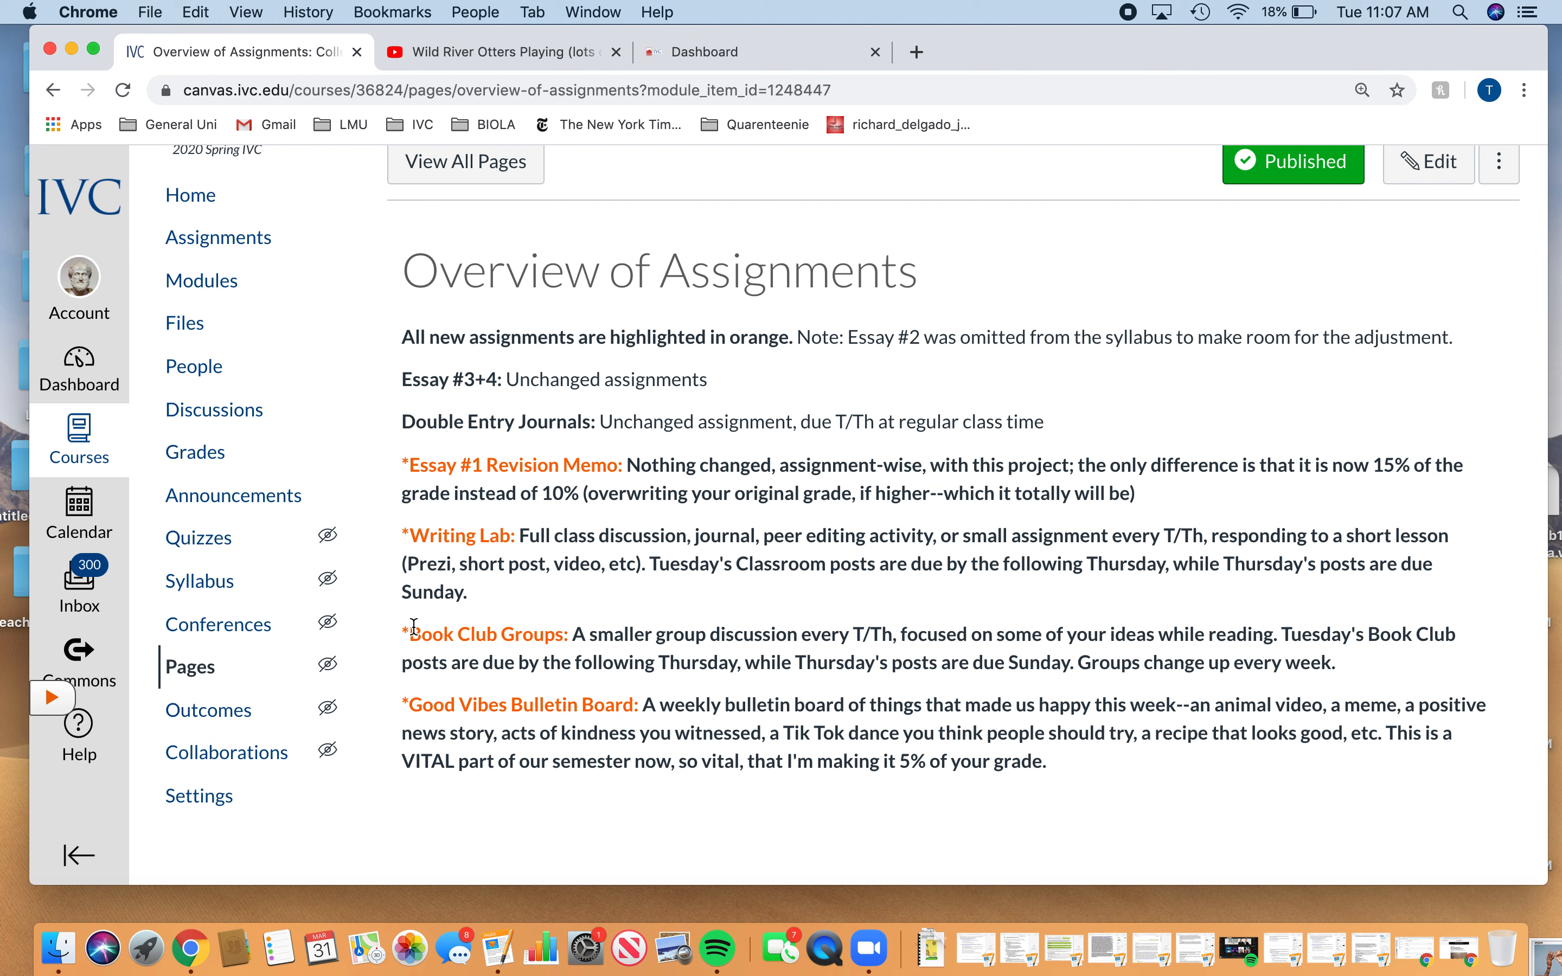
{"action": "mouse_move", "coordinate": [653, 635]}
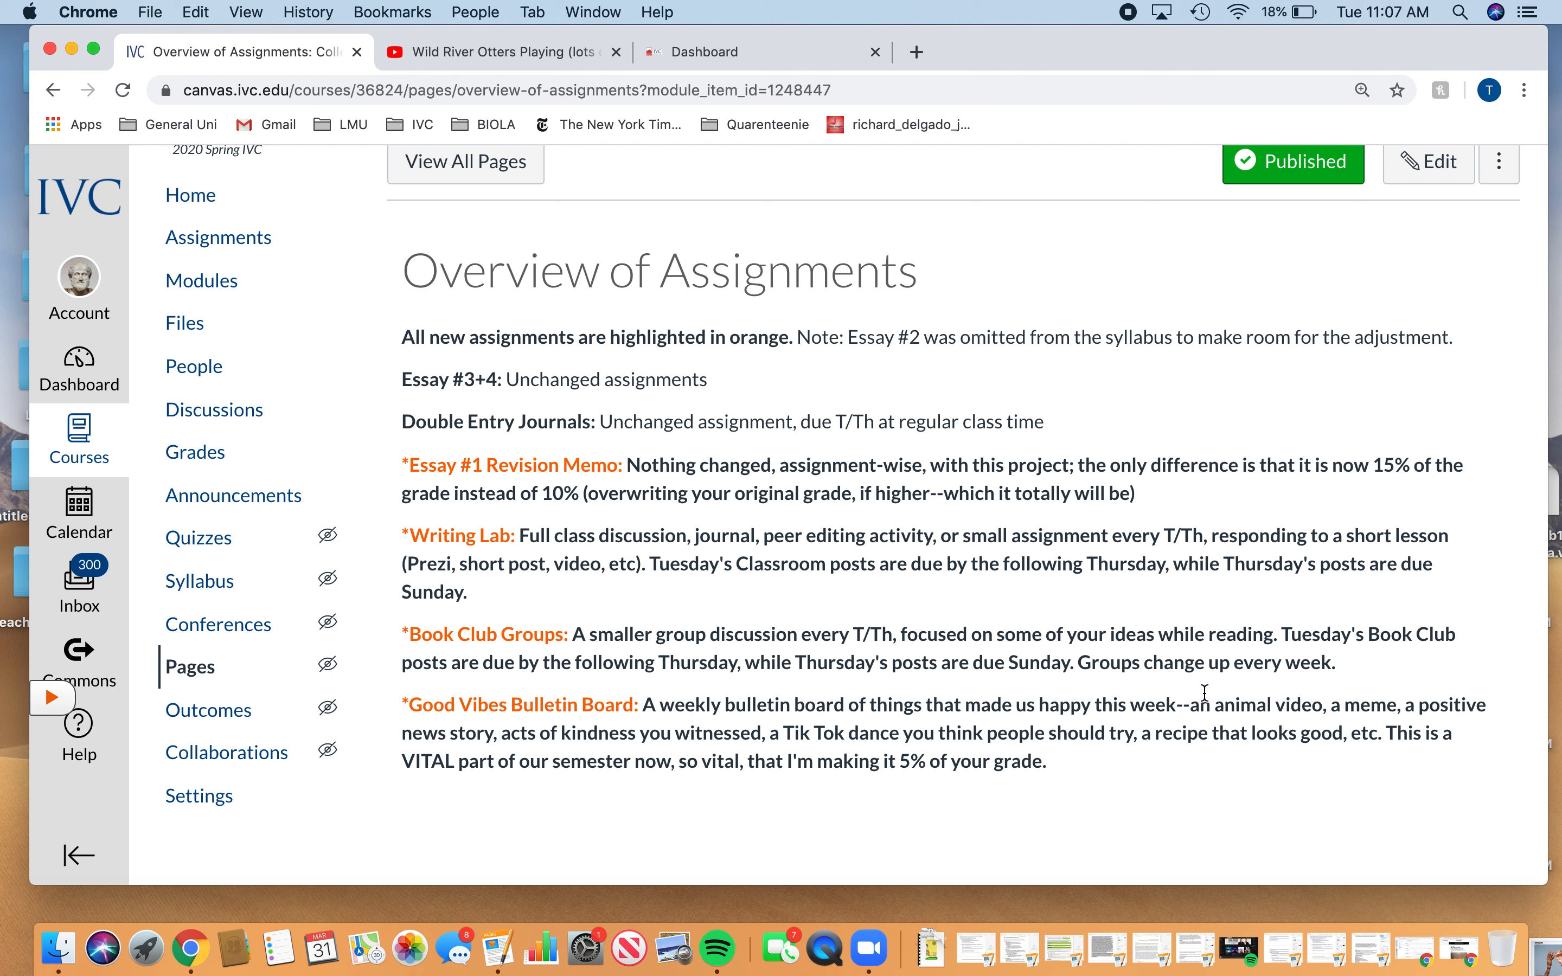
{"action": "mouse_move", "coordinate": [1335, 665]}
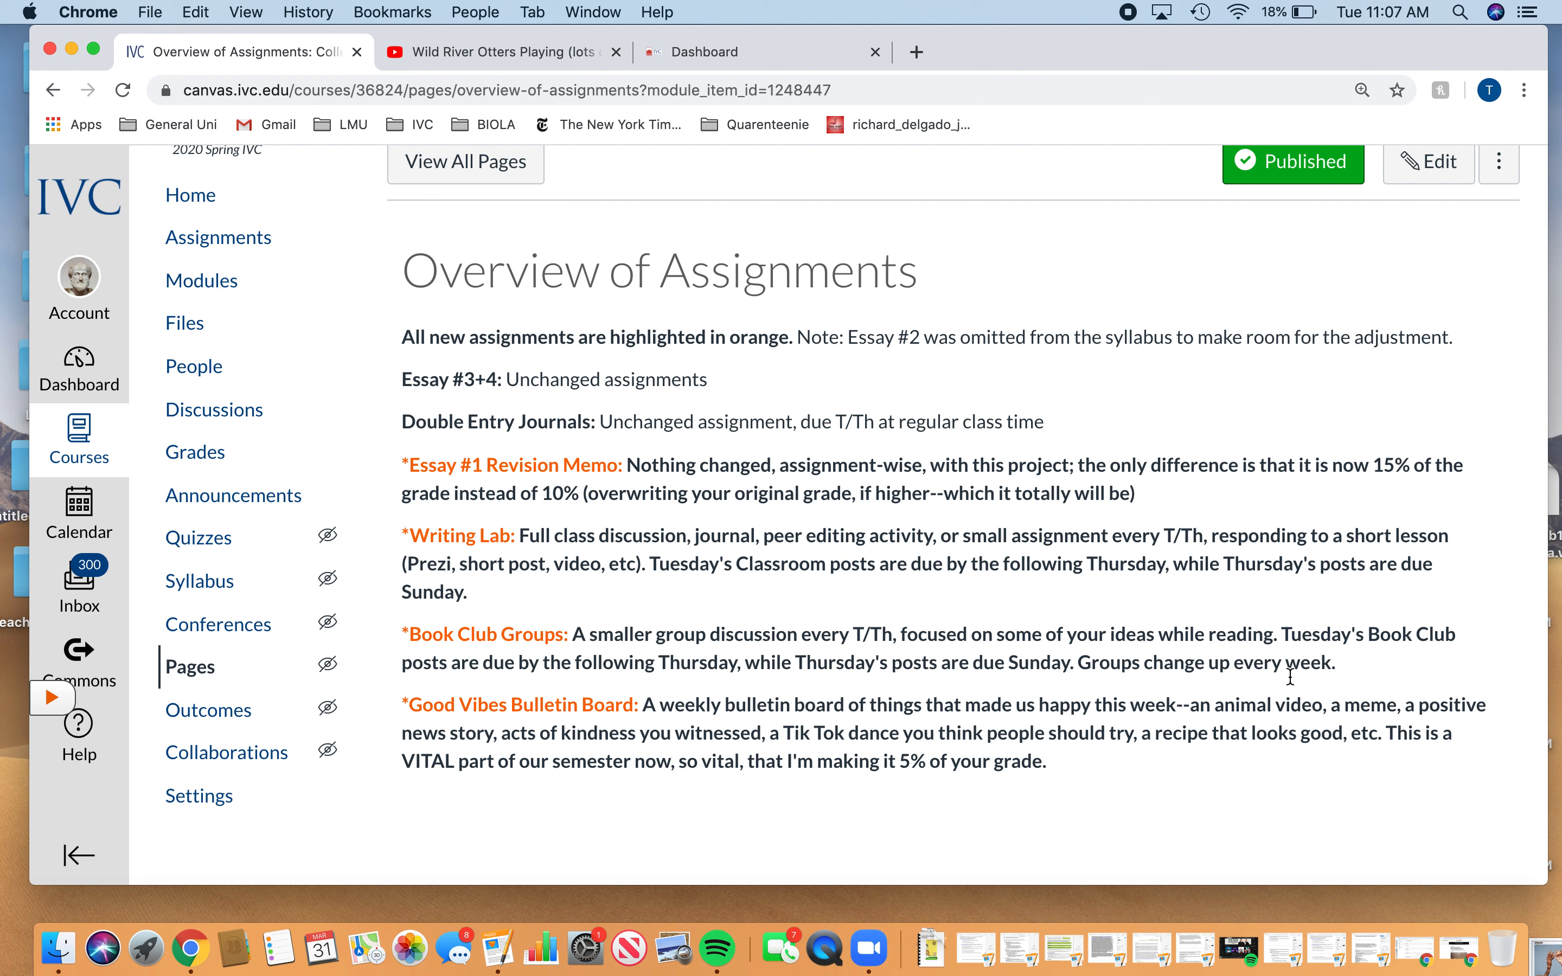
{"action": "mouse_move", "coordinate": [471, 708]}
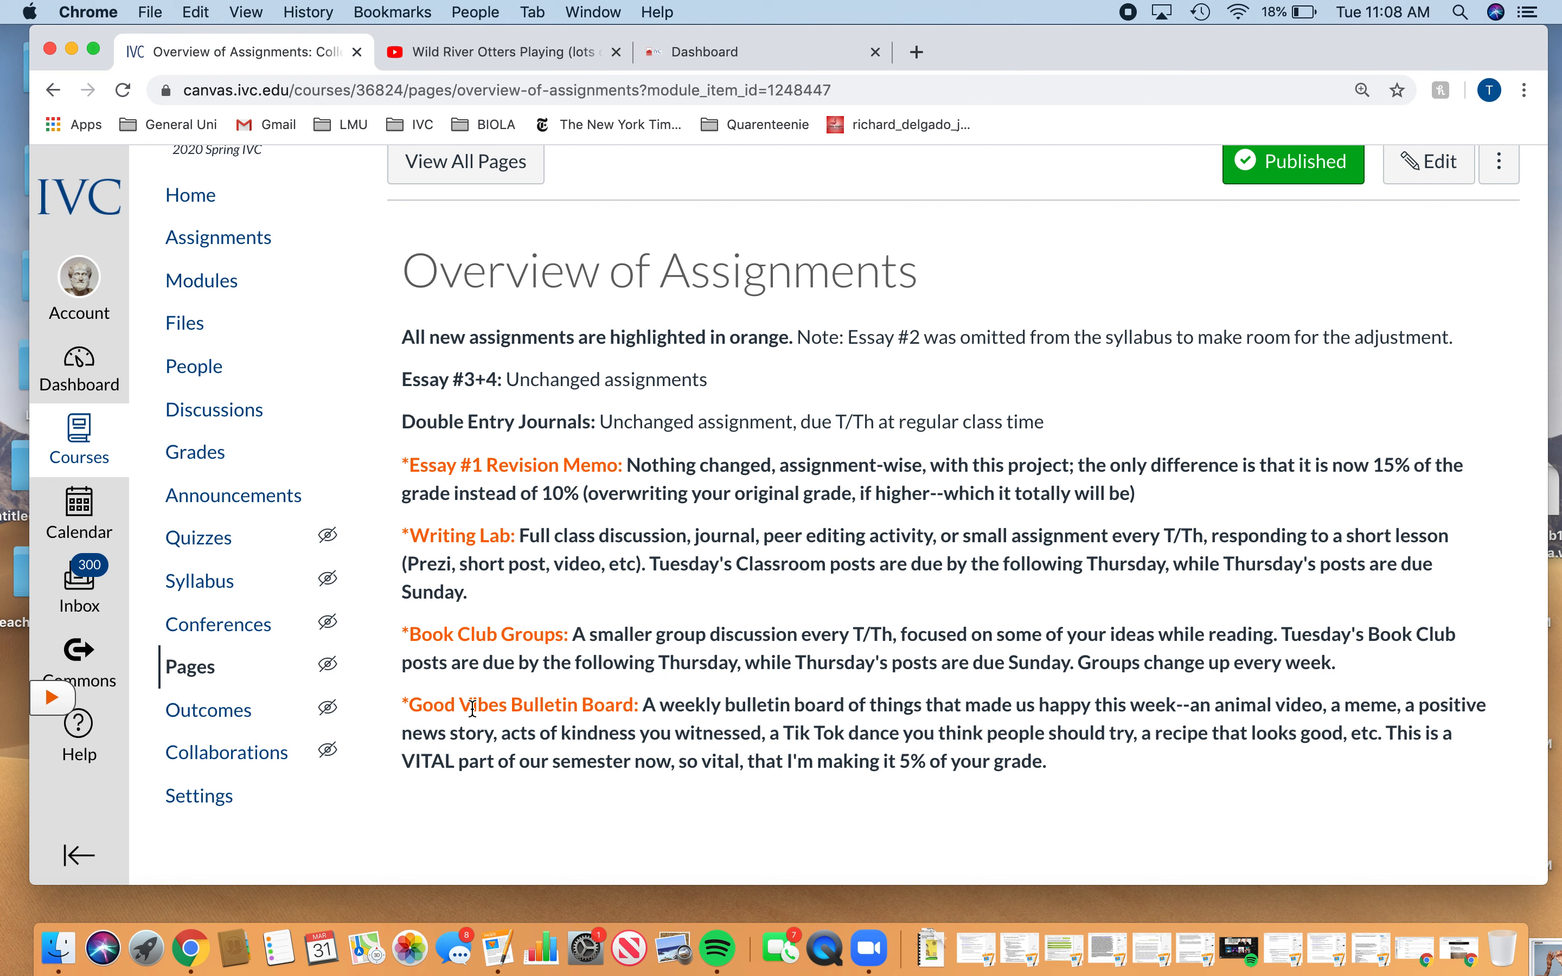
{"action": "mouse_move", "coordinate": [246, 768]}
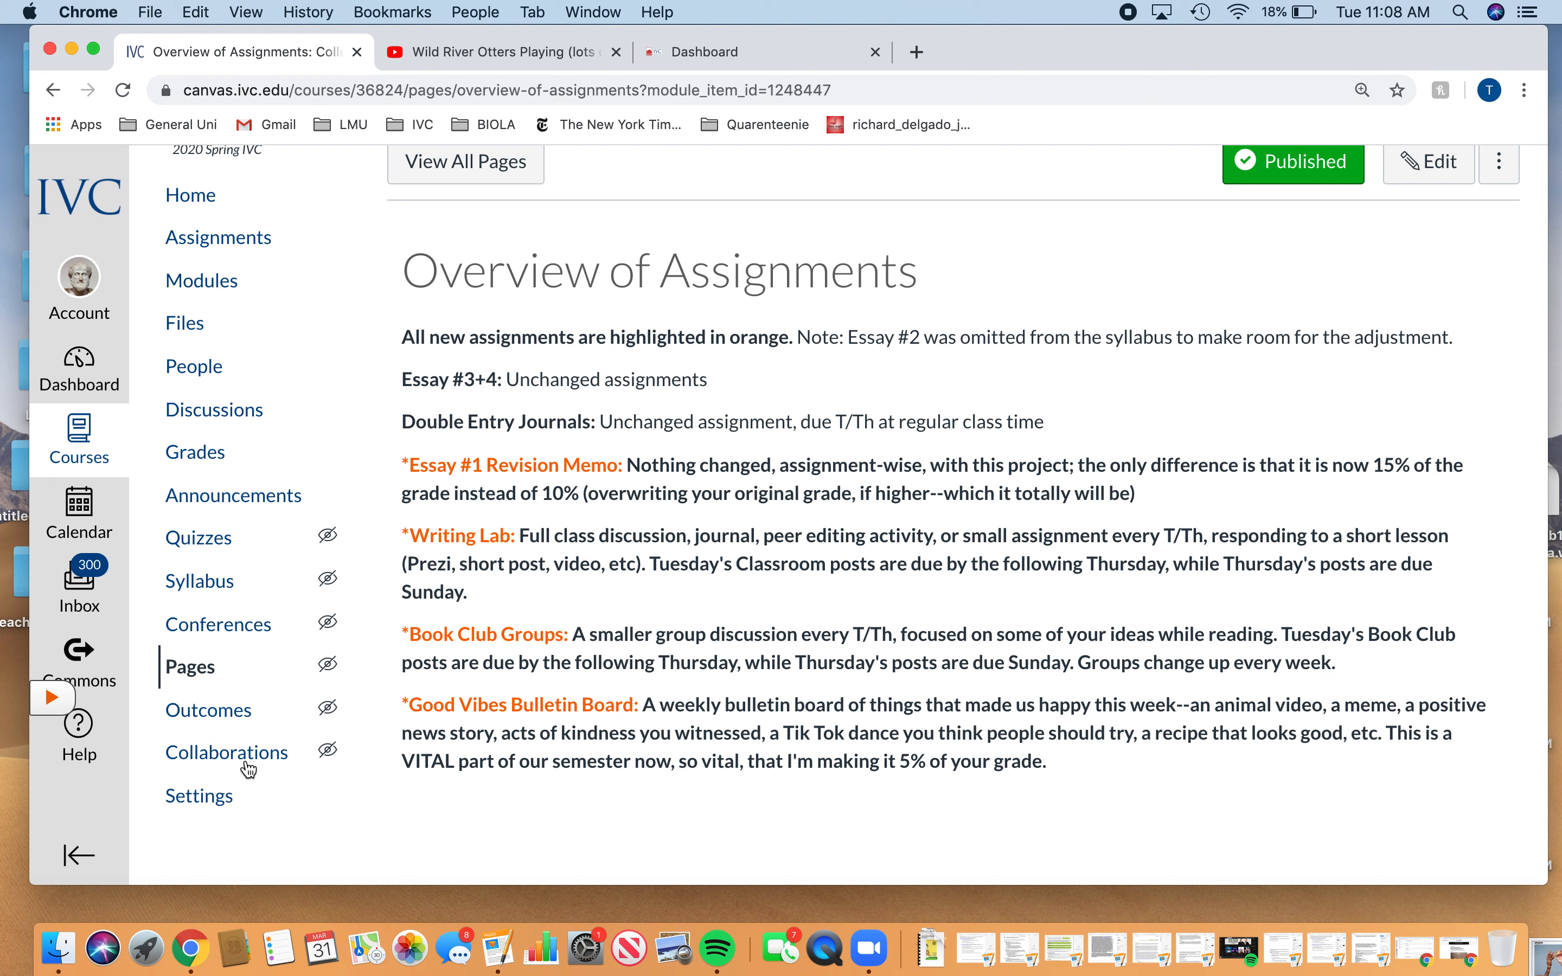
{"action": "mouse_move", "coordinate": [764, 380]}
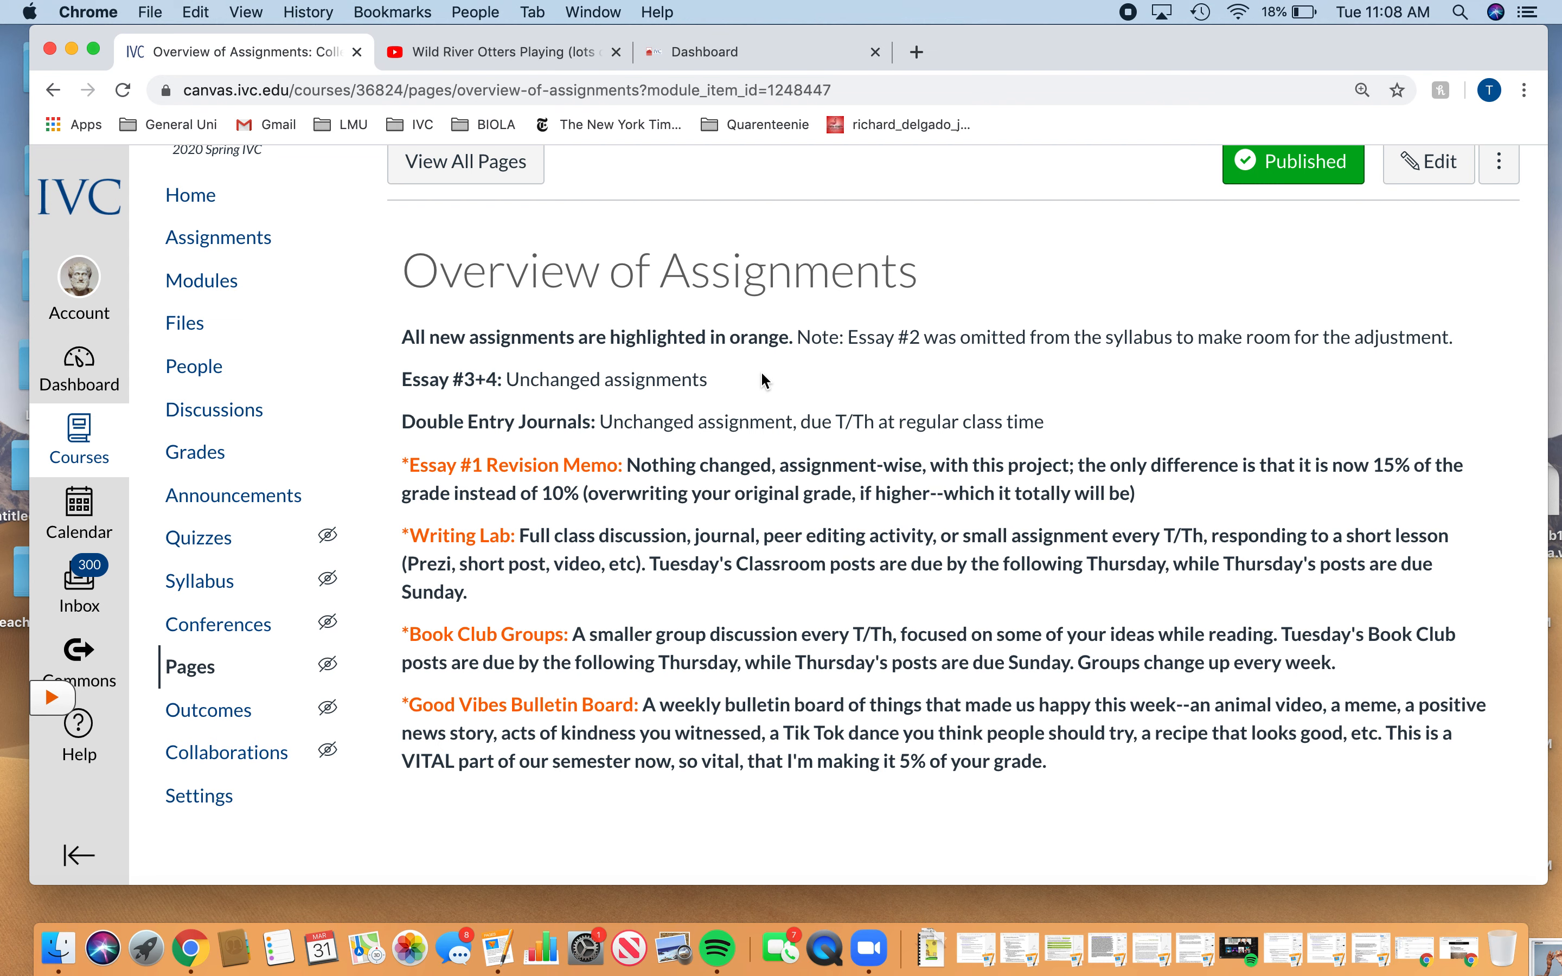
{"action": "scroll", "scroll_direction": "up", "scroll_amount": 3}
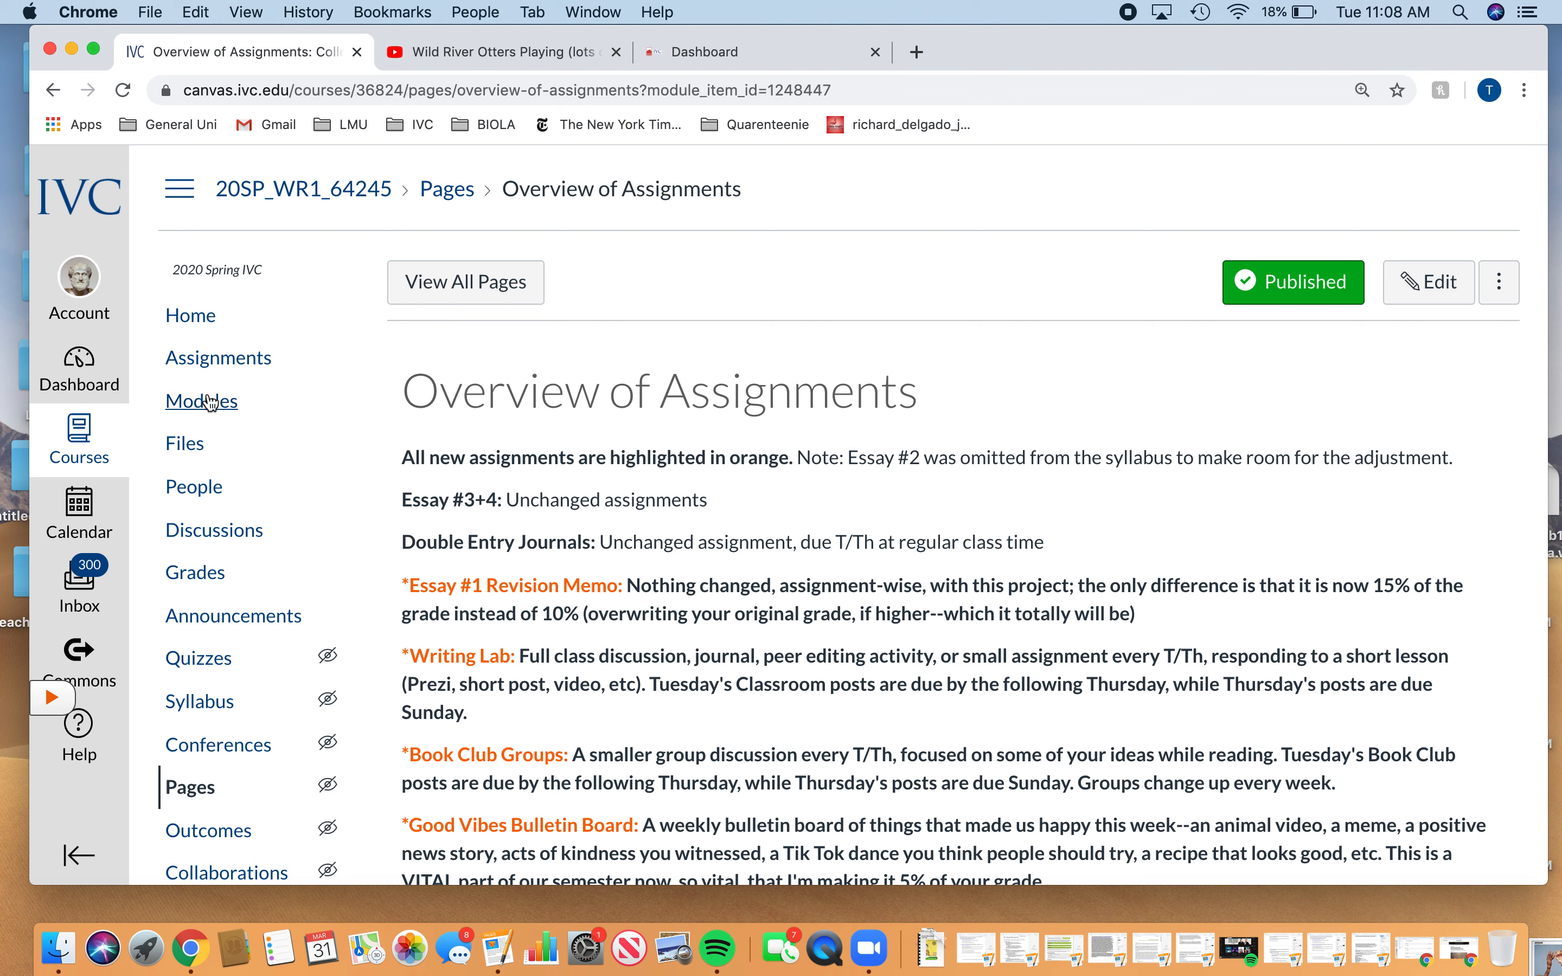
Step: From the Modules list, bring up the Typical Week Schedule page
{"action": "left_click", "coordinate": [201, 400]}
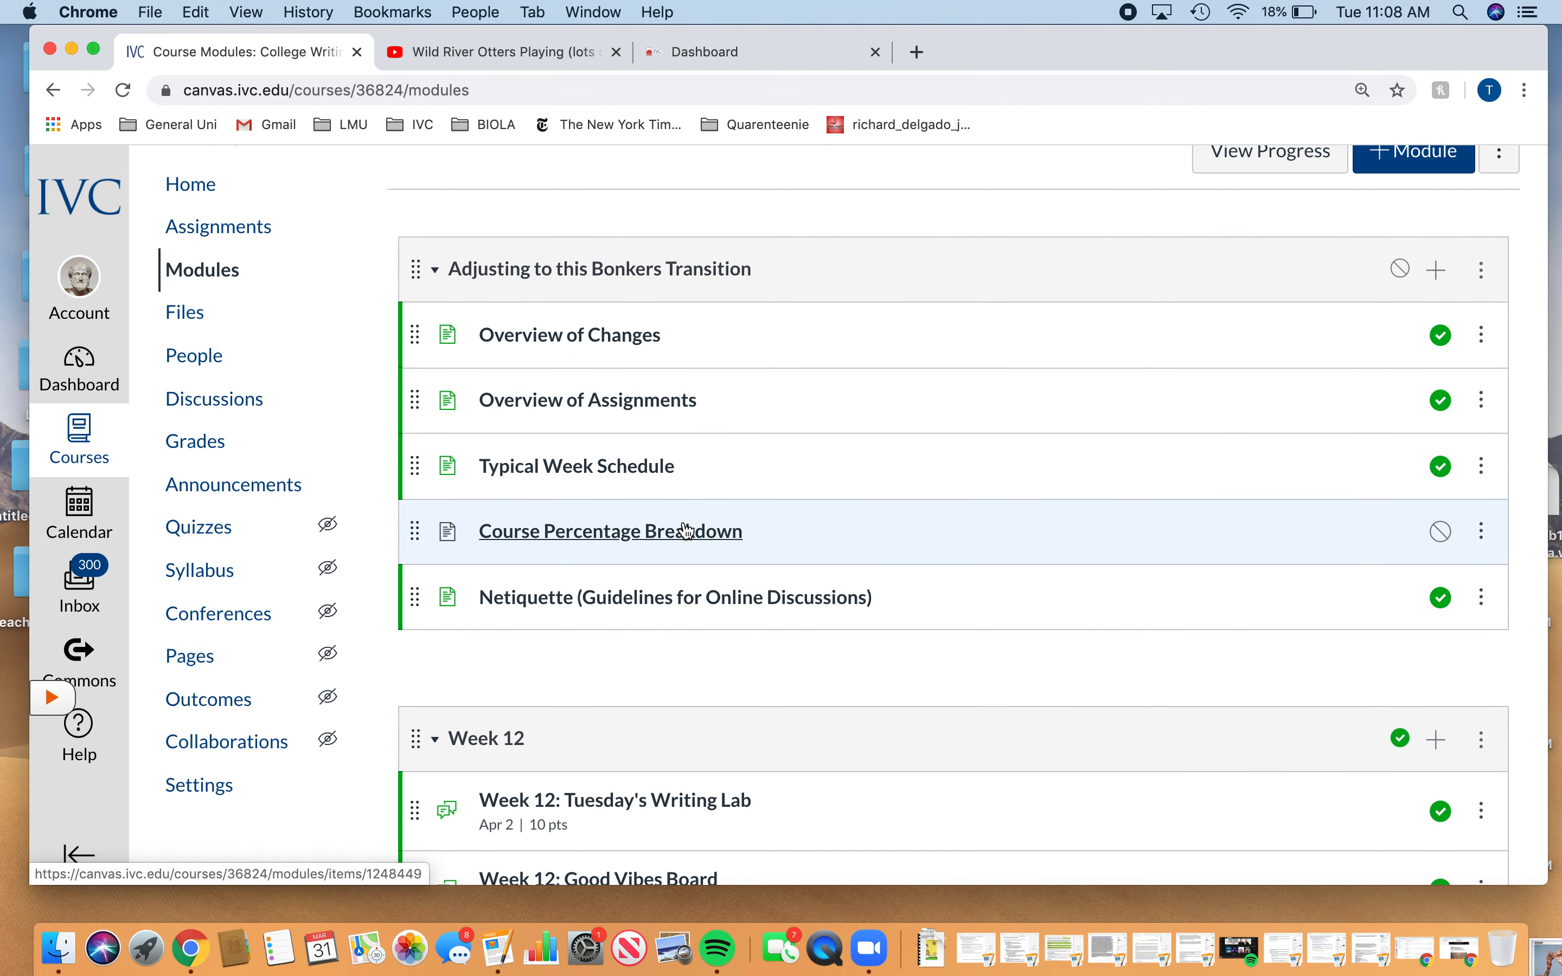
{"action": "mouse_move", "coordinate": [591, 482]}
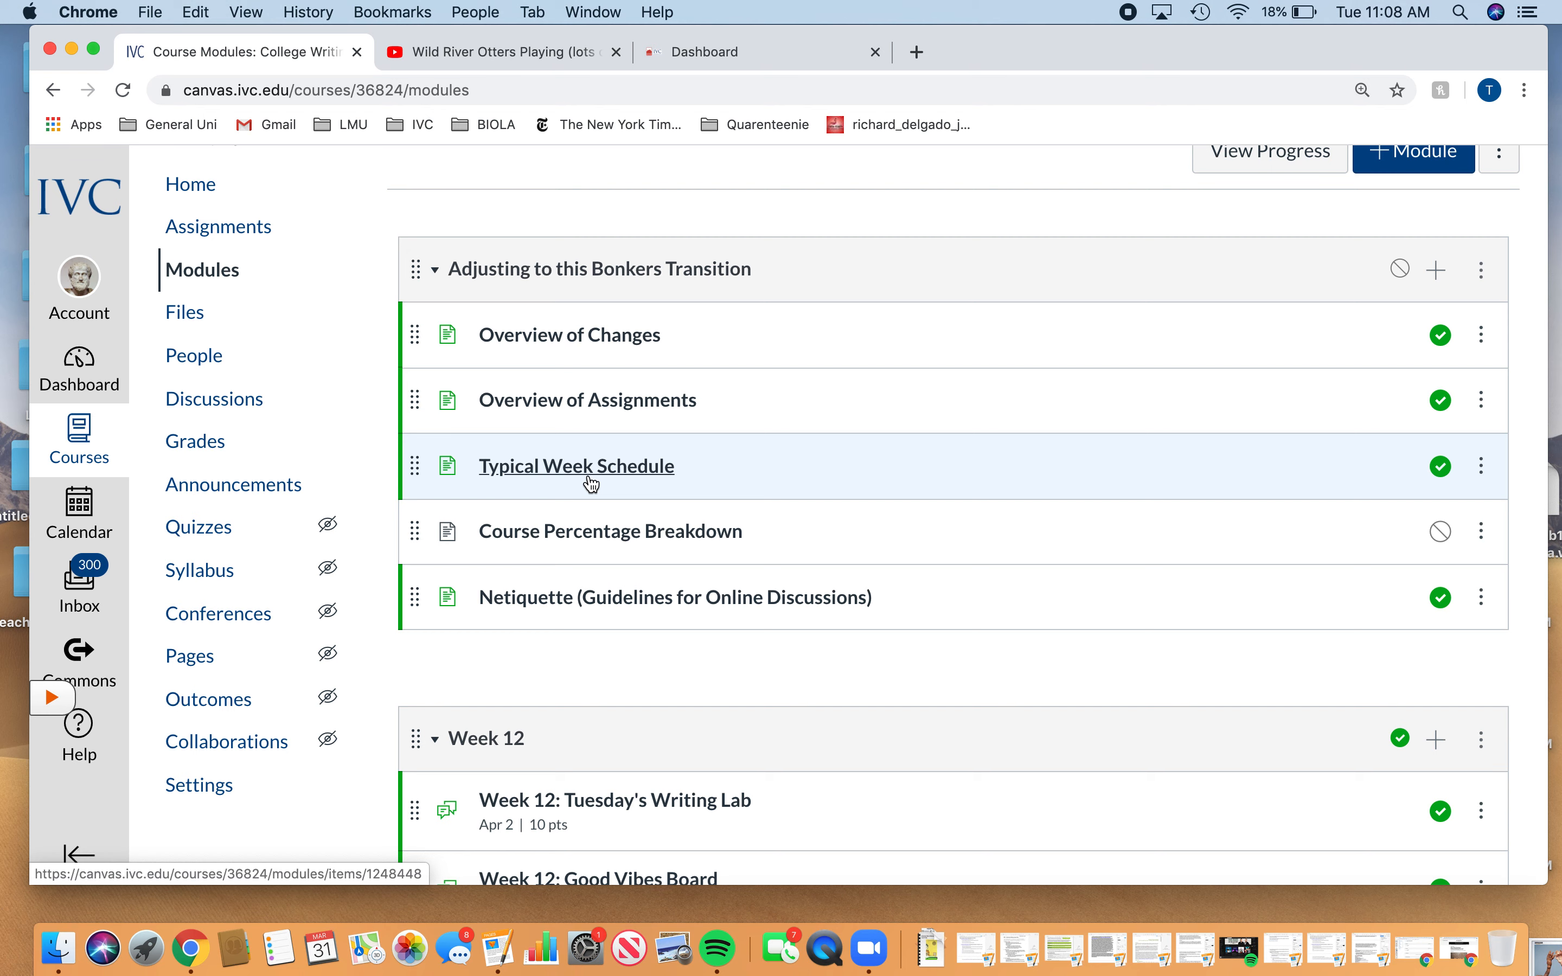
{"action": "left_click", "coordinate": [575, 465]}
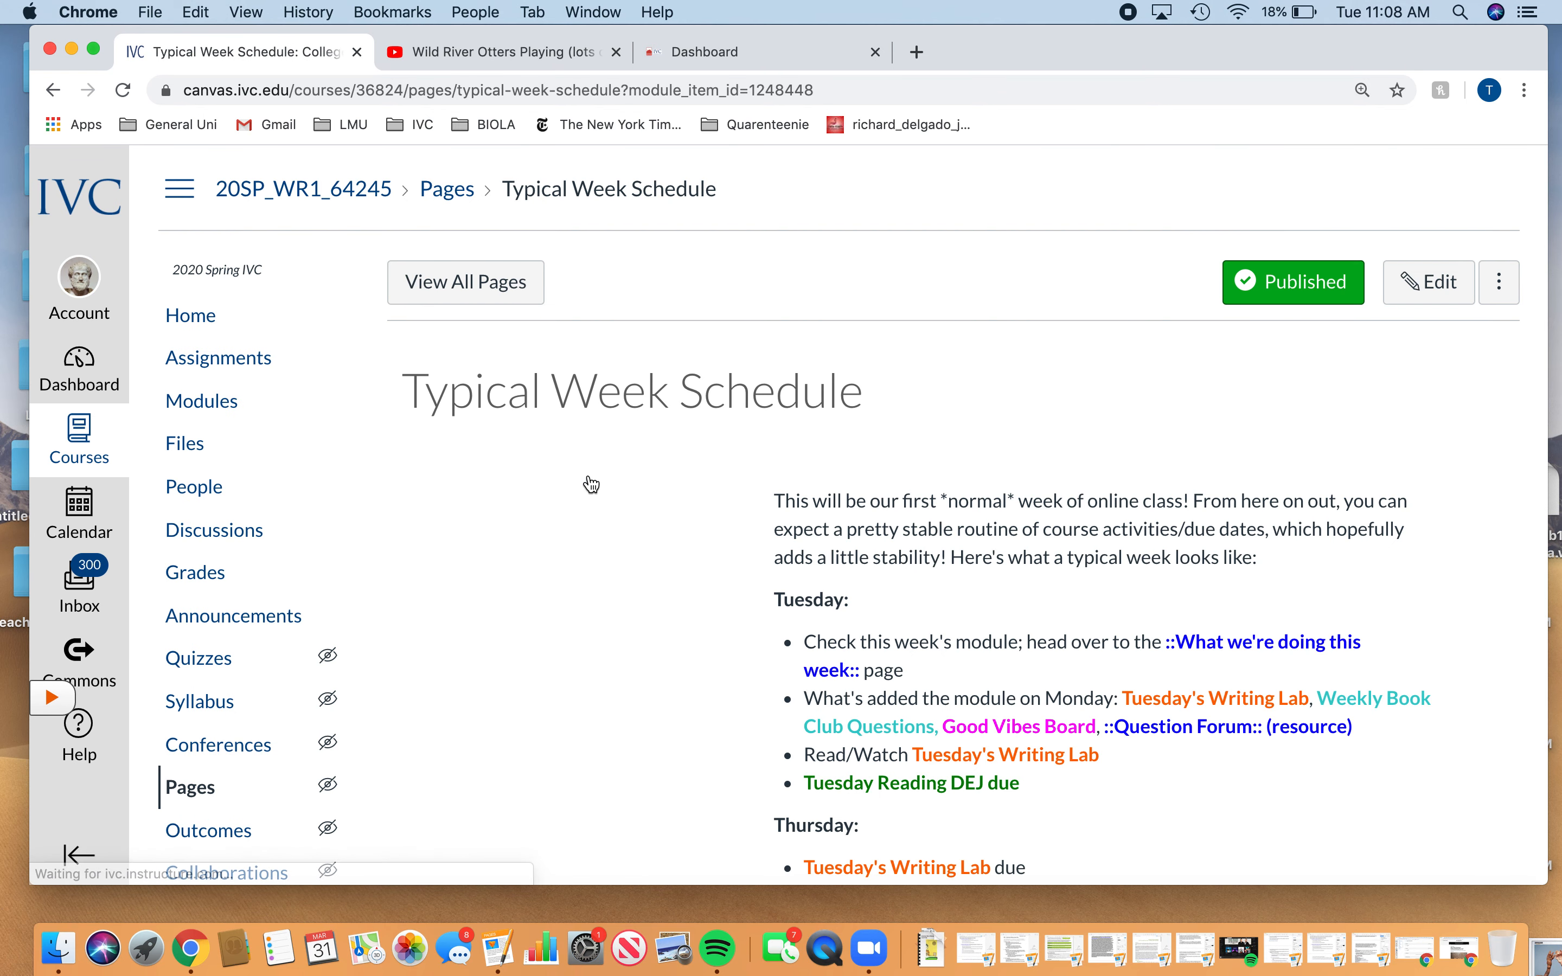
Step: Read the Typical Week Schedule to the bottom and back, then go to the Assignments list
{"action": "scroll", "scroll_direction": "down", "scroll_amount": 3}
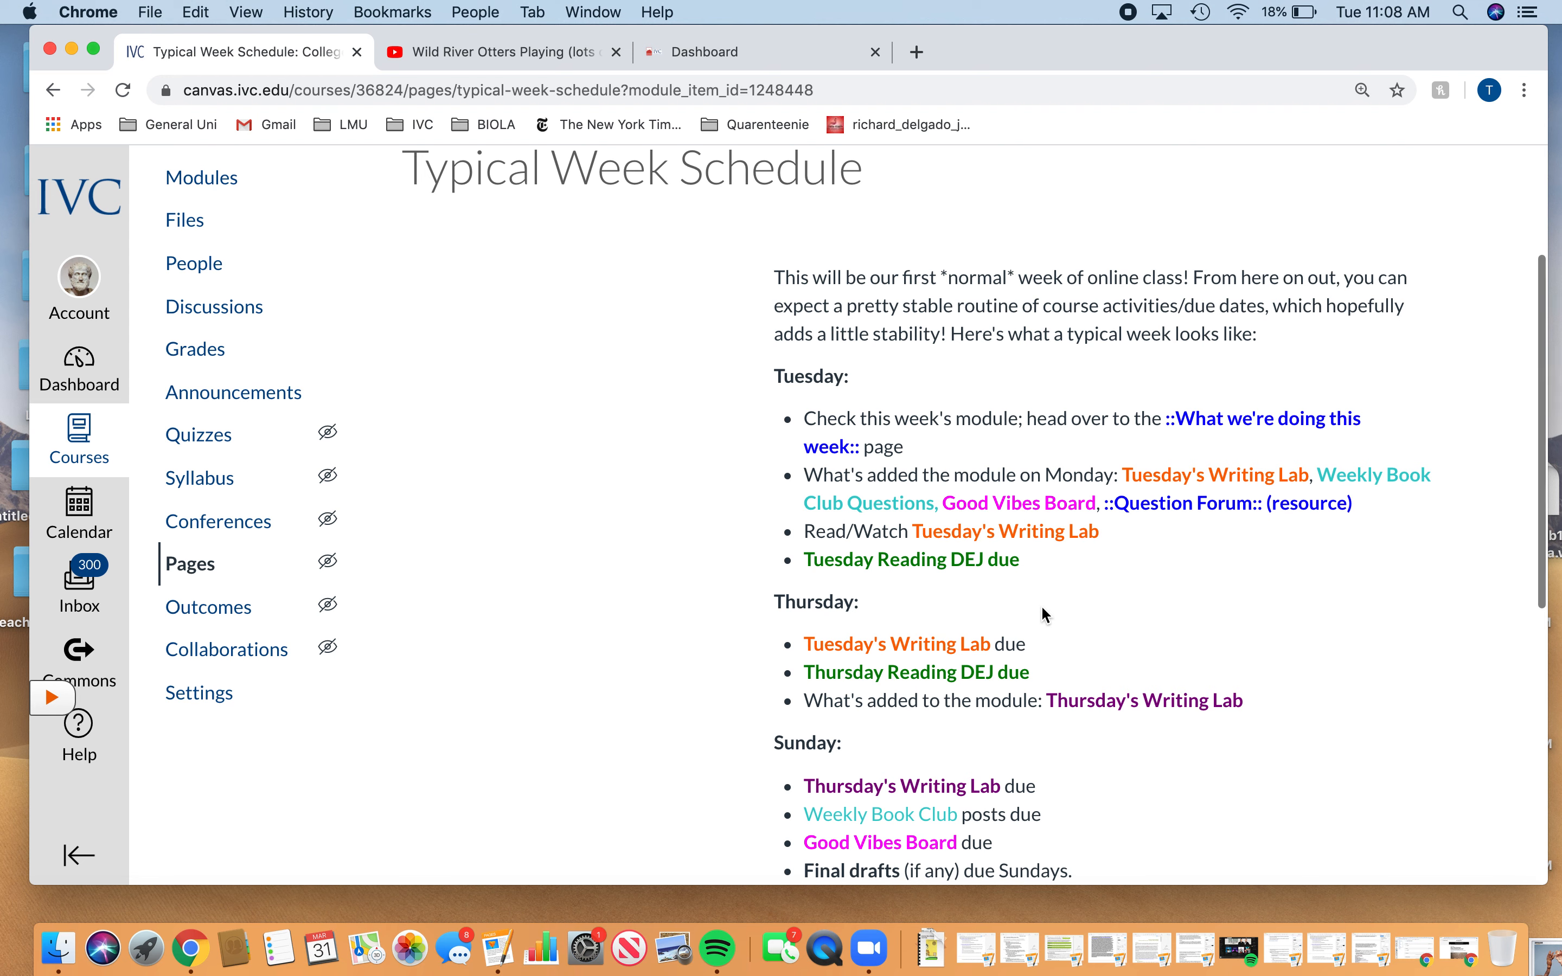
{"action": "mouse_move", "coordinate": [463, 630]}
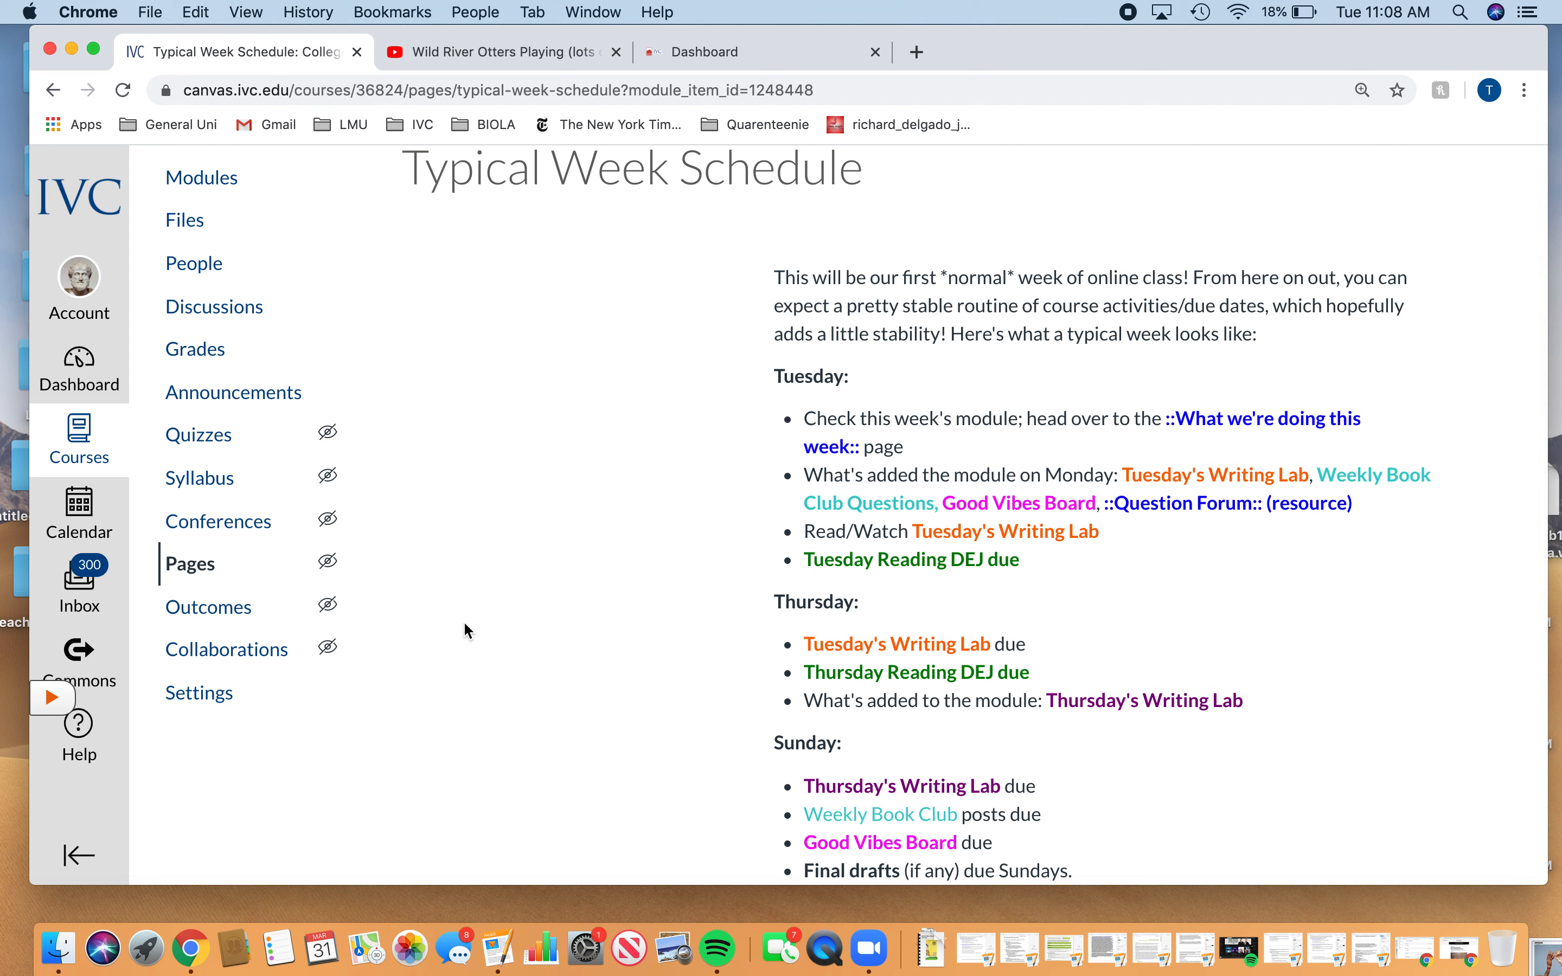
{"action": "mouse_move", "coordinate": [528, 602]}
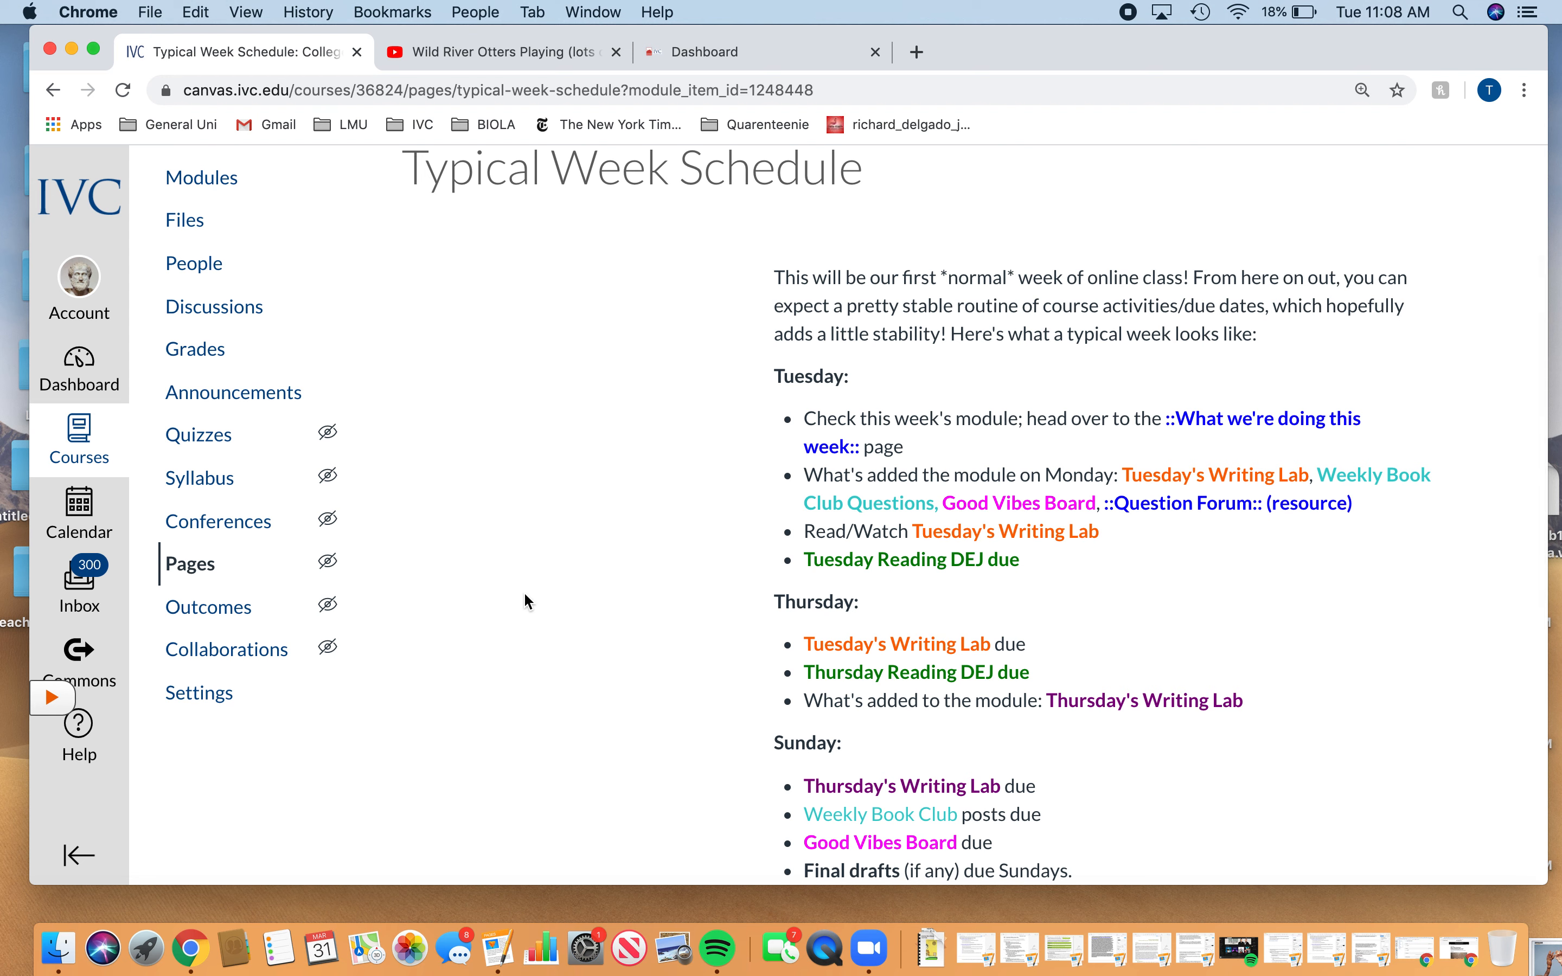
{"action": "mouse_move", "coordinate": [1016, 498]}
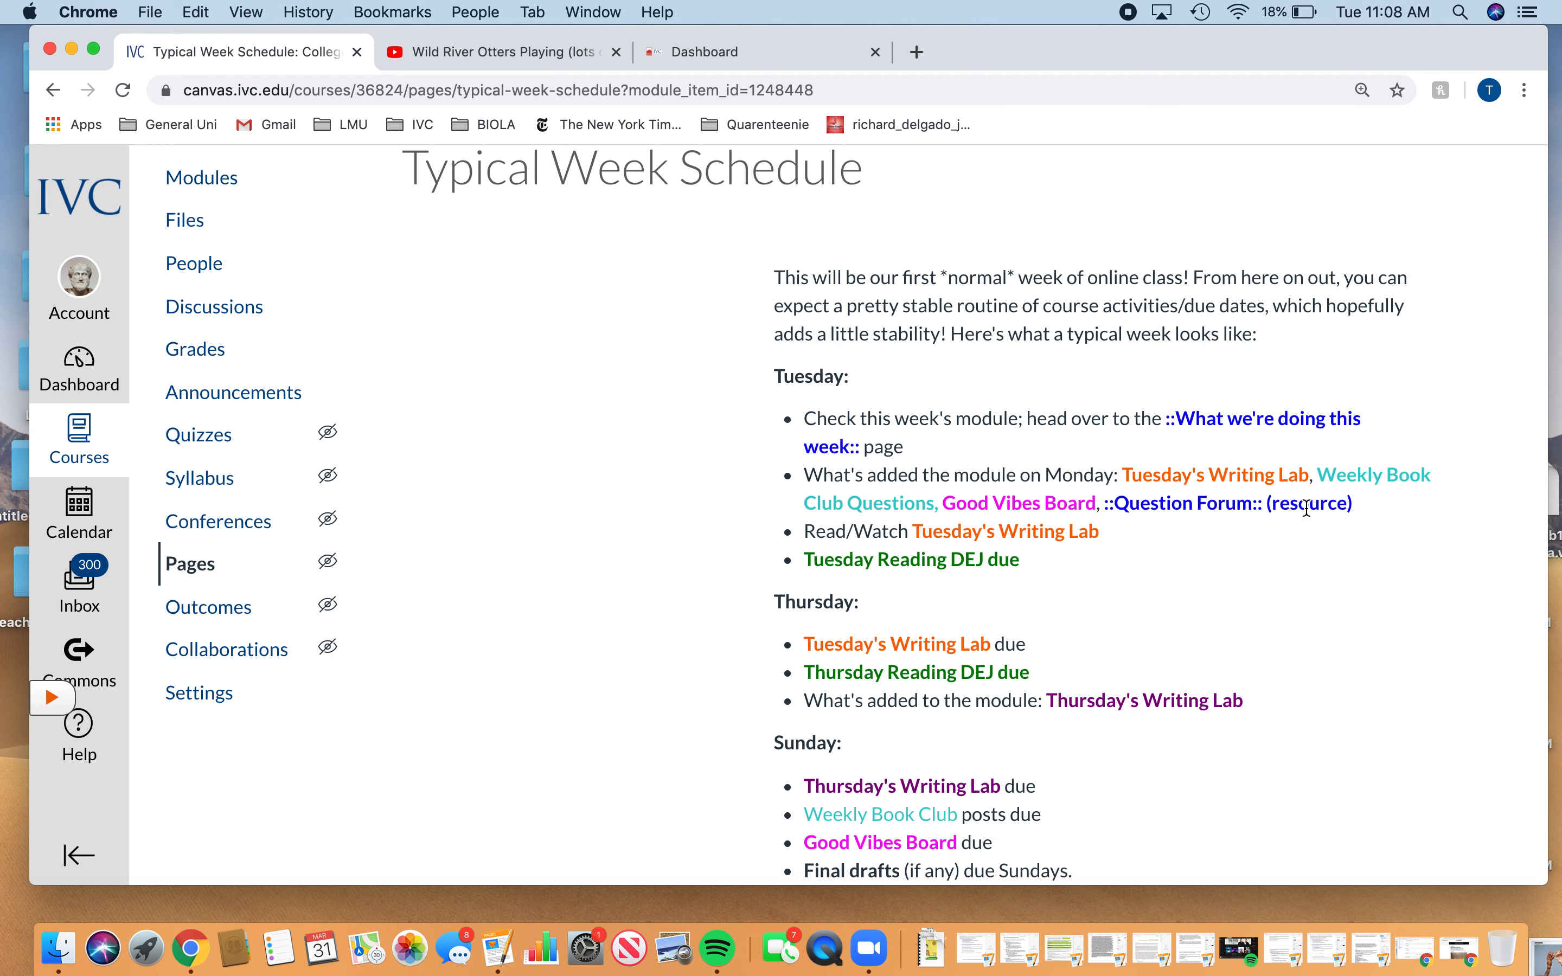
{"action": "mouse_move", "coordinate": [859, 508]}
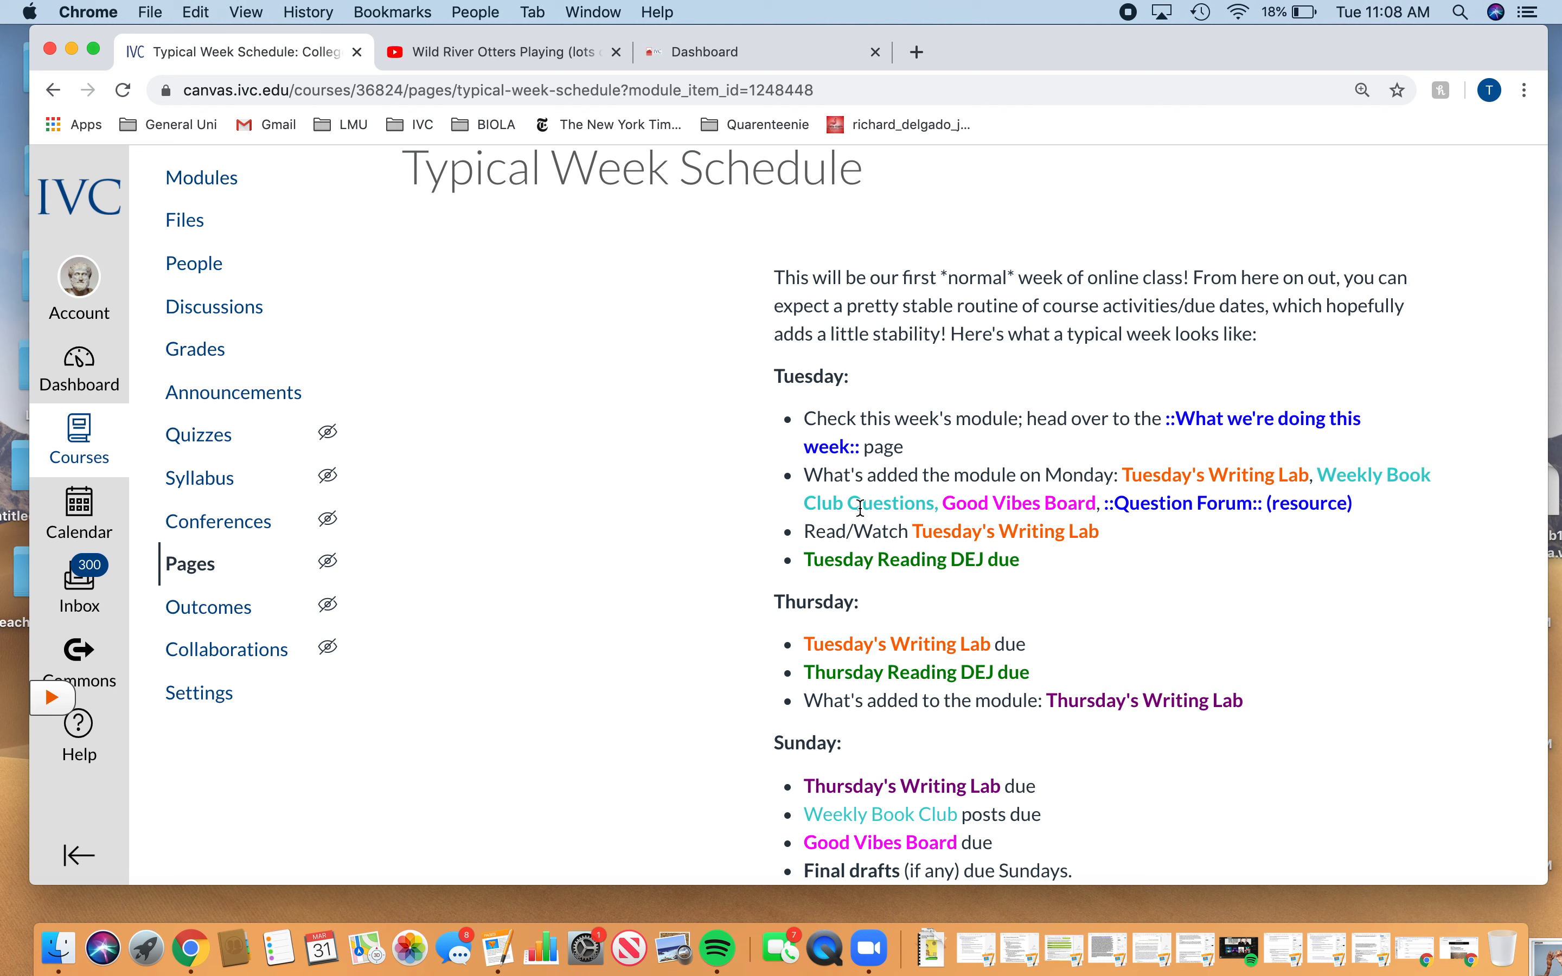
{"action": "mouse_move", "coordinate": [872, 872]}
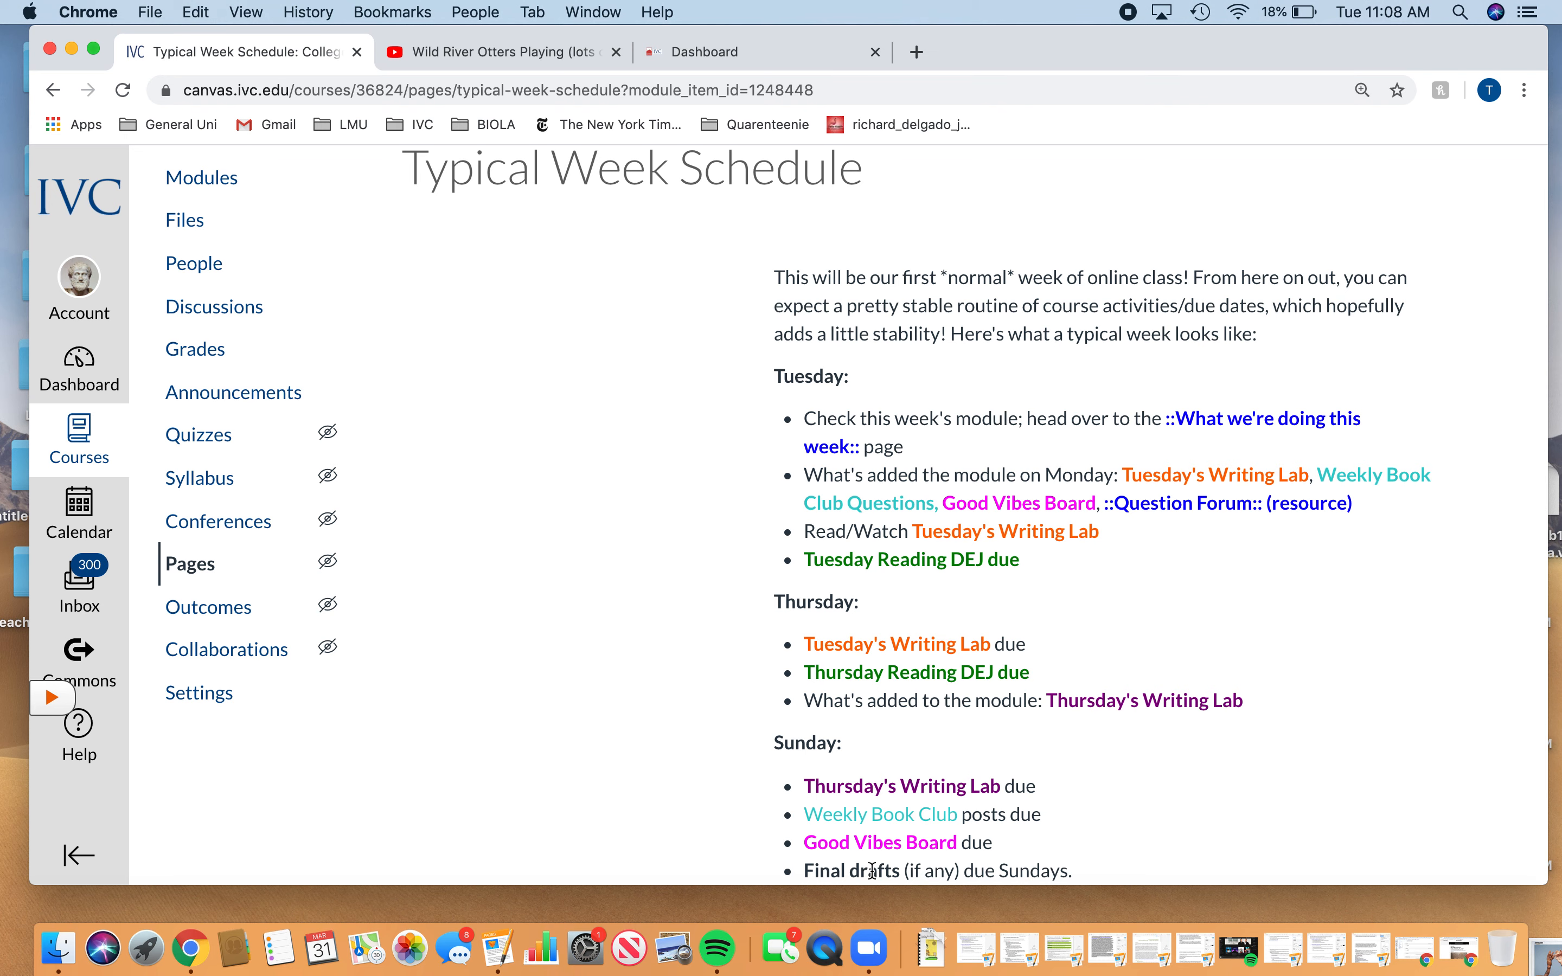
{"action": "mouse_move", "coordinate": [609, 628]}
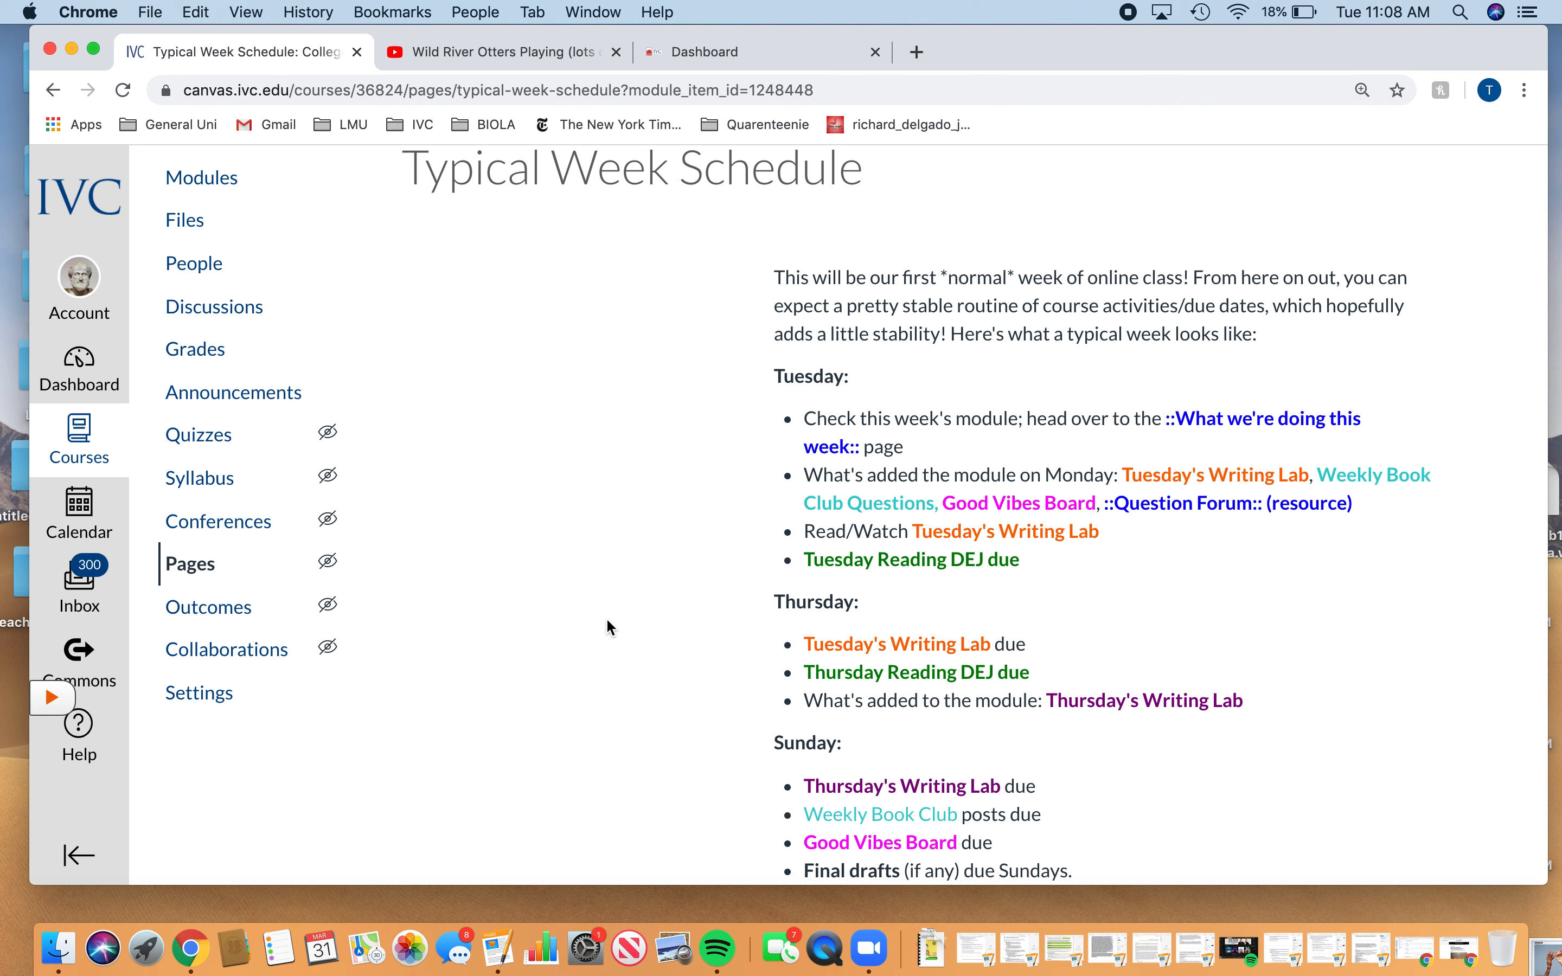
{"action": "scroll", "scroll_direction": "down", "scroll_amount": 3}
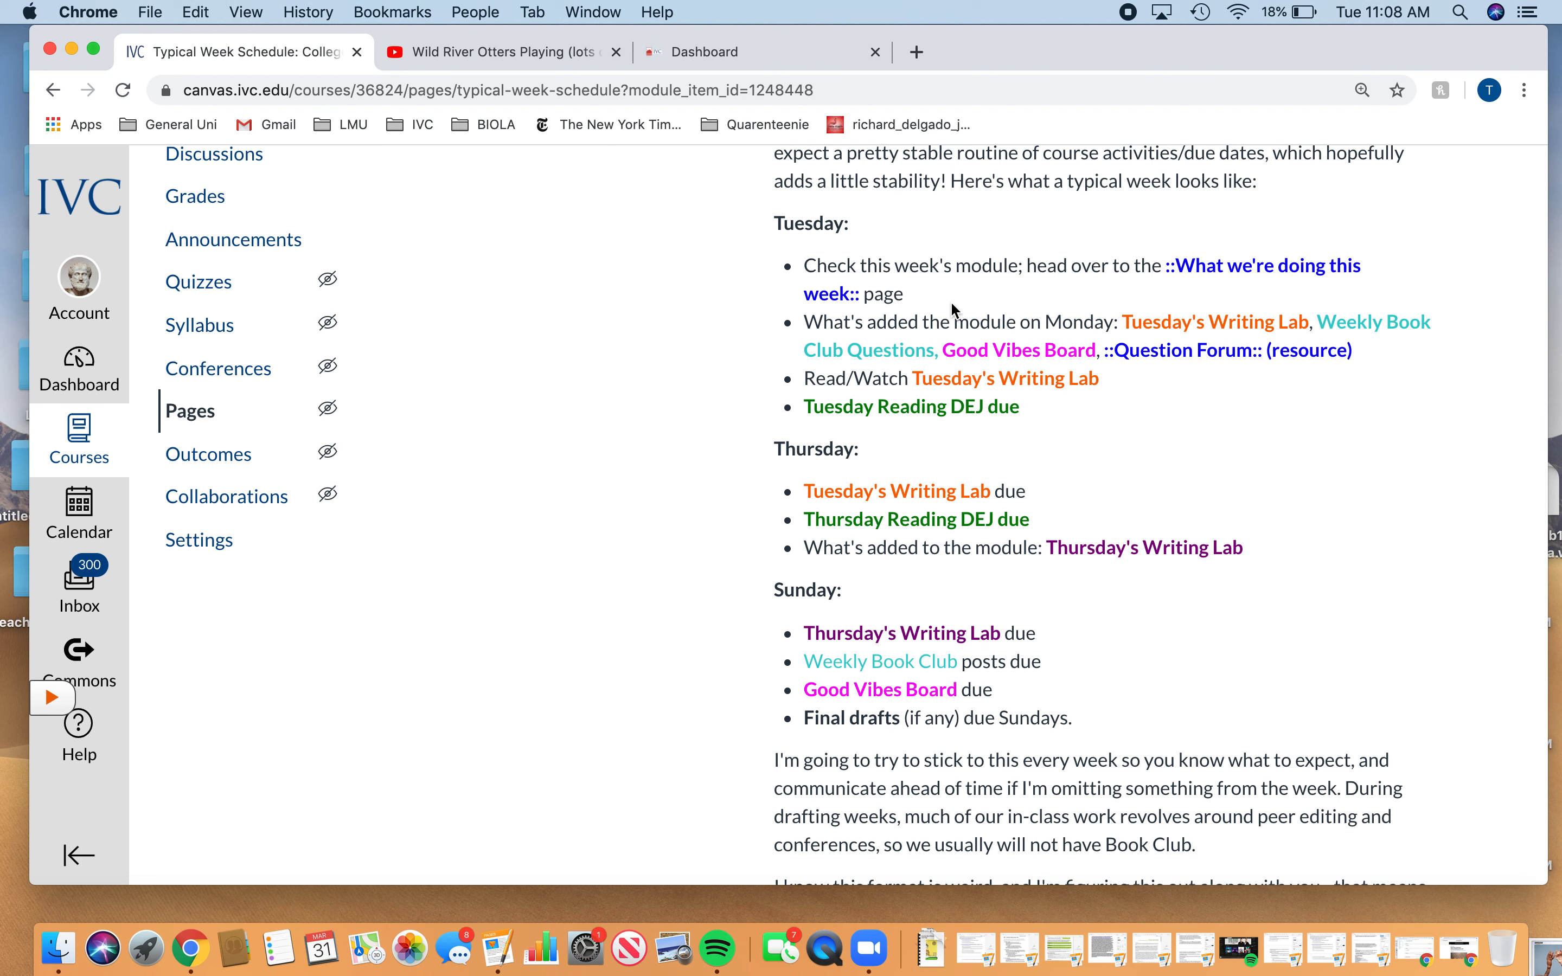
{"action": "mouse_move", "coordinate": [807, 251]}
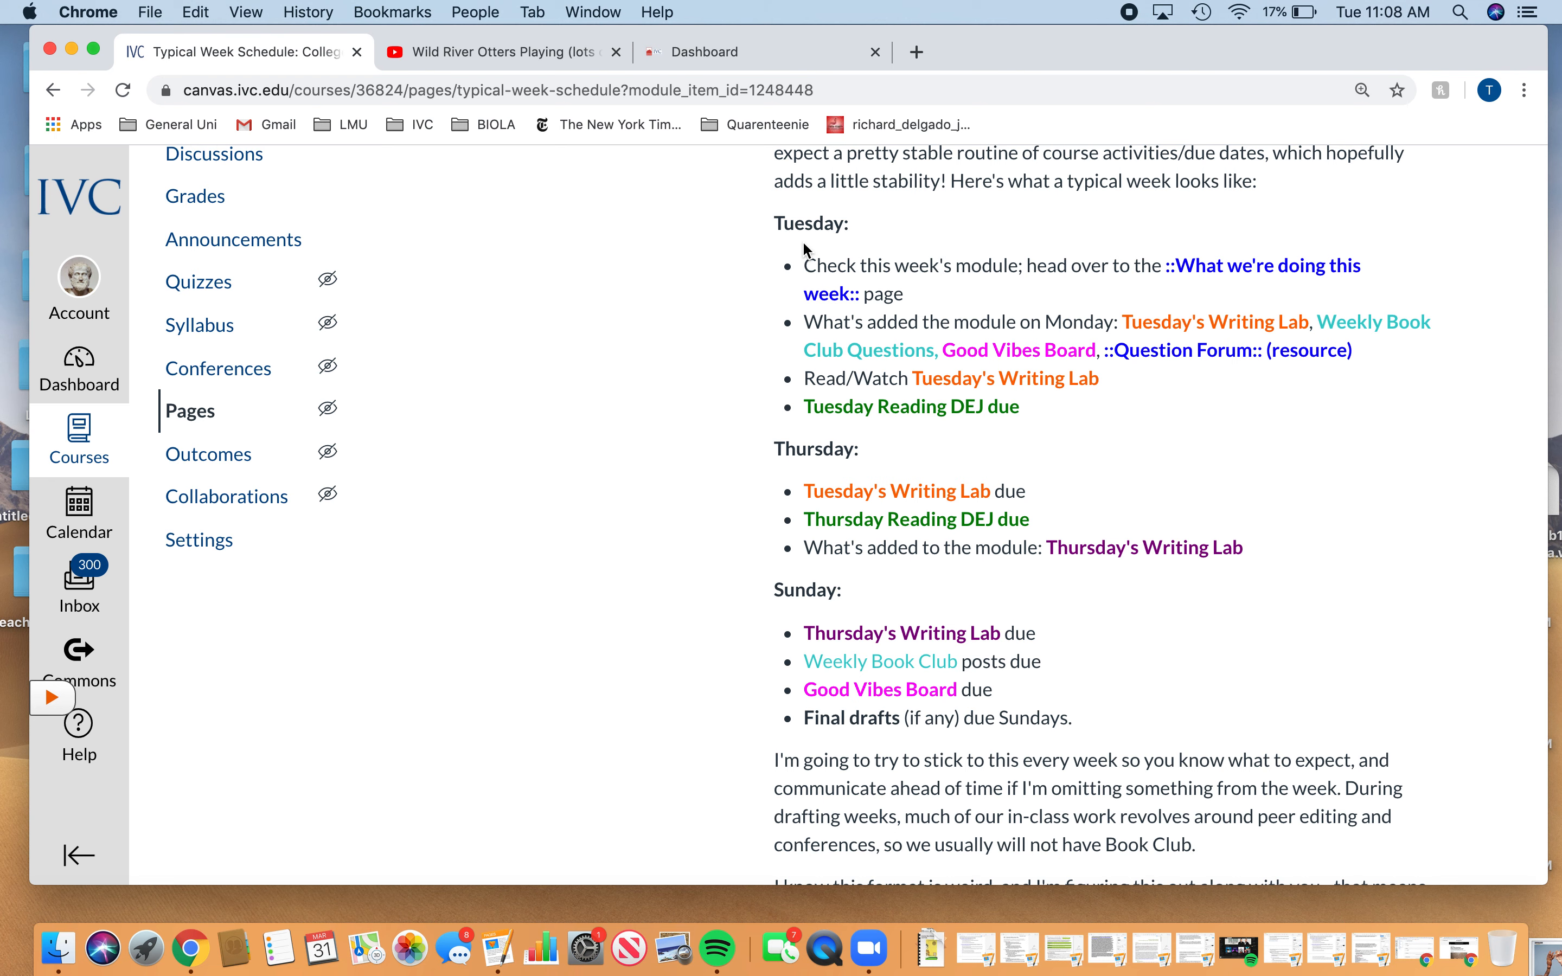
{"action": "mouse_move", "coordinate": [1116, 542]}
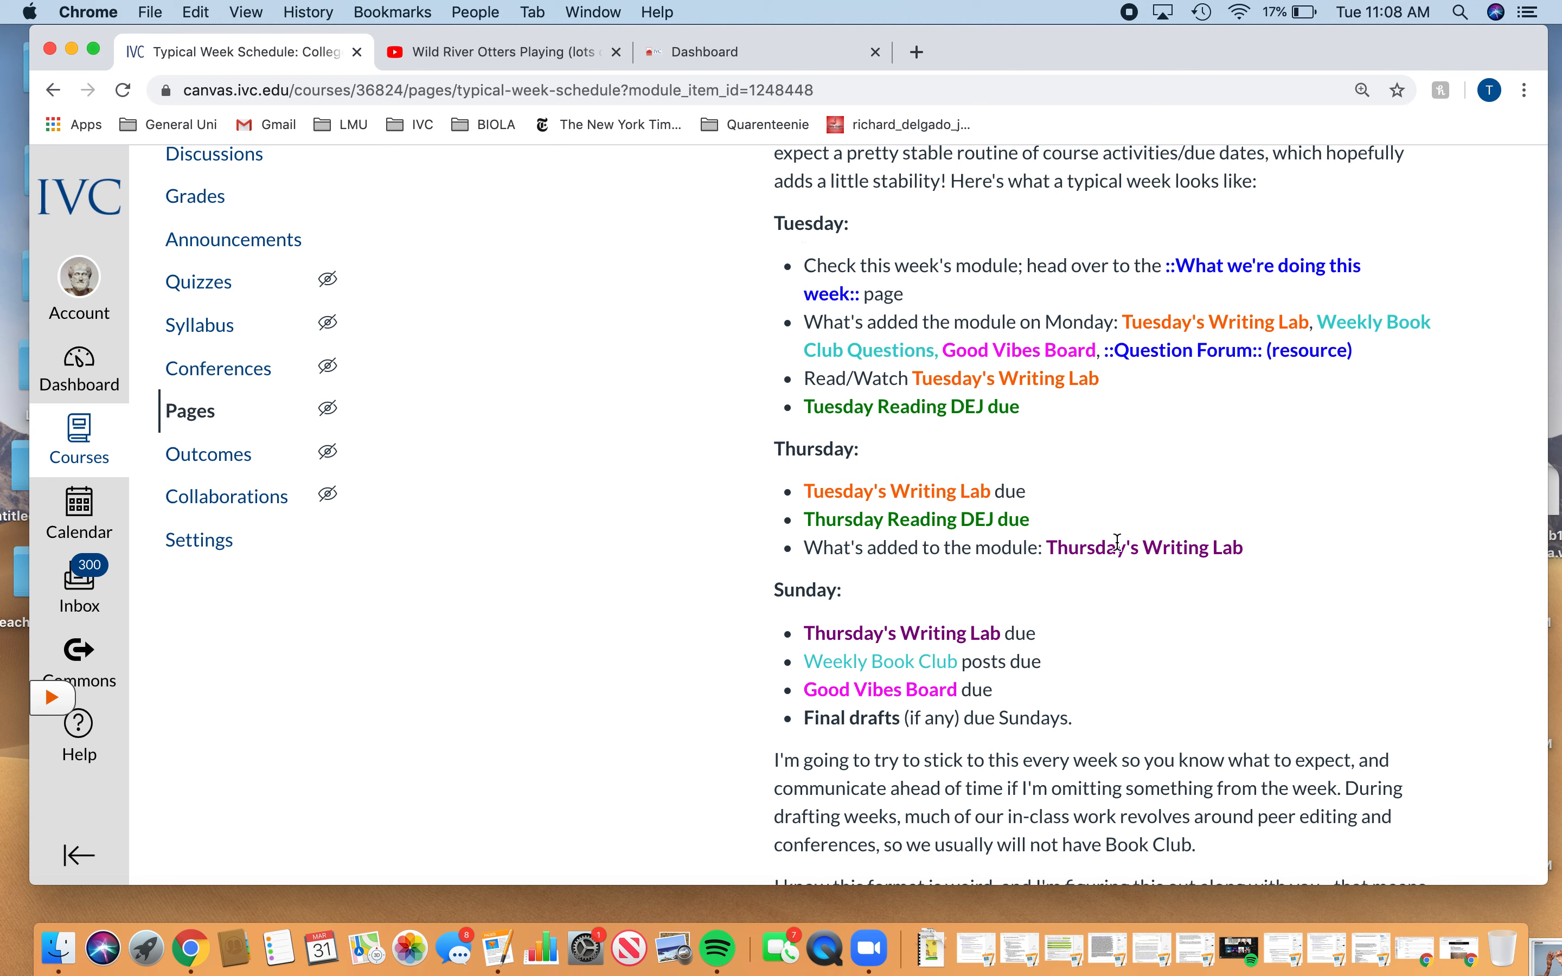
{"action": "mouse_move", "coordinate": [906, 690]}
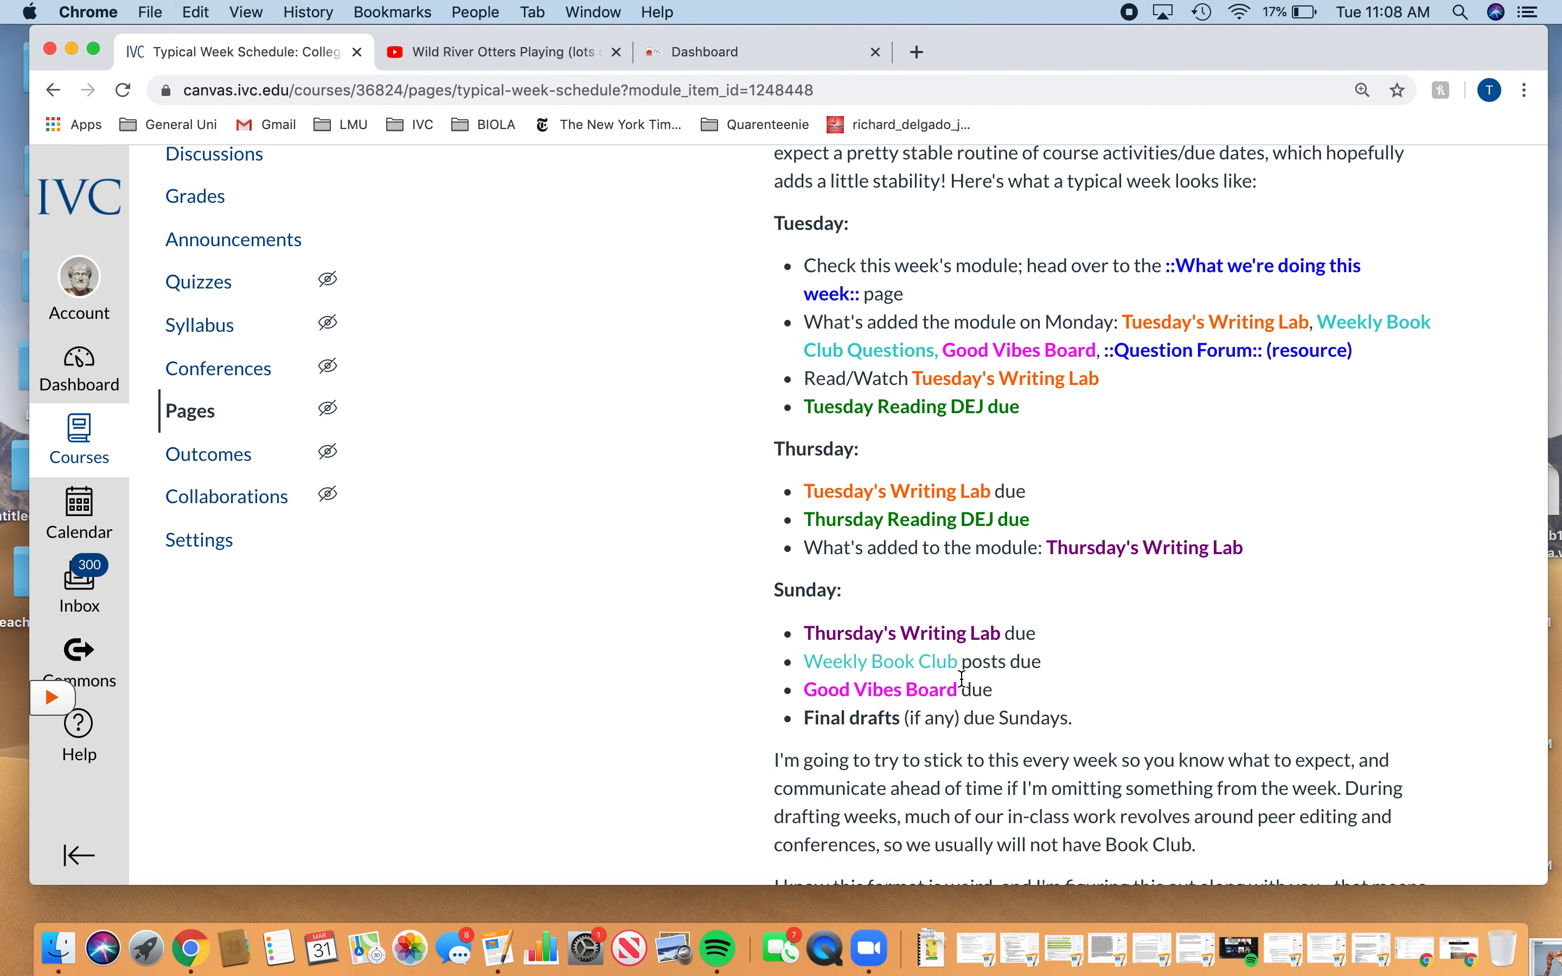
{"action": "mouse_move", "coordinate": [1007, 911]}
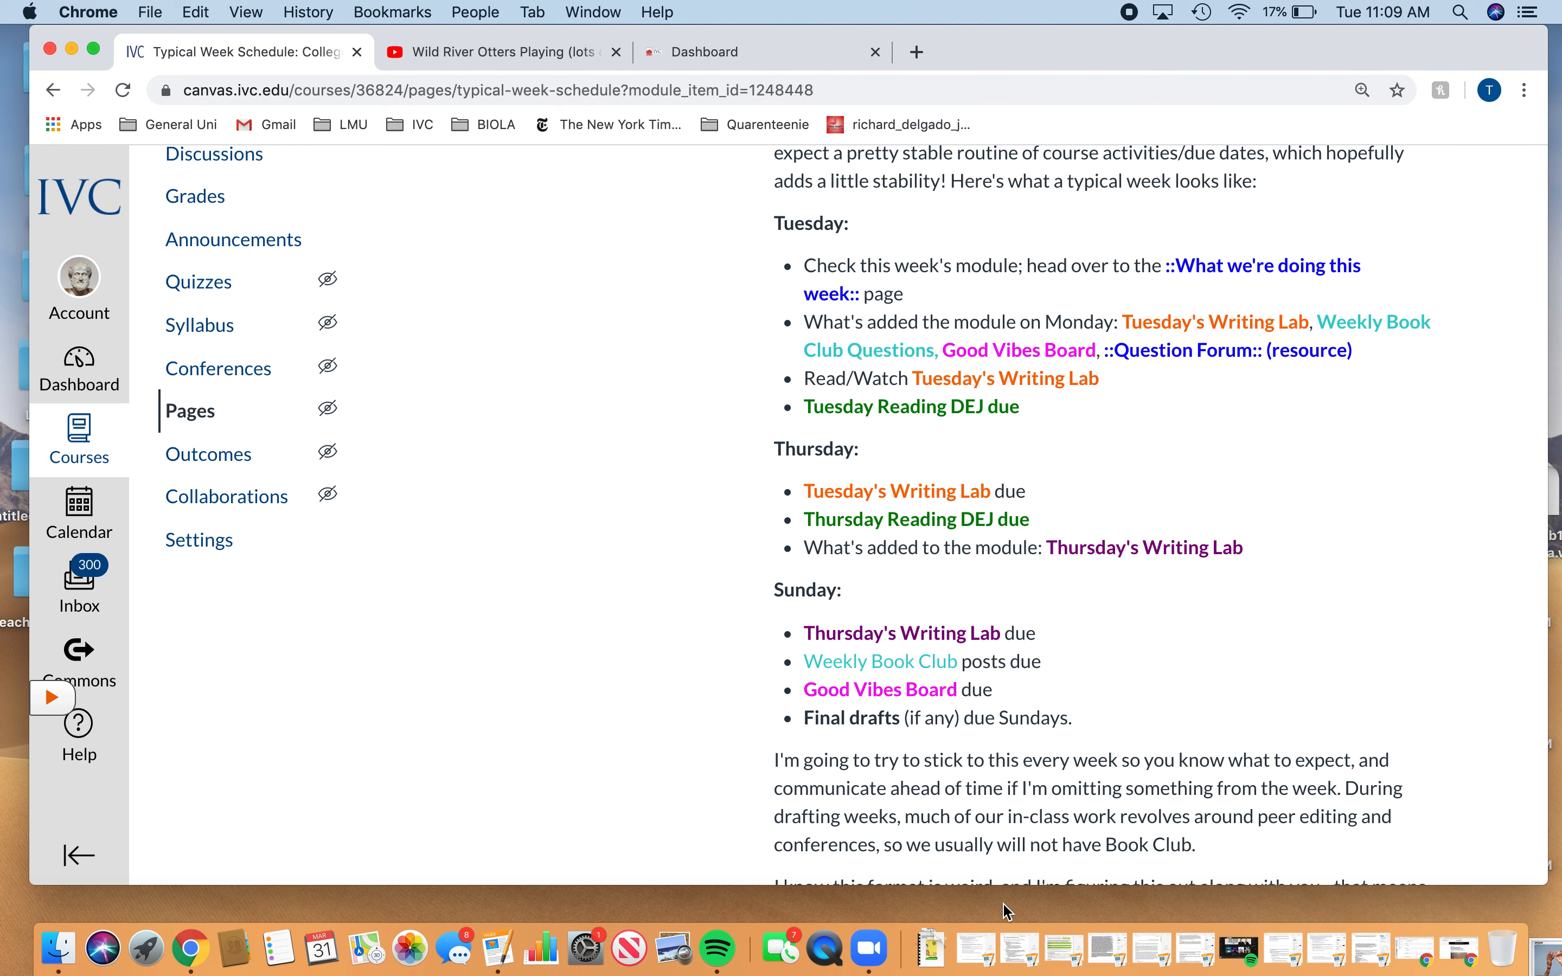
{"action": "scroll", "scroll_direction": "down", "scroll_amount": 3}
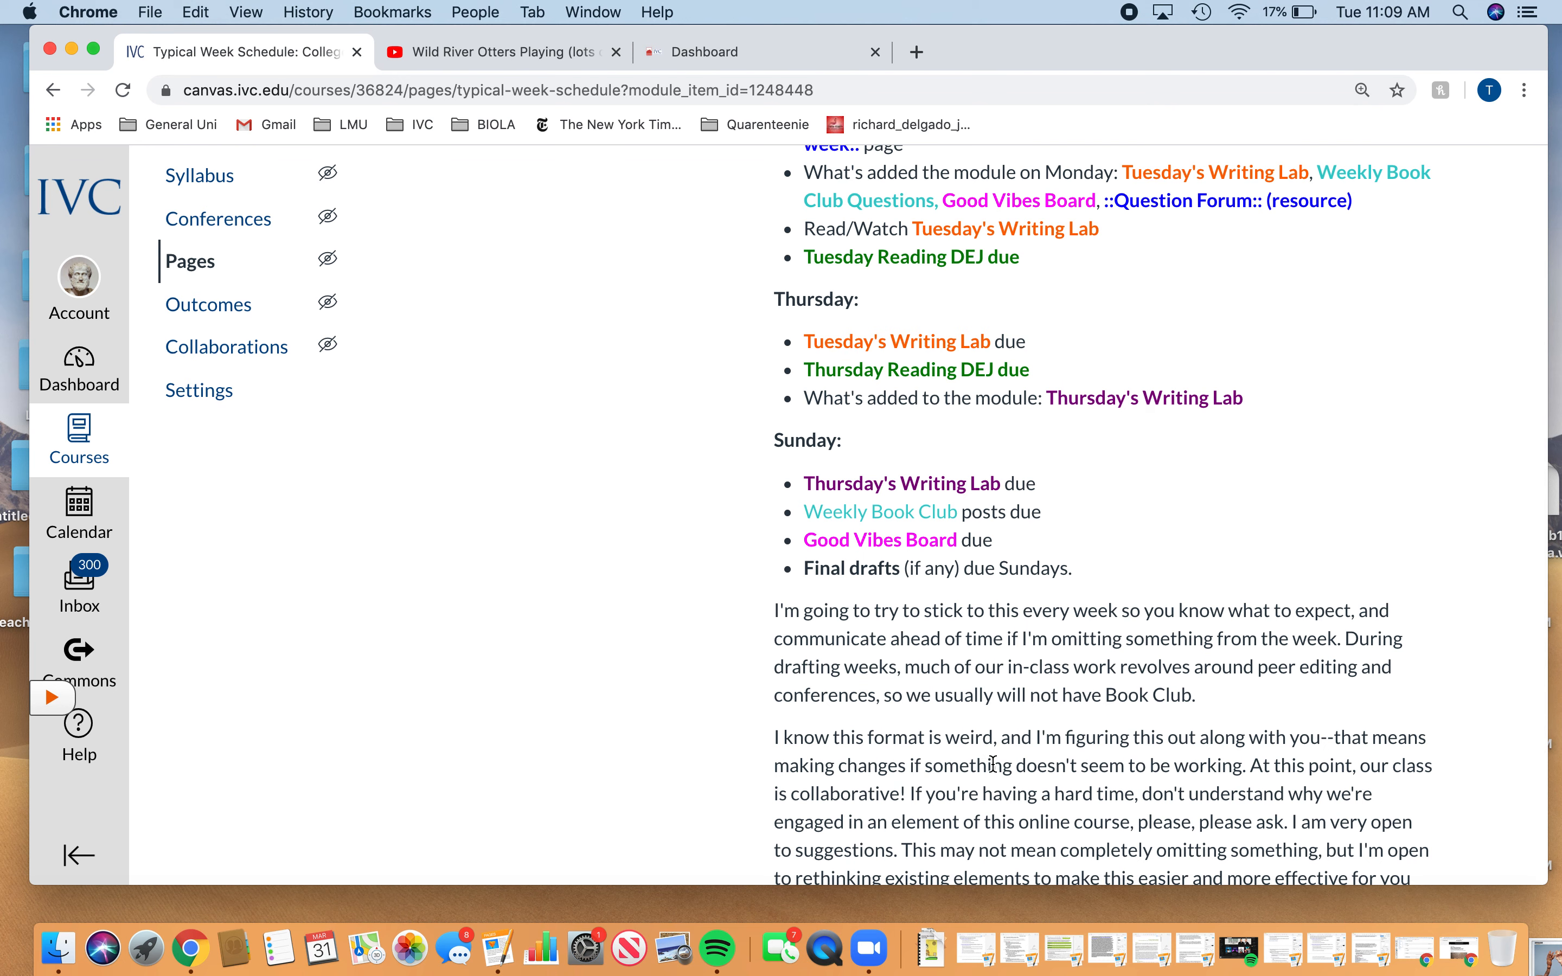
{"action": "scroll", "scroll_direction": "down", "scroll_amount": 3}
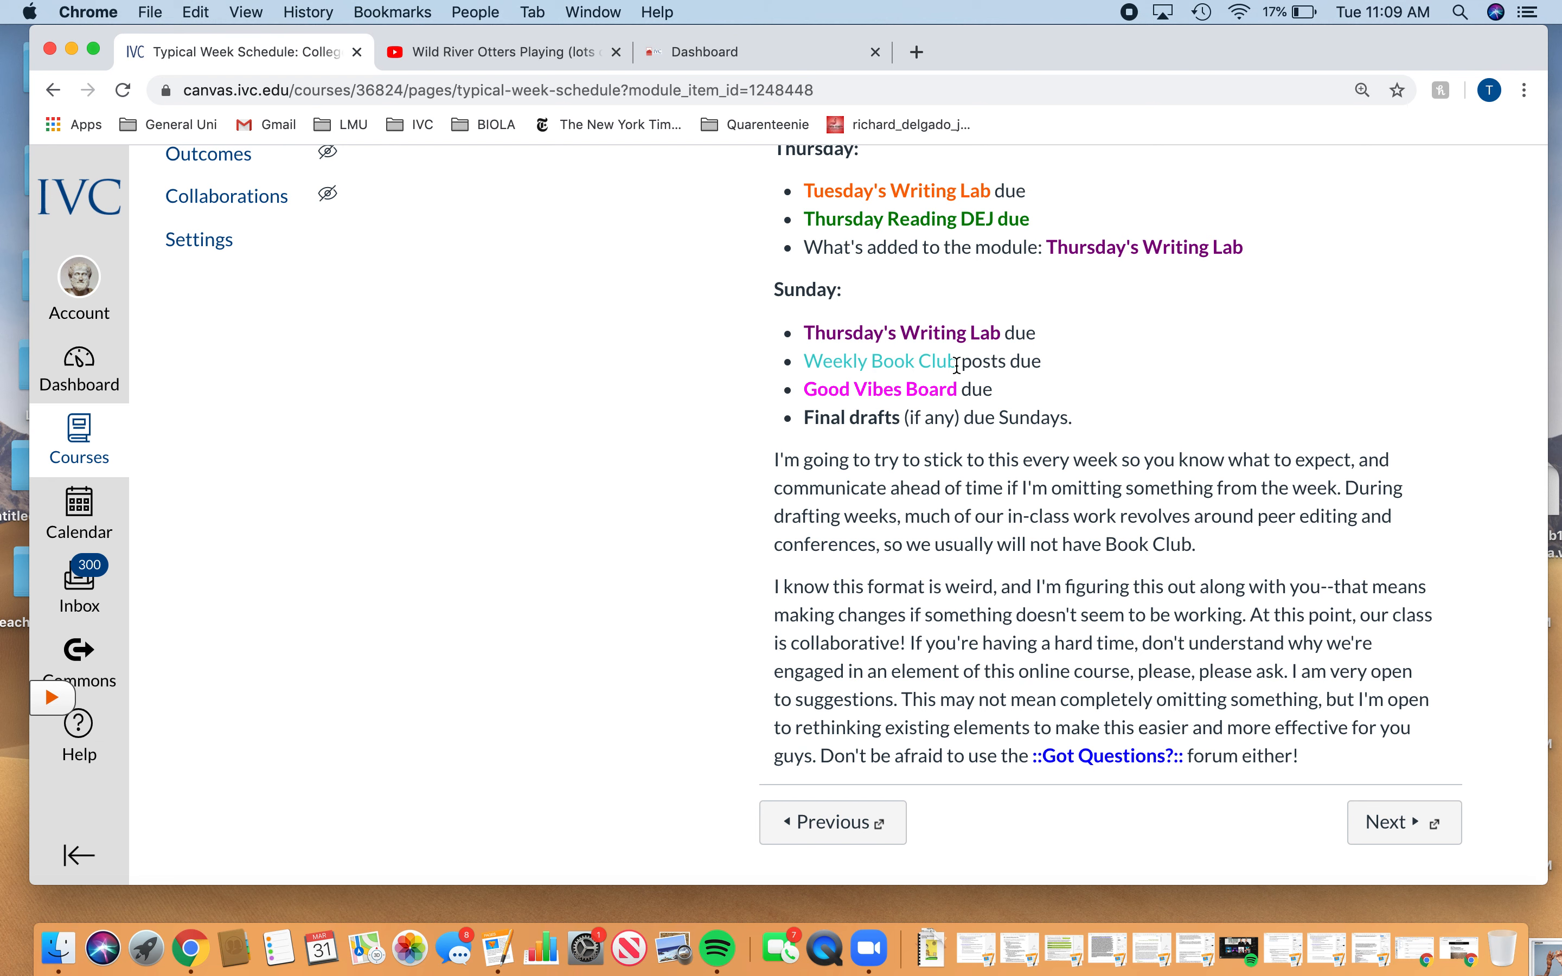
{"action": "mouse_move", "coordinate": [1003, 332]}
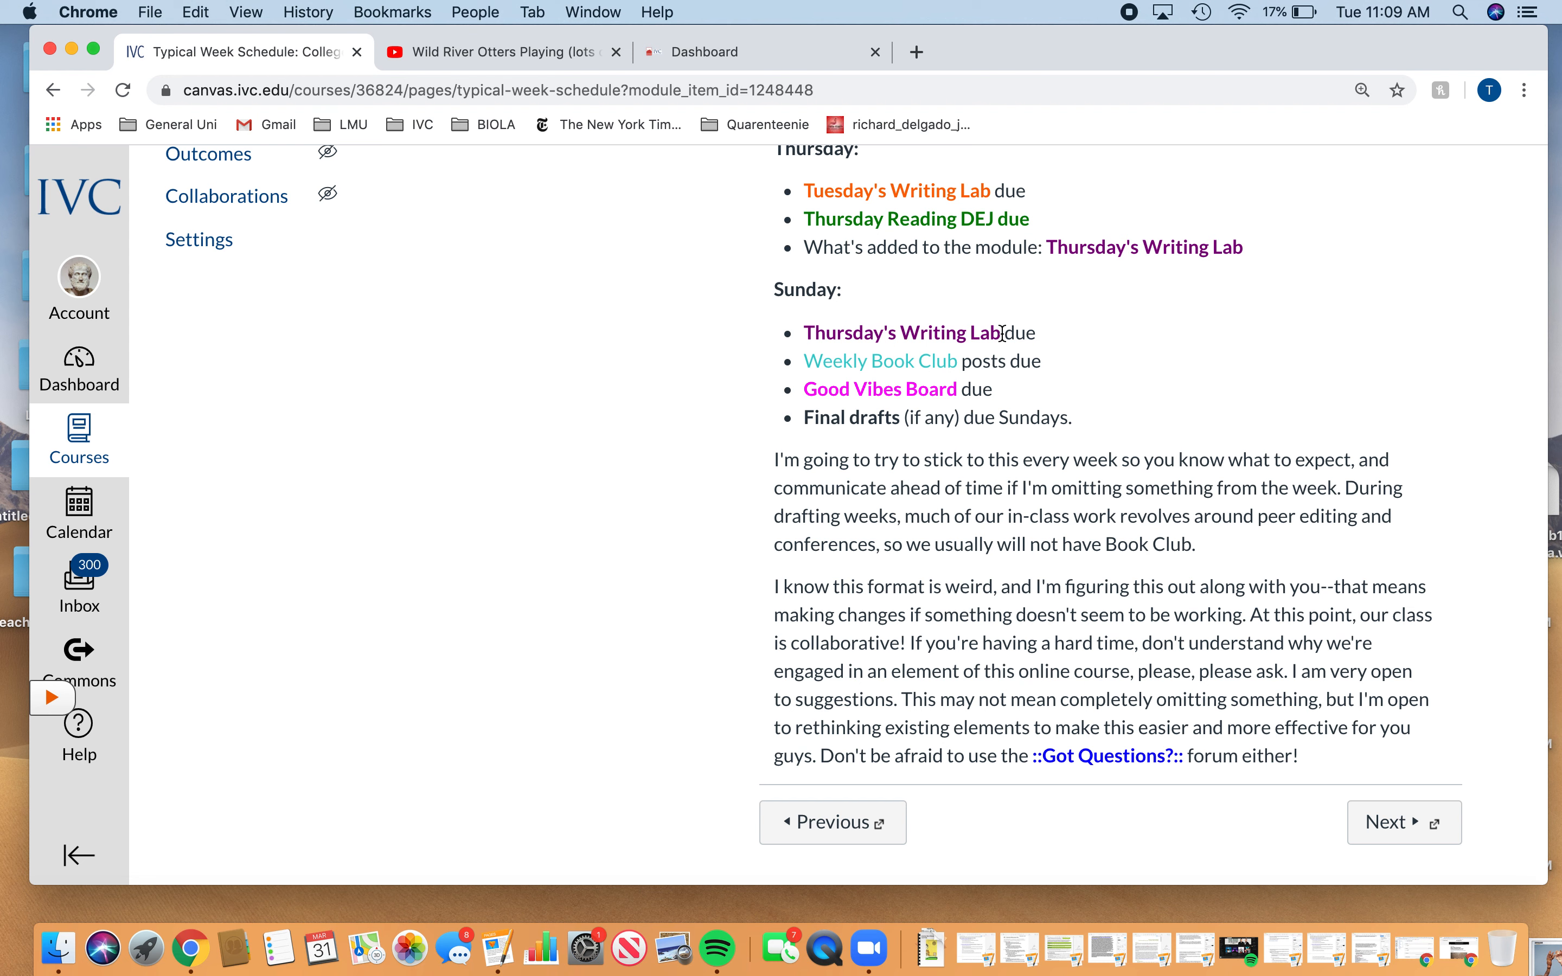
{"action": "scroll", "scroll_direction": "up", "scroll_amount": 3}
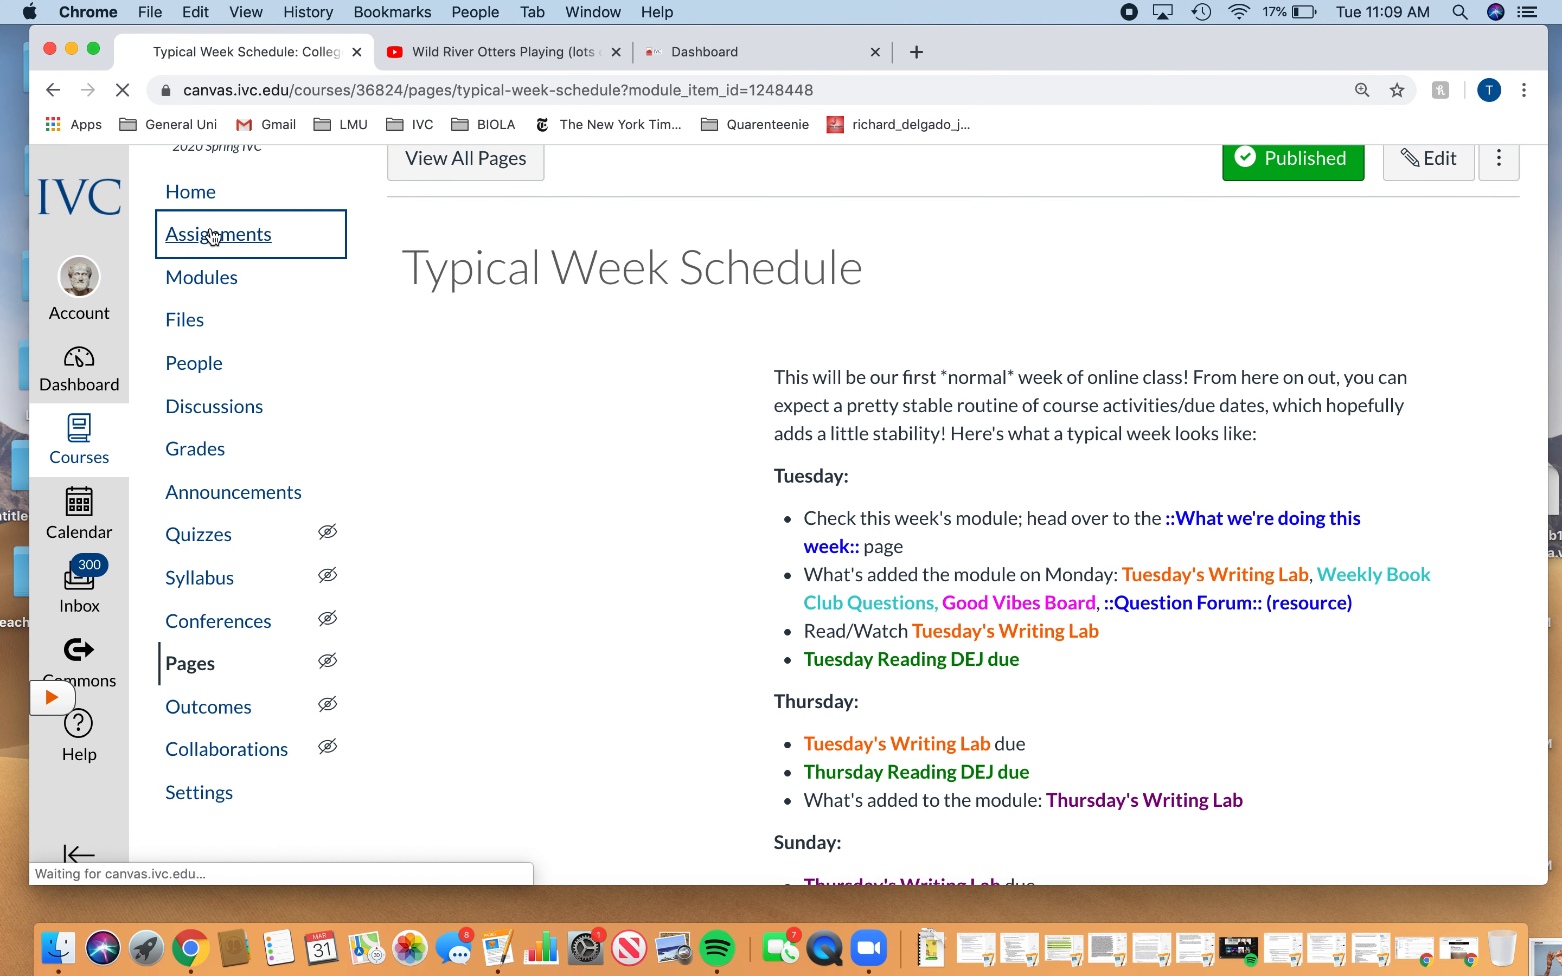
{"action": "left_click", "coordinate": [217, 234]}
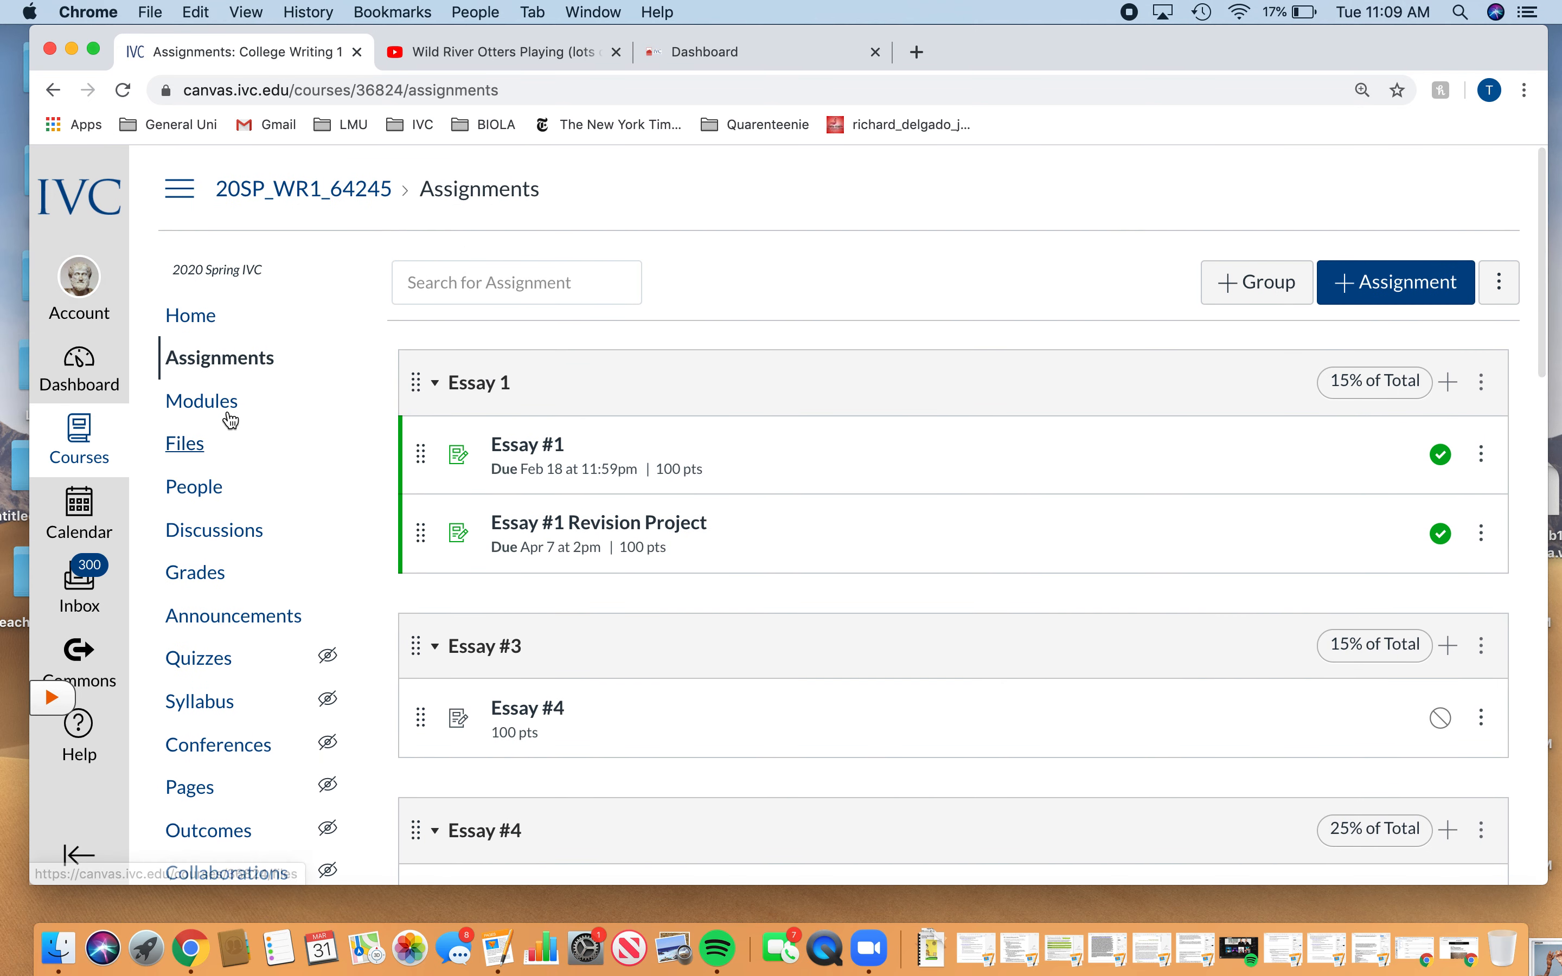
Step: On the Modules page, scroll through the weekly modules to Week 12 and its three discussions
{"action": "left_click", "coordinate": [202, 401]}
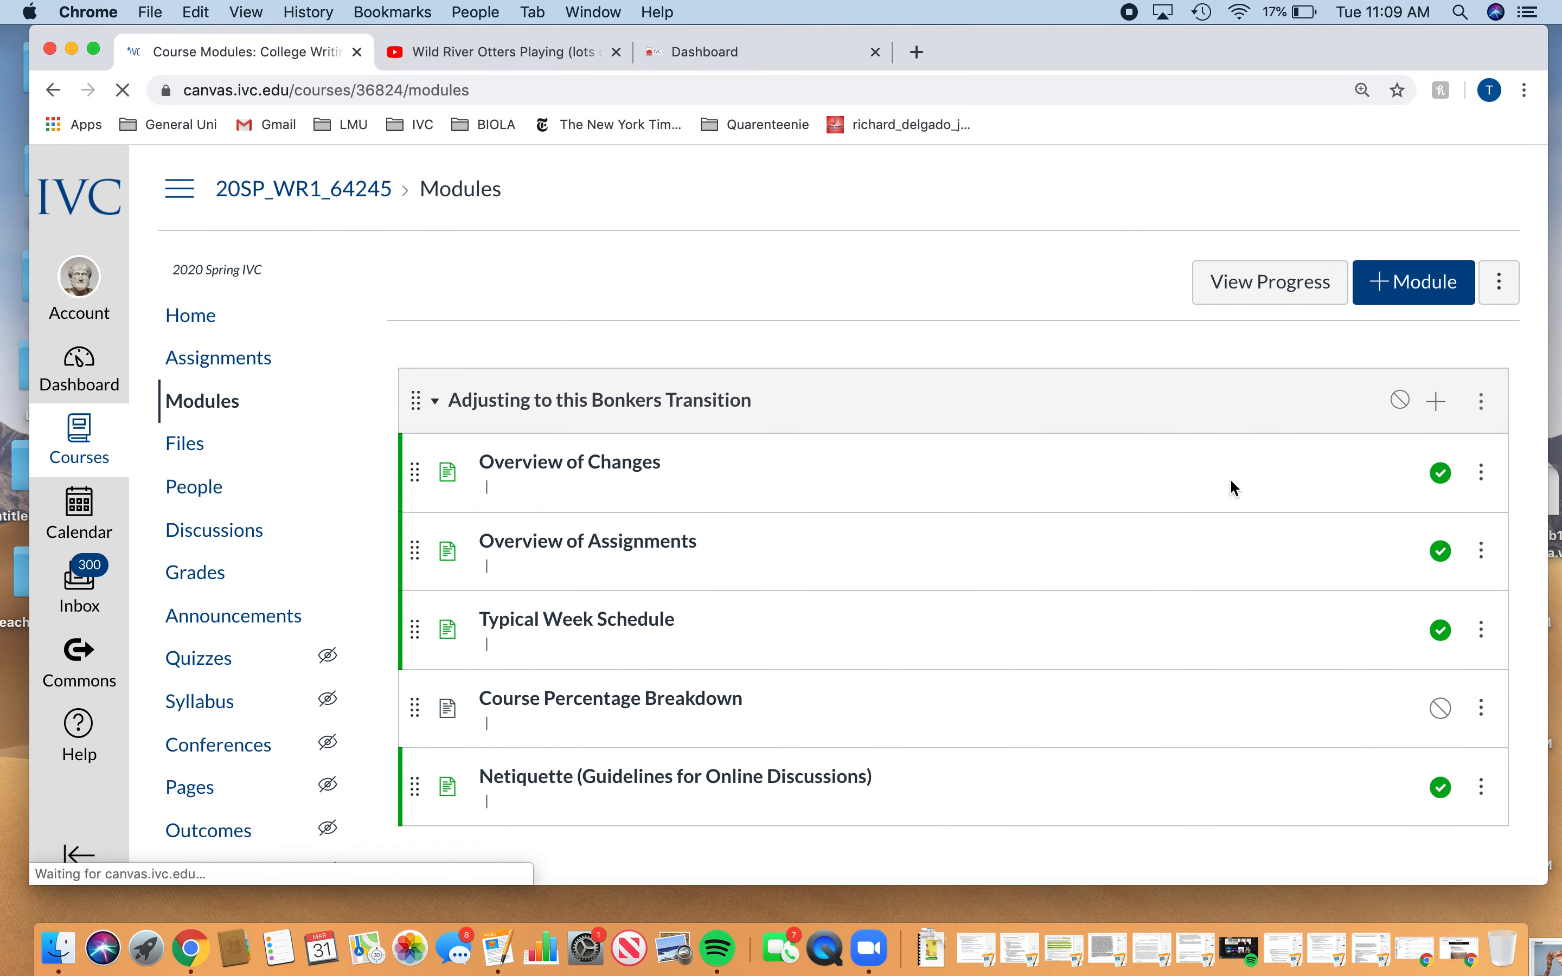
{"action": "scroll", "scroll_direction": "down", "scroll_amount": 3}
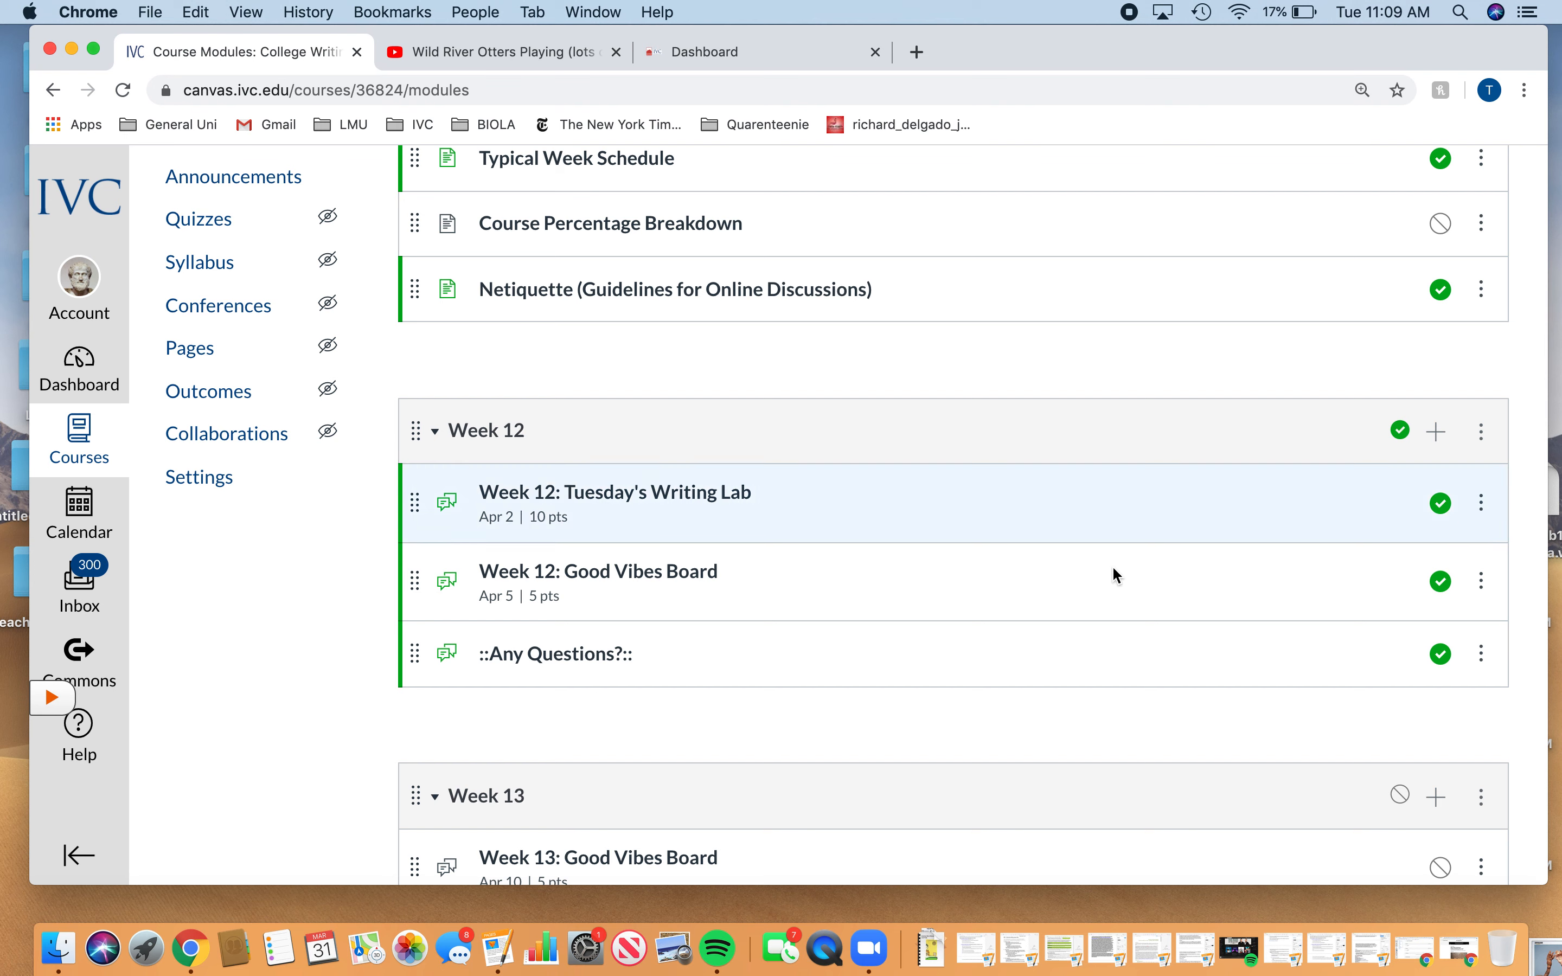
{"action": "scroll", "scroll_direction": "down", "scroll_amount": 3}
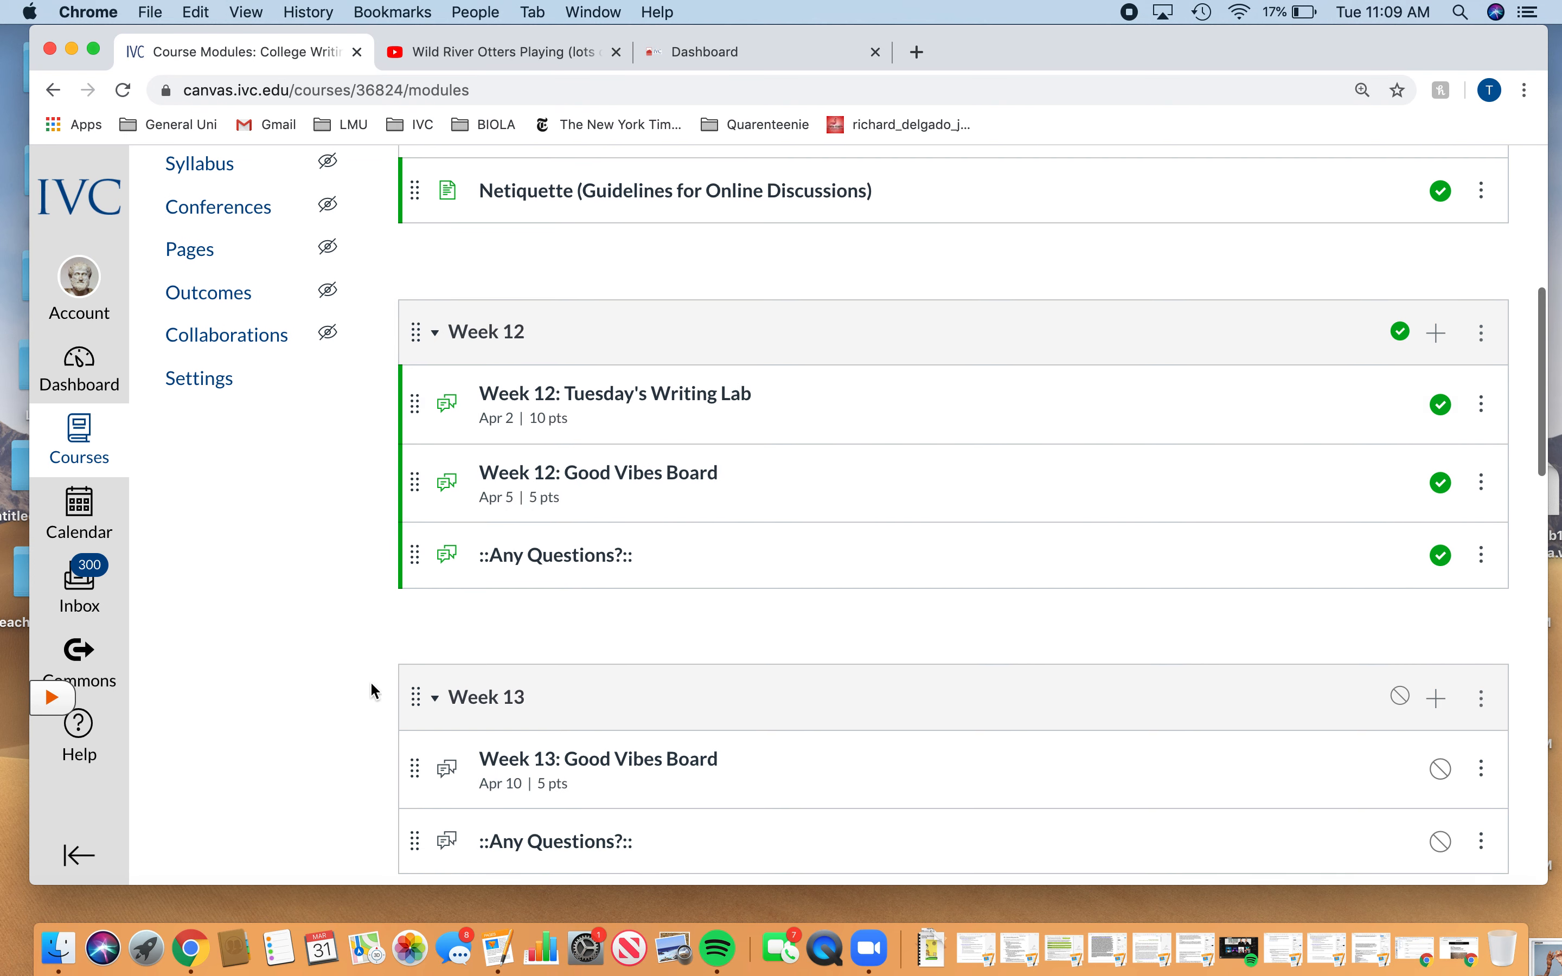
{"action": "scroll", "scroll_direction": "down", "scroll_amount": 3}
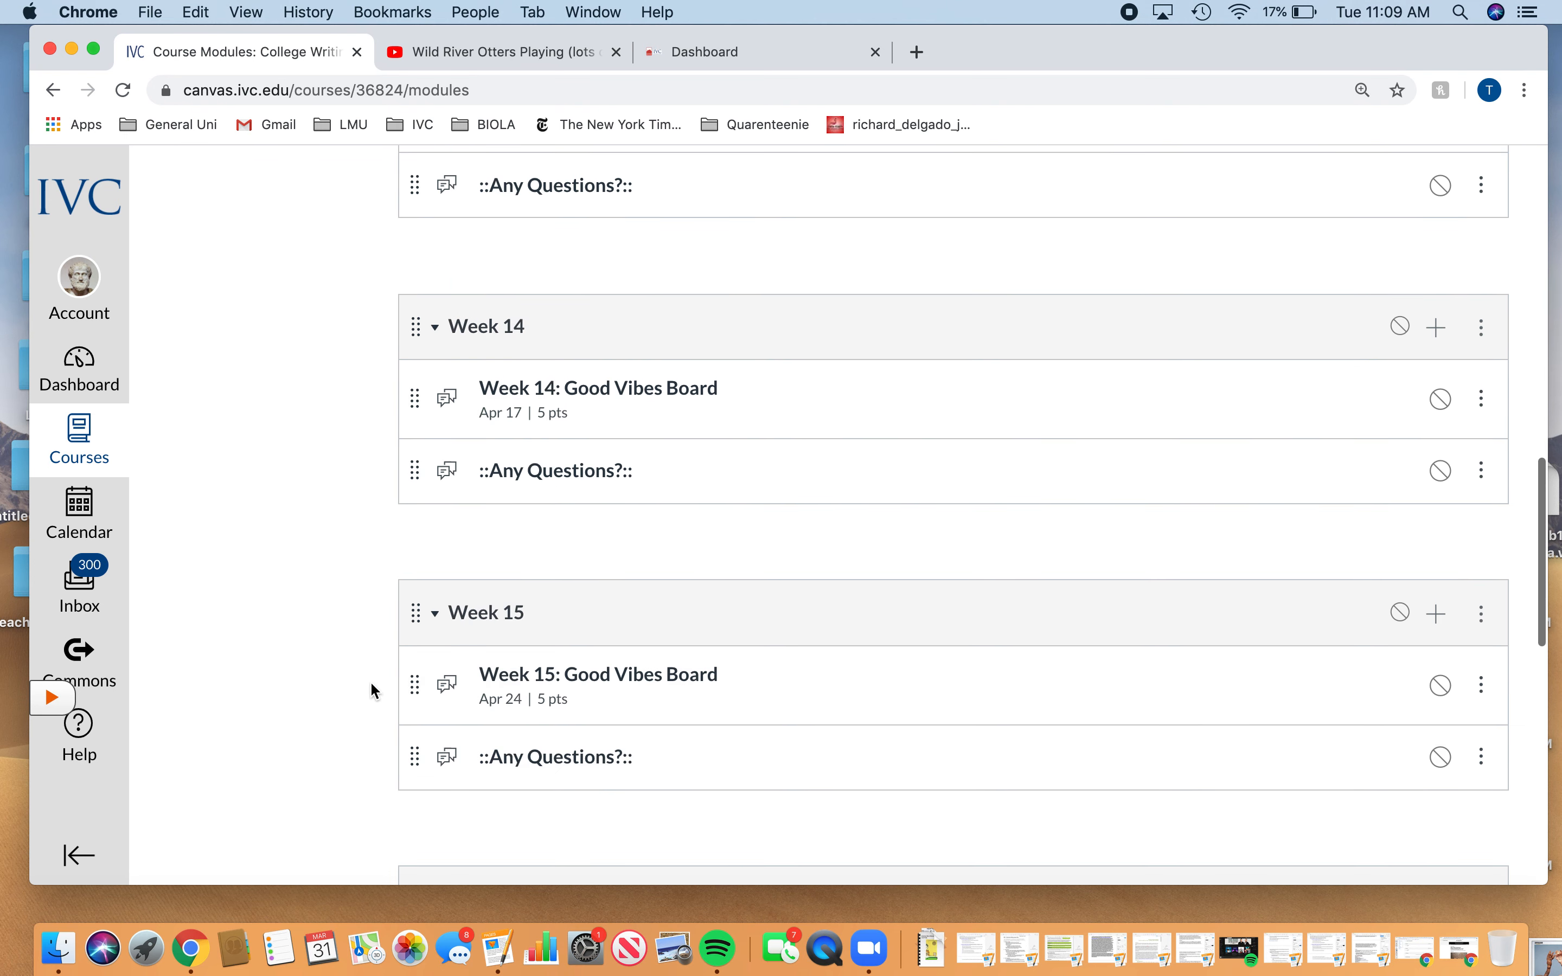
{"action": "scroll", "scroll_direction": "down", "scroll_amount": 3}
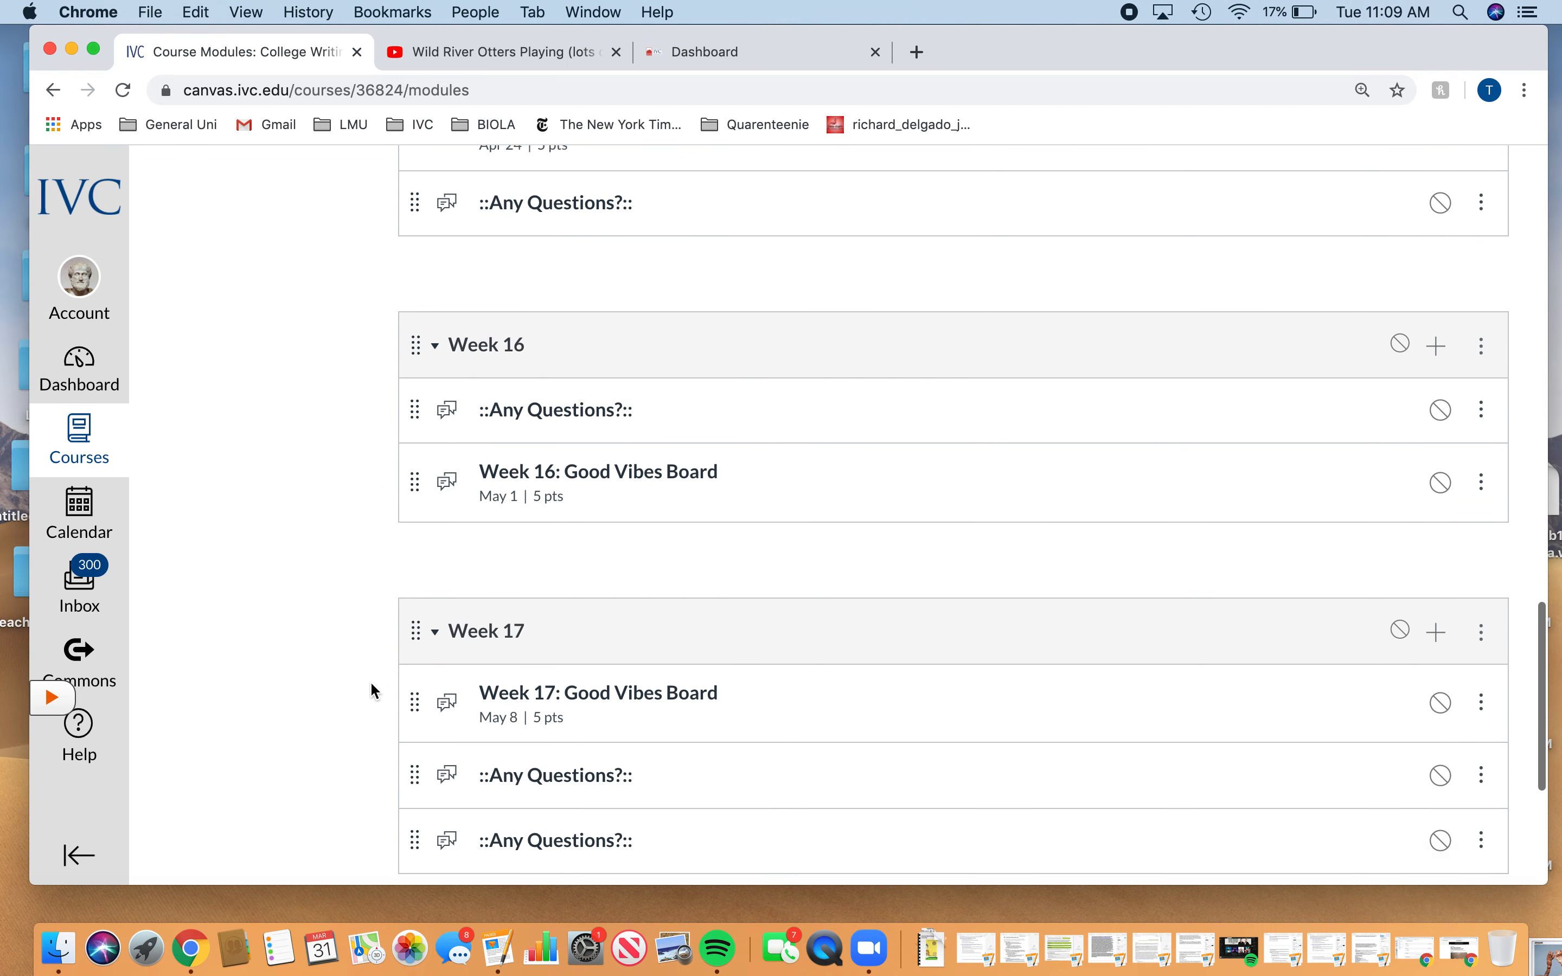
{"action": "scroll", "scroll_direction": "down", "scroll_amount": 3}
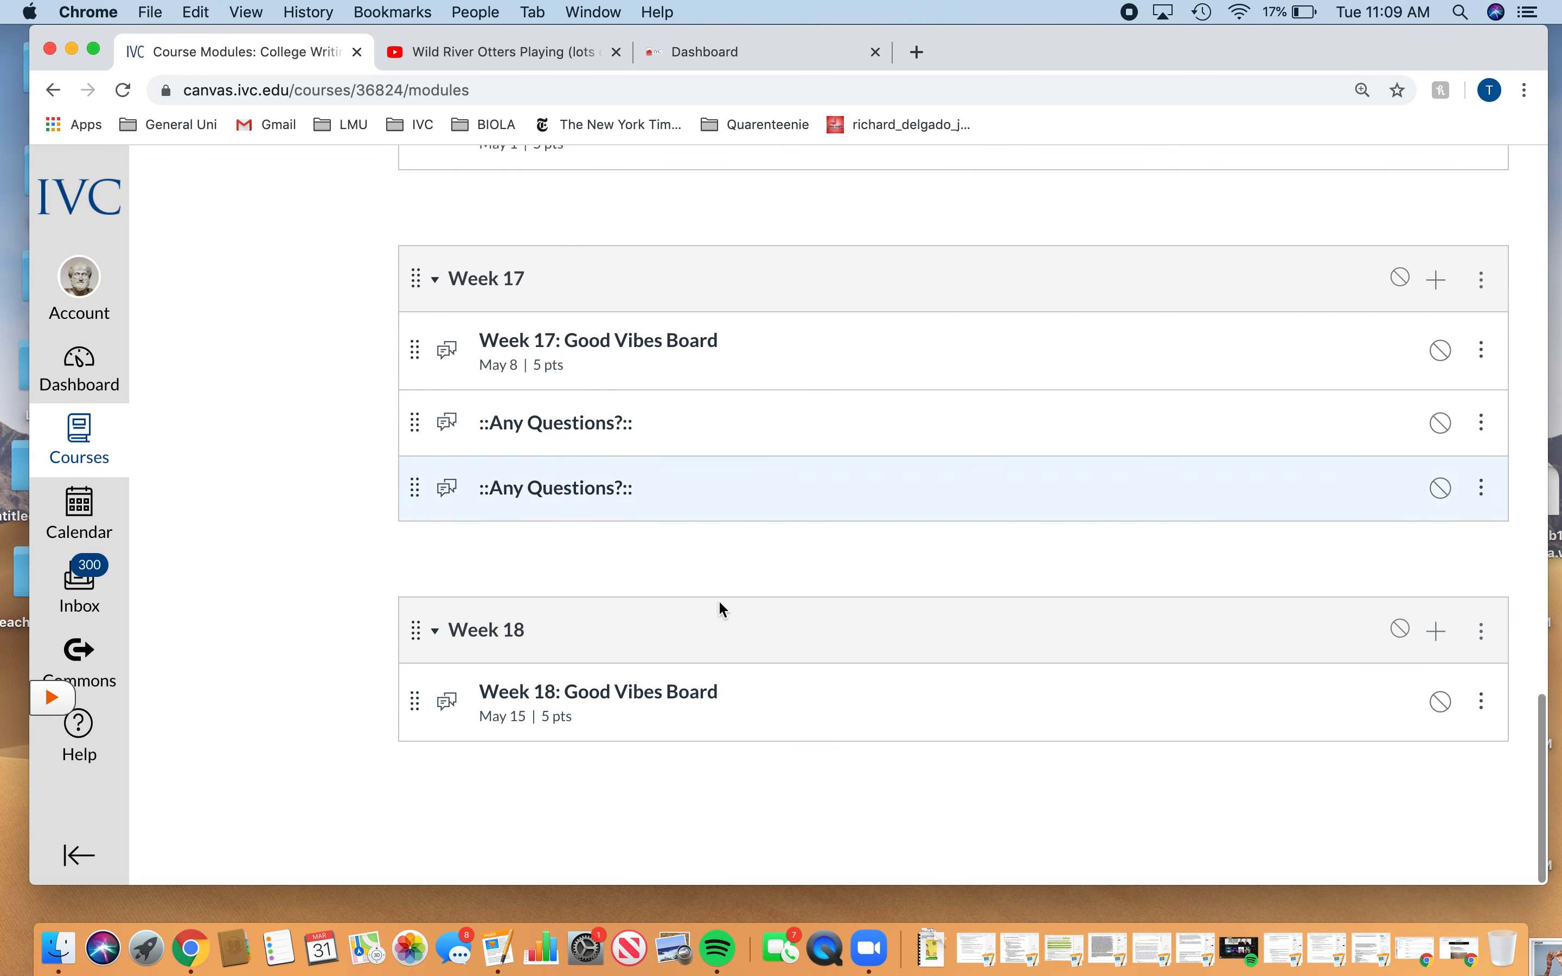
{"action": "scroll", "scroll_direction": "up", "scroll_amount": 3}
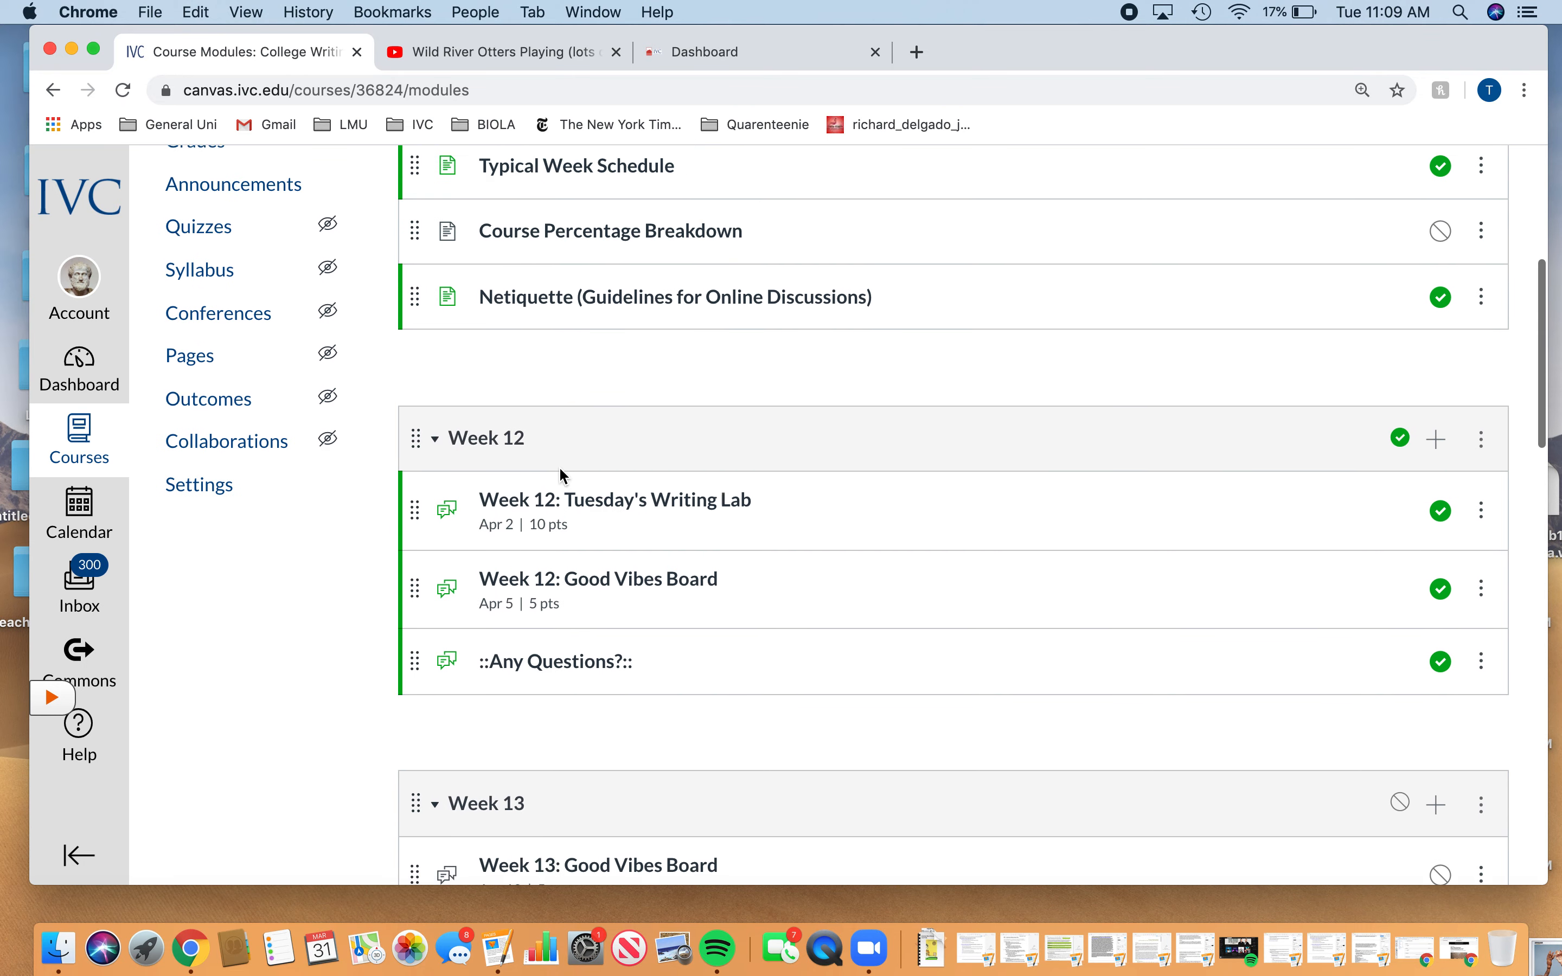
{"action": "scroll", "scroll_direction": "down", "scroll_amount": 3}
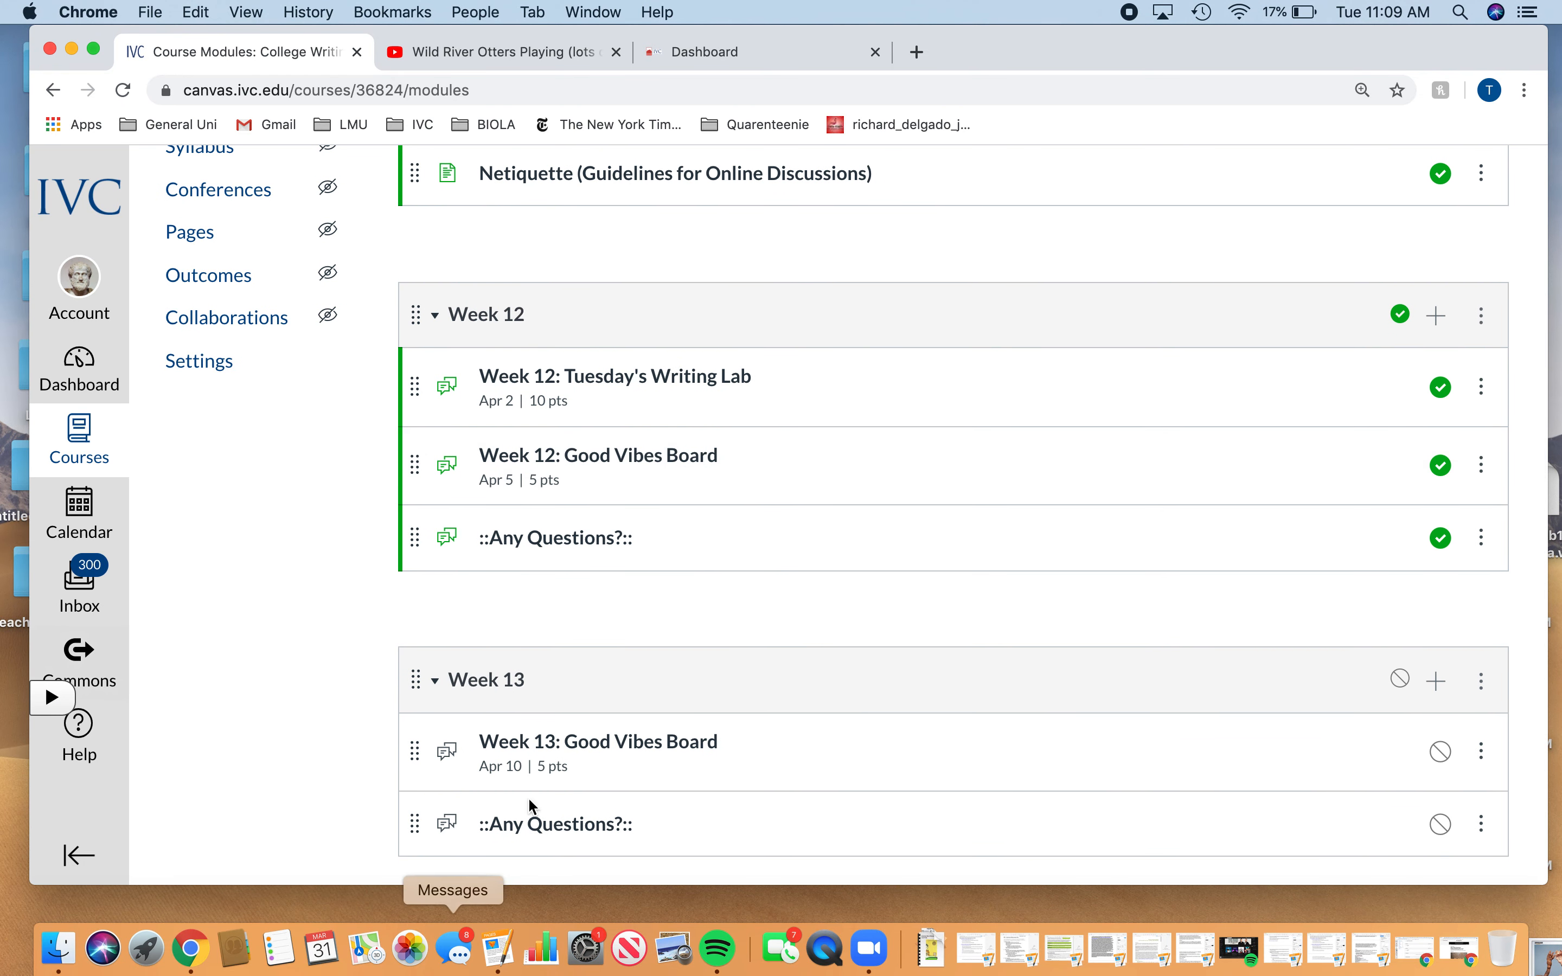
{"action": "mouse_move", "coordinate": [413, 684]}
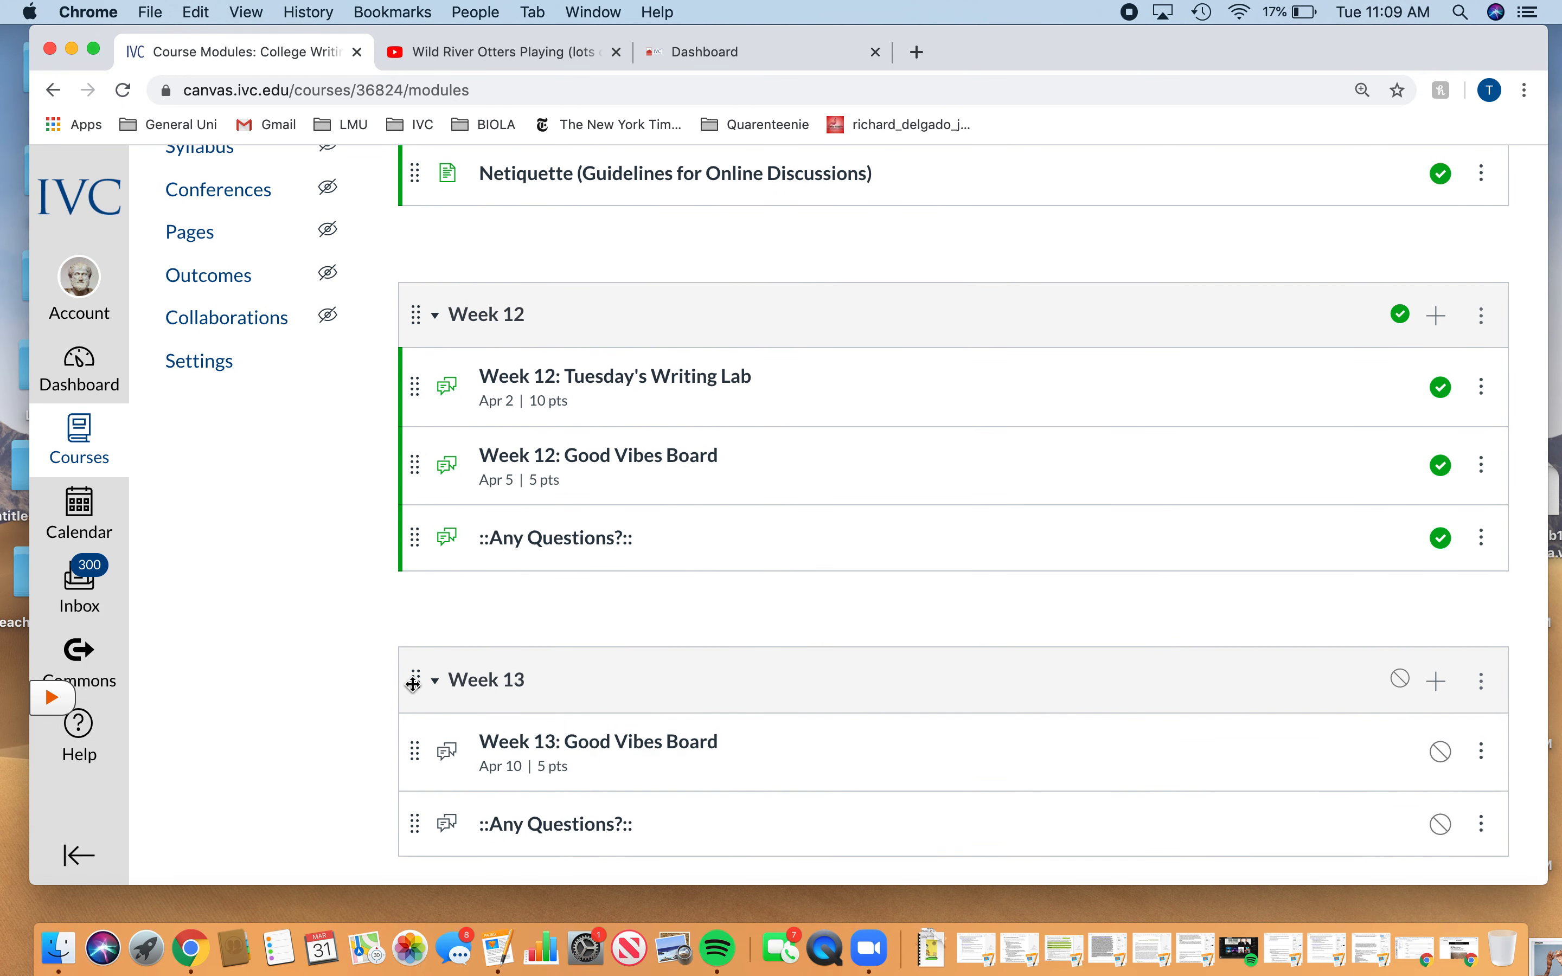
{"action": "mouse_move", "coordinate": [412, 683]}
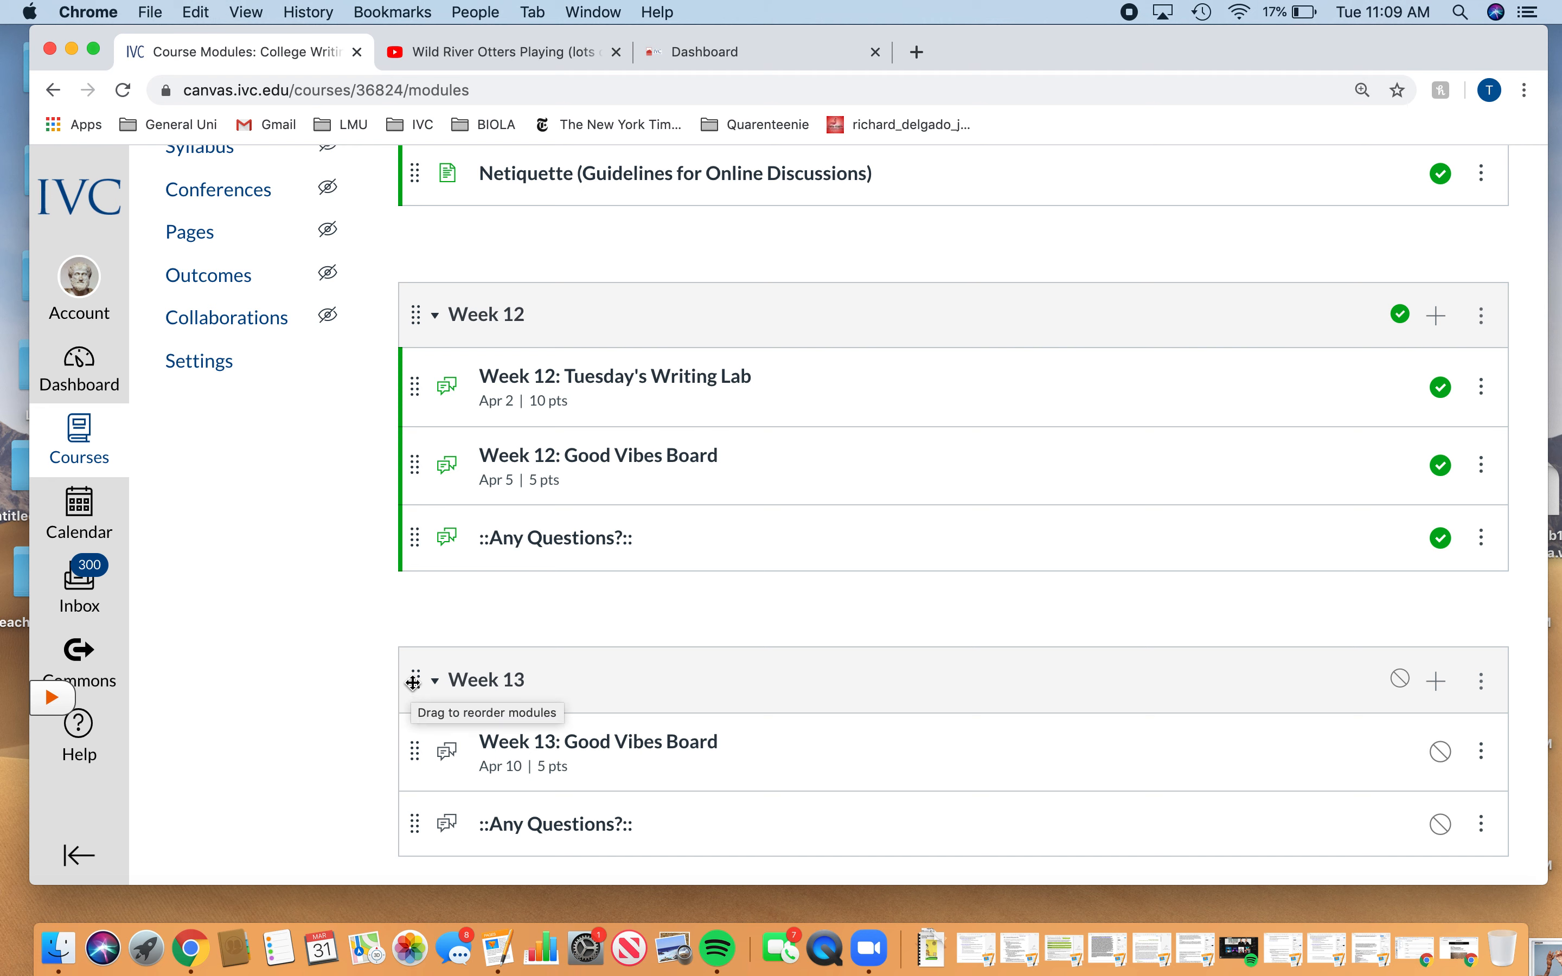
{"action": "mouse_move", "coordinate": [741, 396]}
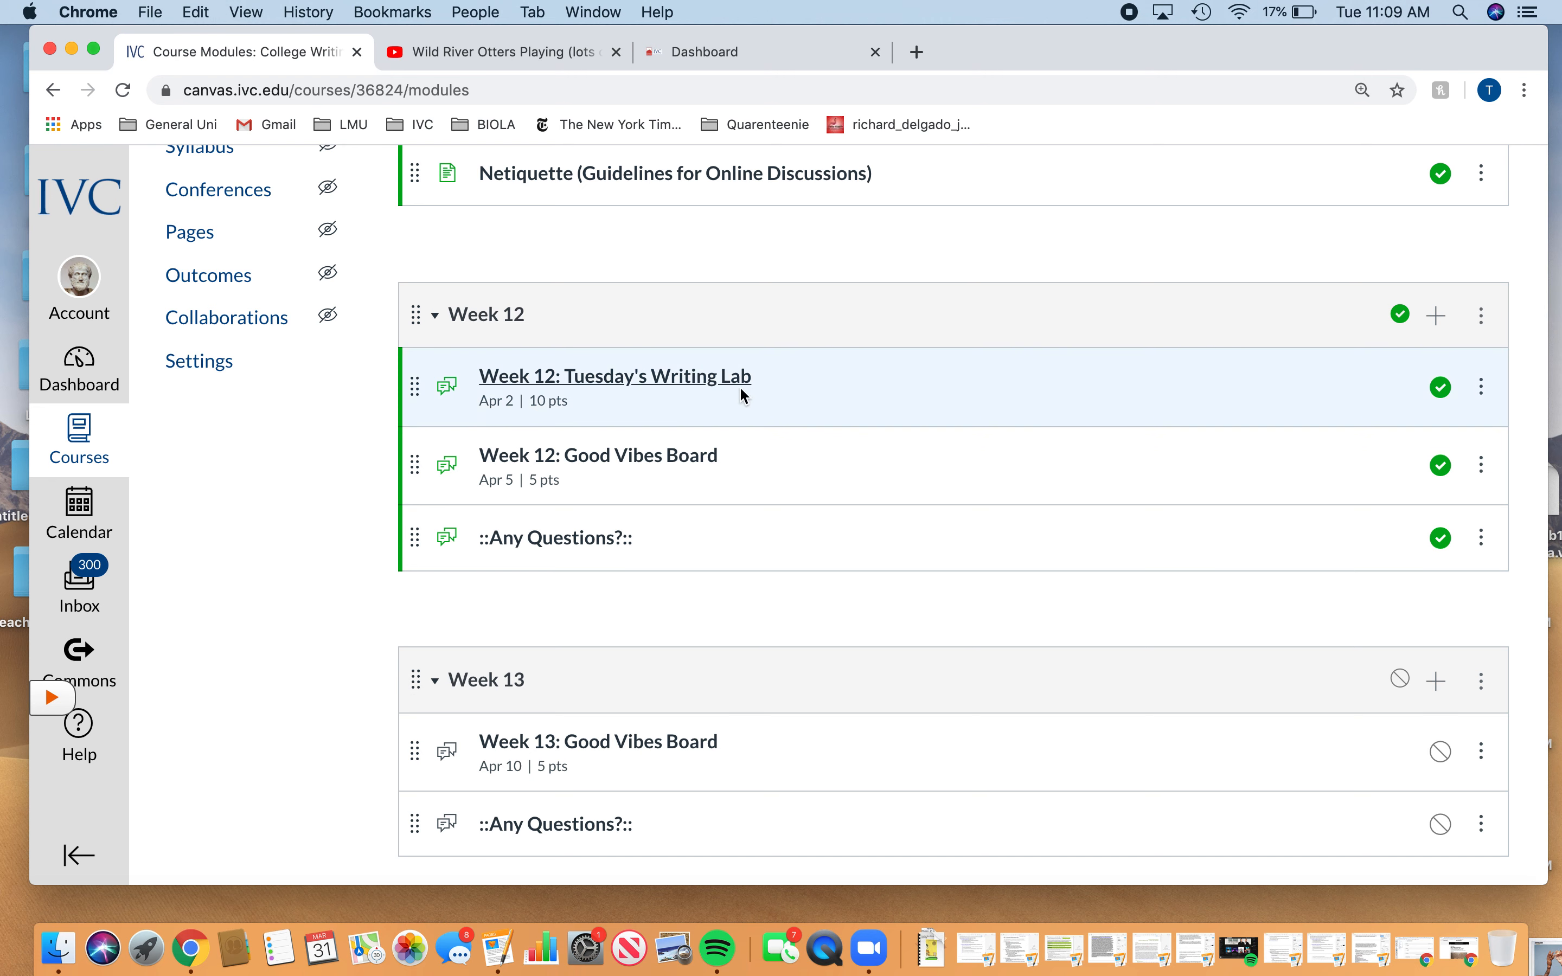
{"action": "mouse_move", "coordinate": [697, 375]}
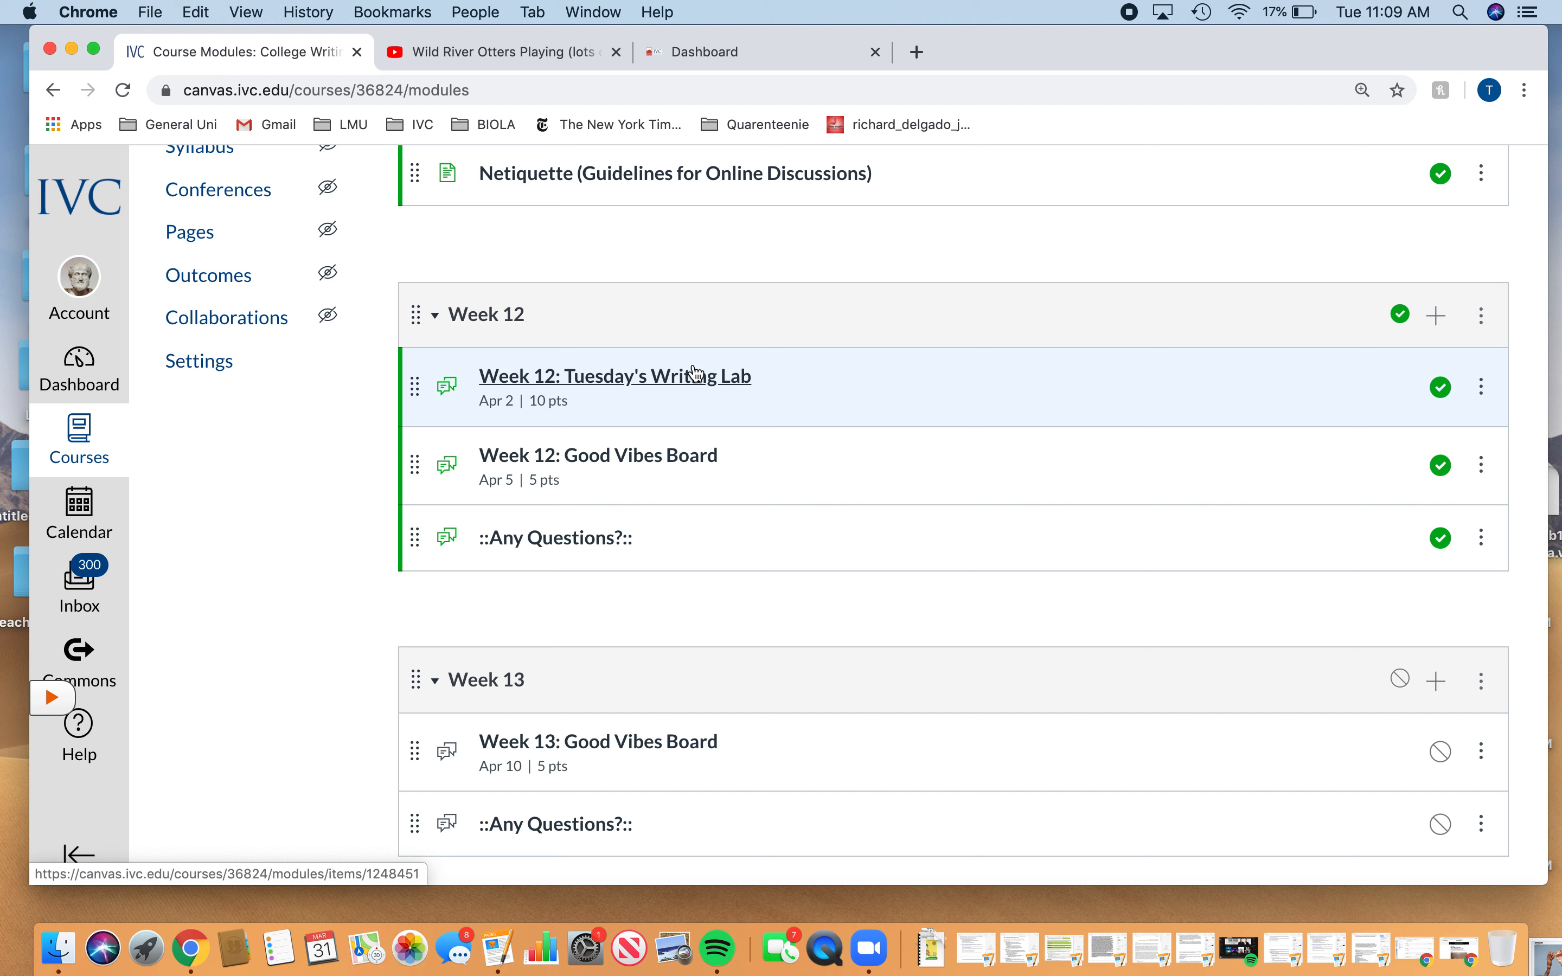
{"action": "mouse_move", "coordinate": [597, 455]}
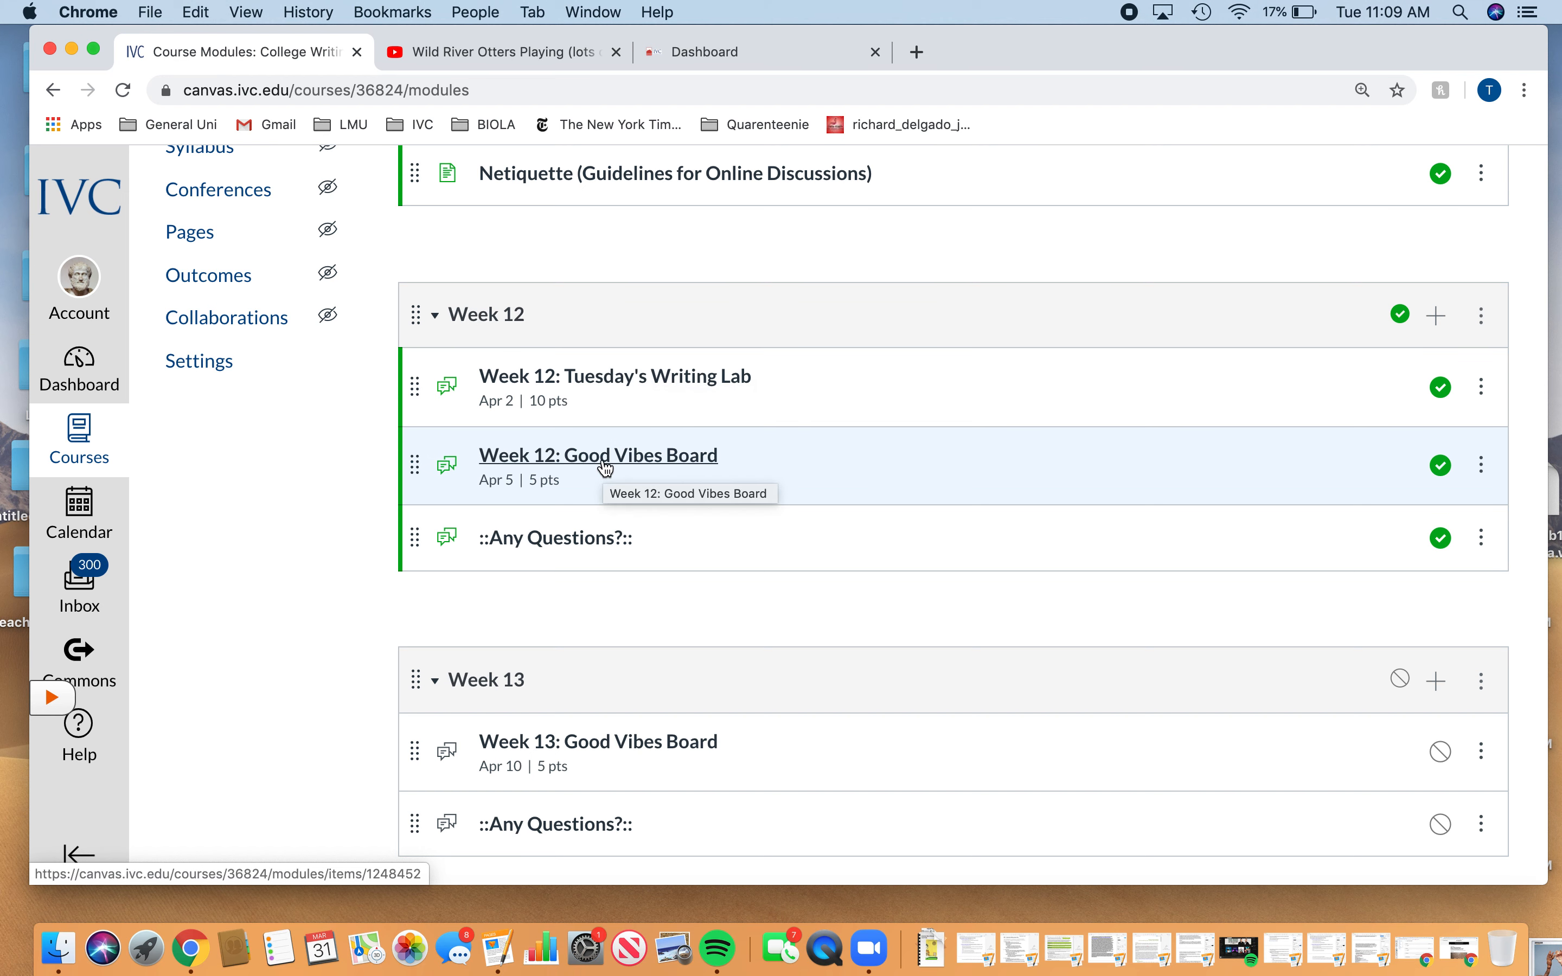
{"action": "mouse_move", "coordinate": [559, 465]}
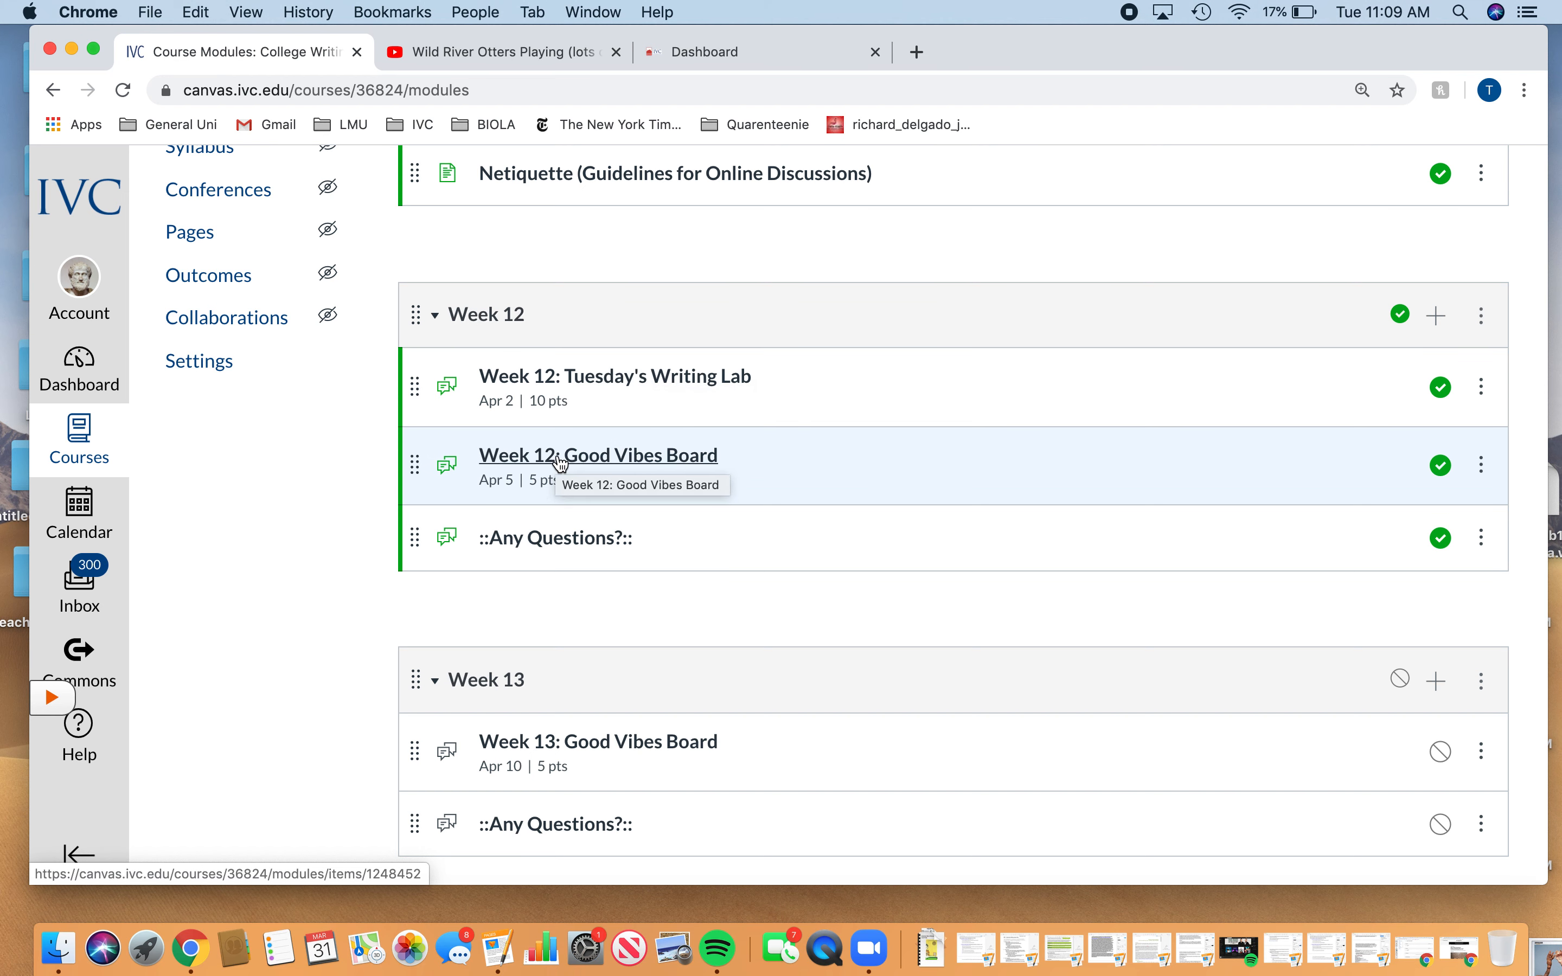
Step: View the Week 12: Tuesday's Writing Lab discussion down through its four tasks
{"action": "left_click", "coordinate": [614, 376]}
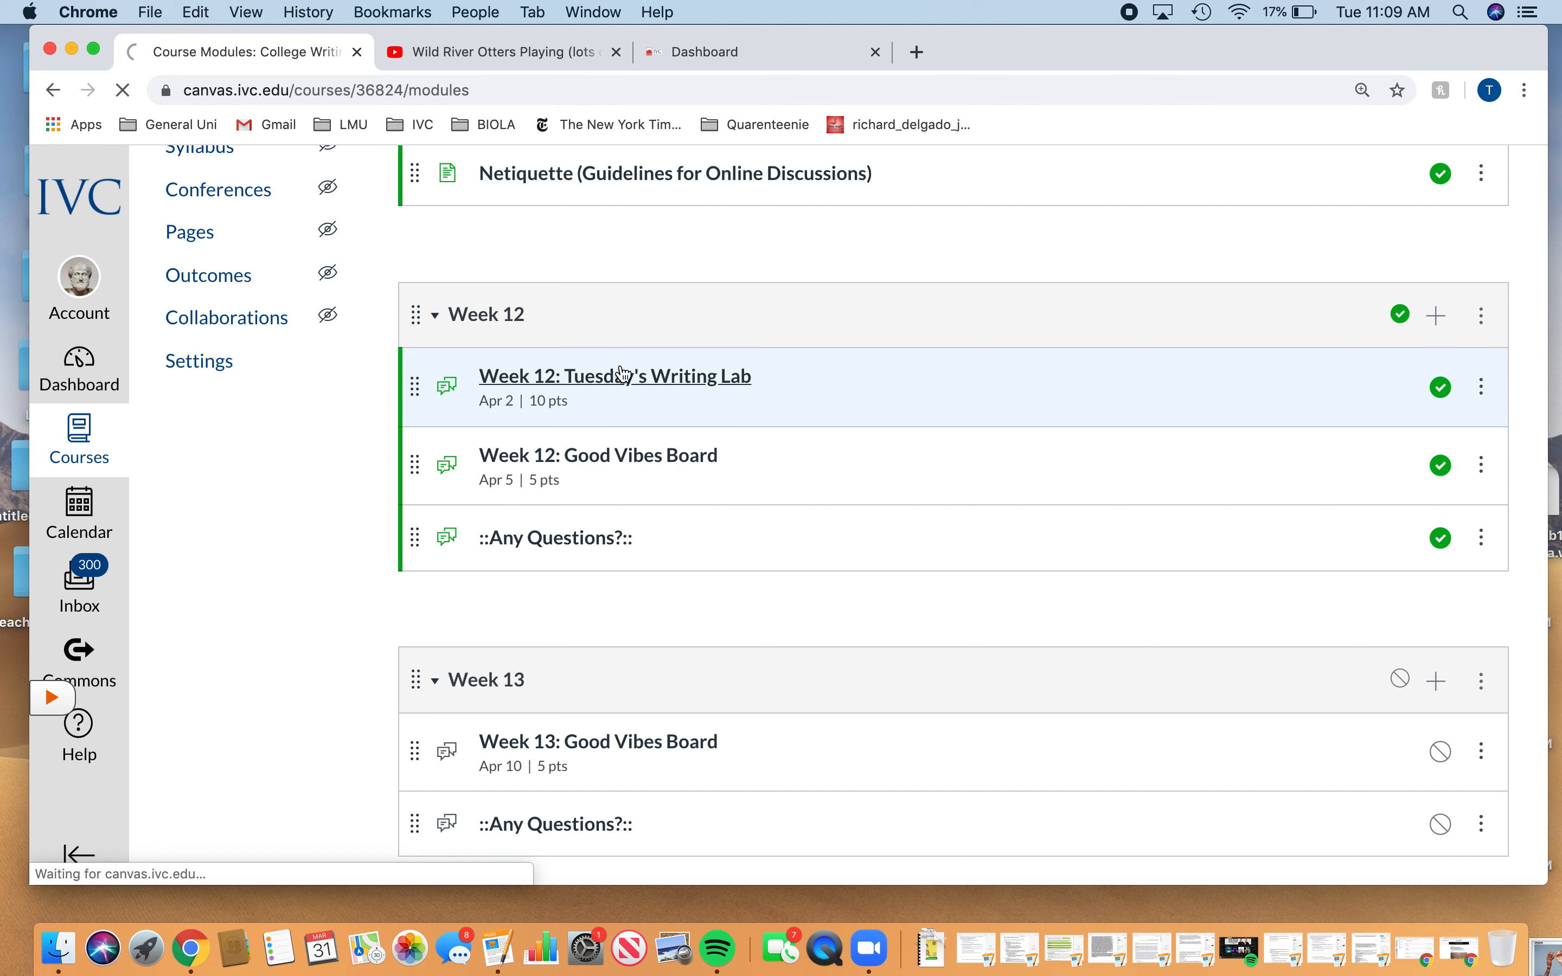
{"action": "left_click", "coordinate": [614, 375]}
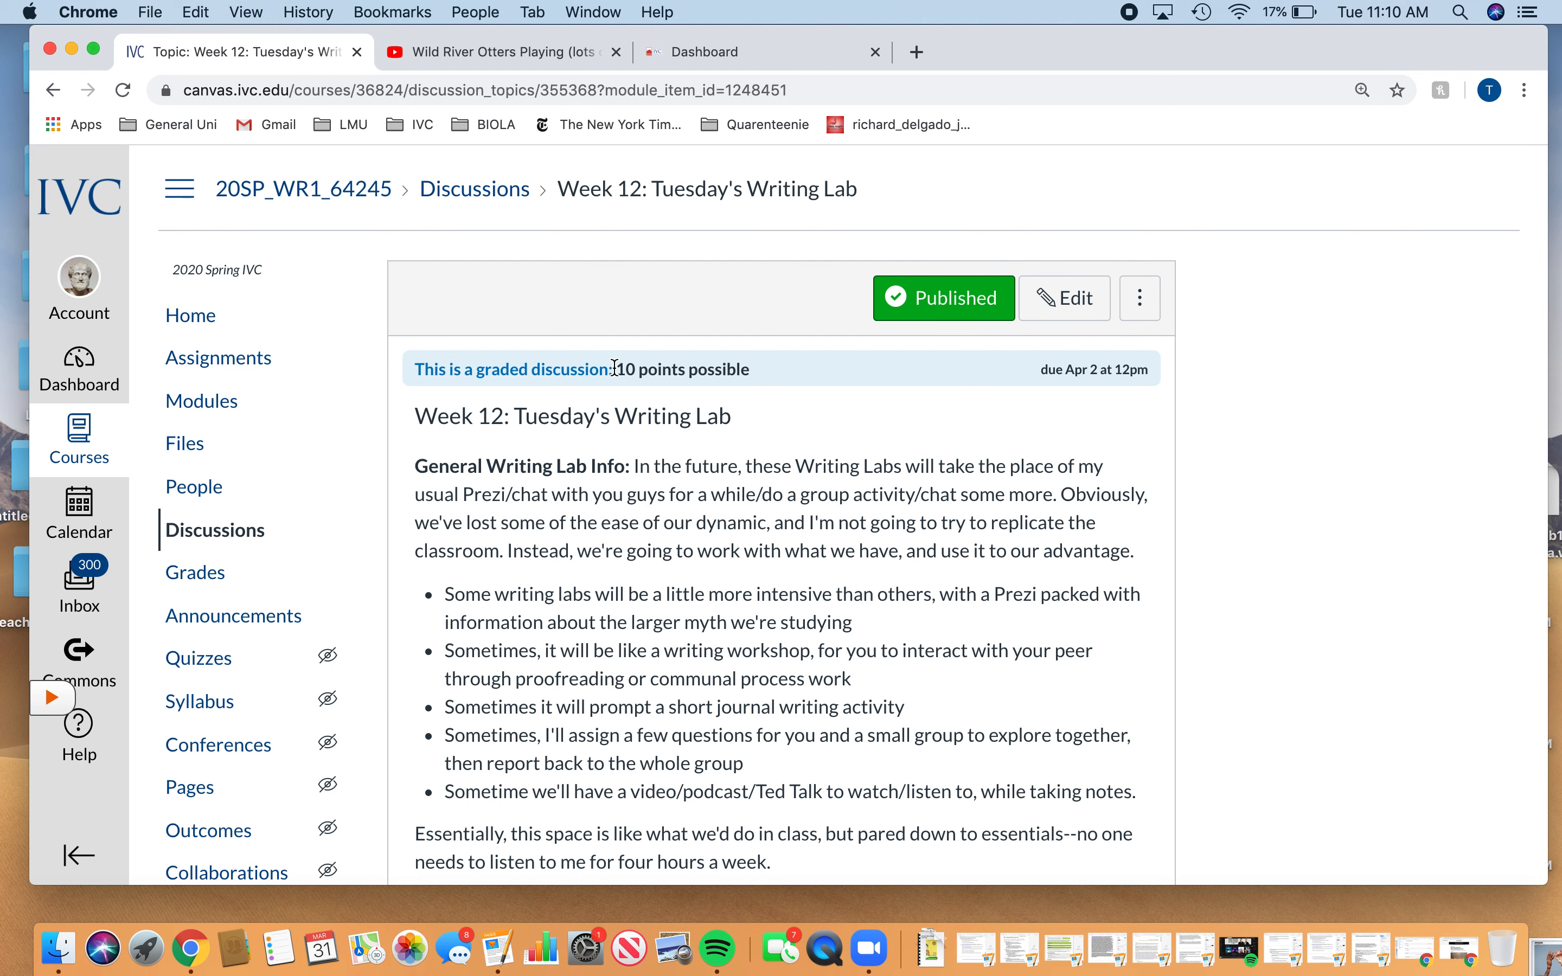
{"action": "scroll", "scroll_direction": "down", "scroll_amount": 3}
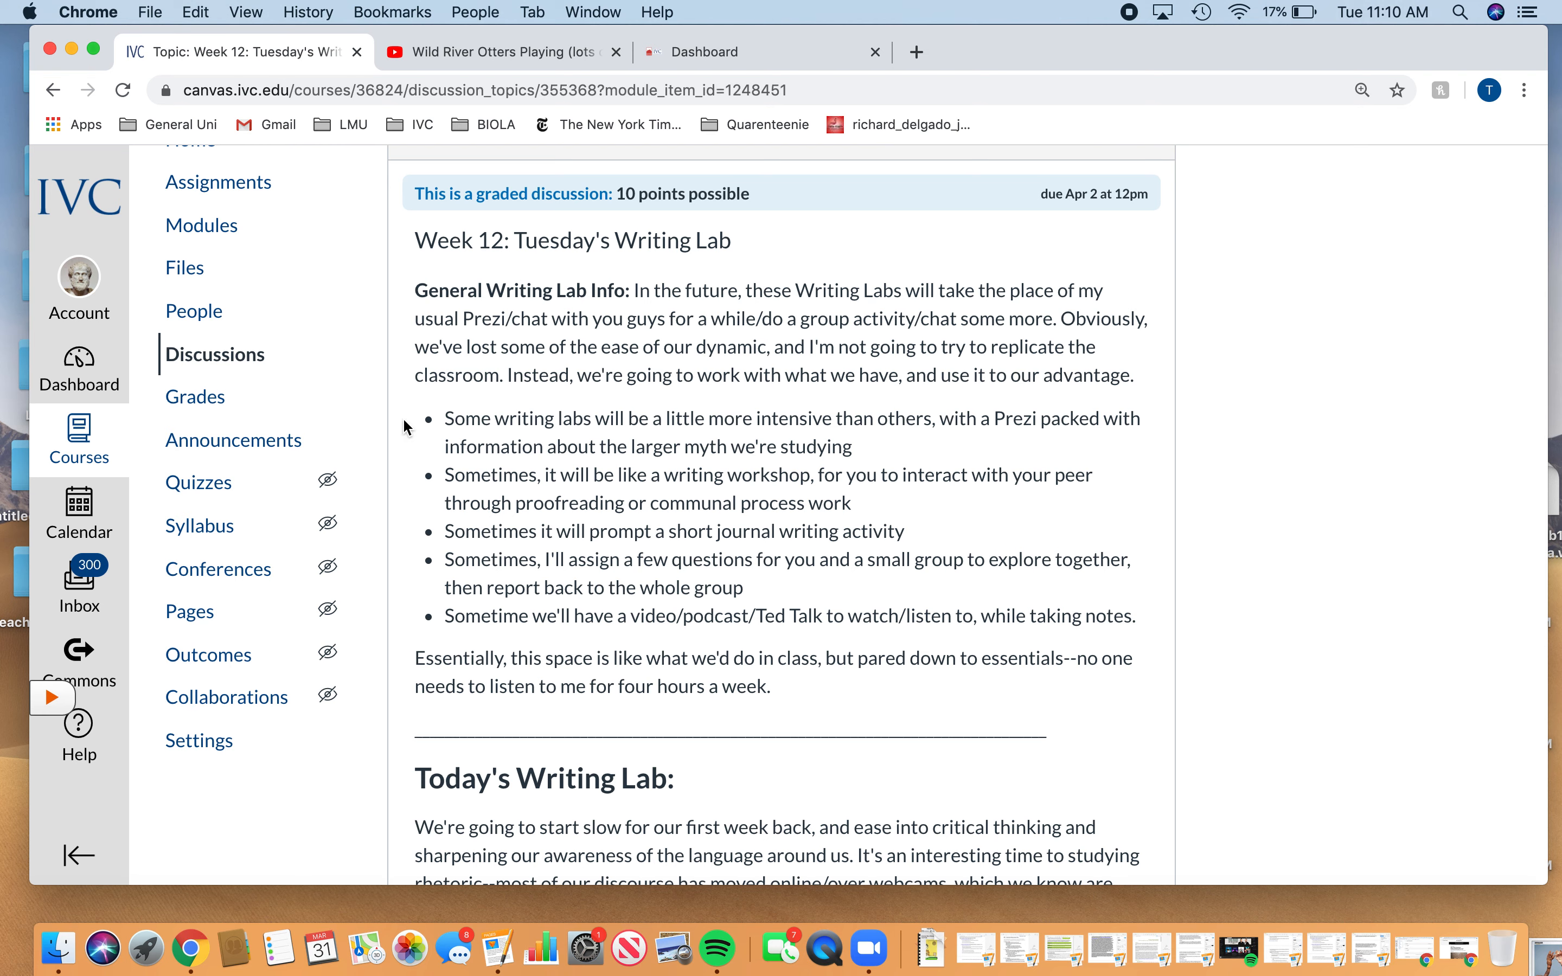
{"action": "scroll", "scroll_direction": "down", "scroll_amount": 3}
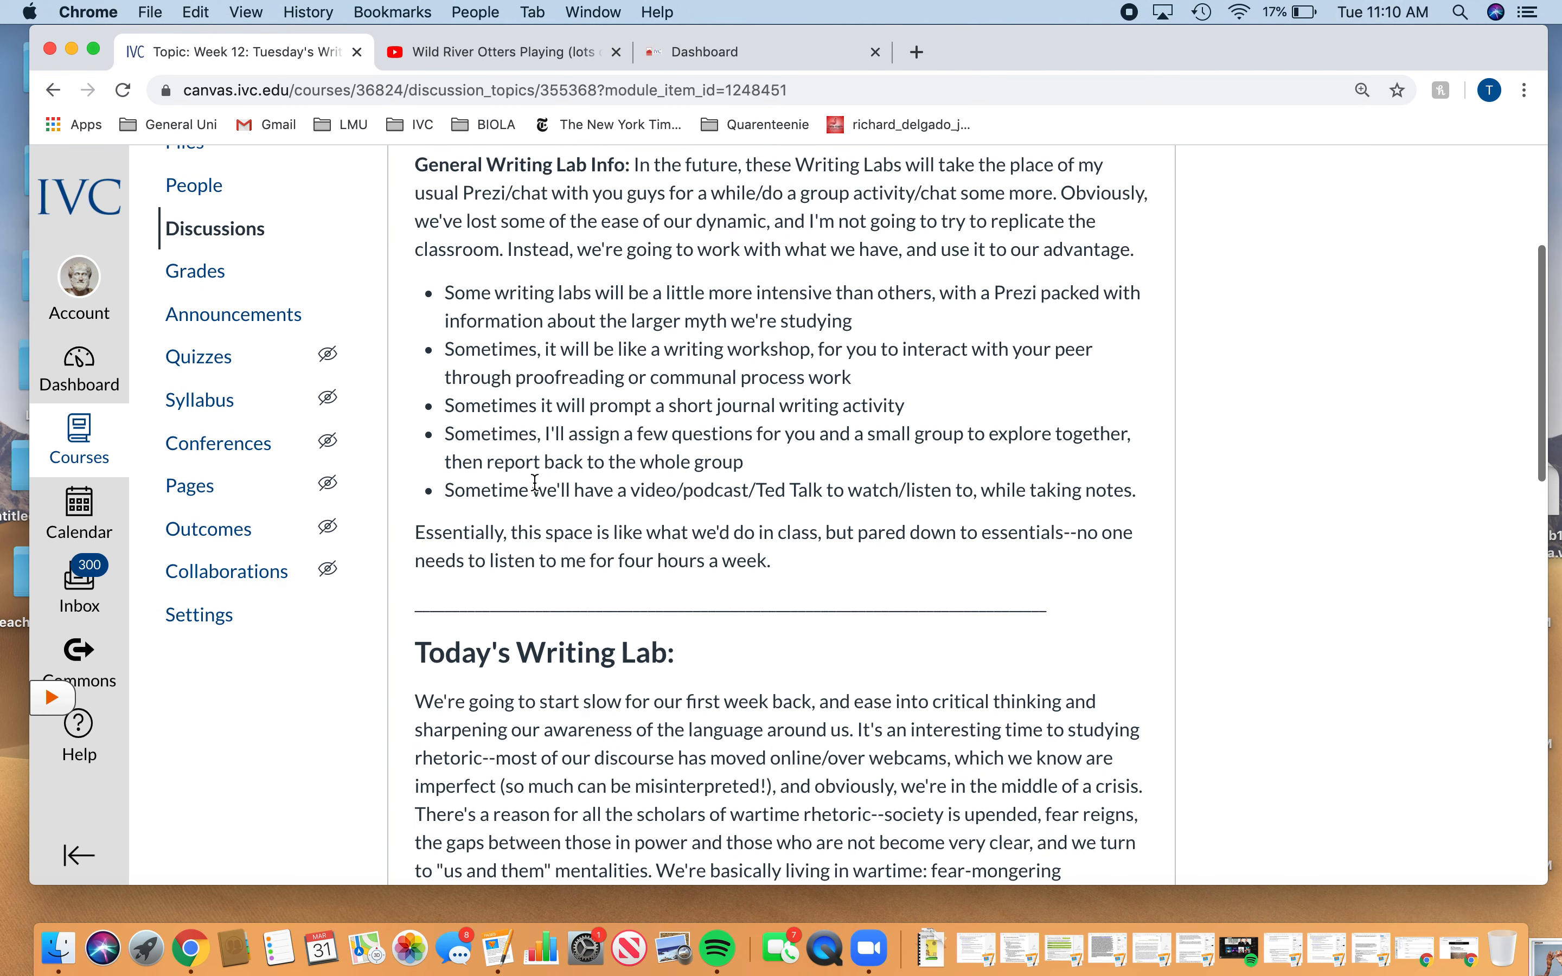
{"action": "scroll", "scroll_direction": "down", "scroll_amount": 3}
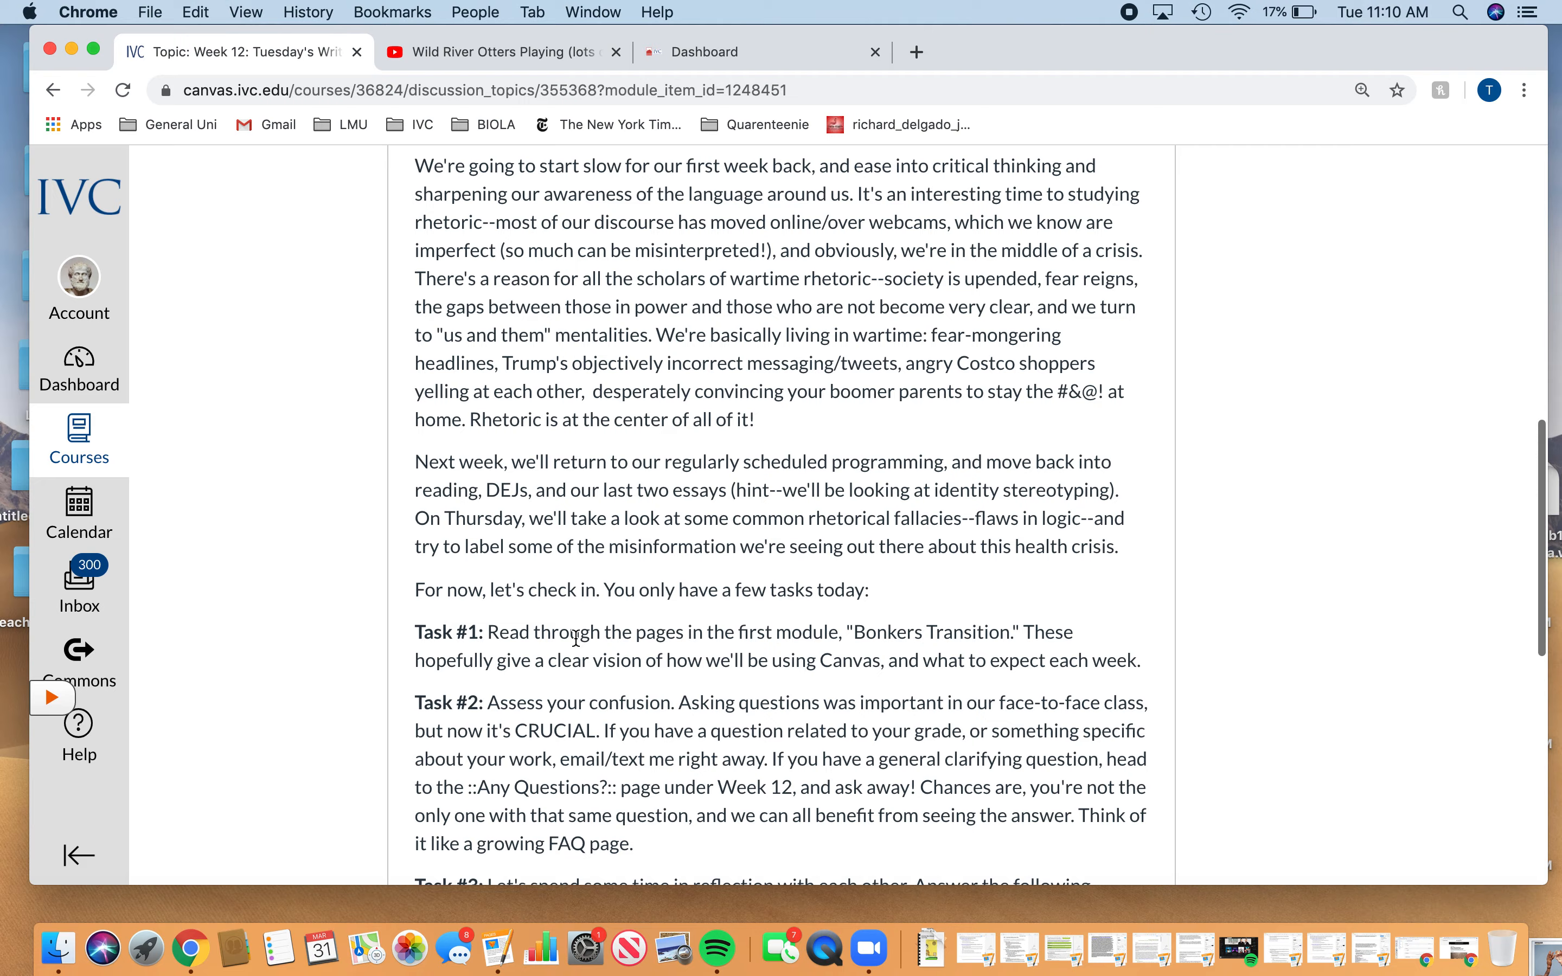
{"action": "scroll", "scroll_direction": "down", "scroll_amount": 3}
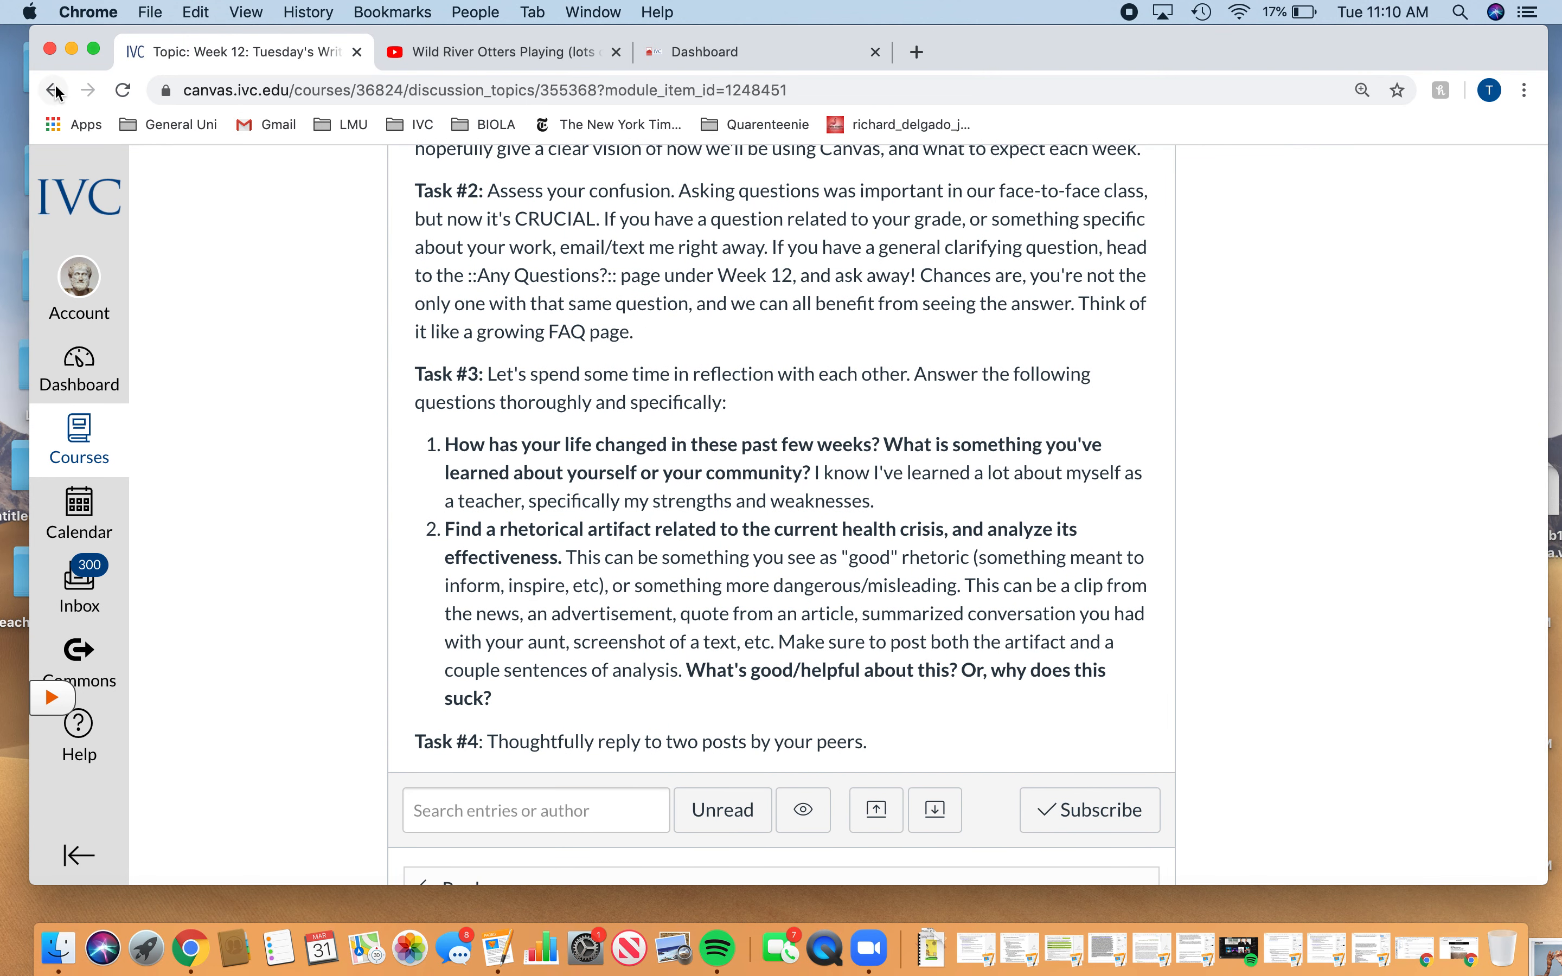
Step: Go back to the Modules page showing the Week 12 module
{"action": "left_click", "coordinate": [54, 90]}
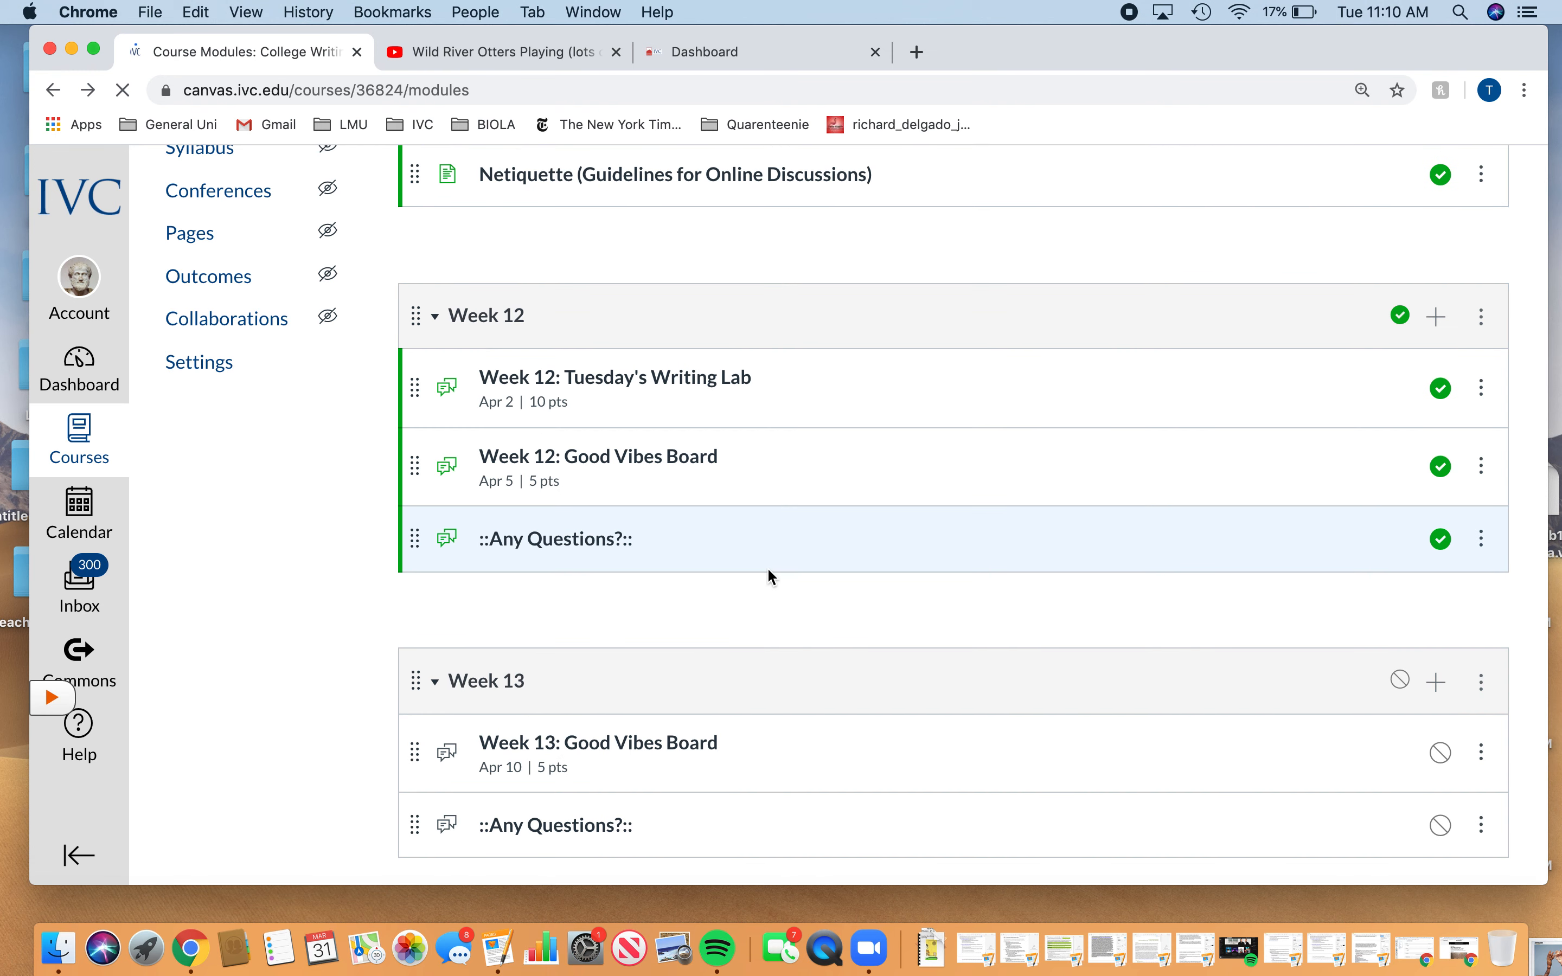
{"action": "mouse_move", "coordinate": [555, 537]}
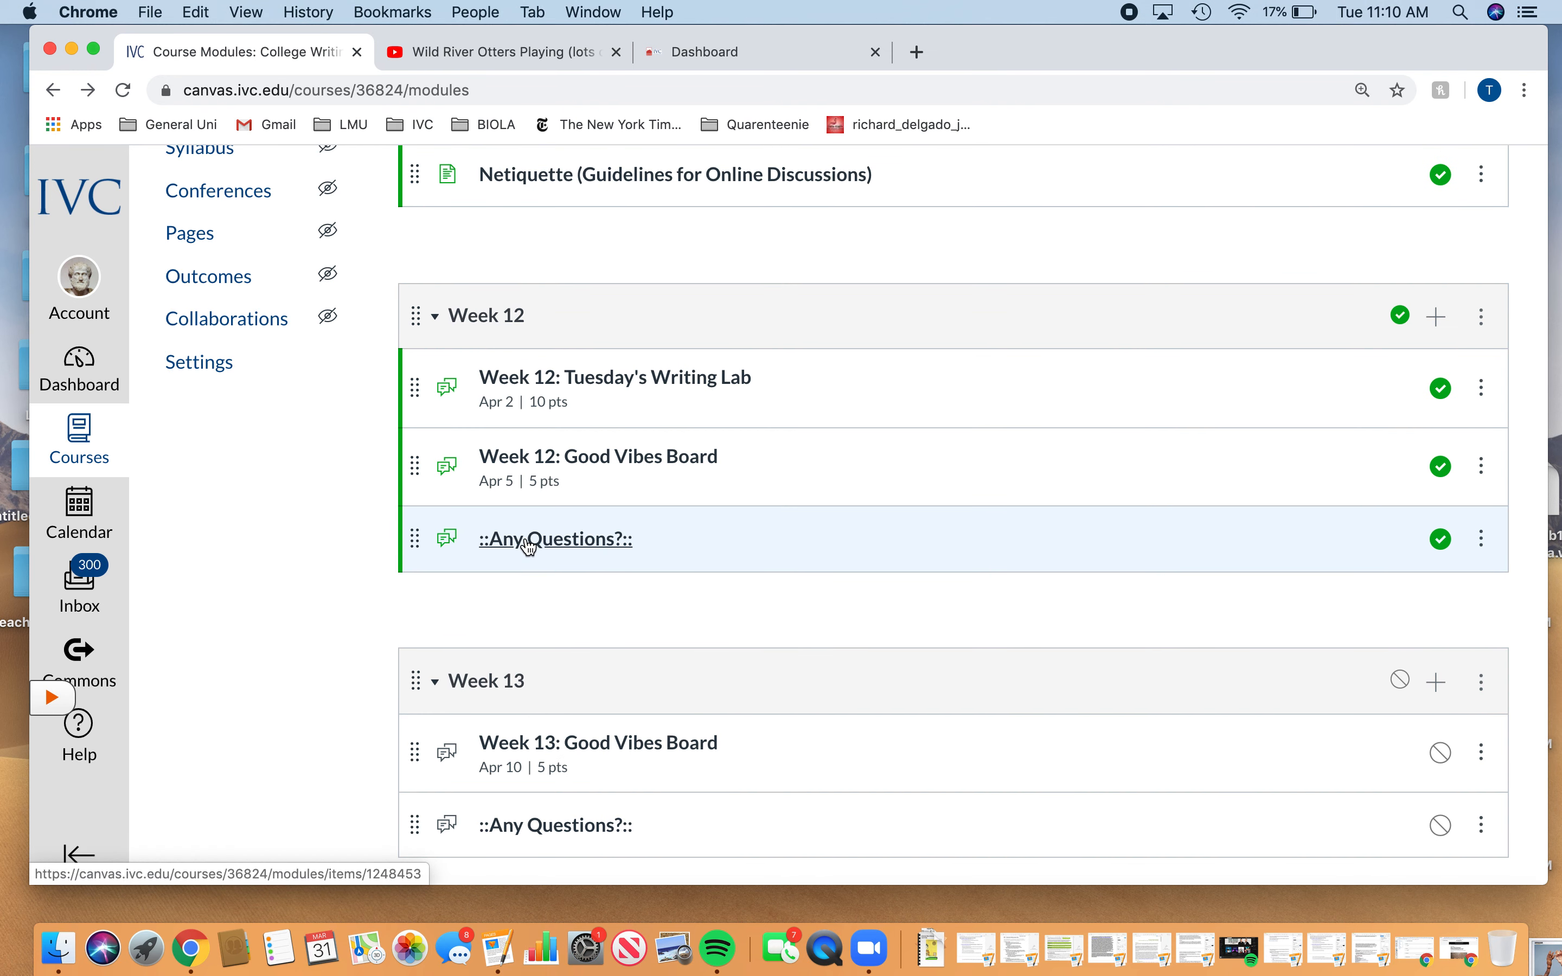
{"action": "mouse_move", "coordinate": [602, 545]}
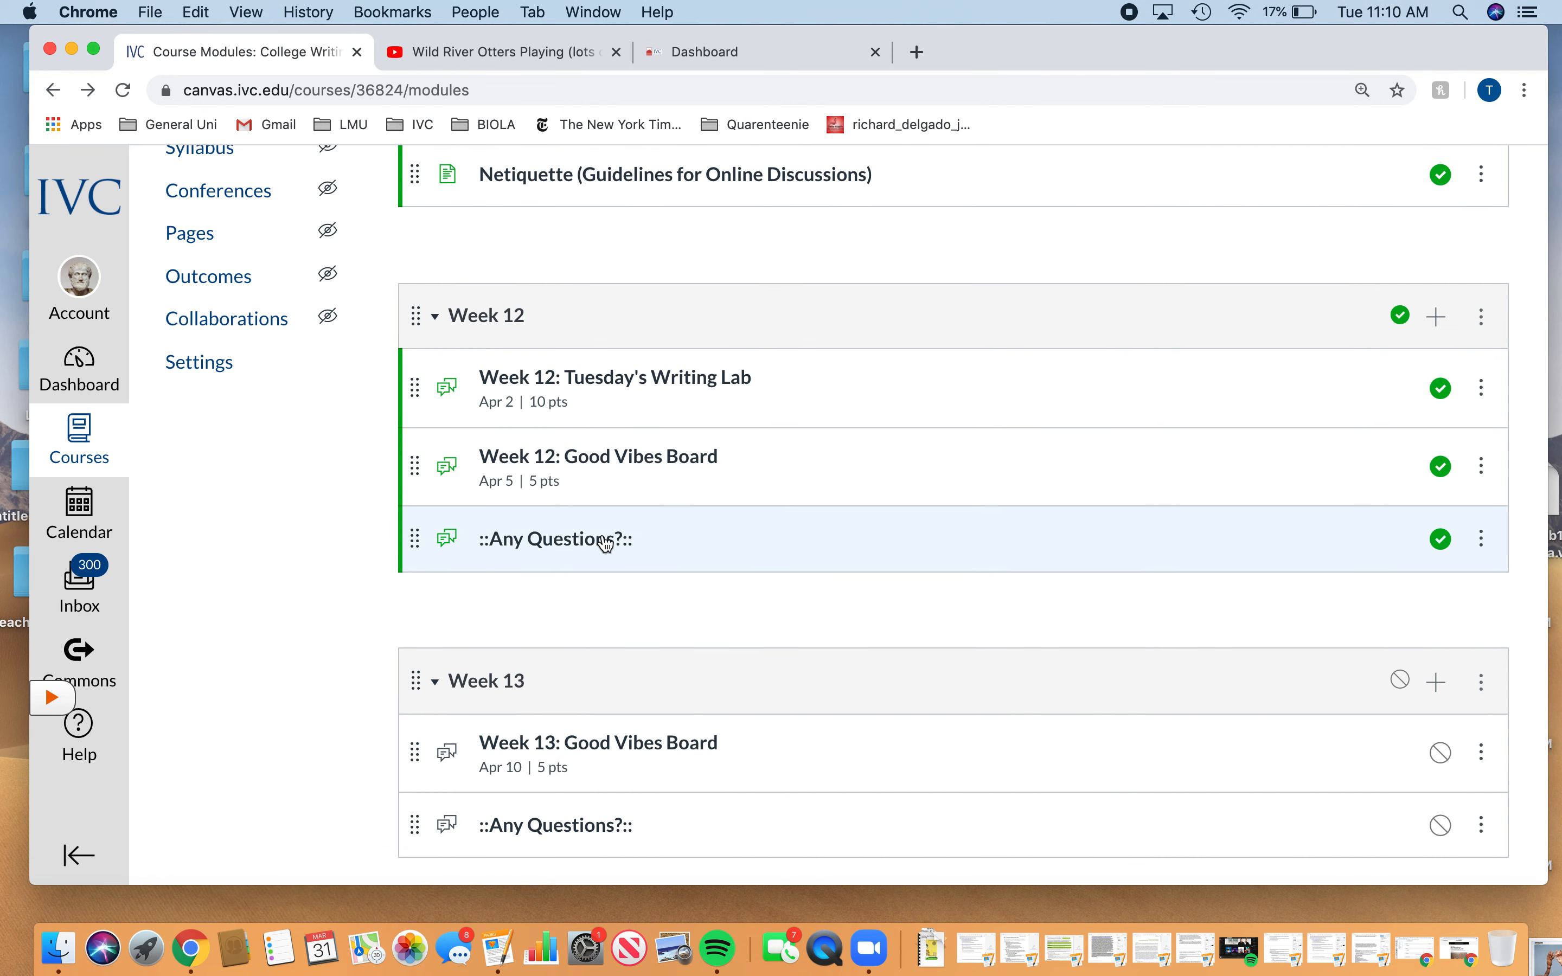
{"action": "mouse_move", "coordinate": [555, 539]}
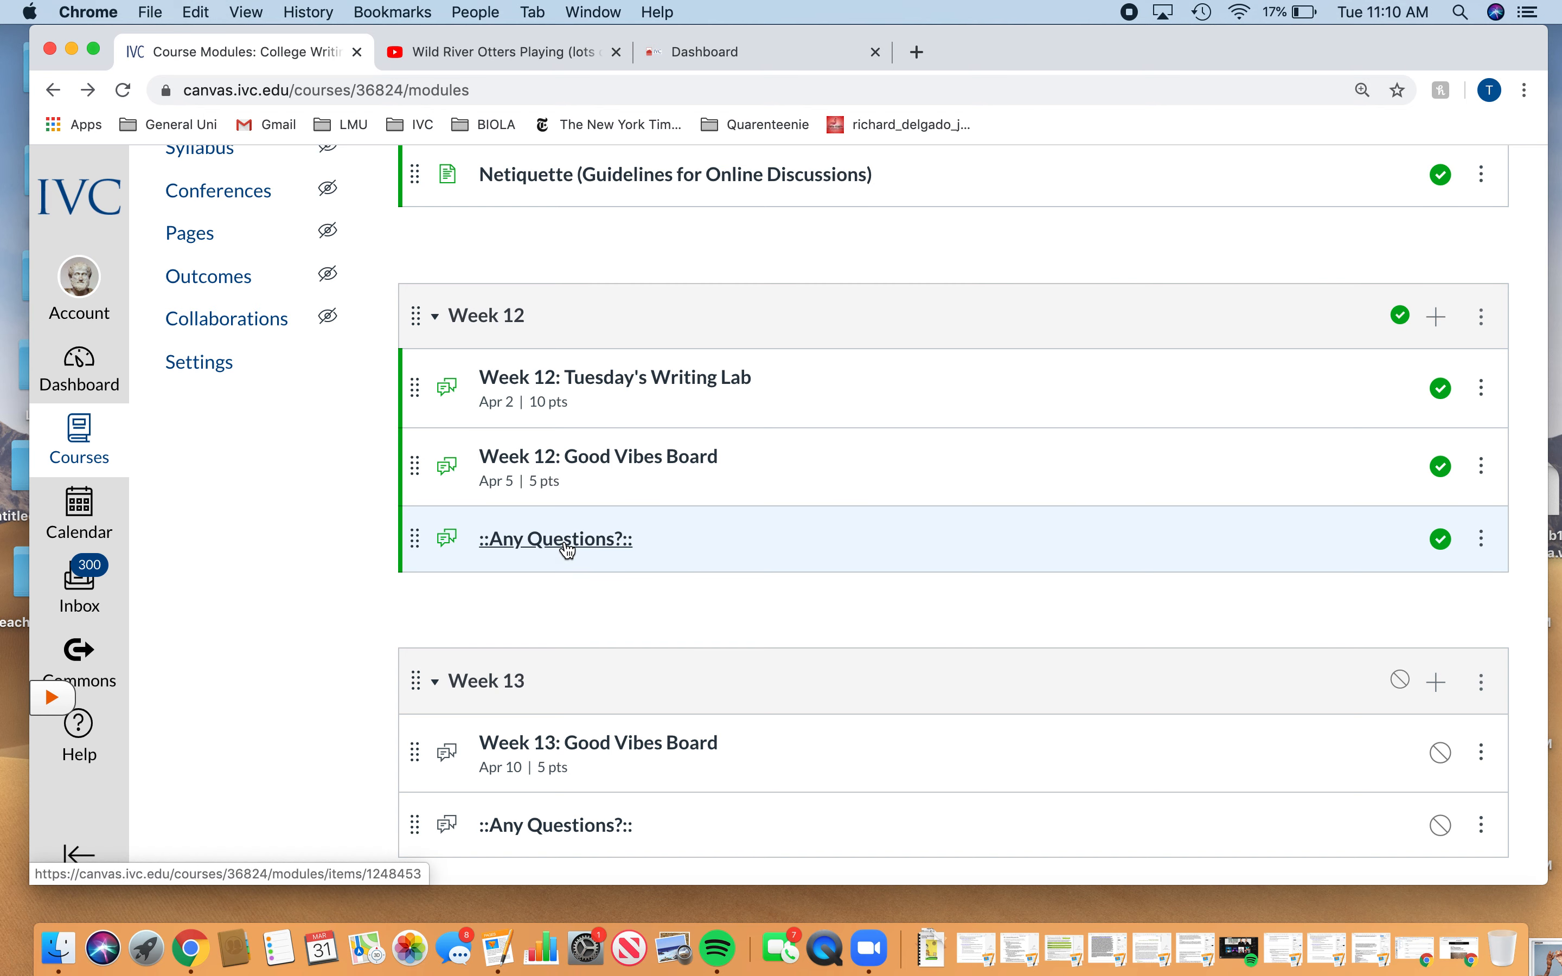
Step: Read the ::Any Questions?:: discussion to its reply editor, then go to the Discussions list
{"action": "left_click", "coordinate": [555, 539]}
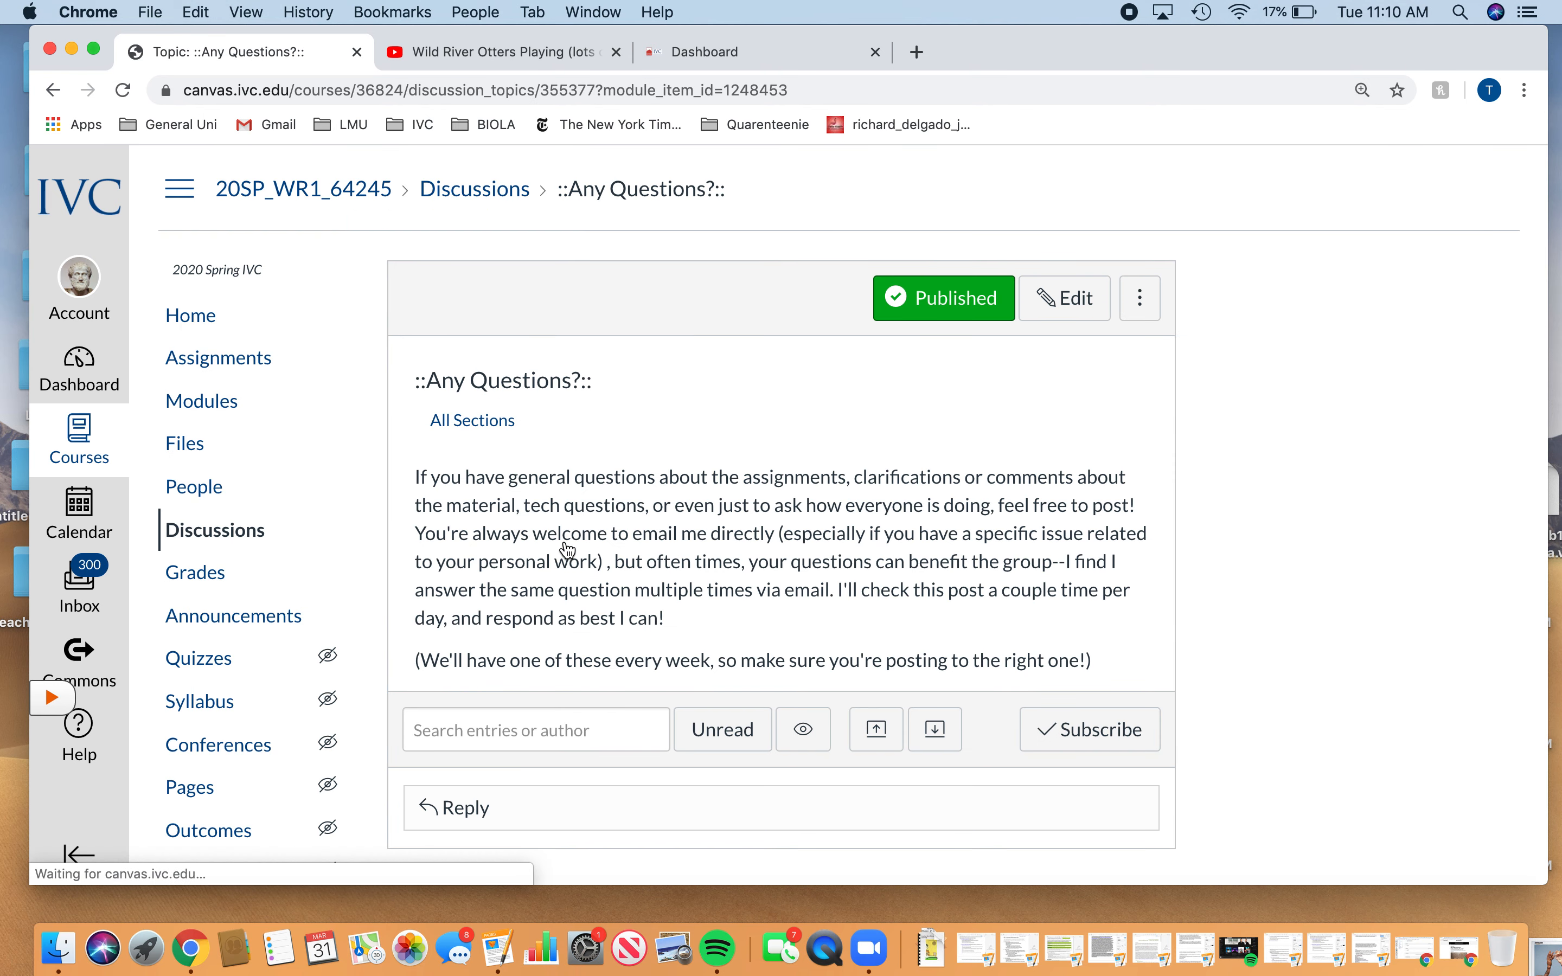
{"action": "scroll", "scroll_direction": "down", "scroll_amount": 3}
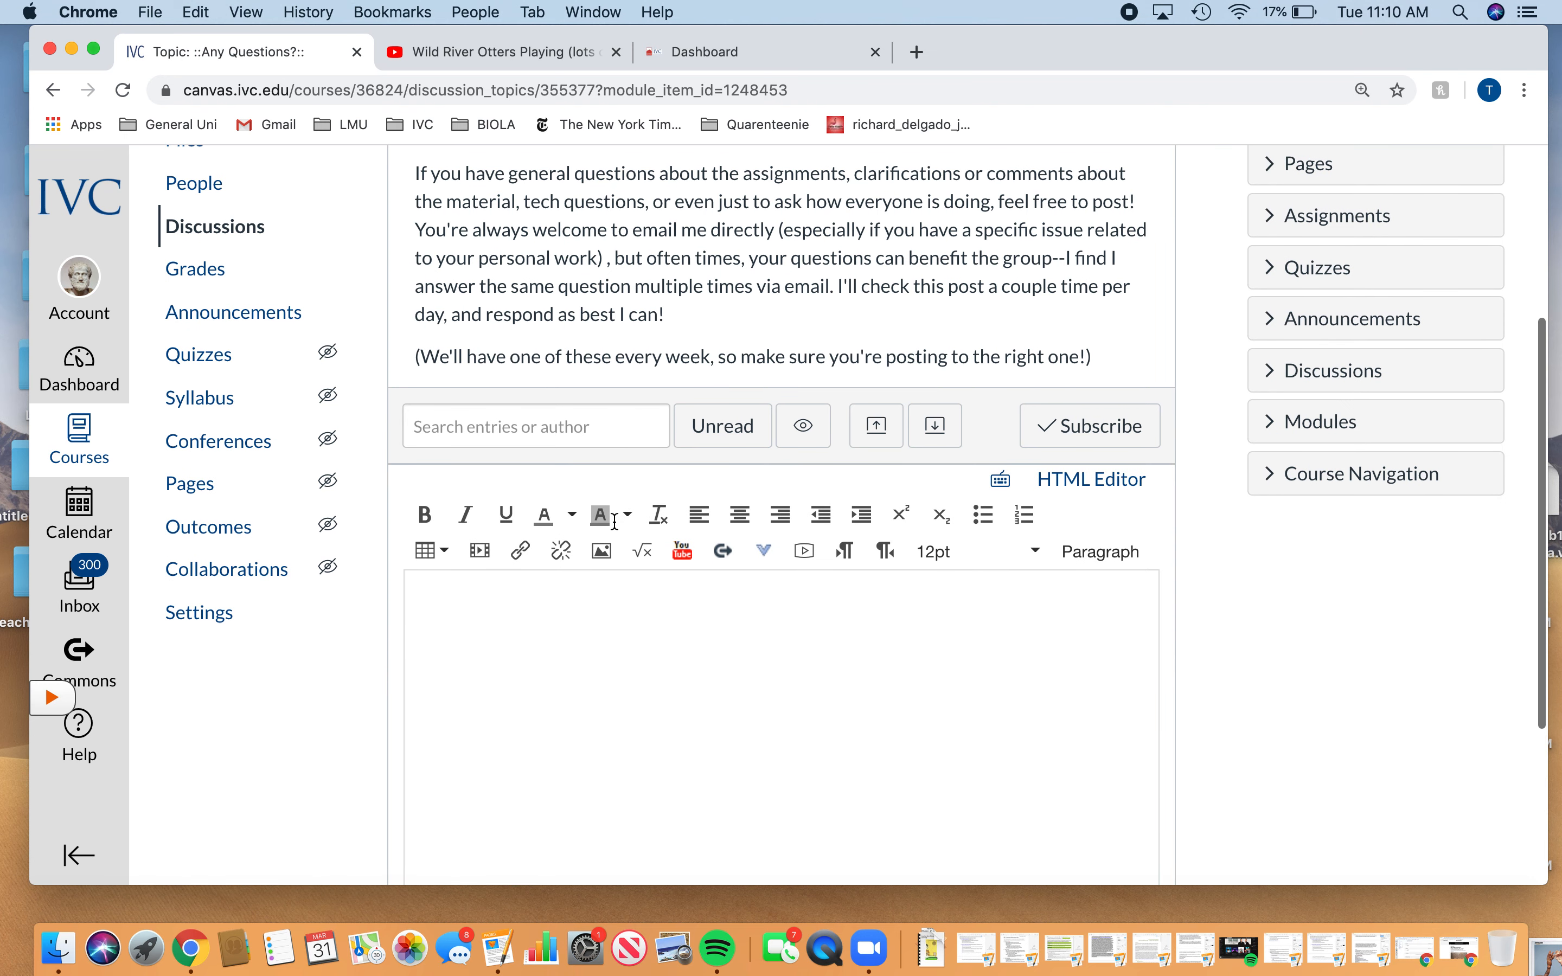
{"action": "mouse_move", "coordinate": [677, 653]}
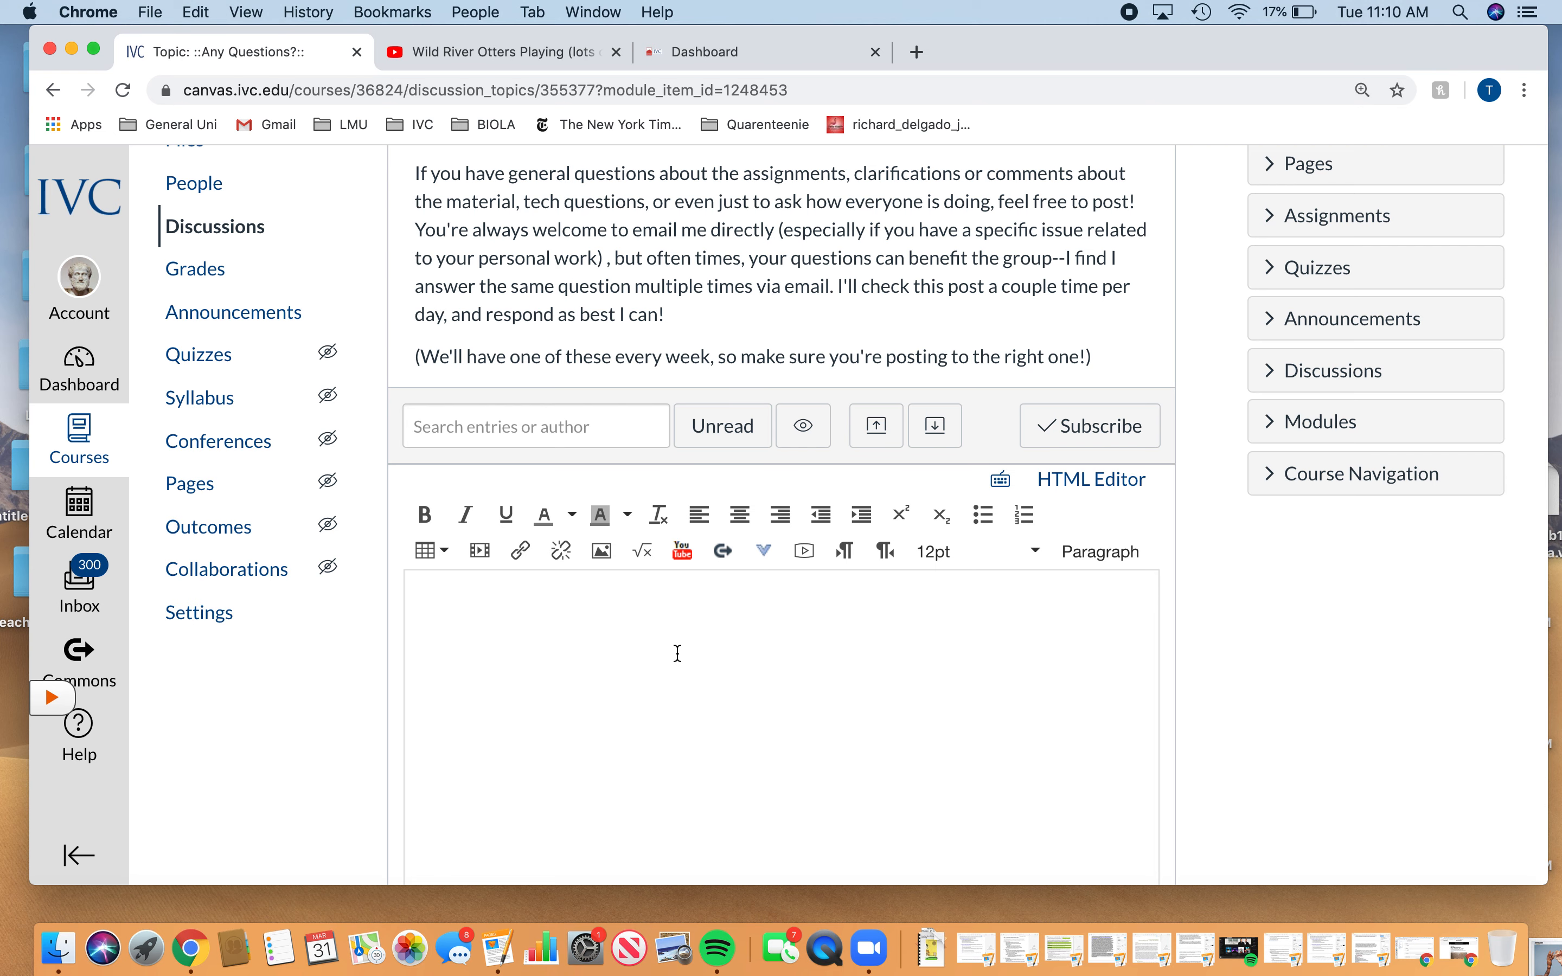
{"action": "scroll", "scroll_direction": "up", "scroll_amount": 3}
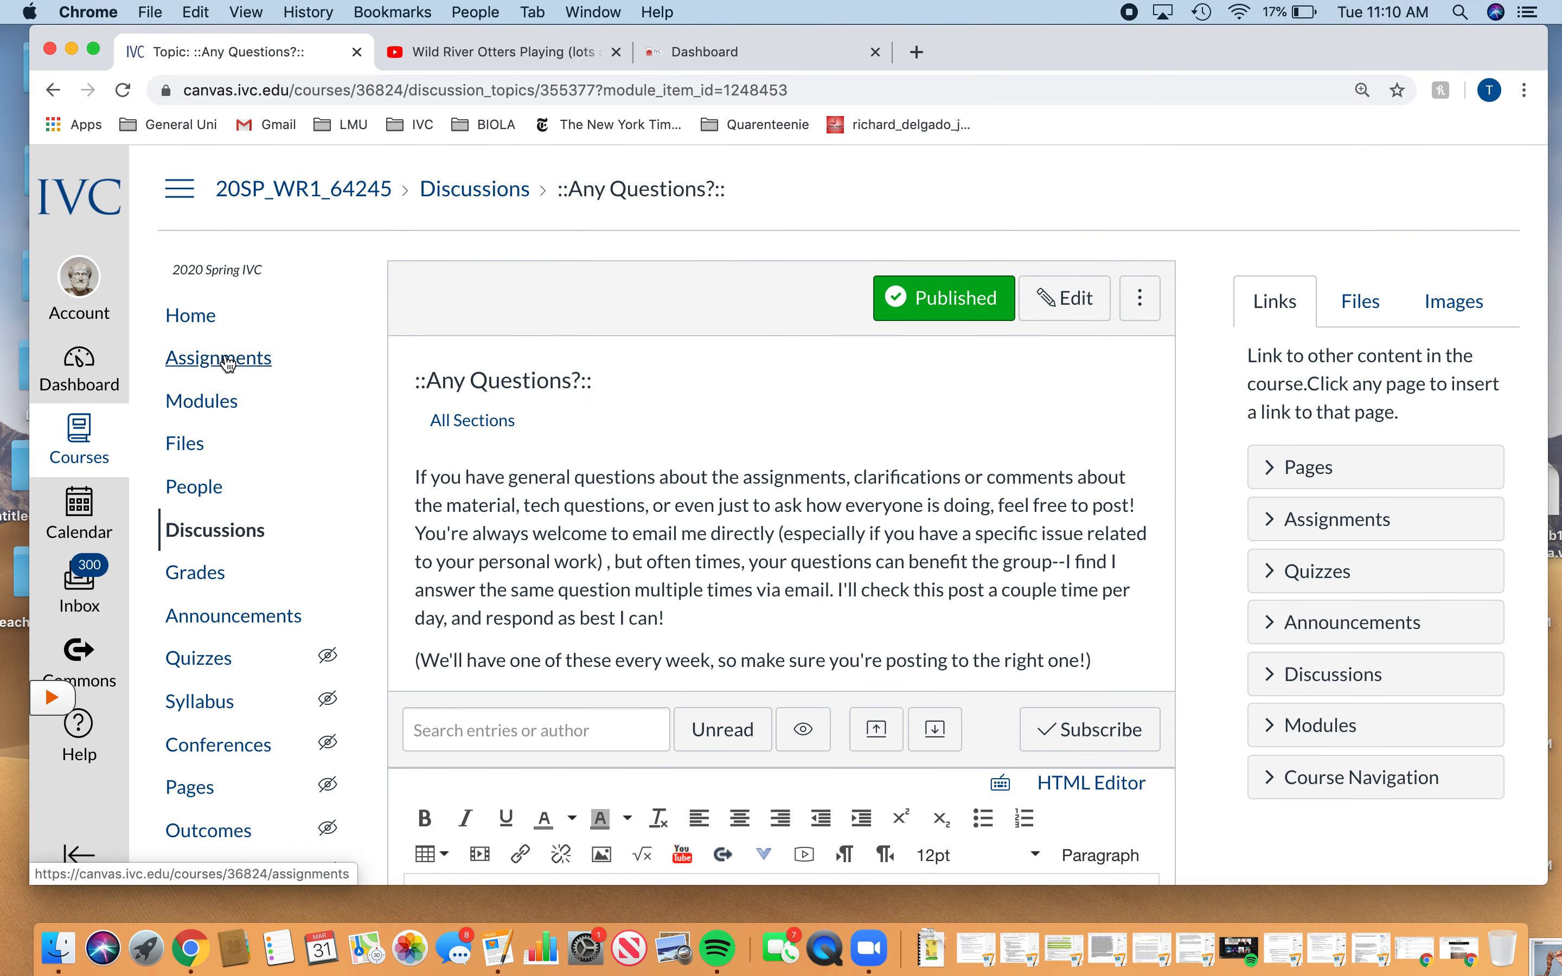
{"action": "left_click", "coordinate": [214, 529]}
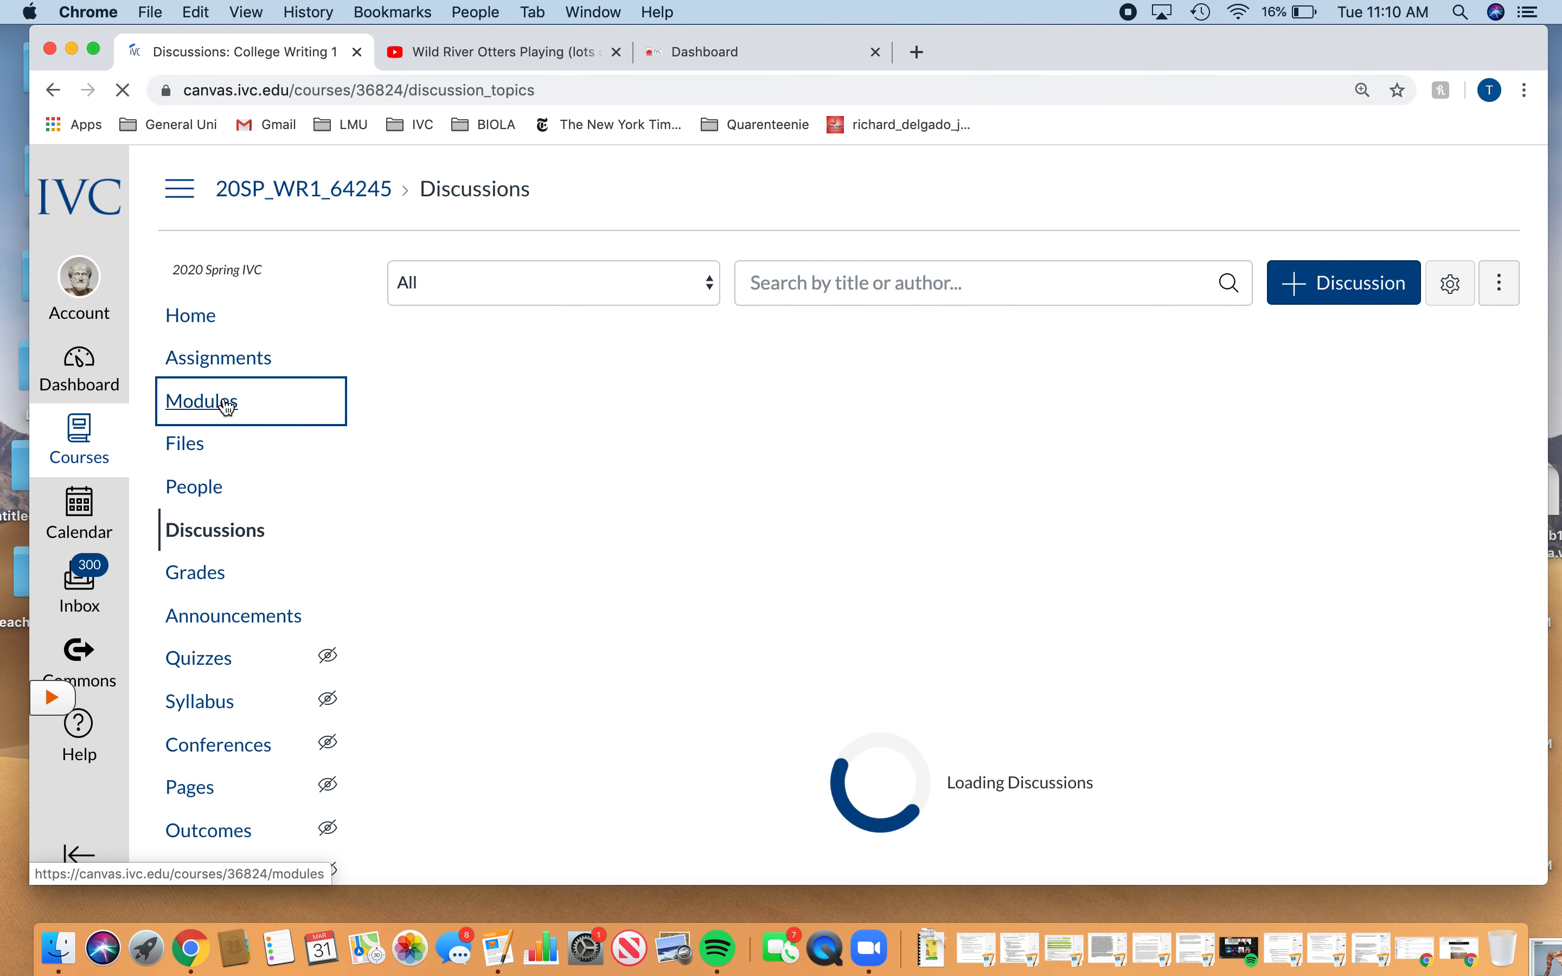
Step: Return to the Modules page with the Week 12 module in view
{"action": "left_click", "coordinate": [201, 401]}
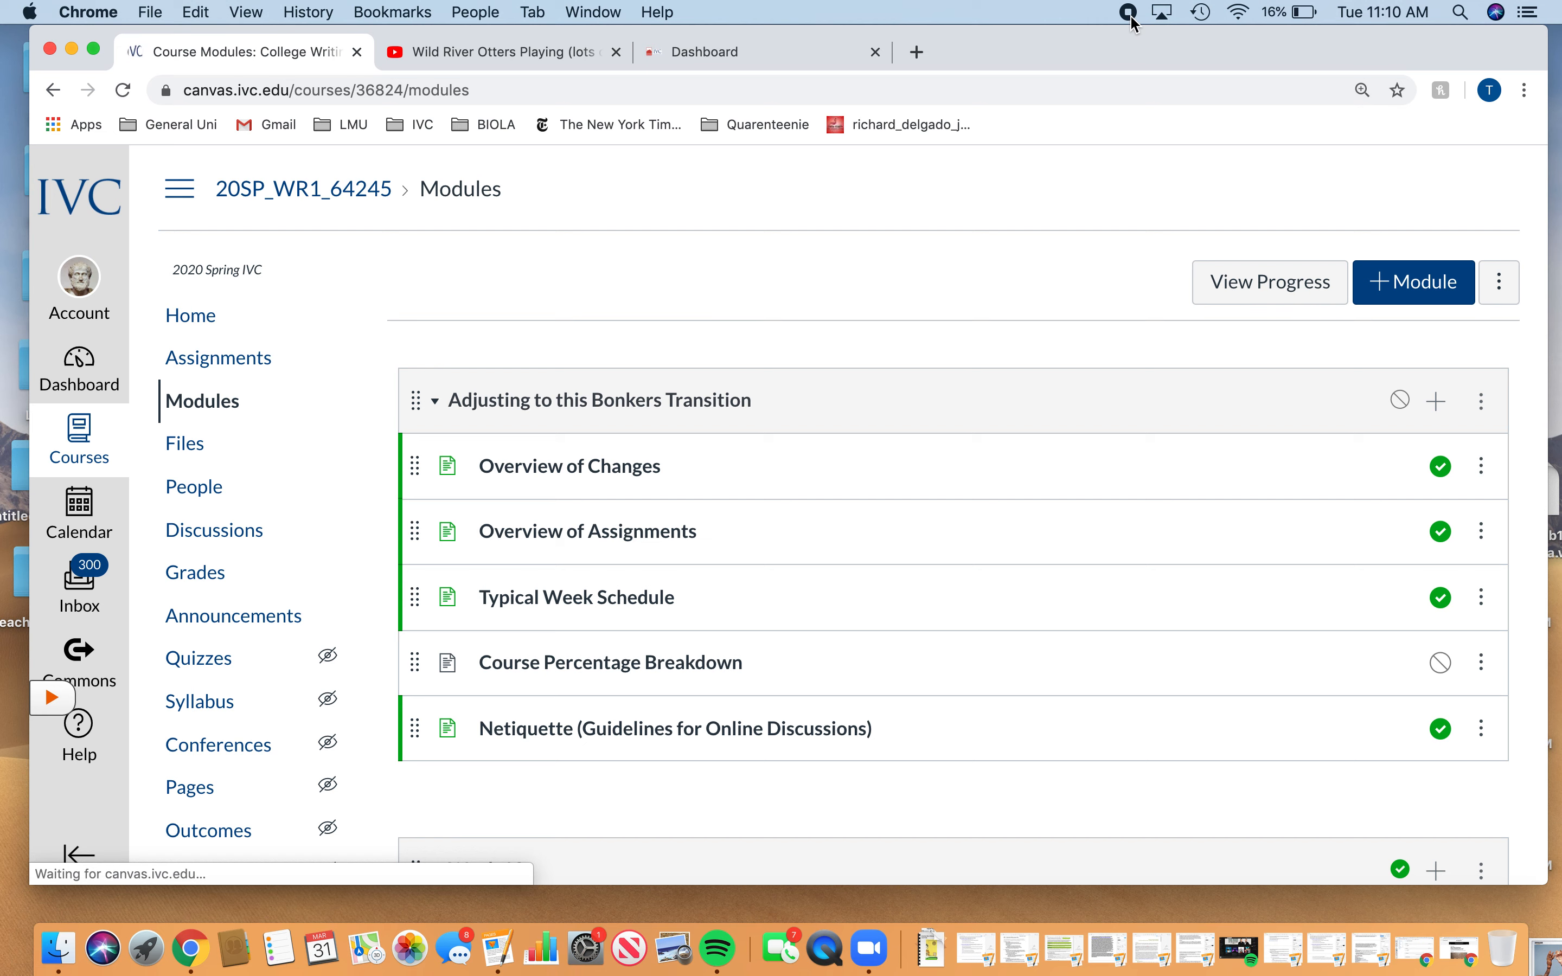
{"action": "scroll", "scroll_direction": "down", "scroll_amount": 3}
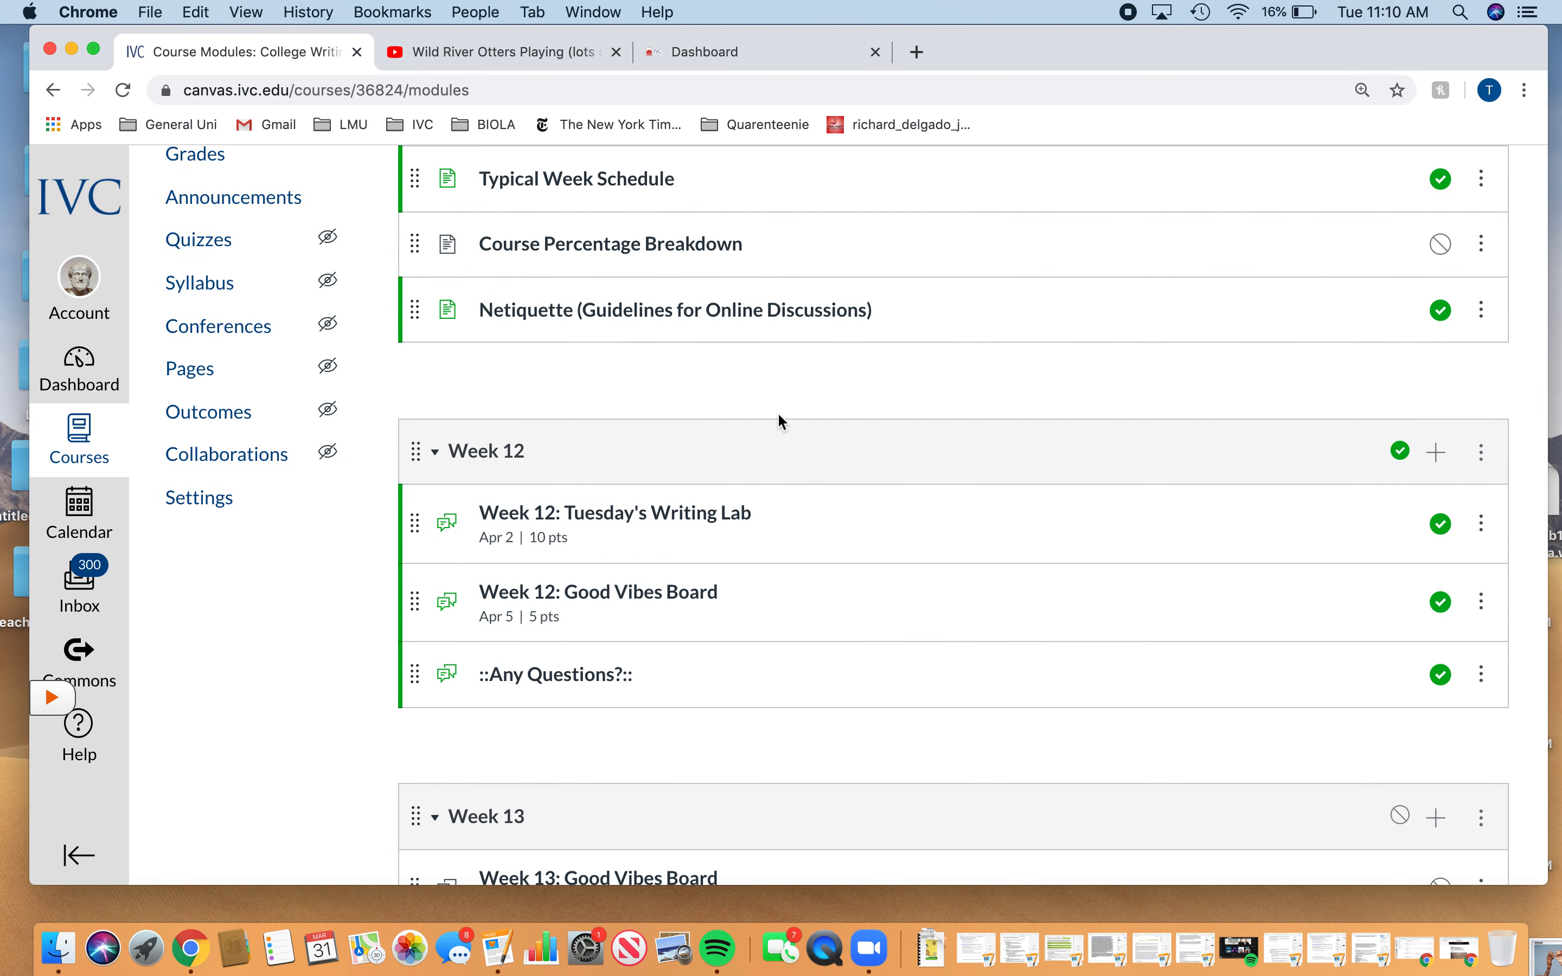
{"action": "mouse_move", "coordinate": [1165, 686]}
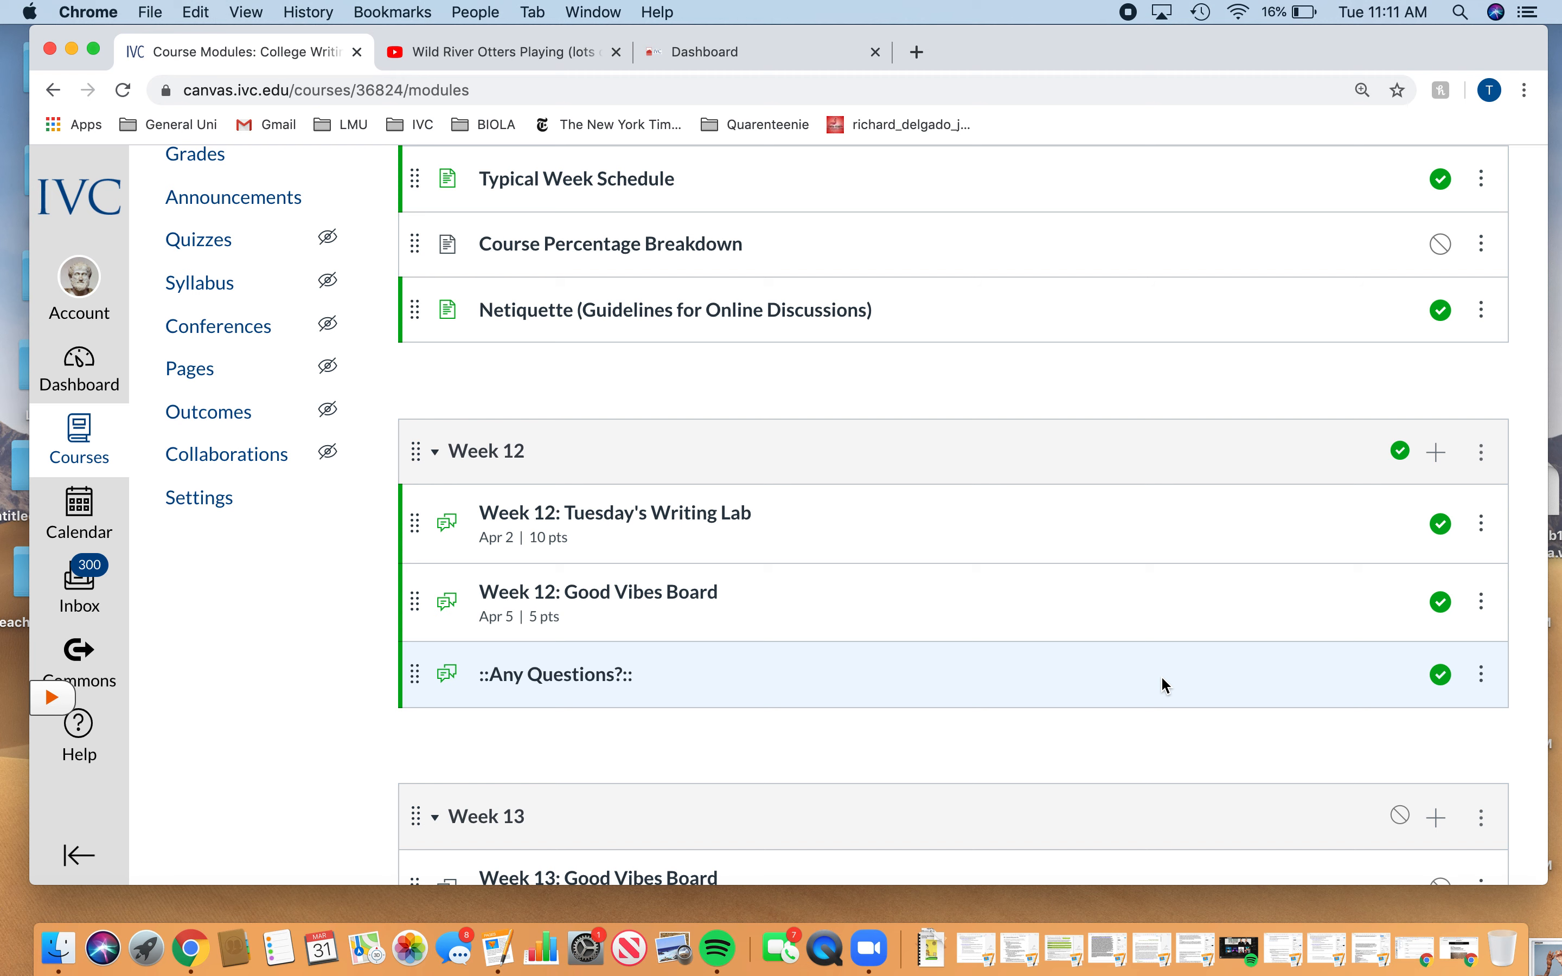
{"action": "mouse_move", "coordinate": [1061, 409]}
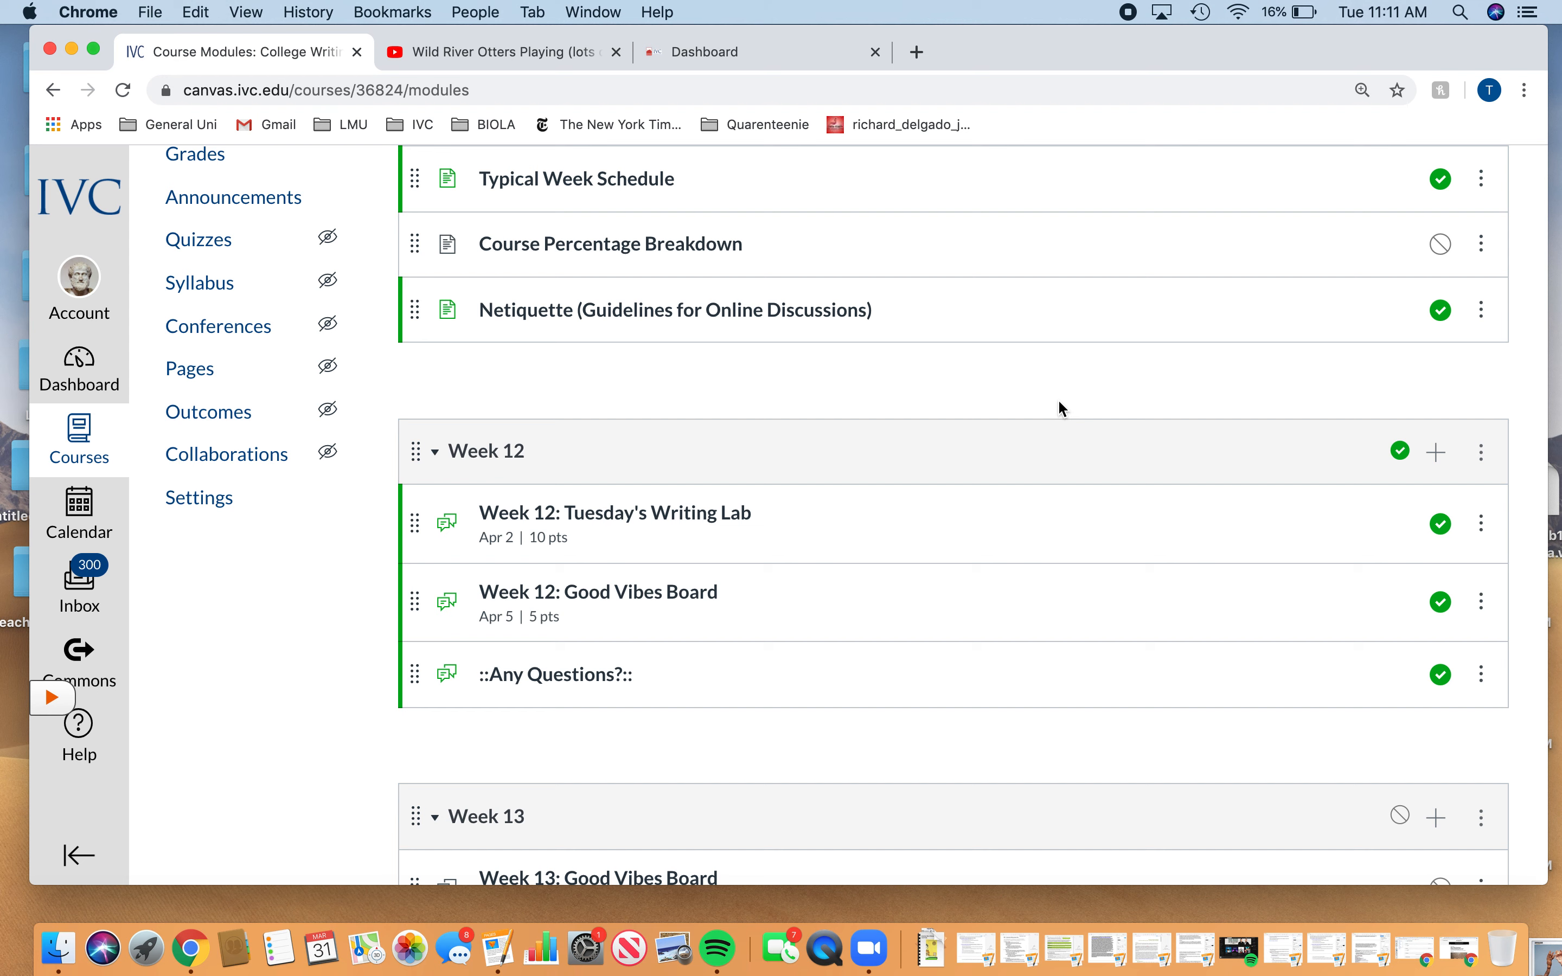
{"action": "mouse_move", "coordinate": [1123, 19]}
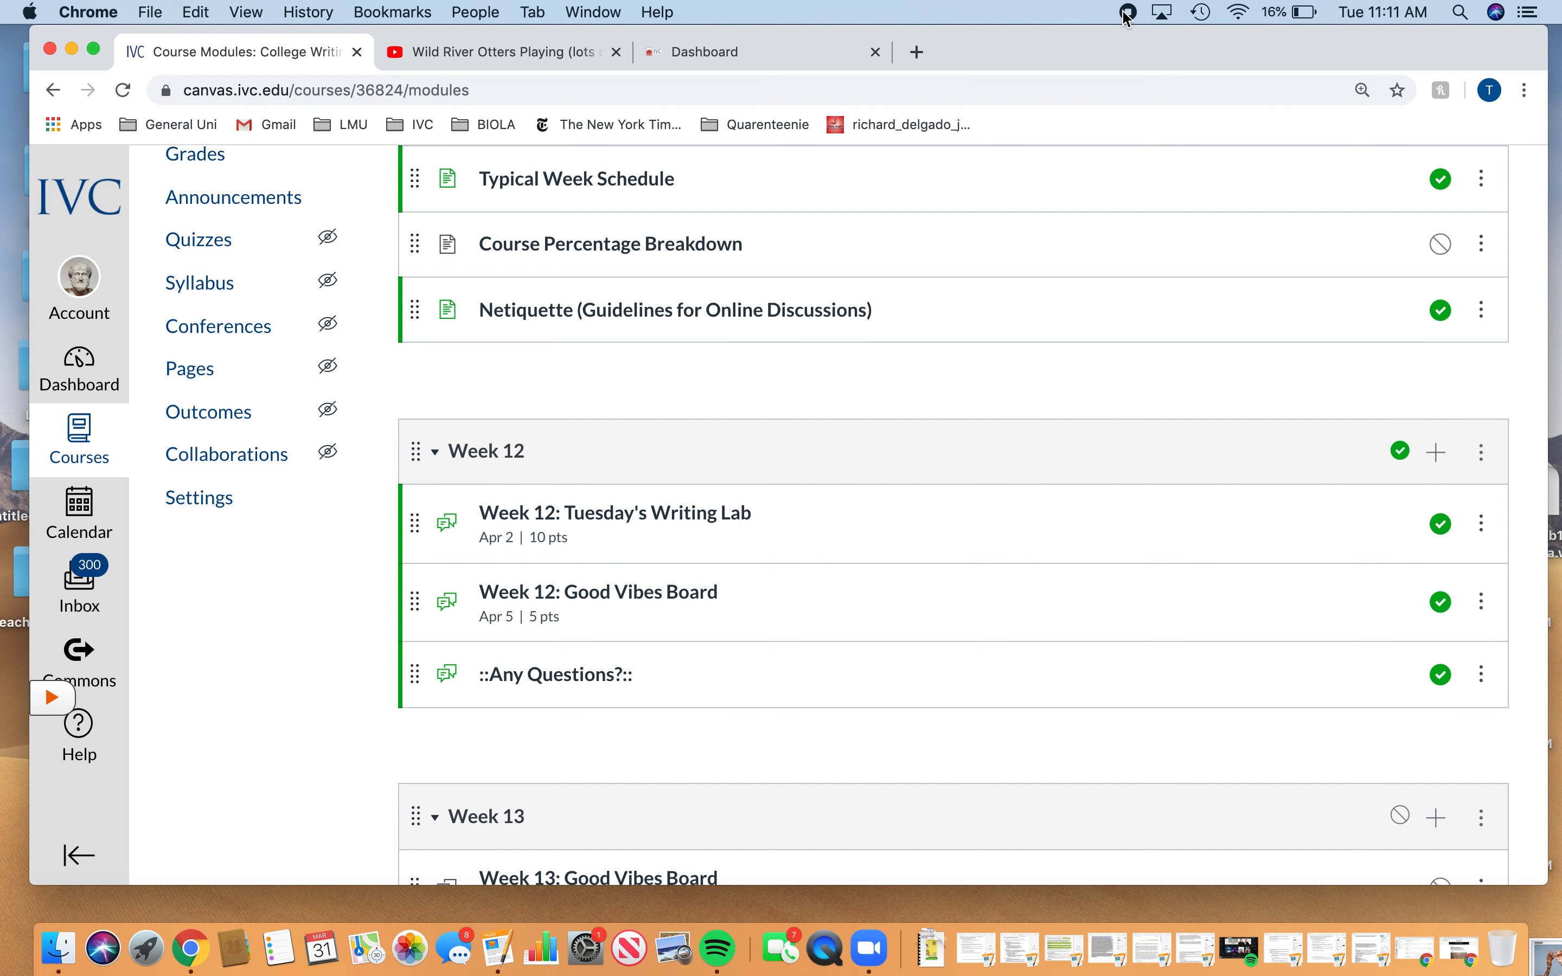